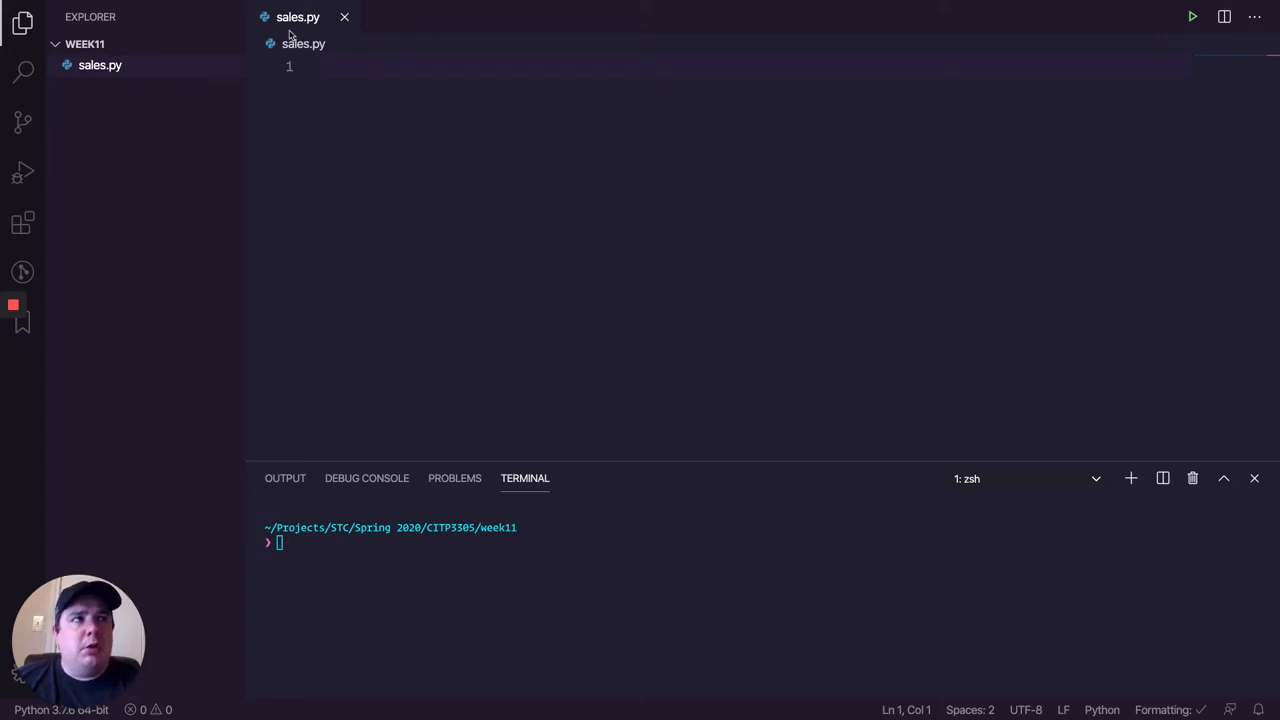
mouse_move(300, 35)
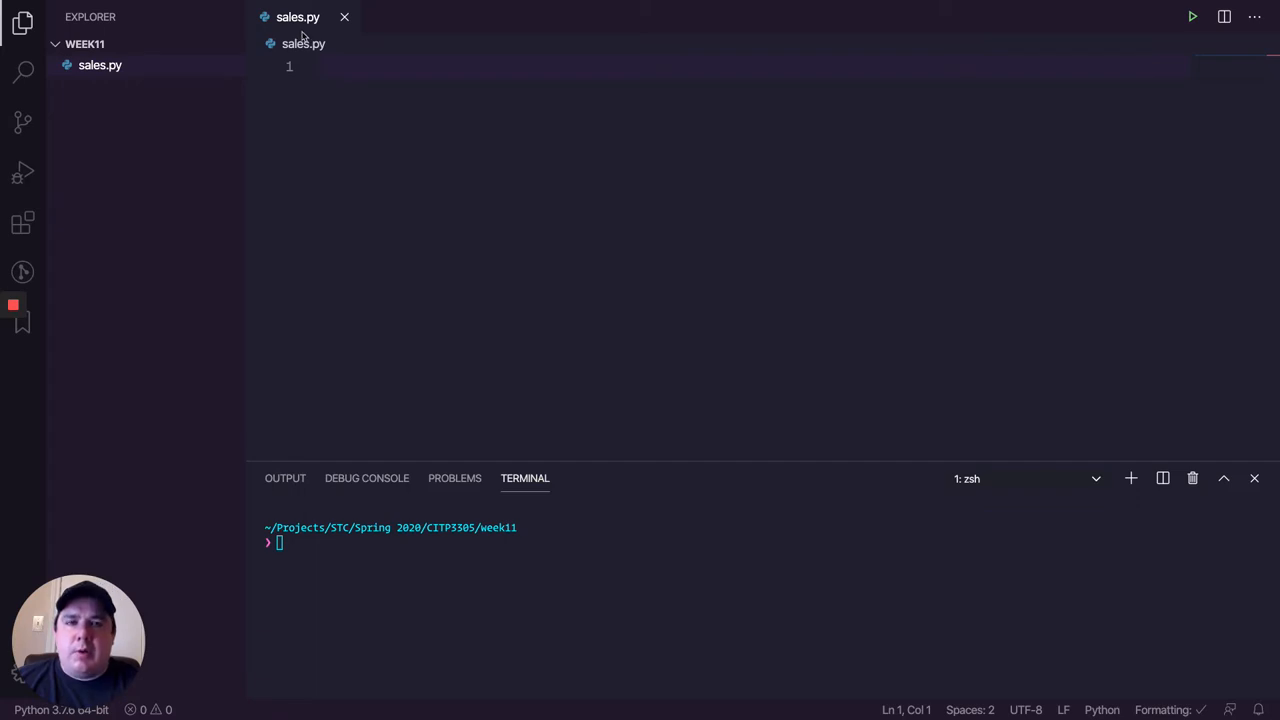
mouse_move(464, 151)
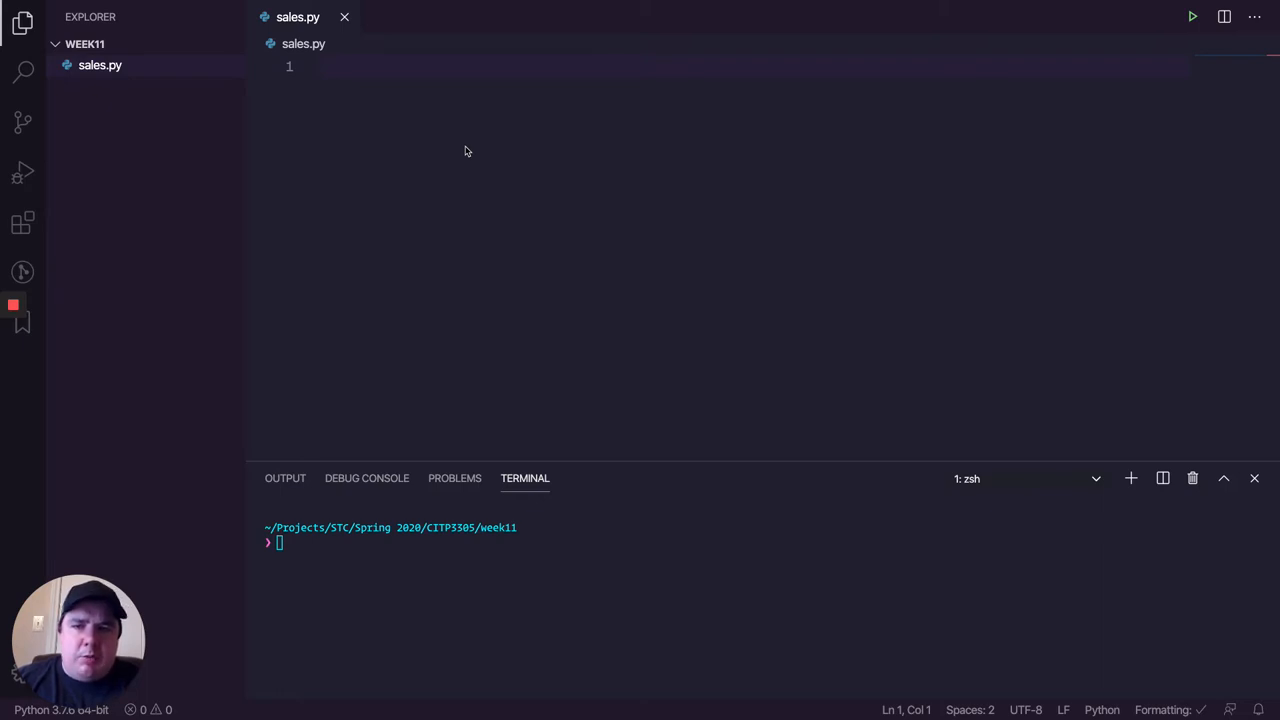
mouse_move(414, 176)
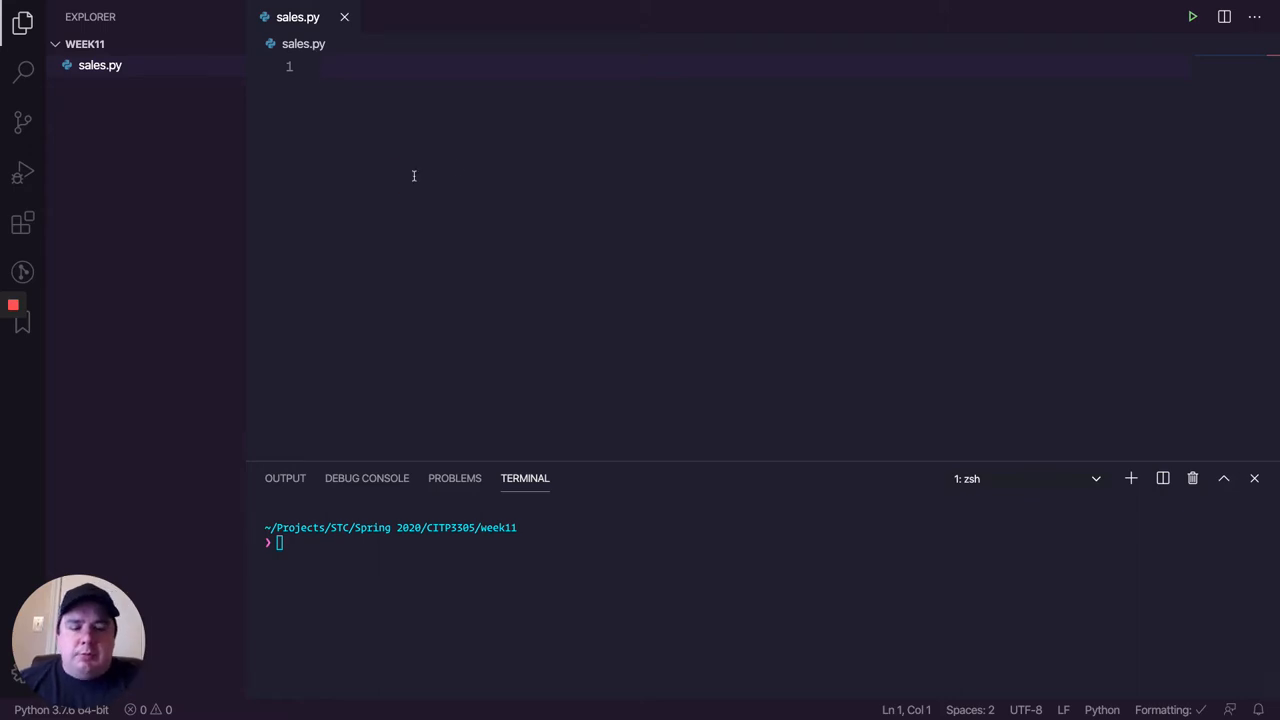
Step: Define the constant MARK_UP = 1.5 at the top of sales.py
type("MAR")
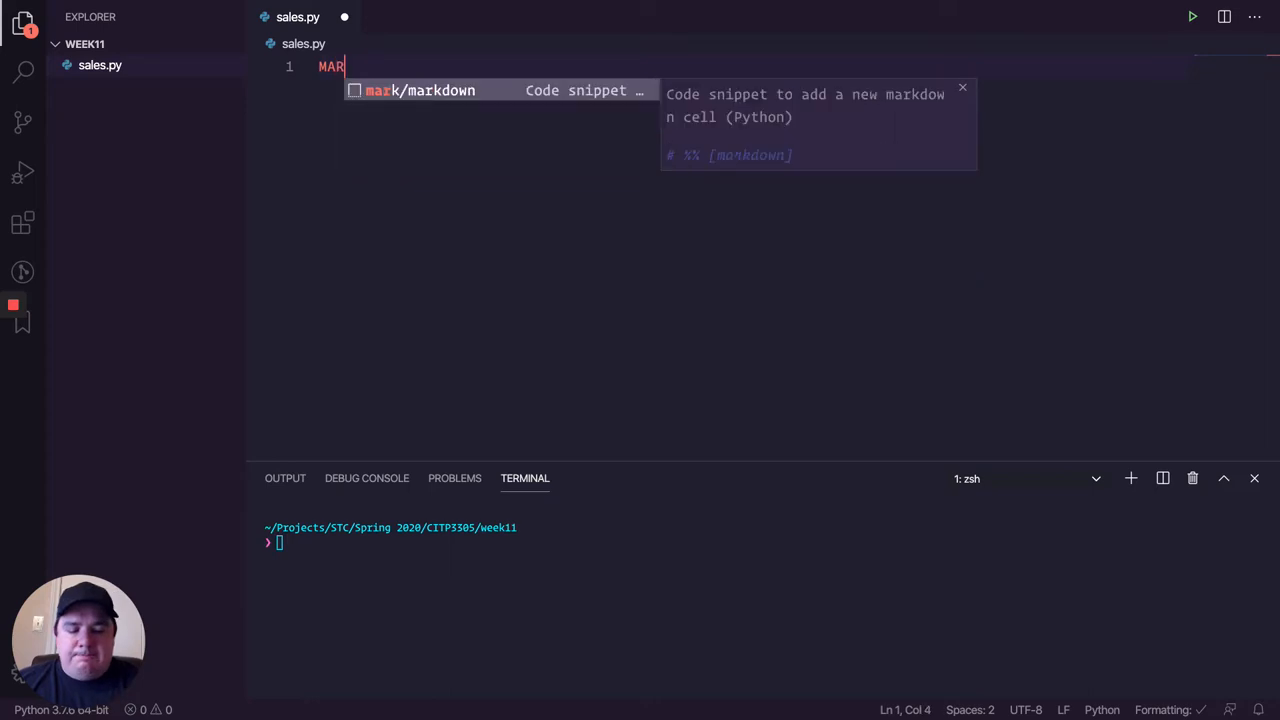
type("K_UP")
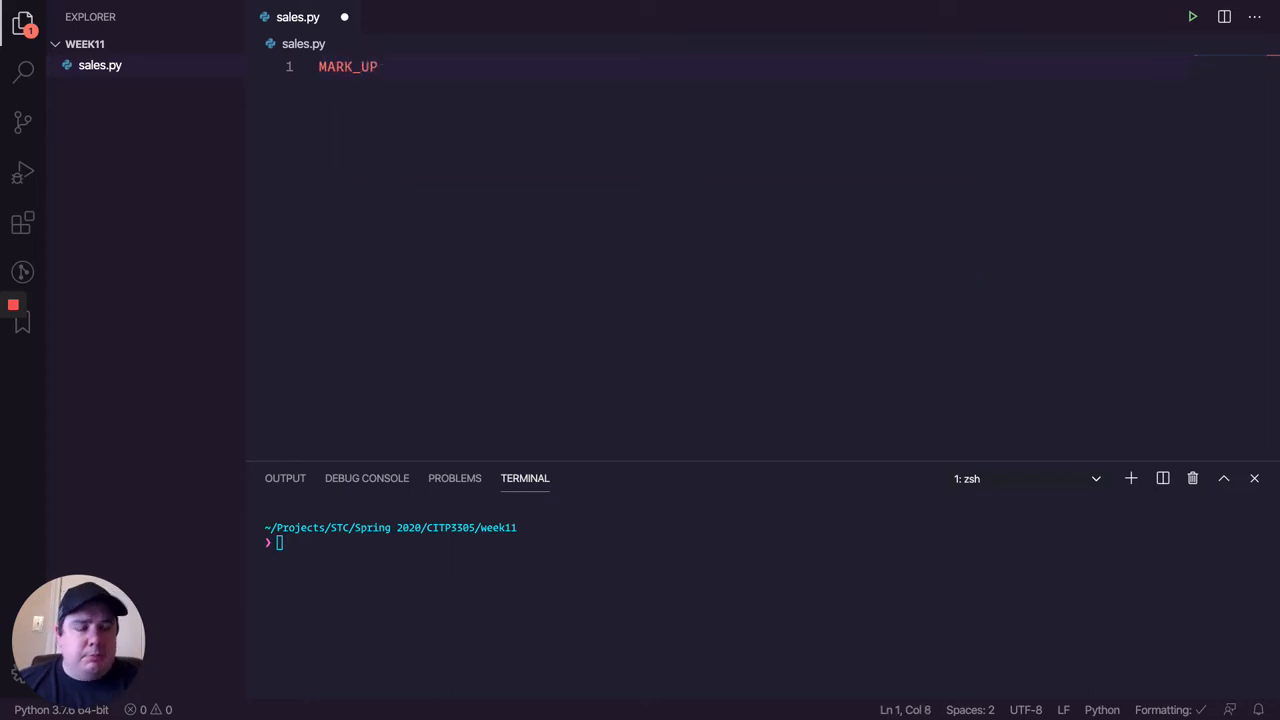
type("= 1.5")
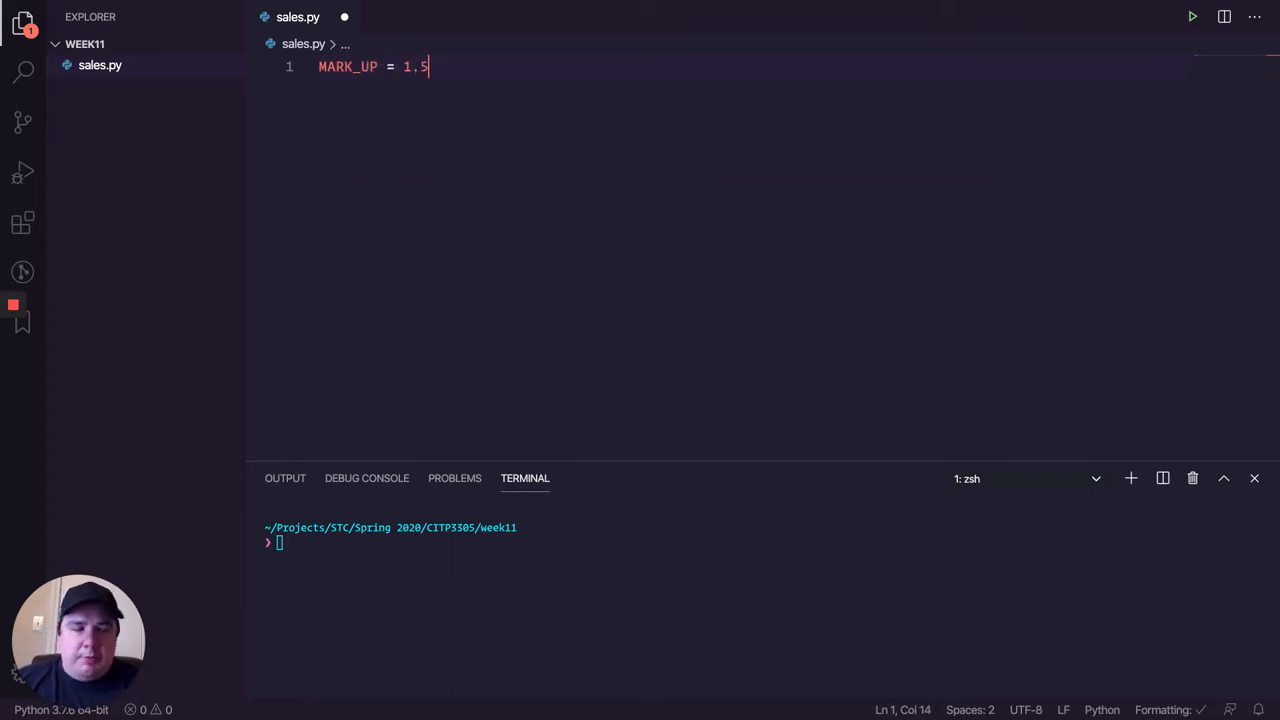
key("Enter")
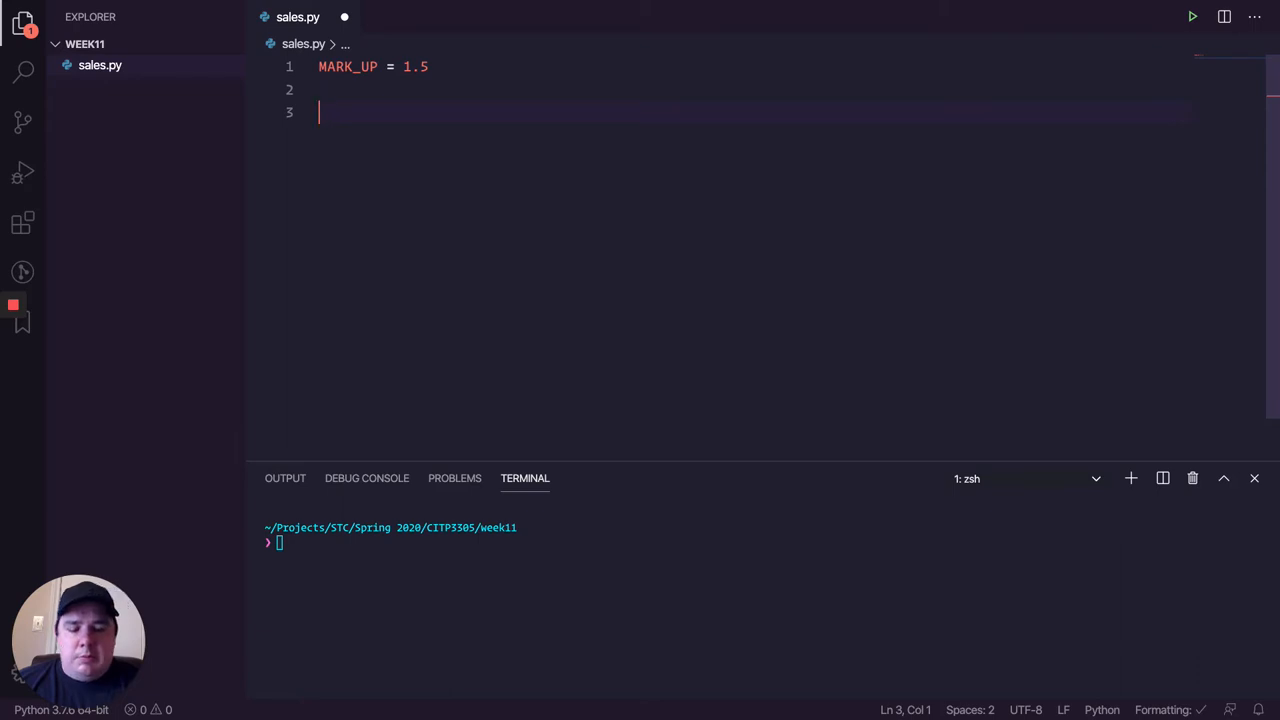
Step: Add a calculate() function that prints 'Hello', leaving a blank line after it
type("def")
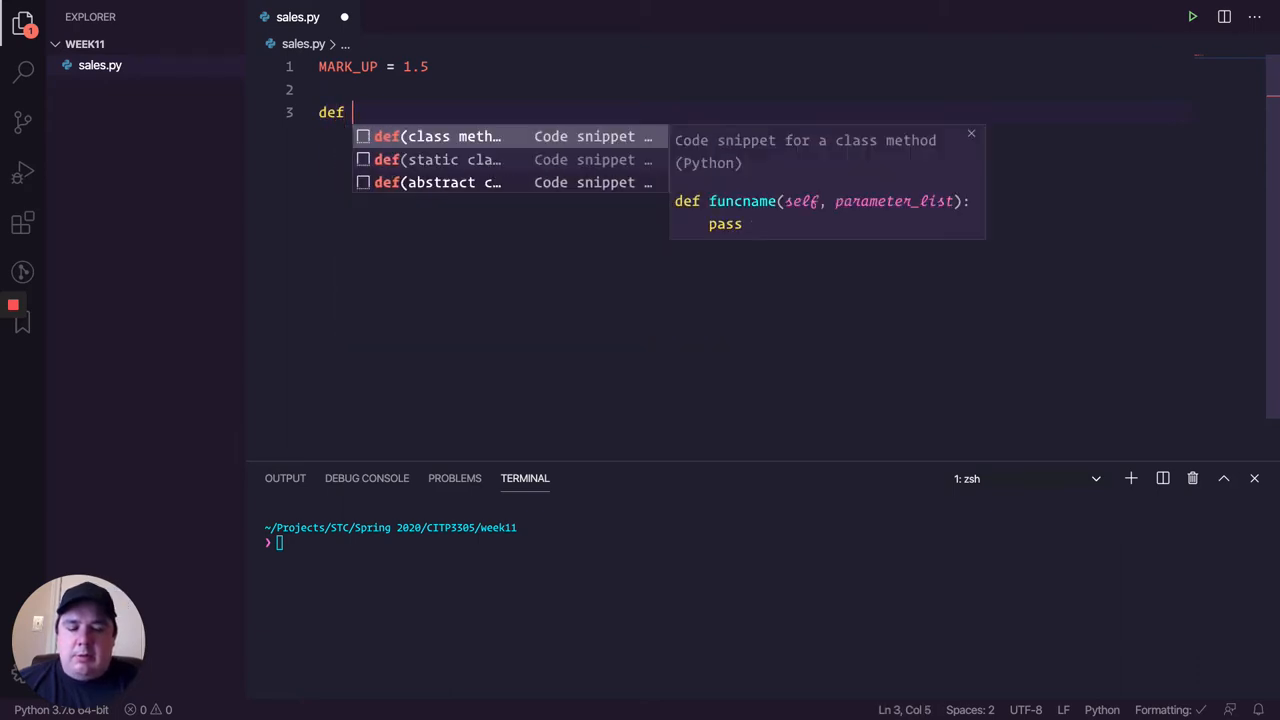
type("c")
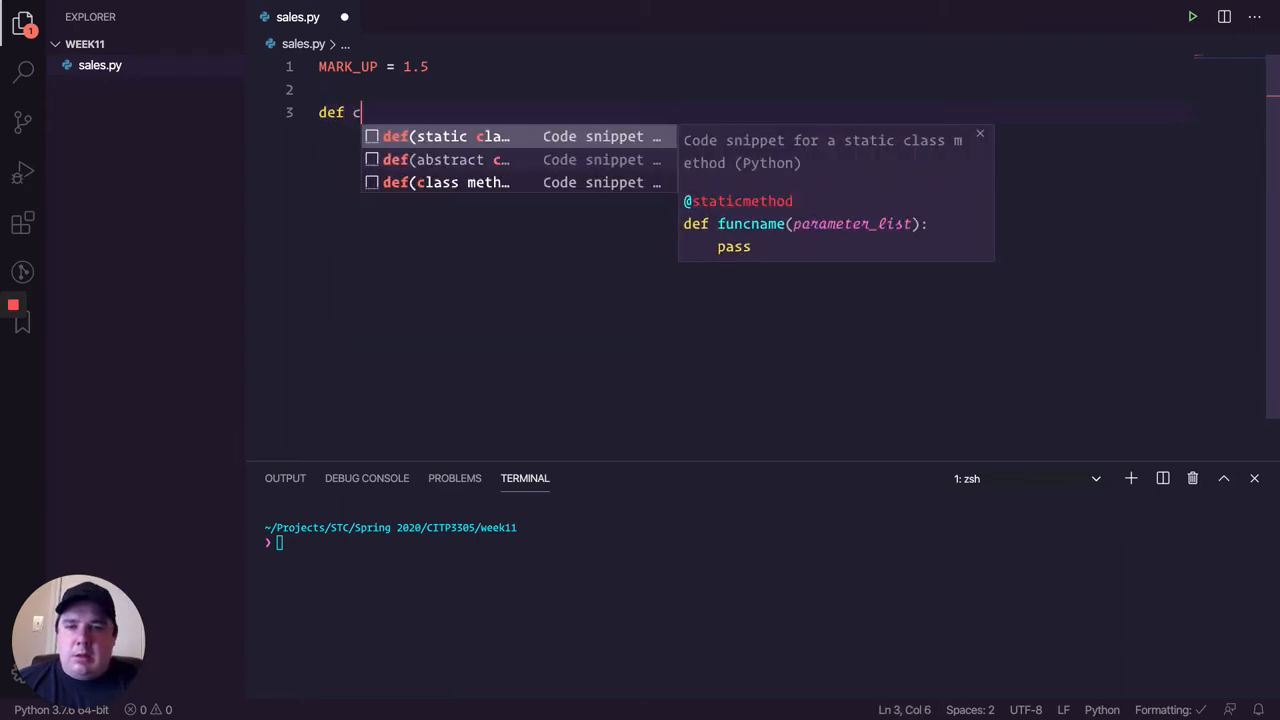
type("alculate")
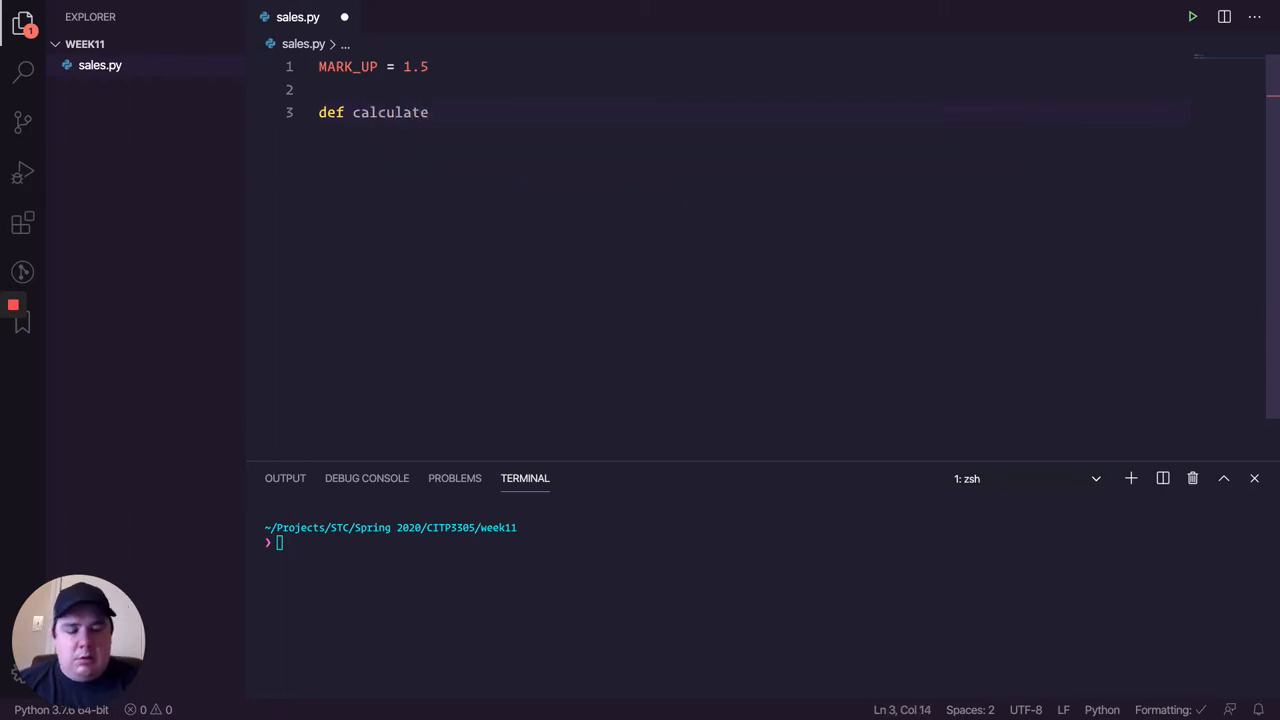
type("(")
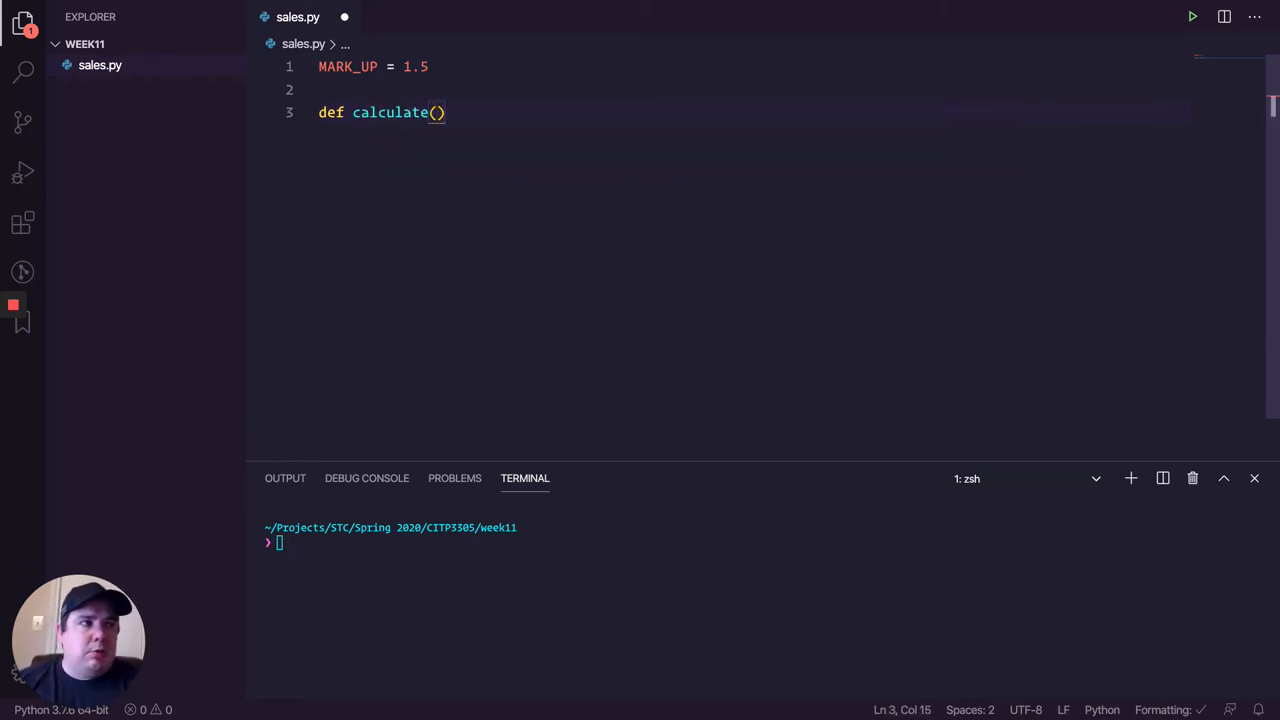
type(":")
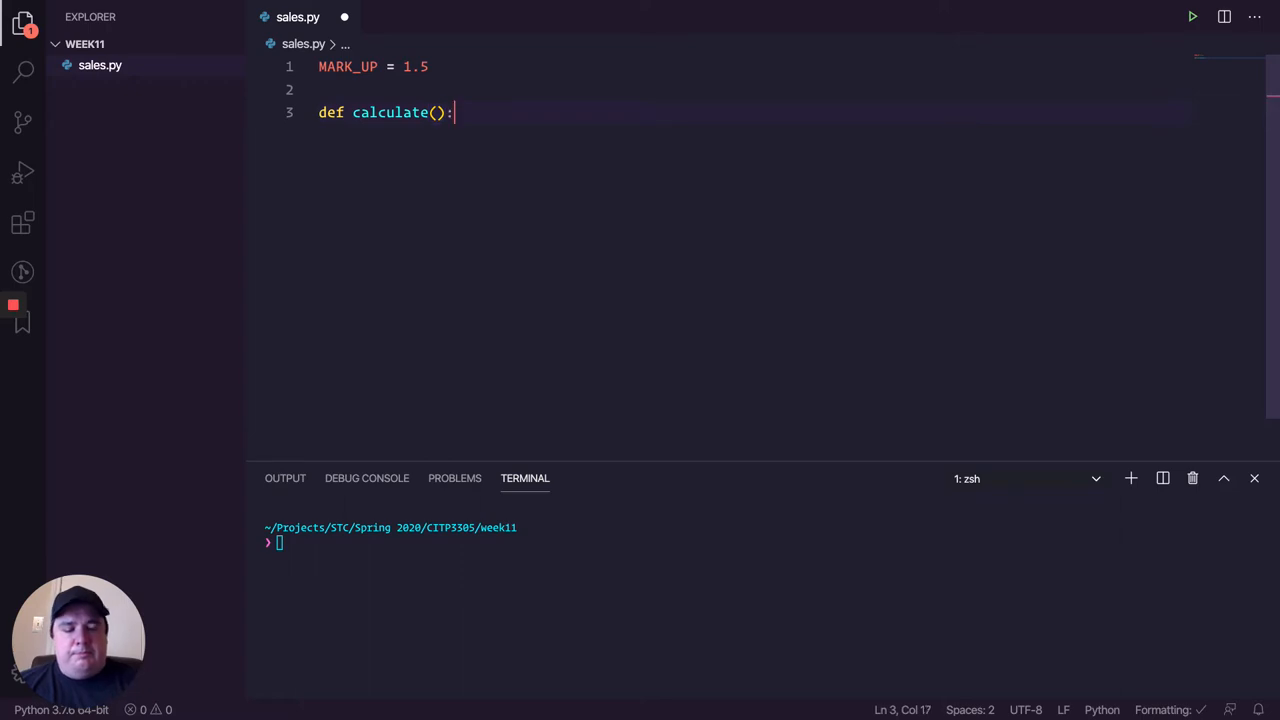
type("print(")
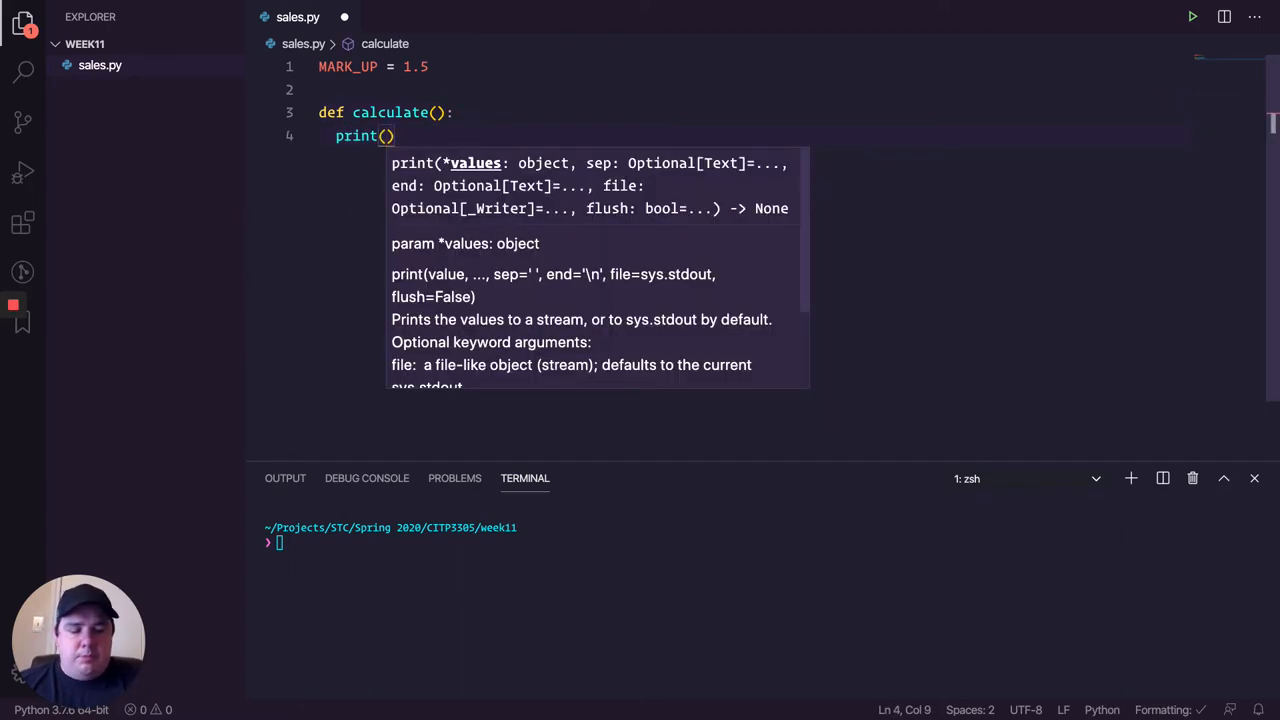
type("'Hello'")
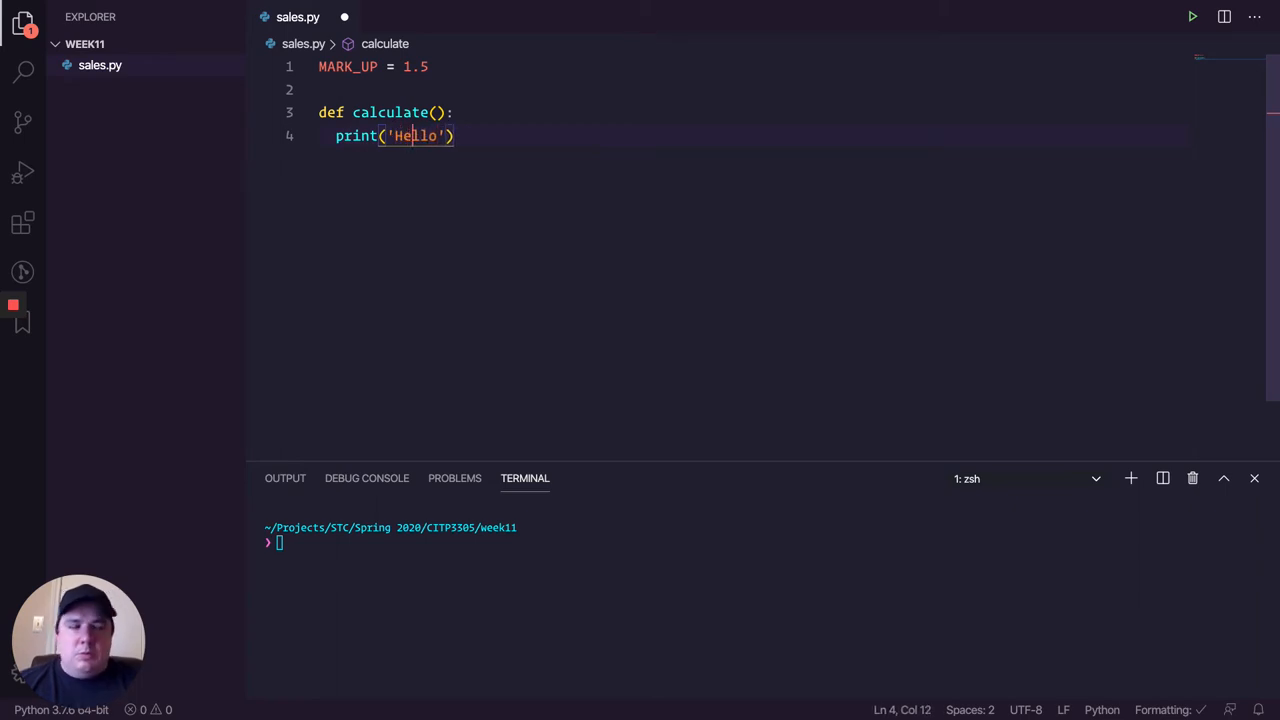
key("enter")
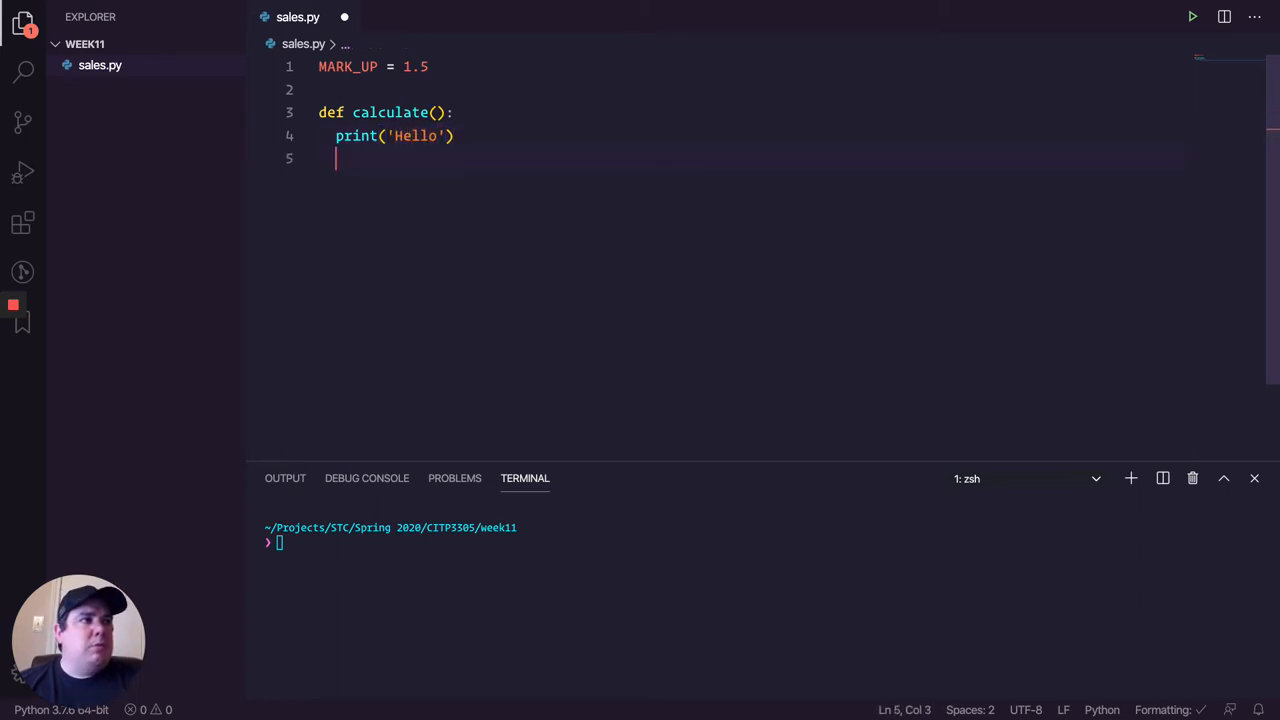
key("enter")
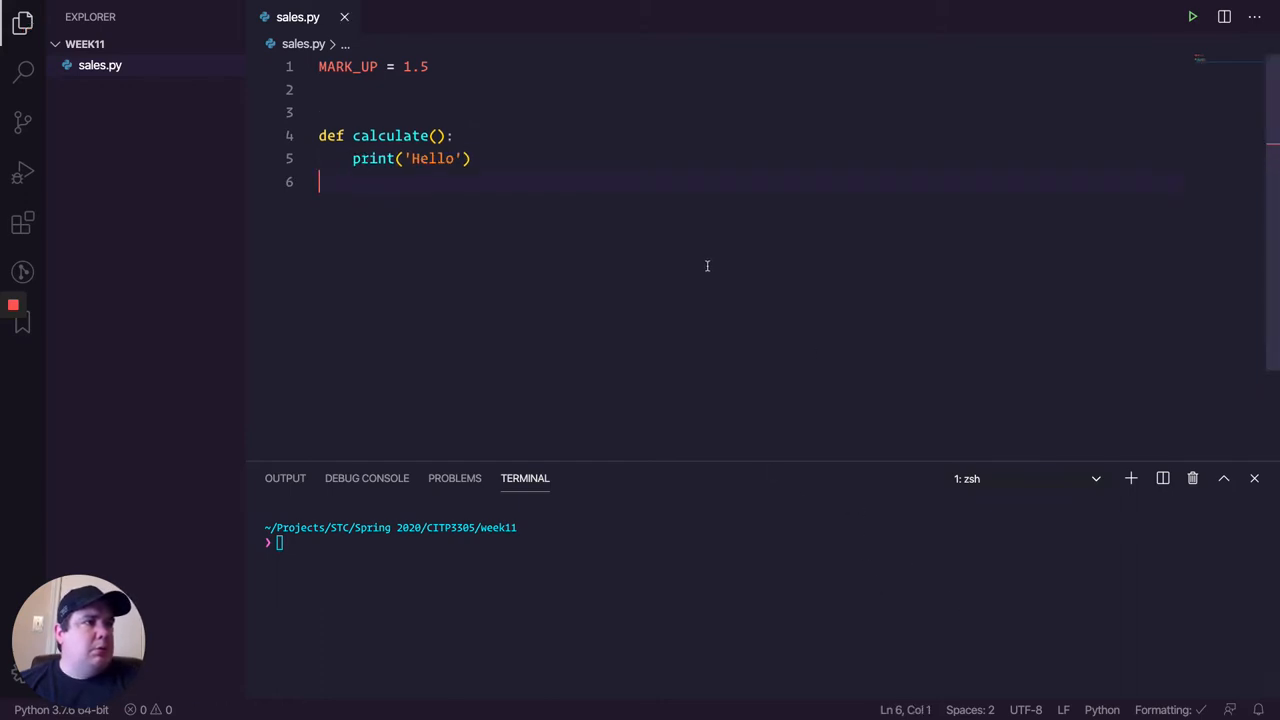
key("enter")
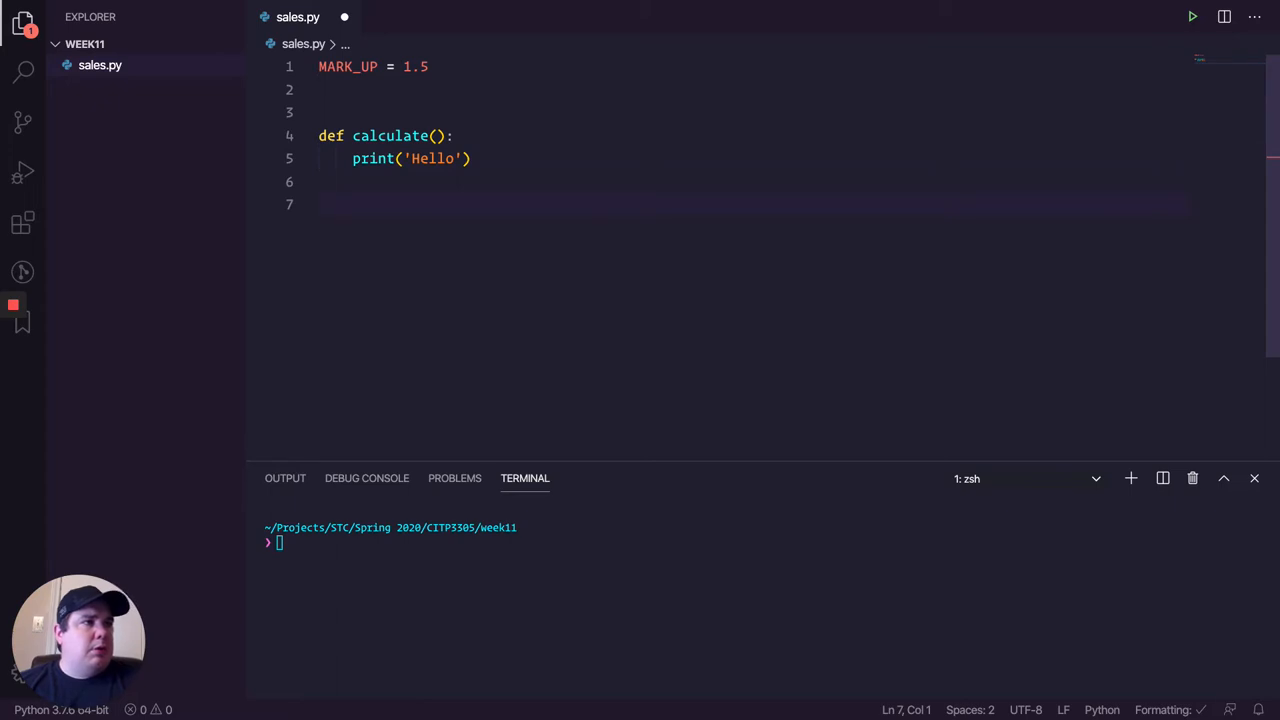
Step: Start a main() function that sets loop = 'y'
type("def")
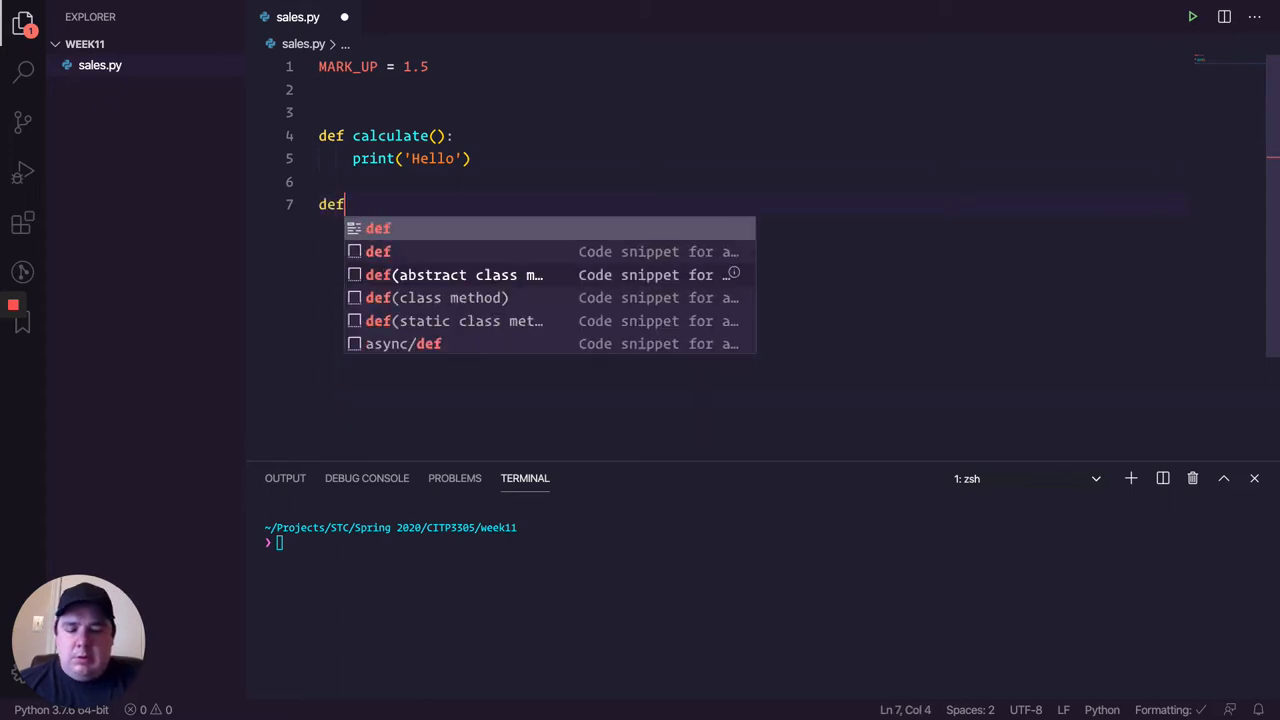
type("main():")
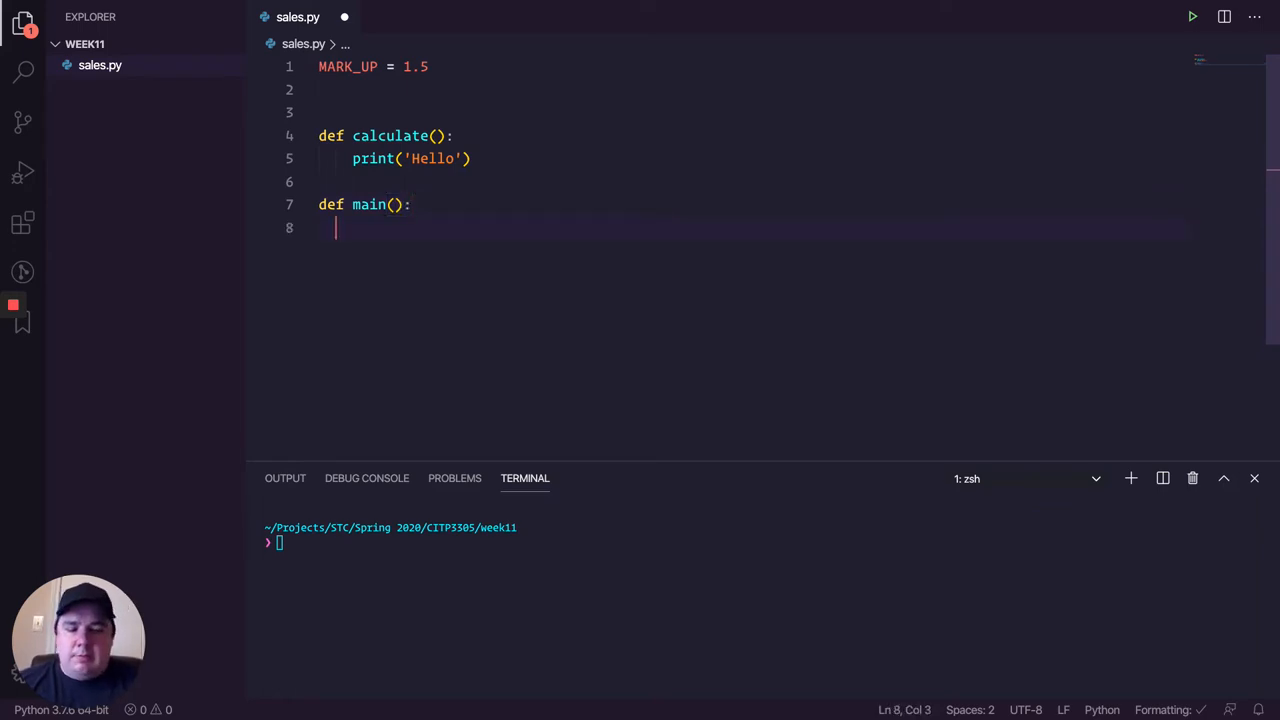
type("ano")
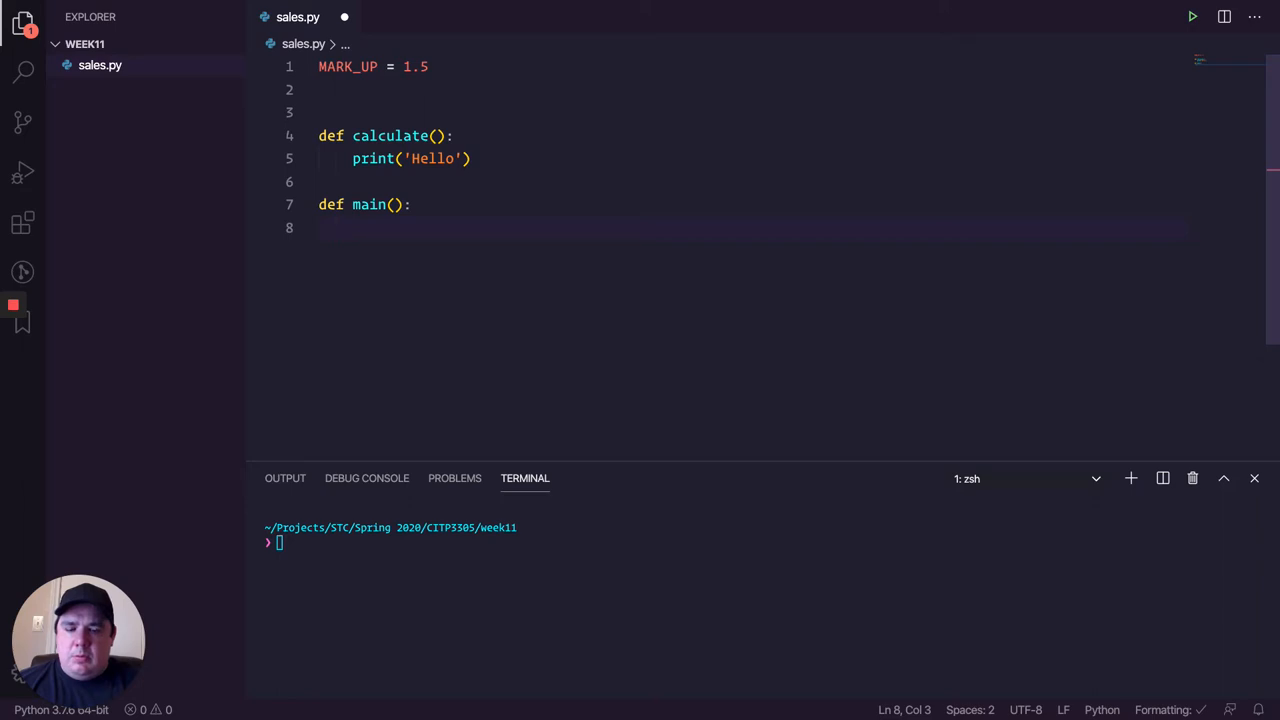
type("loop")
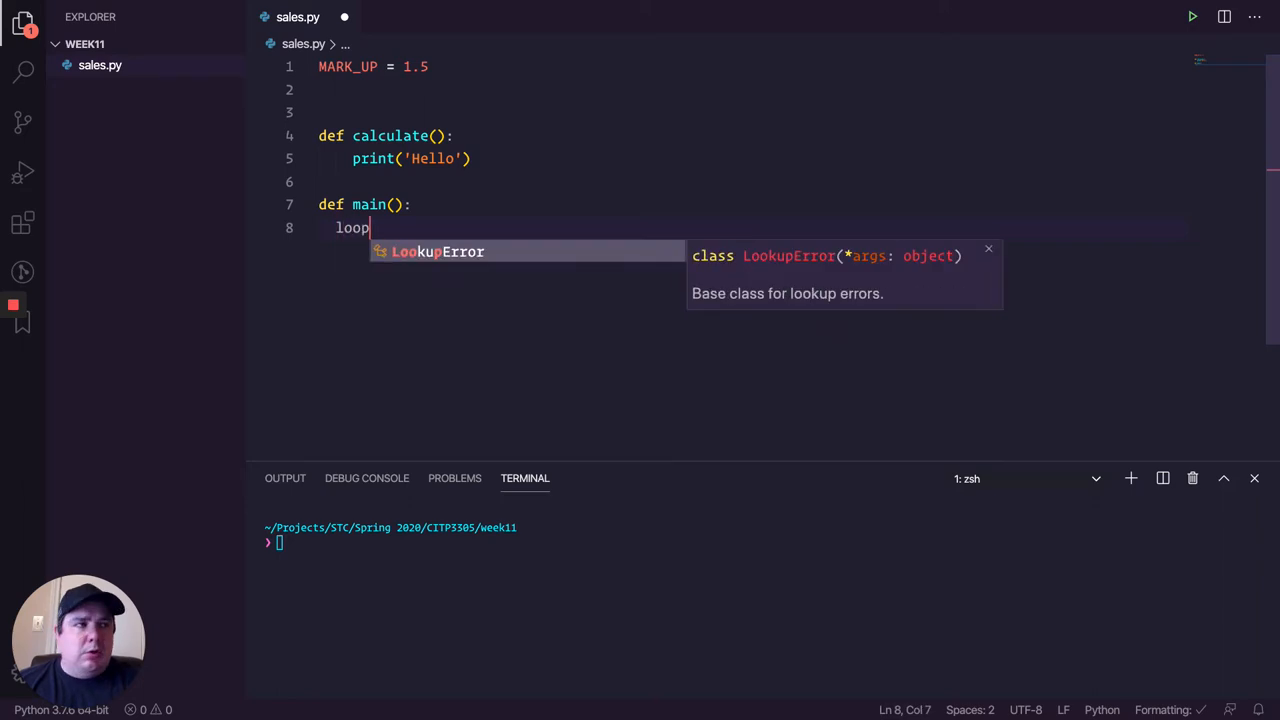
type("=")
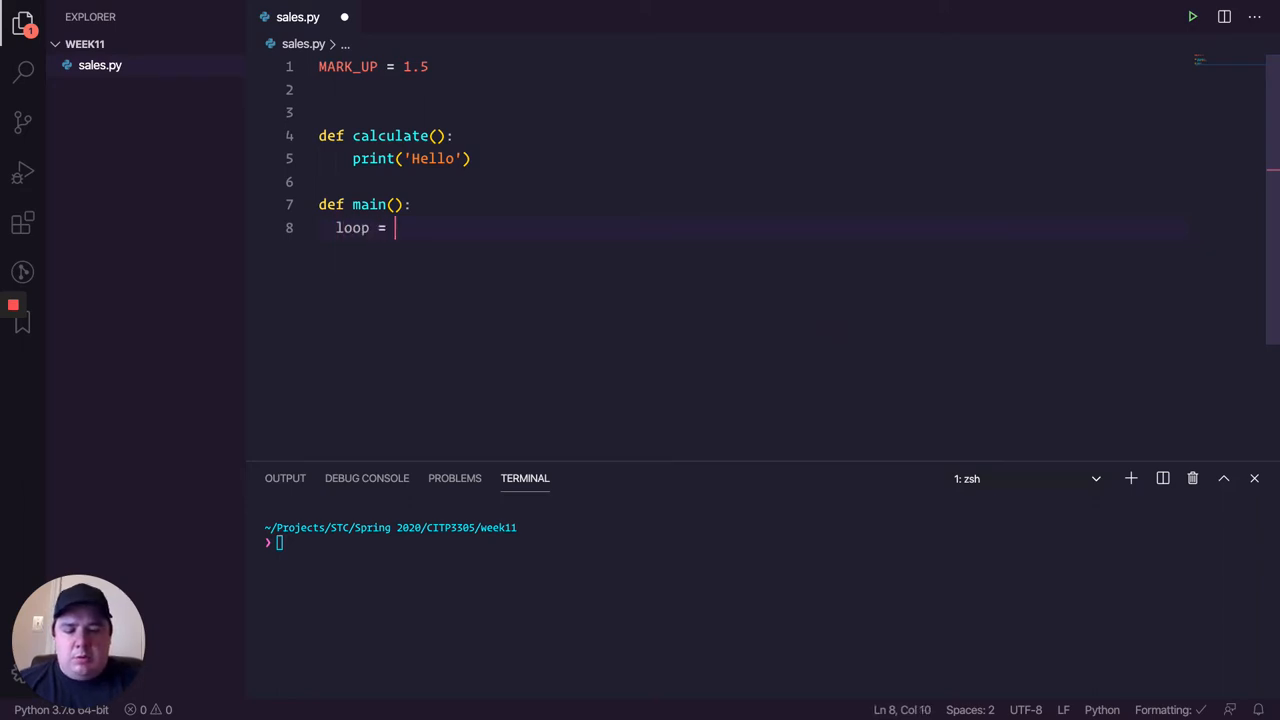
type("'y'")
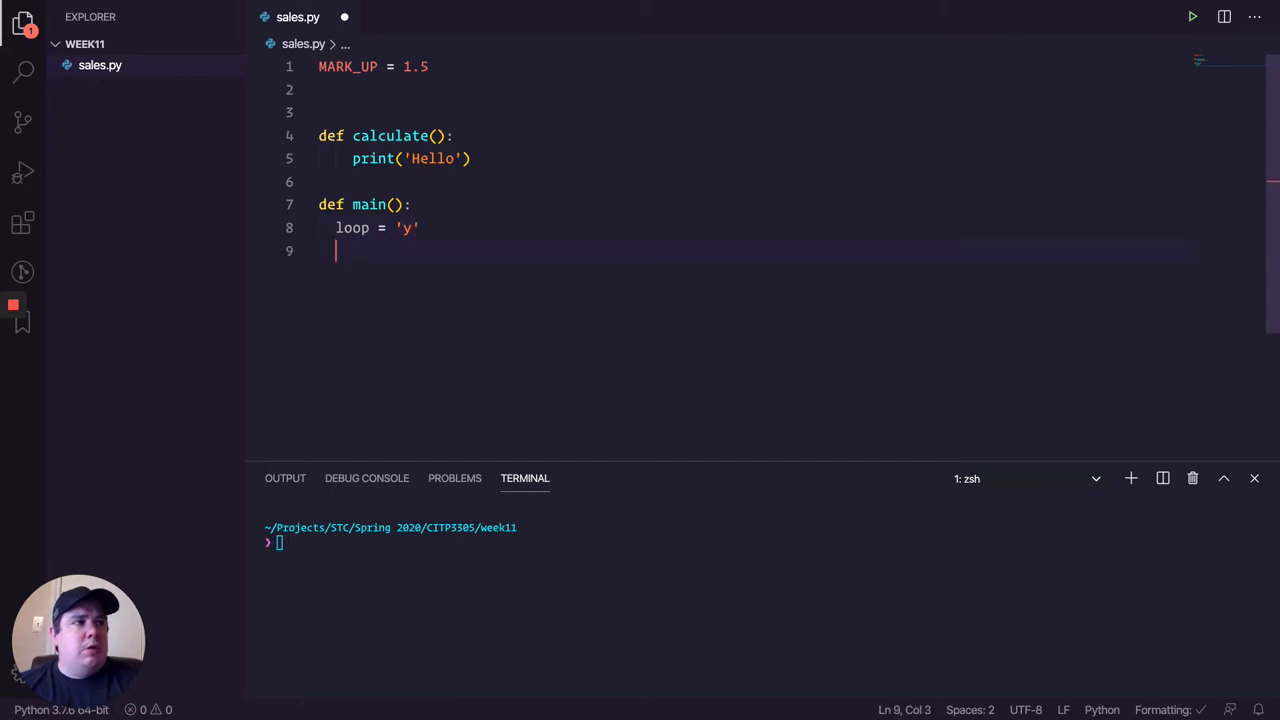
Step: Write a while (loop == 'y') loop calling calculate() and asking input('Again? ...')
type("while")
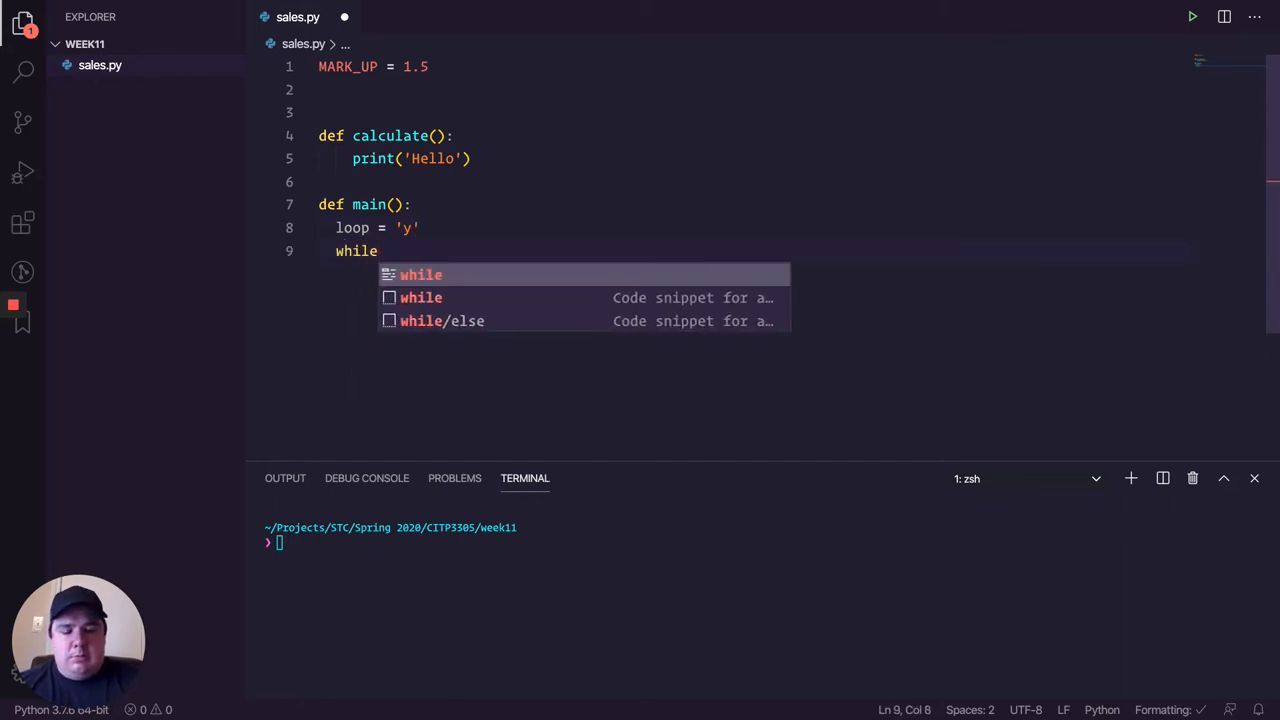
type("(loop=")
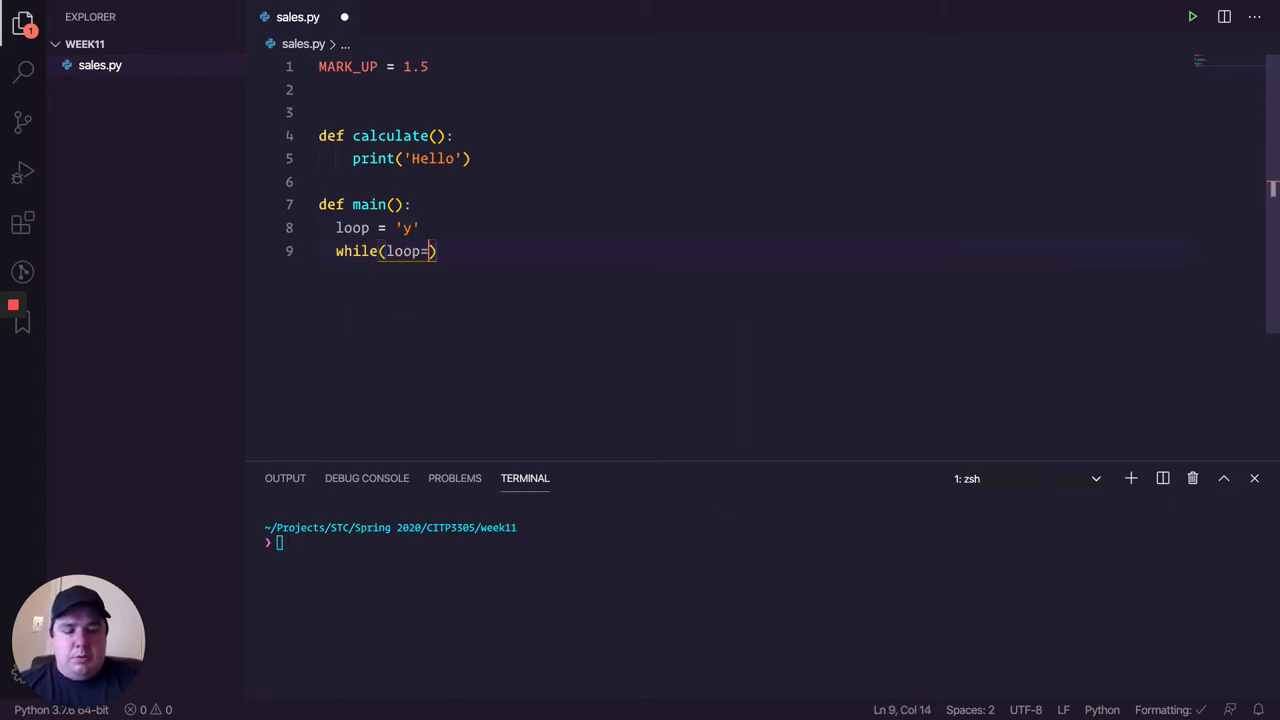
type("='y'")
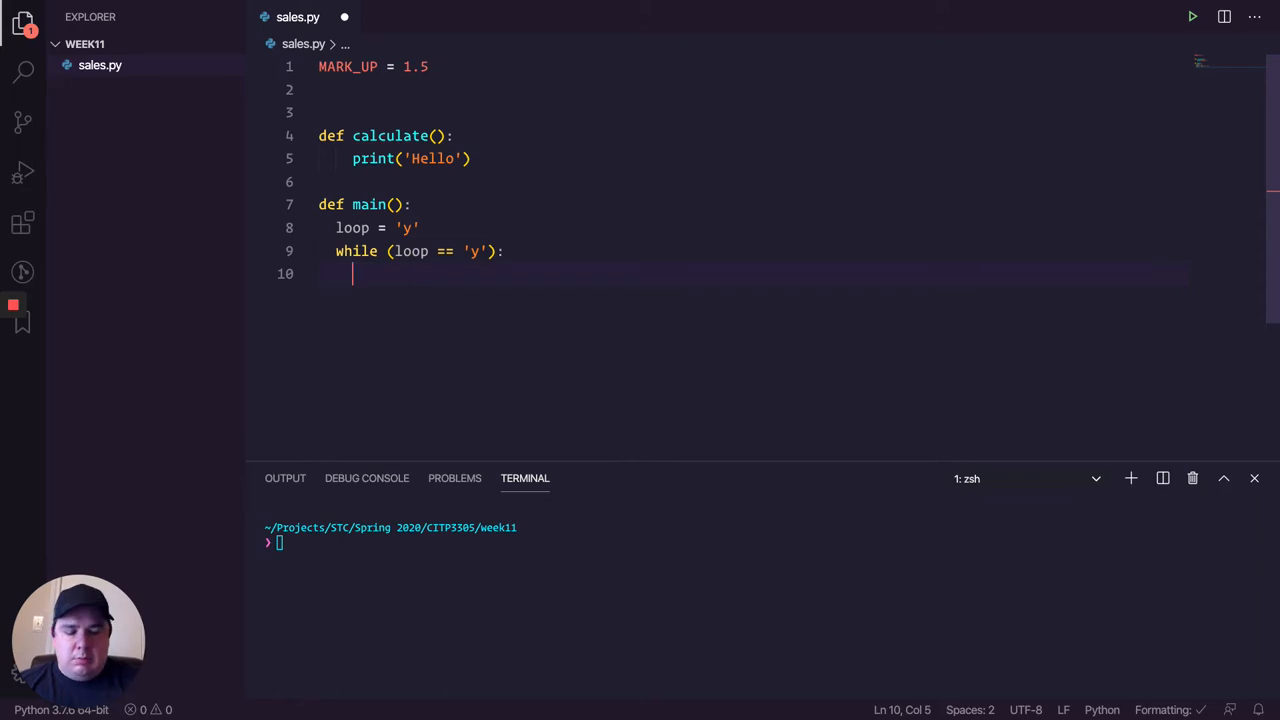
type("calculate(")
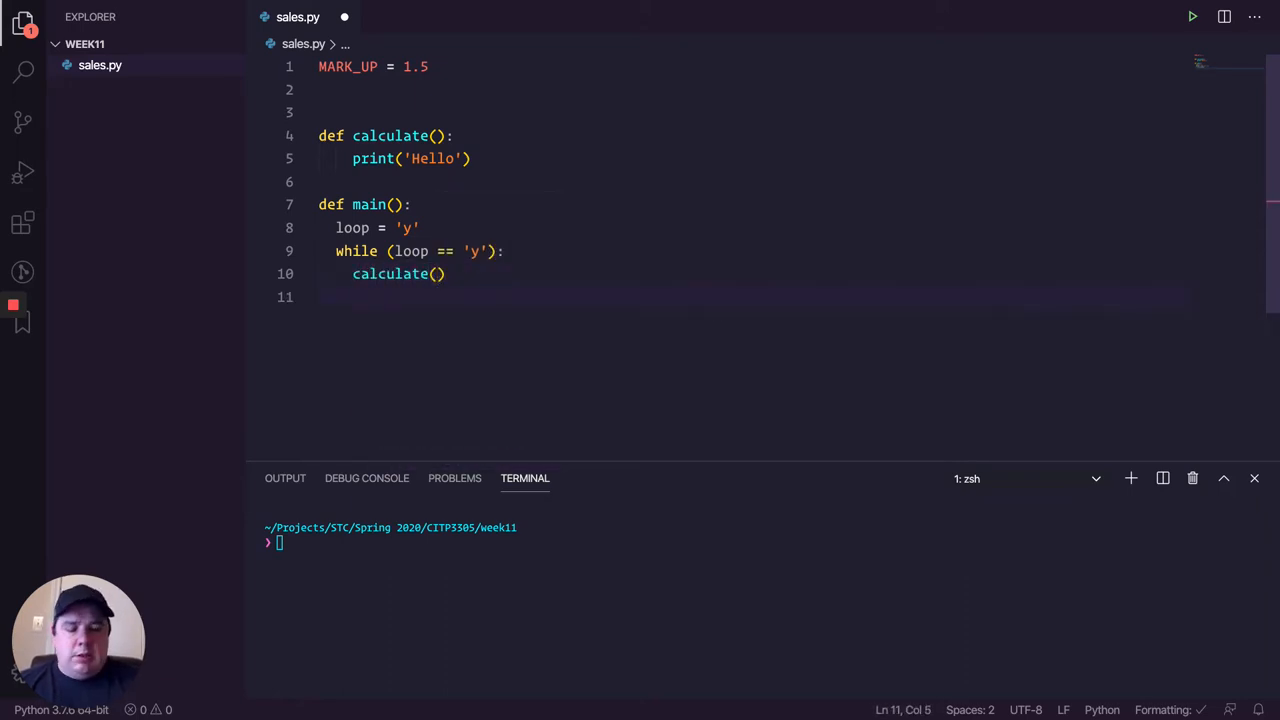
type("loop = input(")
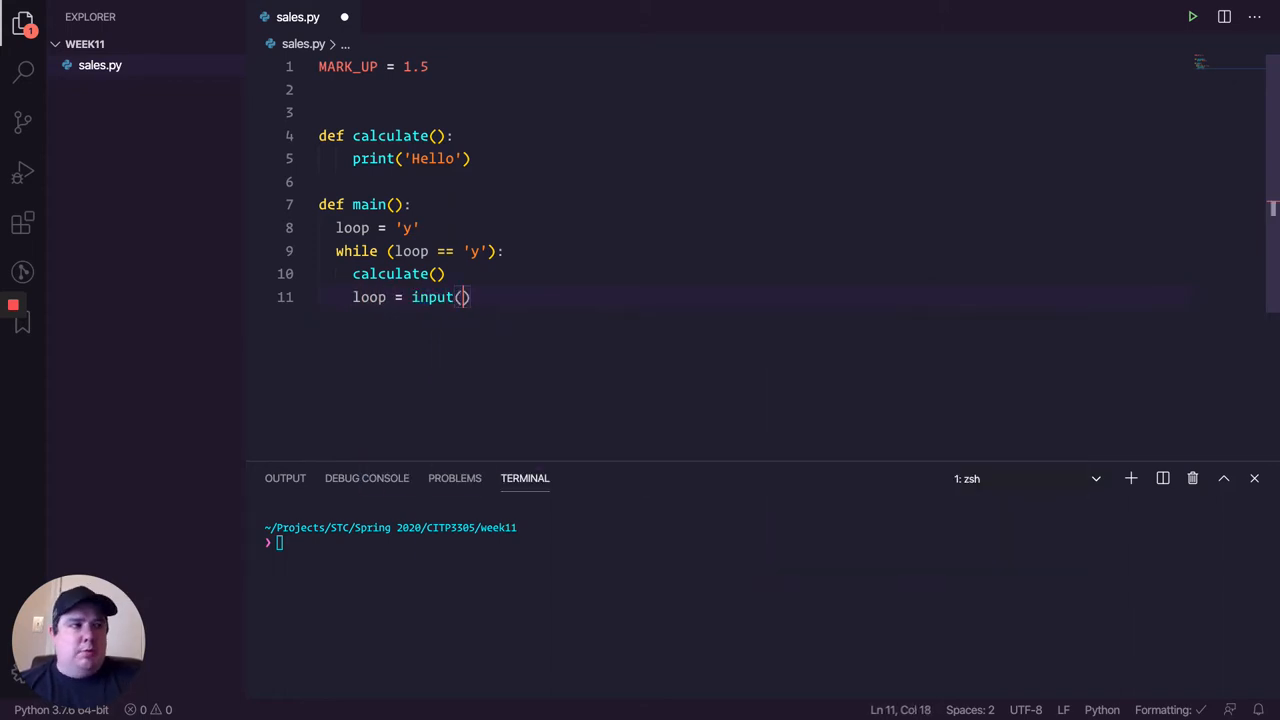
type("'Again'")
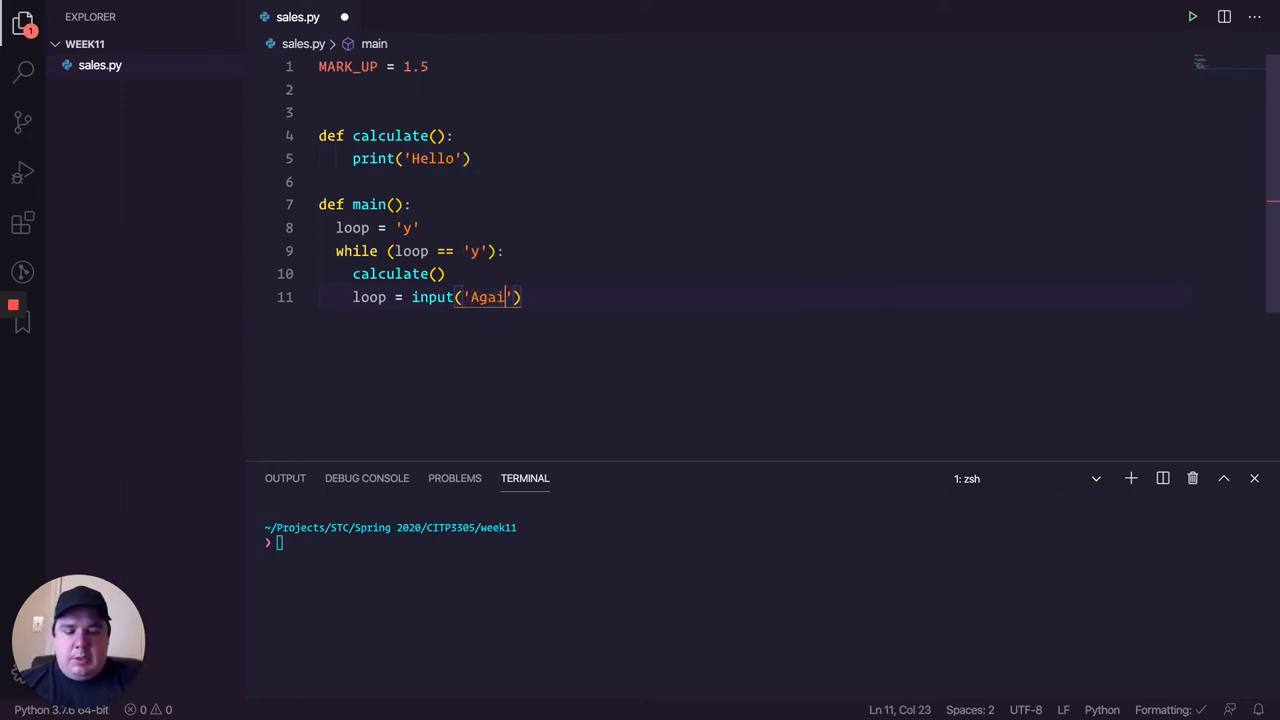
type("? (Y for Yes):")
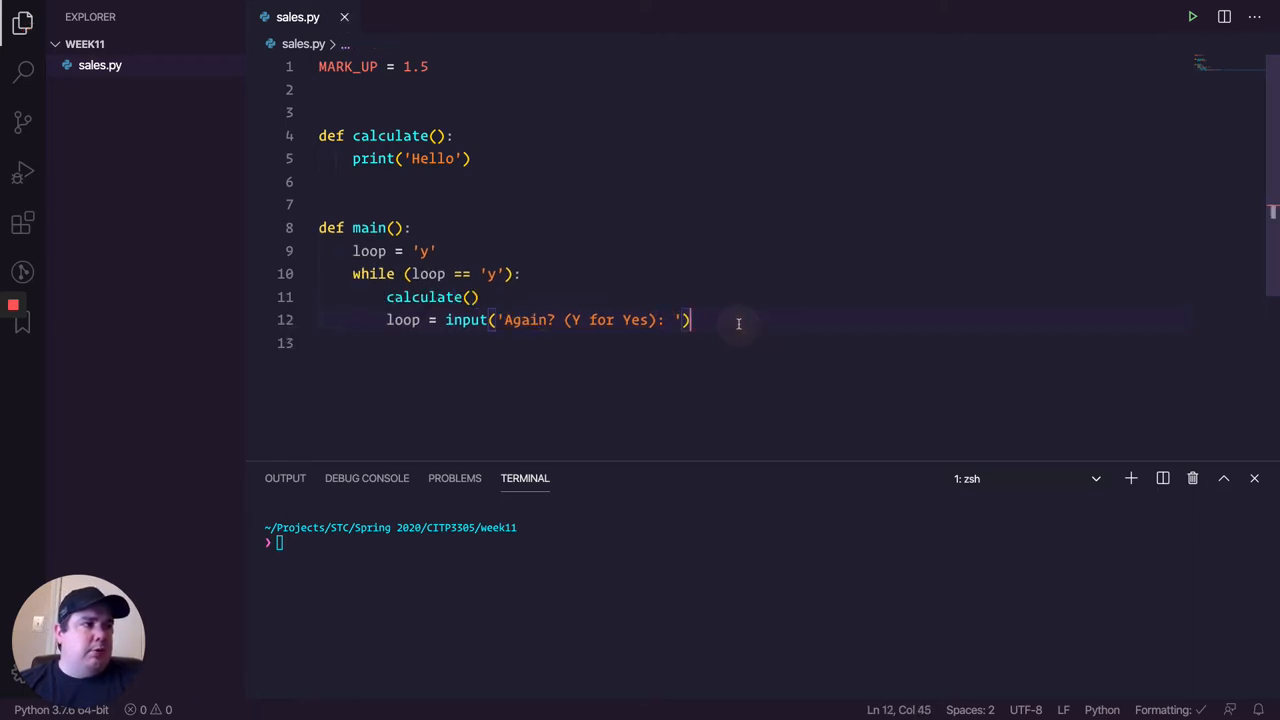
Step: Call main() at the bottom of sales.py
type("main(")
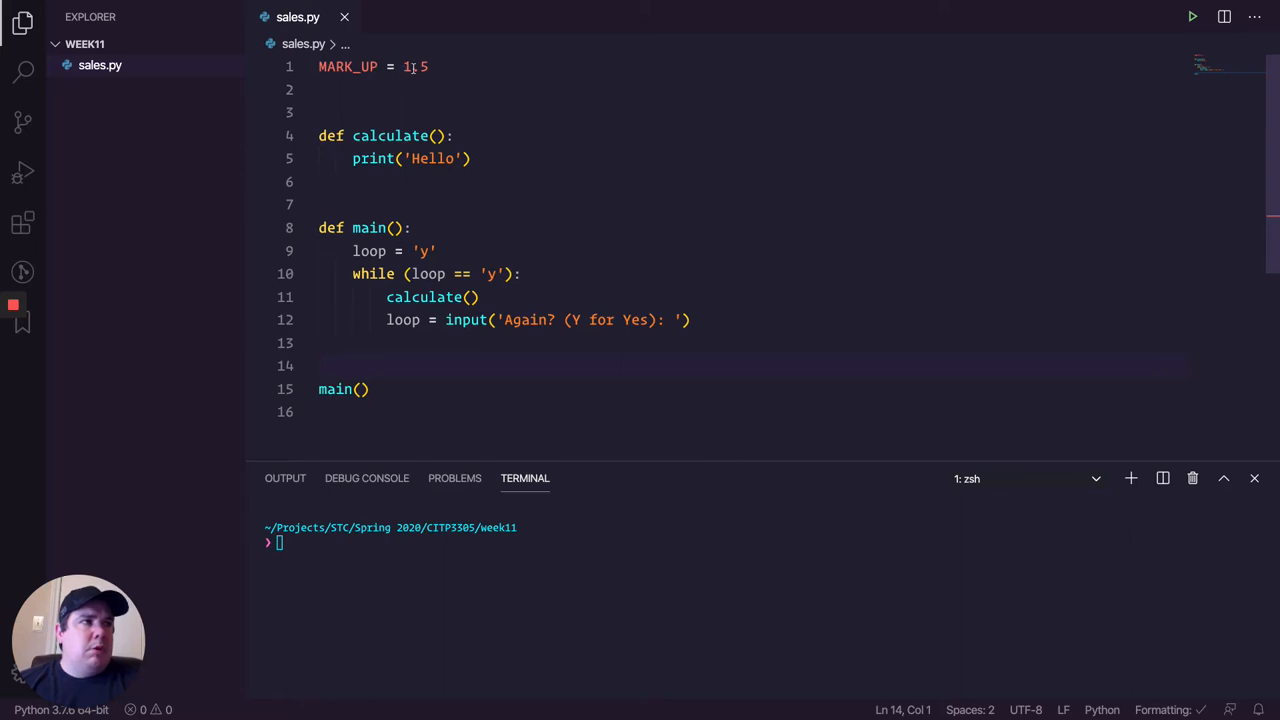
double_click(347, 66)
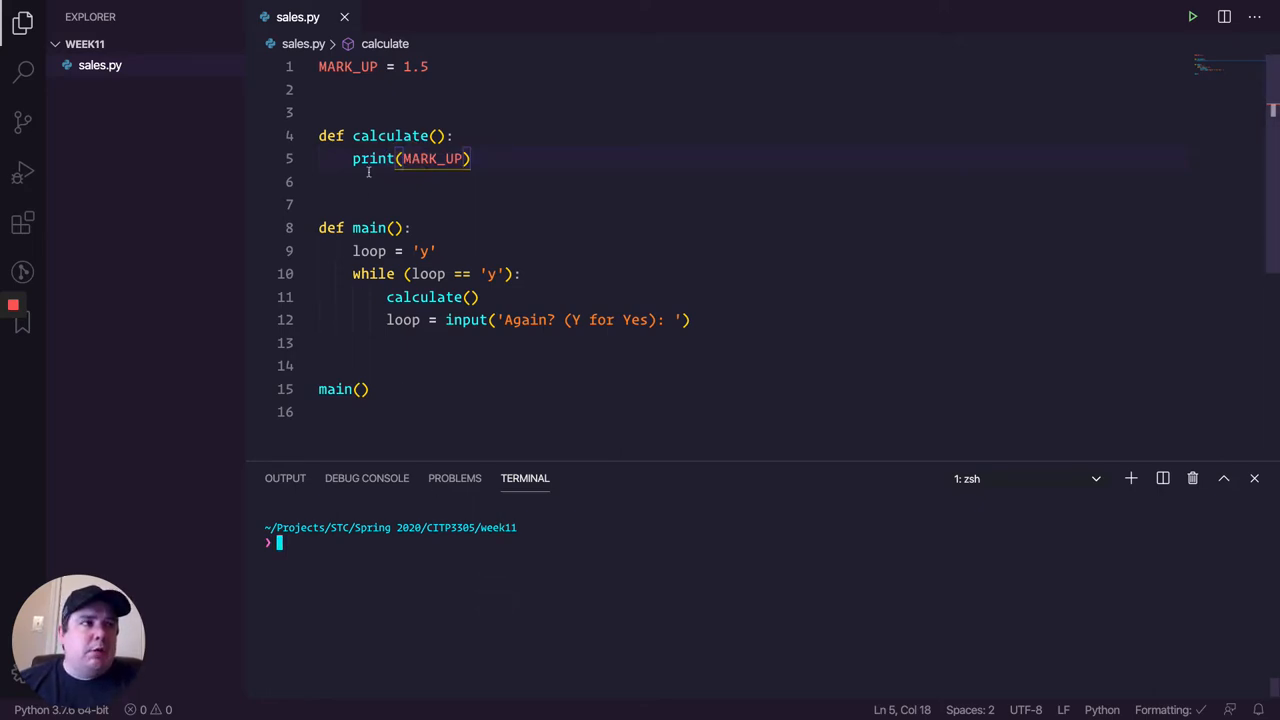
mouse_move(430, 158)
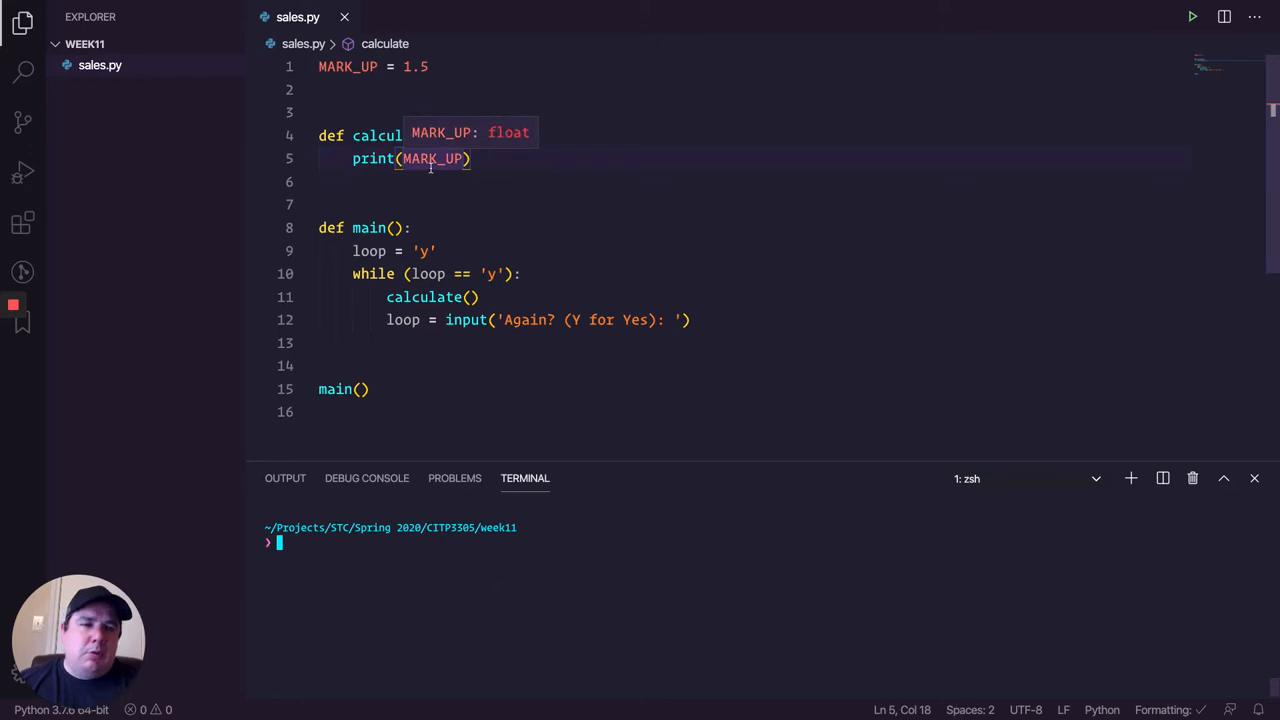
mouse_move(363, 230)
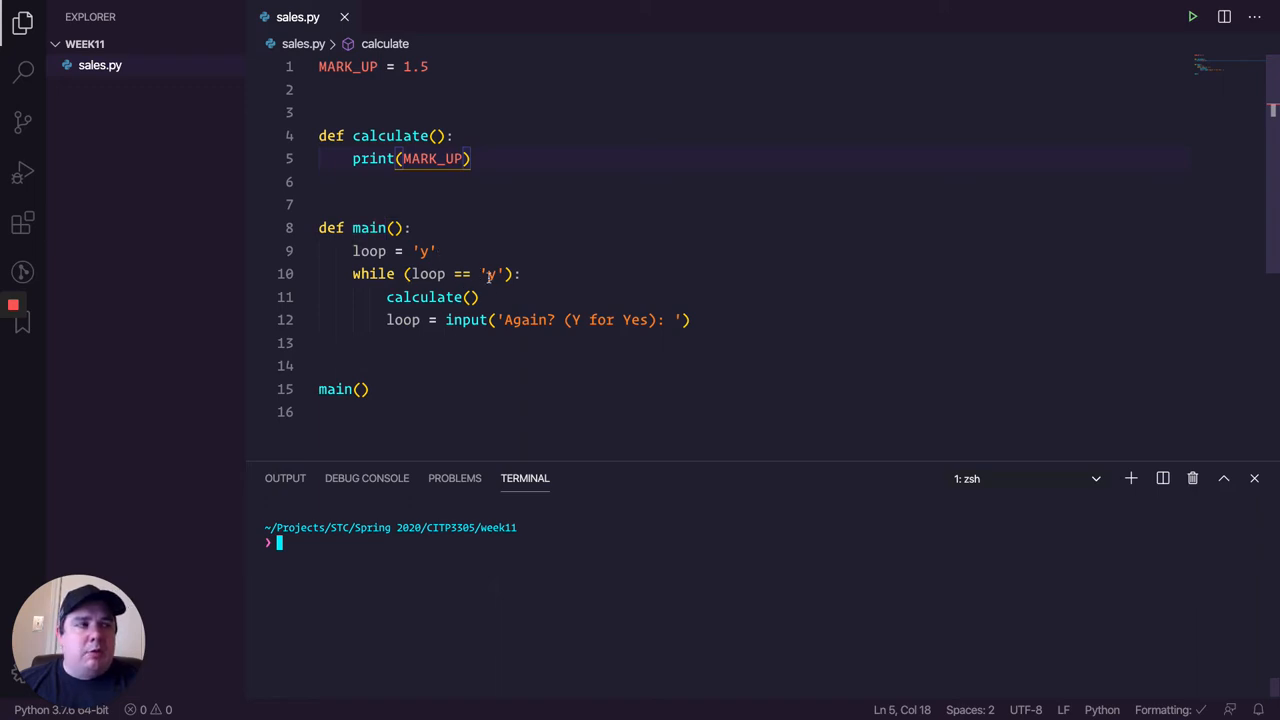
mouse_move(443, 307)
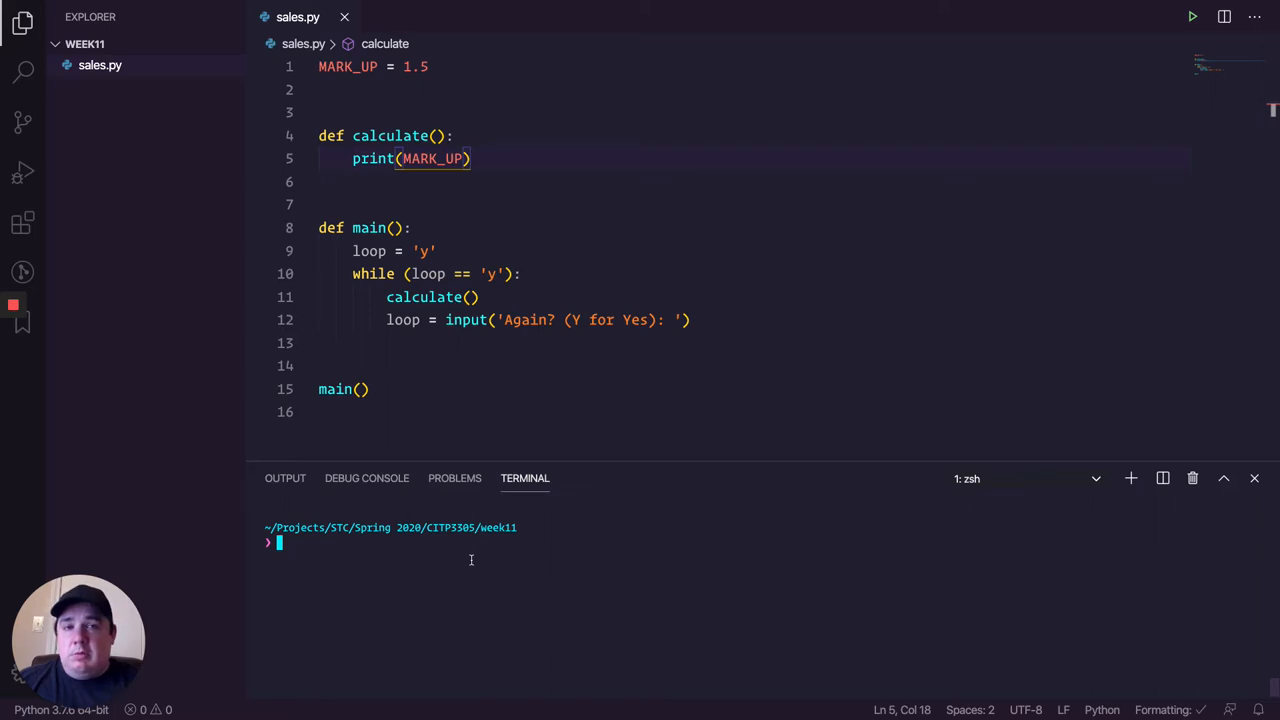
Step: Run python3 sales.py in the terminal, answering y to repeat and then n to stop
type("python3 sales.py")
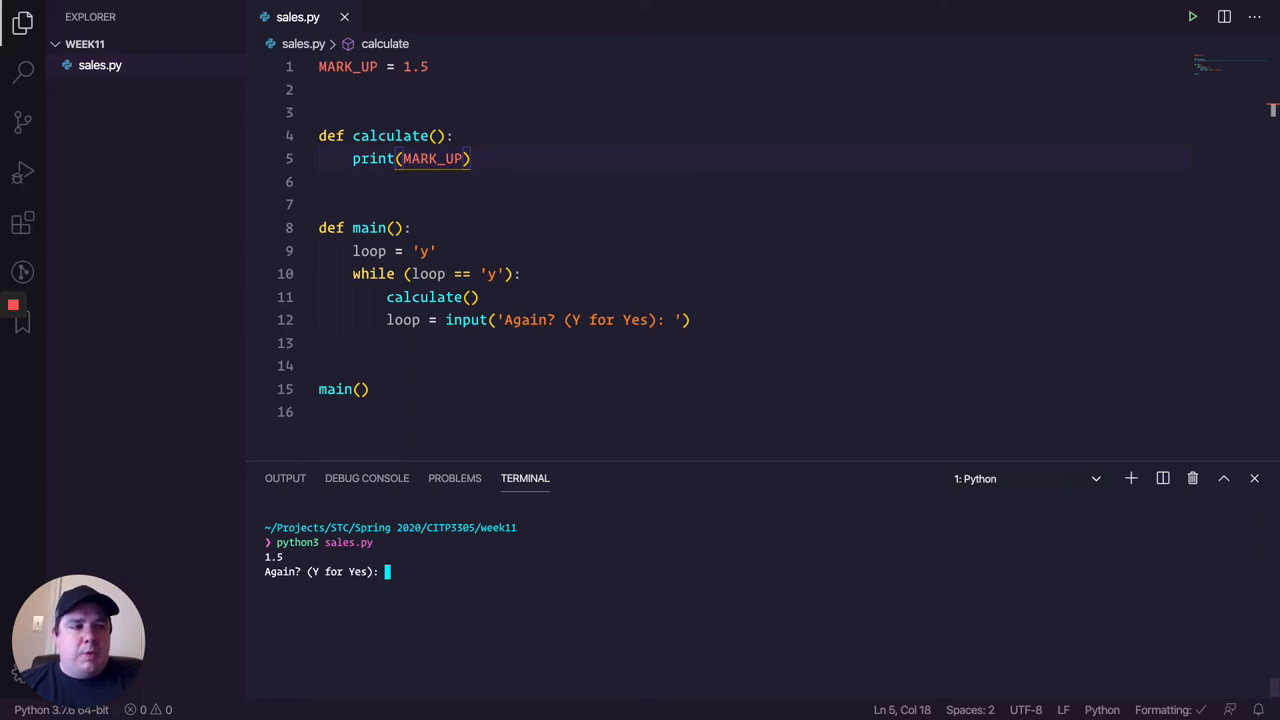
type("y")
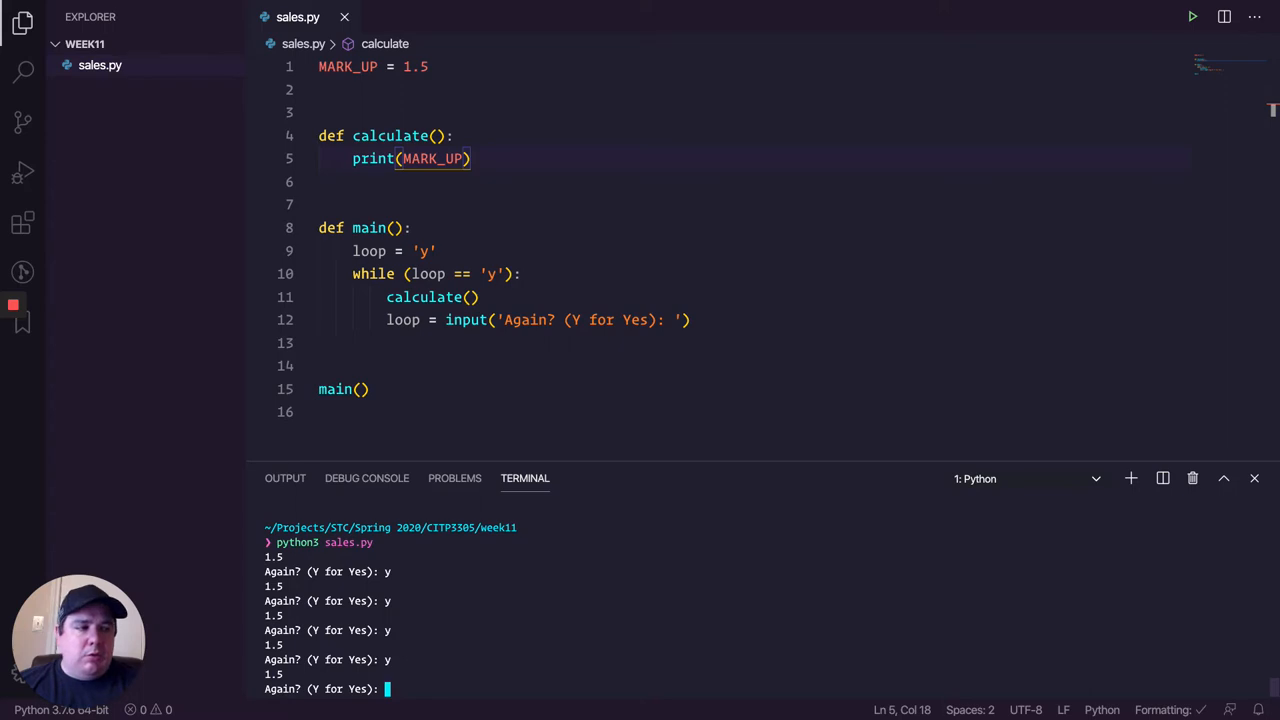
type("n")
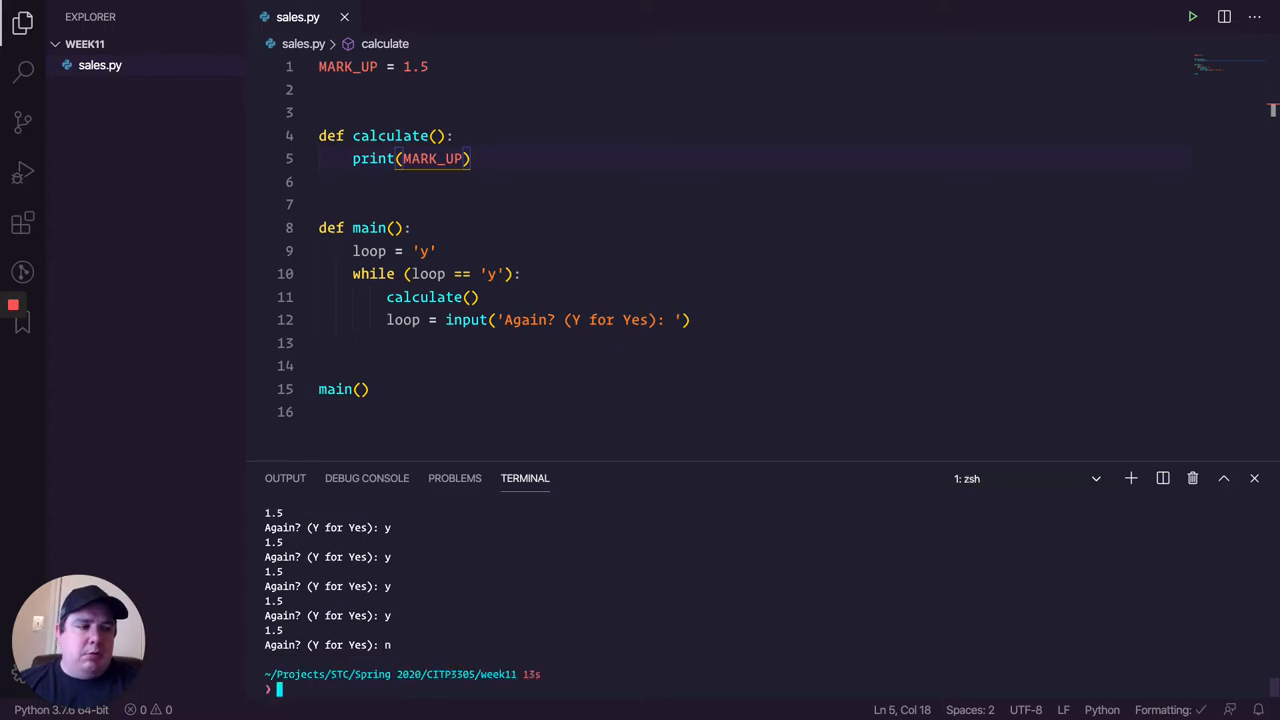
Step: Rerun python3 sales.py and answer capital Y, which ends the program
type("python3 sales.py")
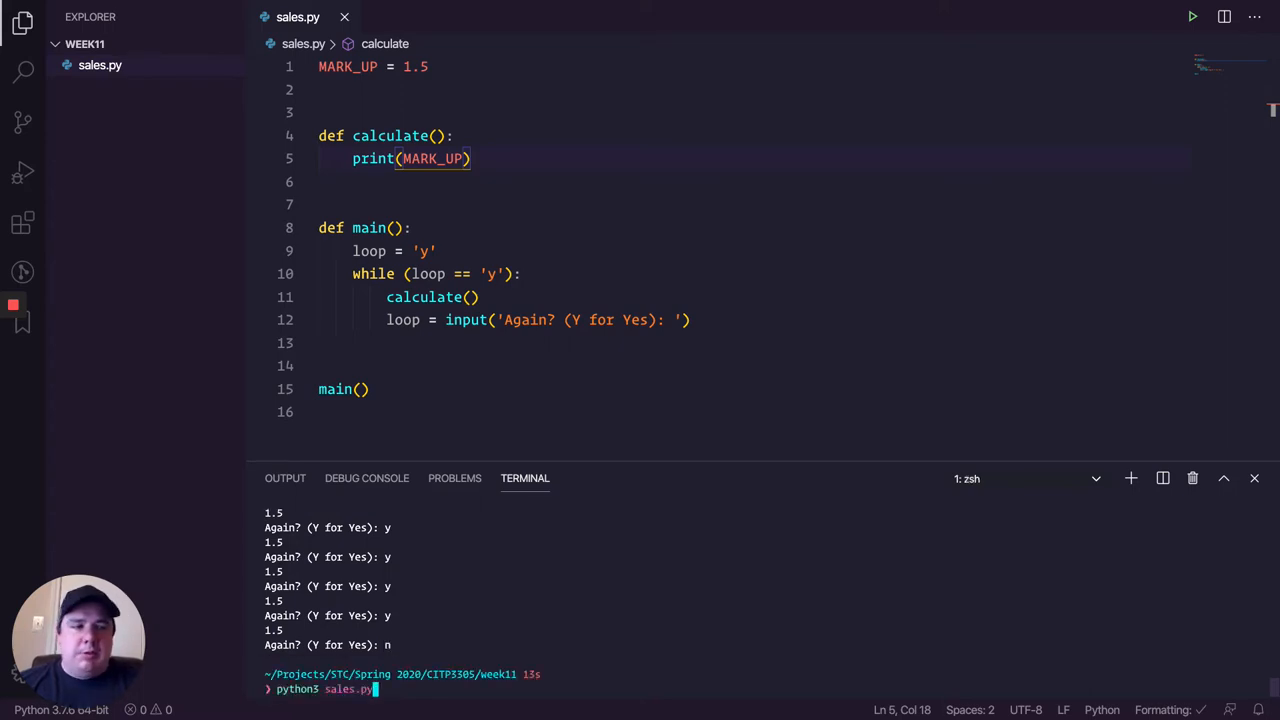
key("enter")
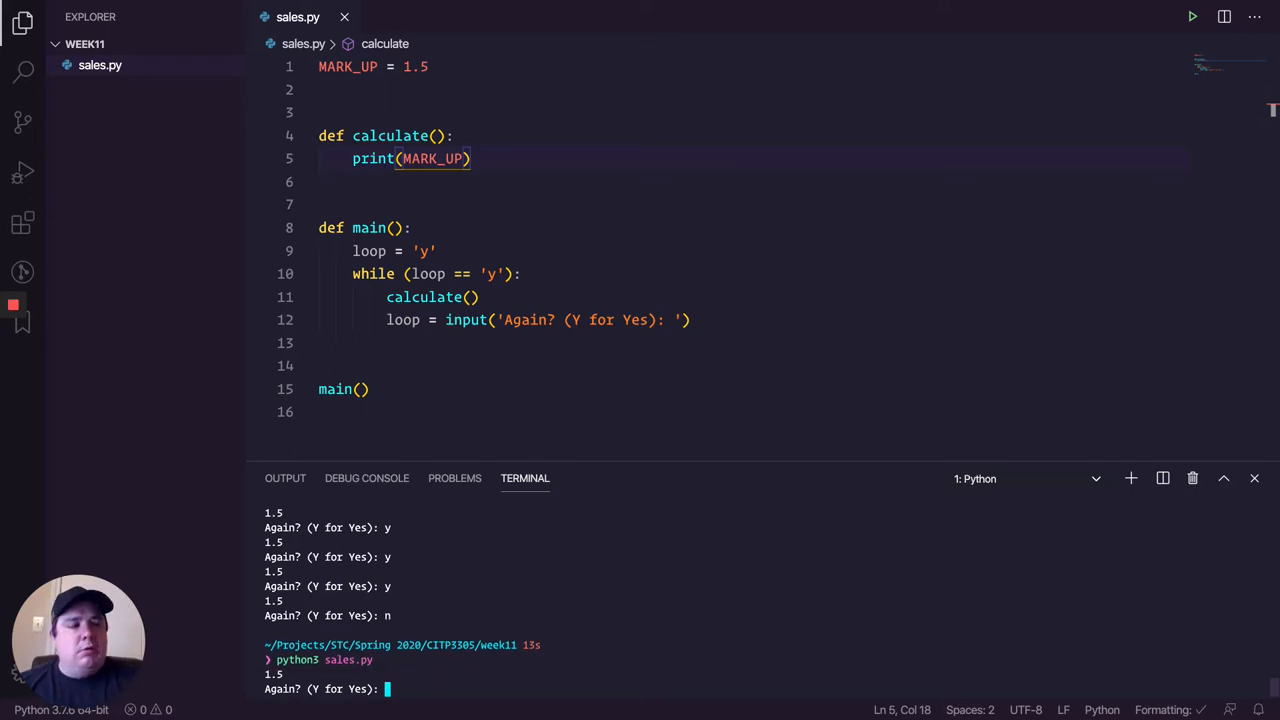
type("Y")
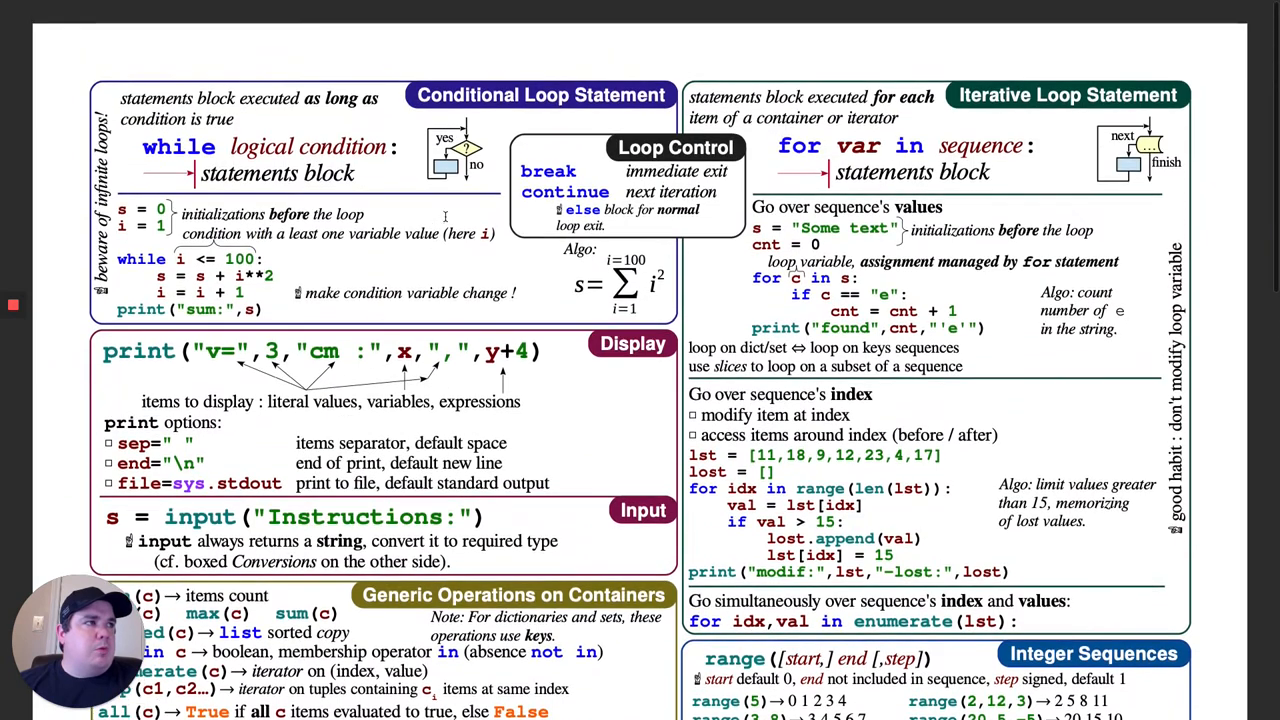
Step: Scroll down the Python 3 Cheat Sheet through its loop, Boolean Logic and Modules sections
scroll("down", 3)
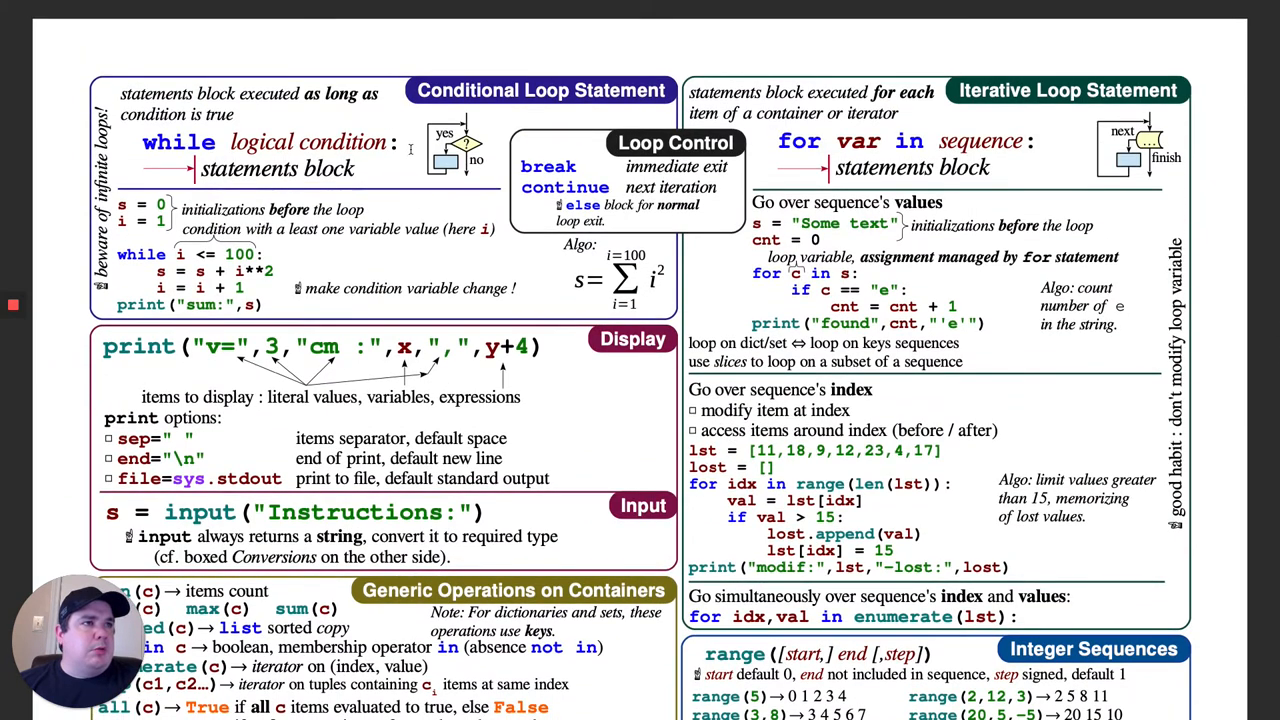
scroll("down", 3)
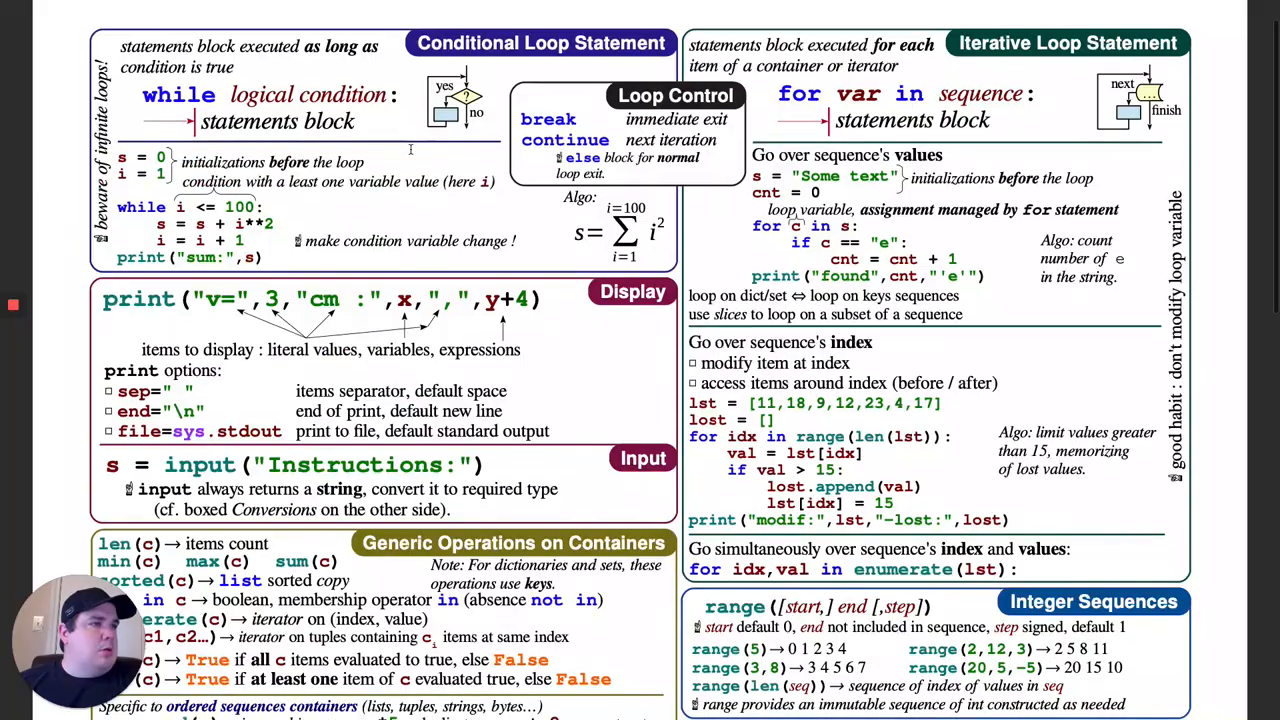
scroll("down", 3)
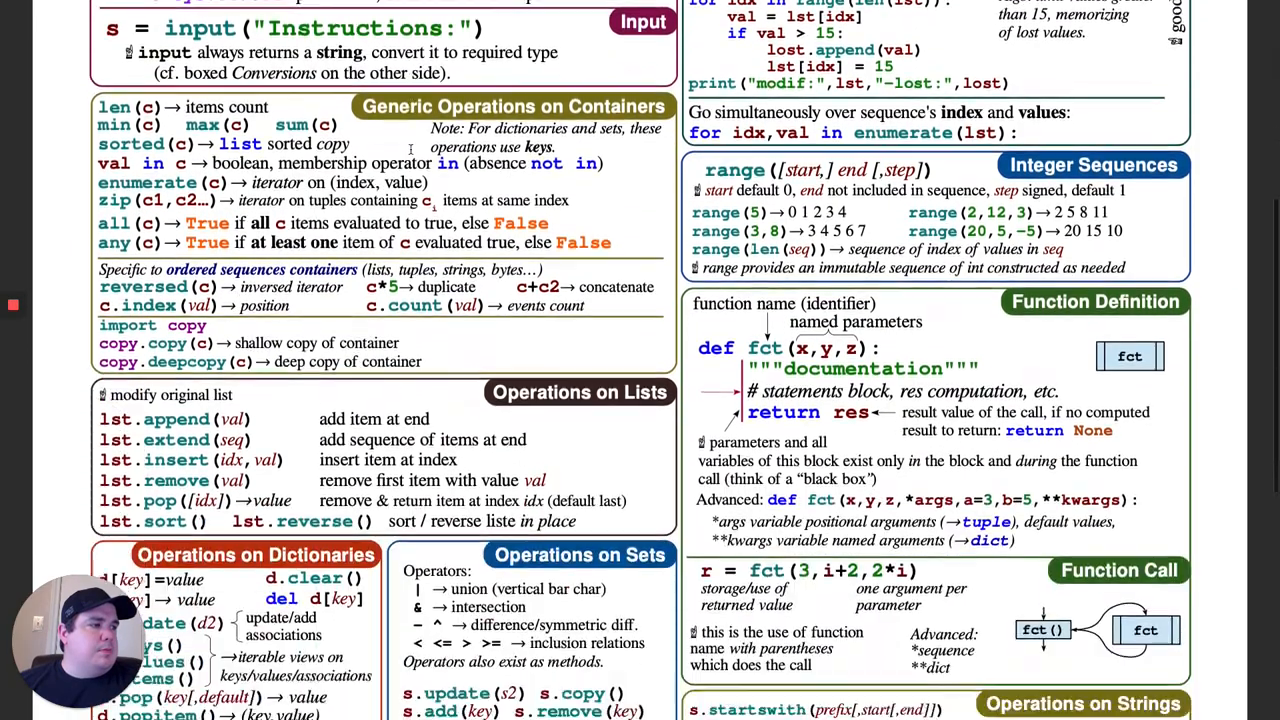
scroll("down", 3)
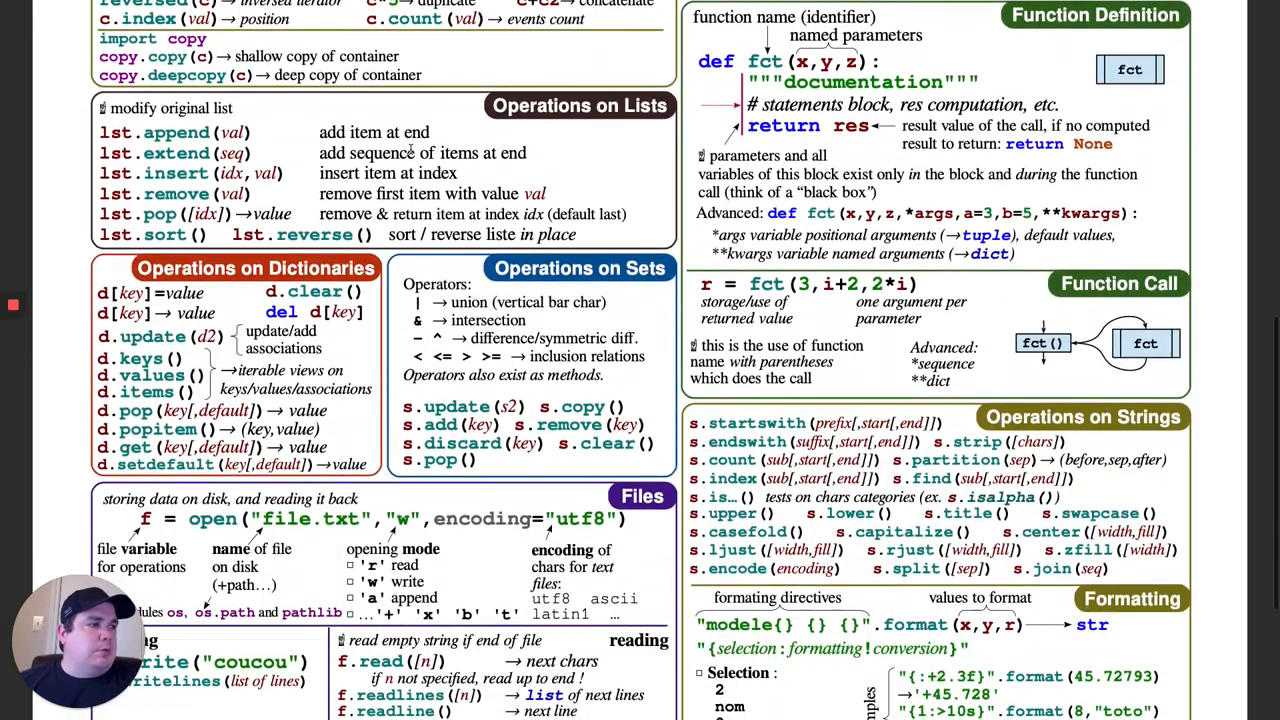
scroll("down", 3)
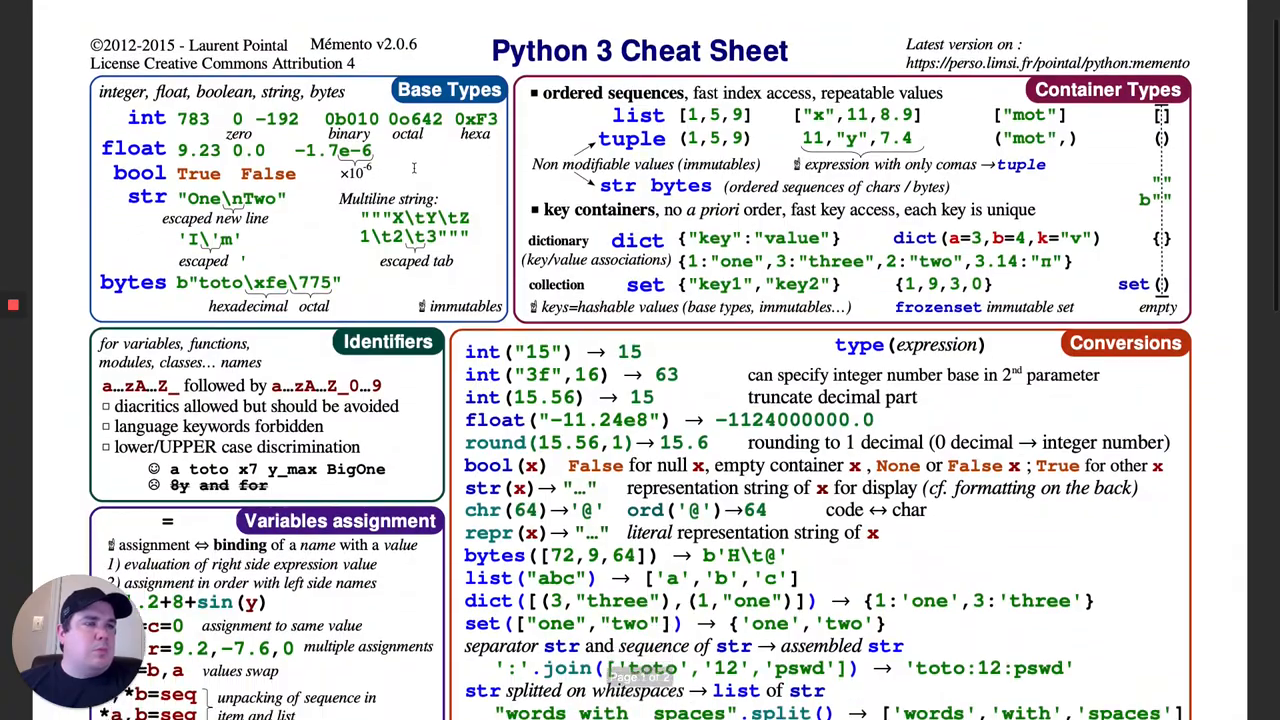
scroll("down", 3)
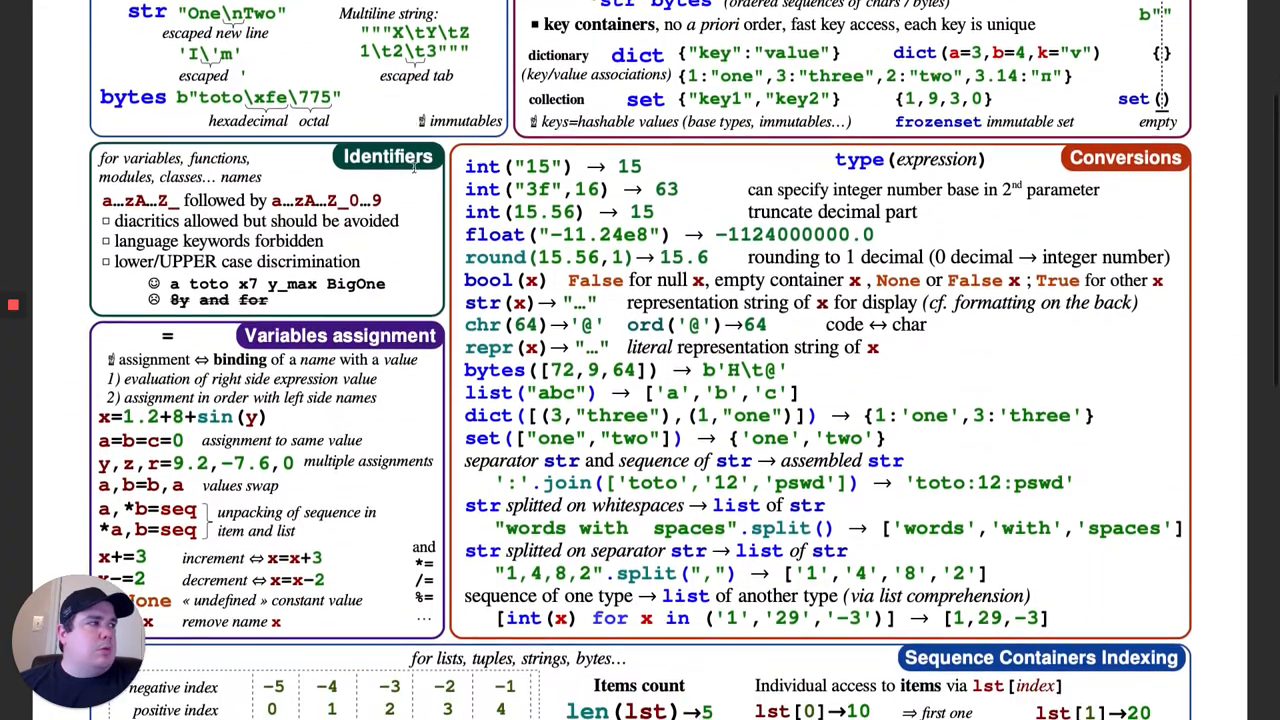
scroll("down", 3)
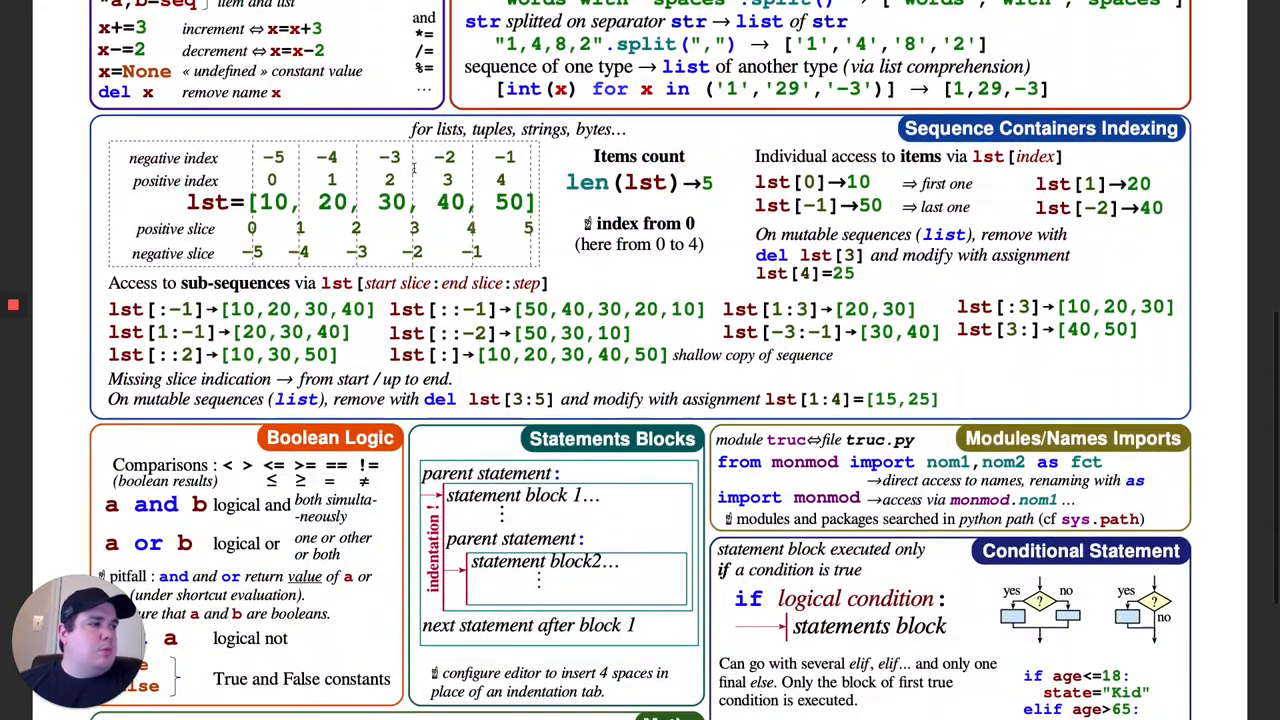
scroll("down", 3)
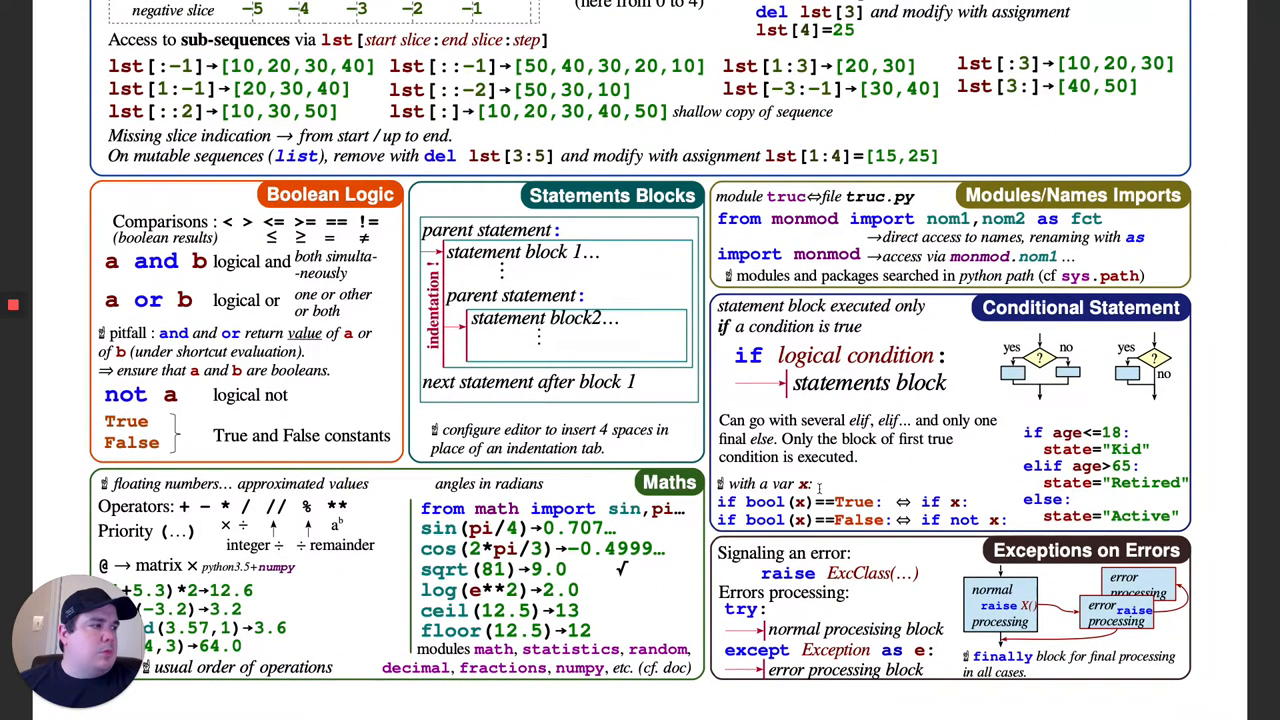
scroll("down", 3)
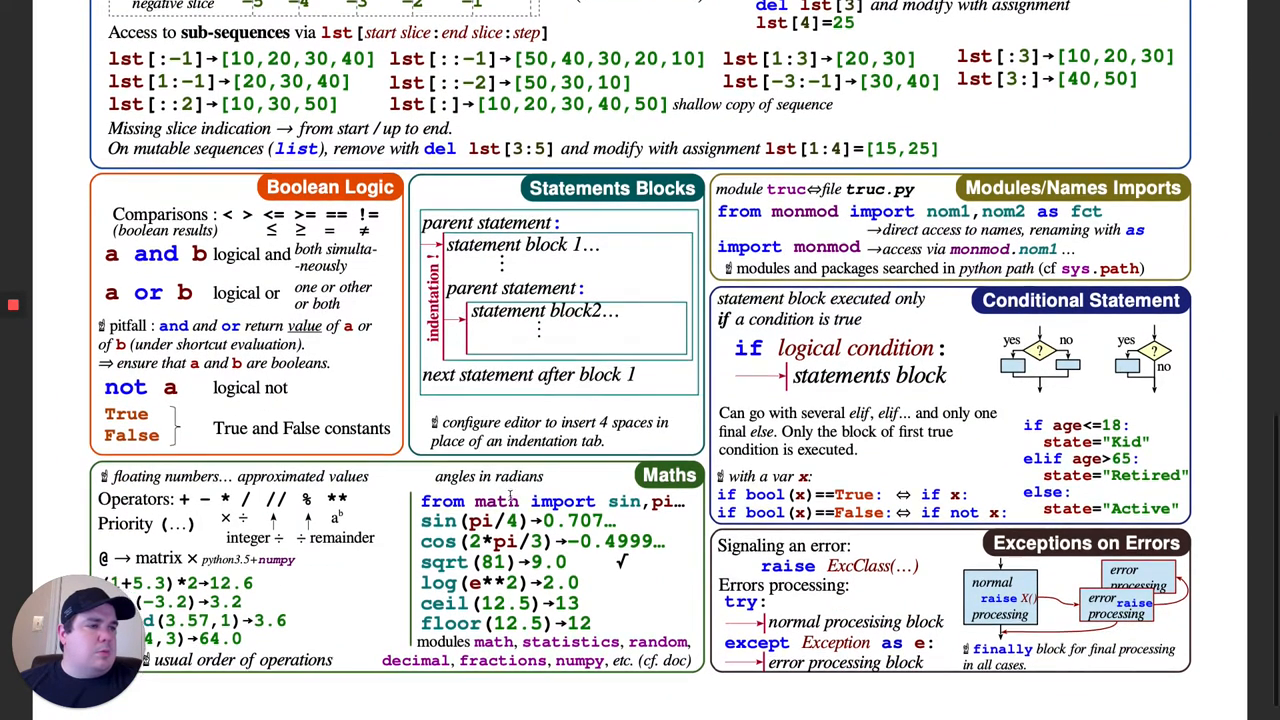
scroll("down", 3)
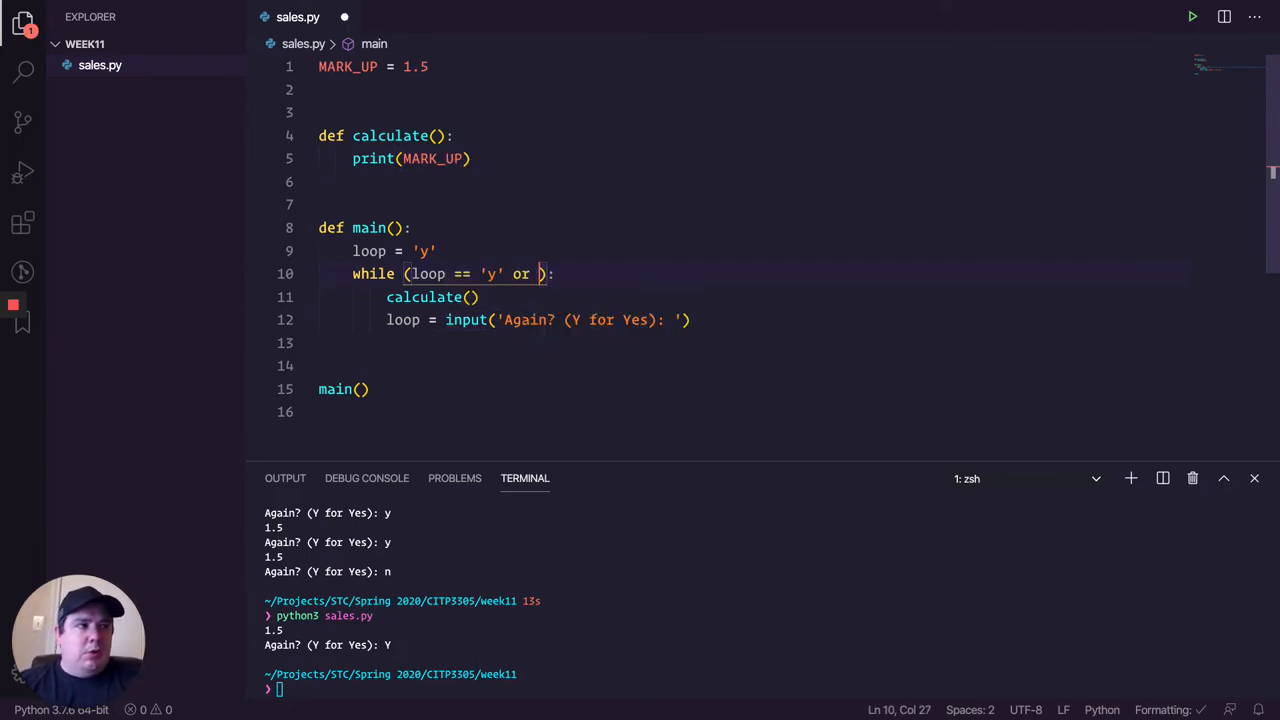
Step: Extend the while condition to loop == 'y' or loop == 'Y'
type("loop")
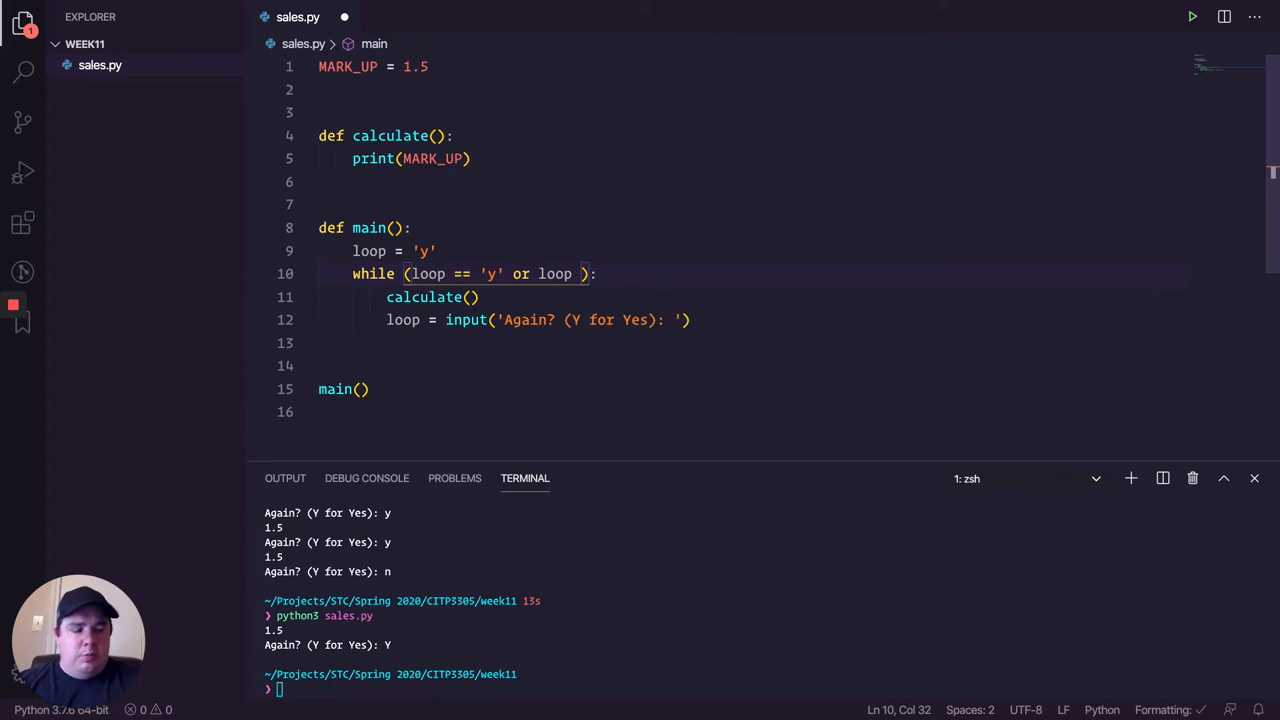
type("==")
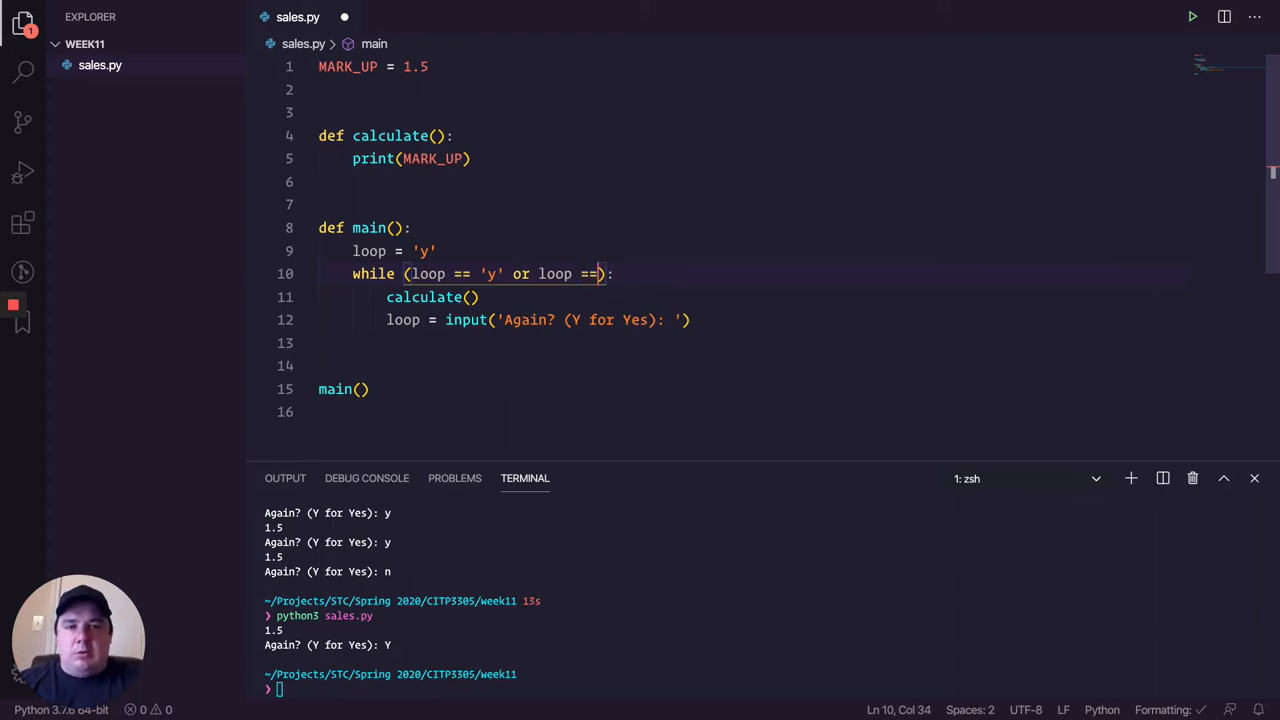
type("''")
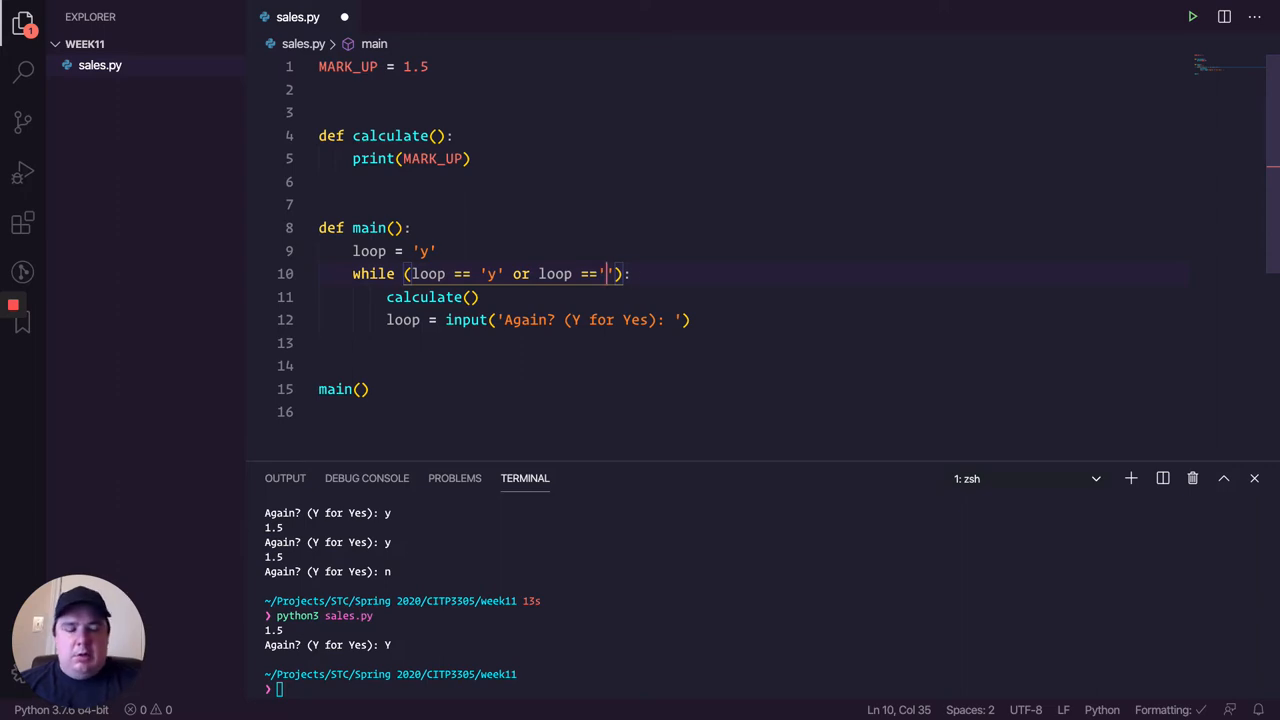
type("Y")
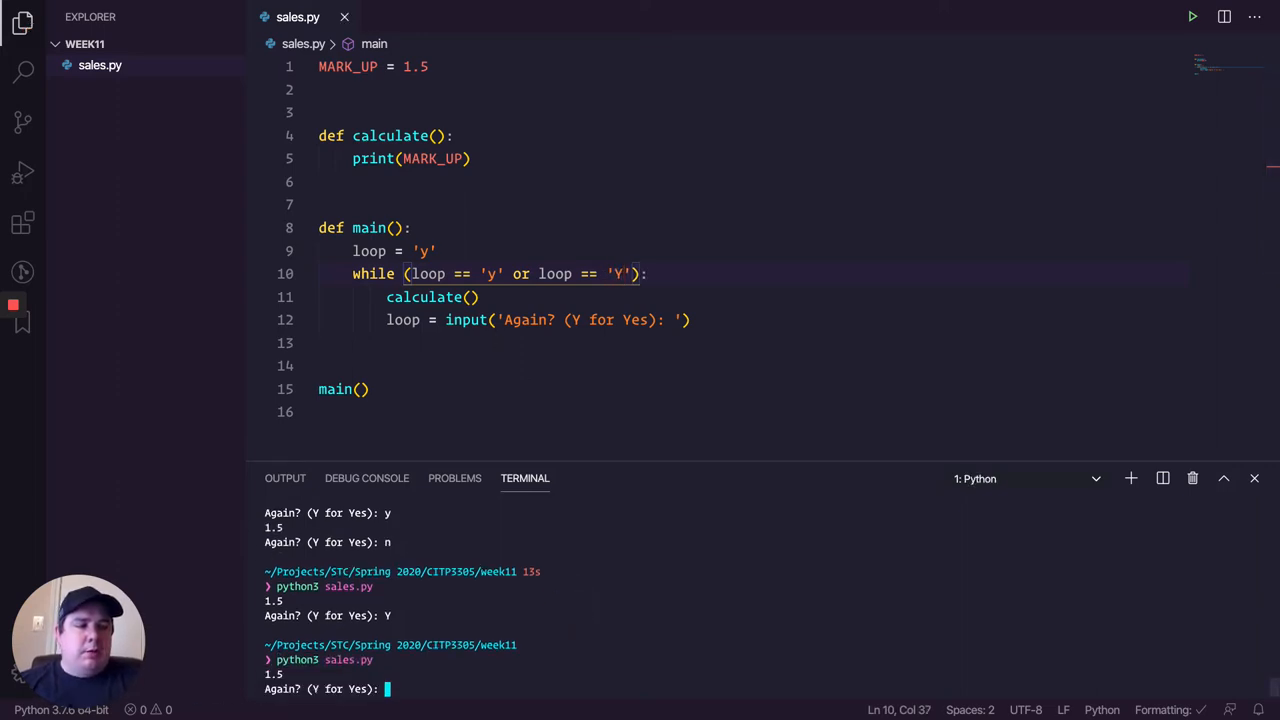
Step: Rerun sales.py and confirm both y and Y repeat the calculation
type("y")
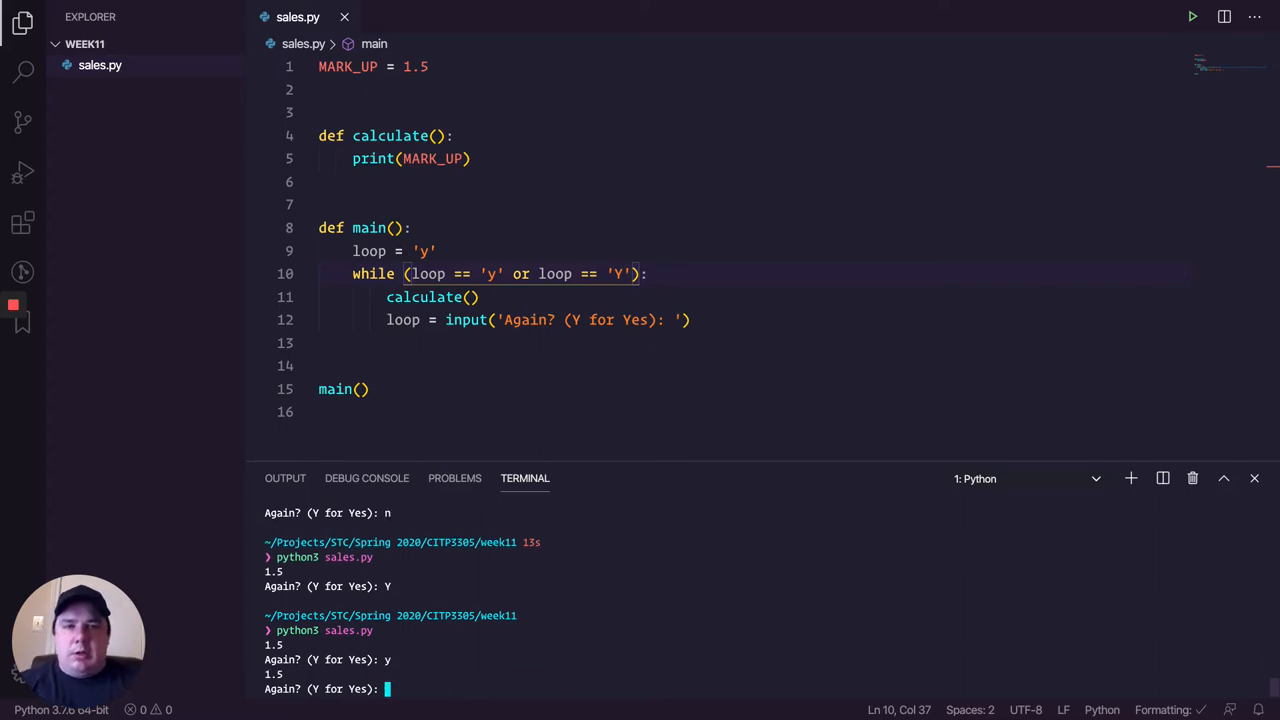
type("Y")
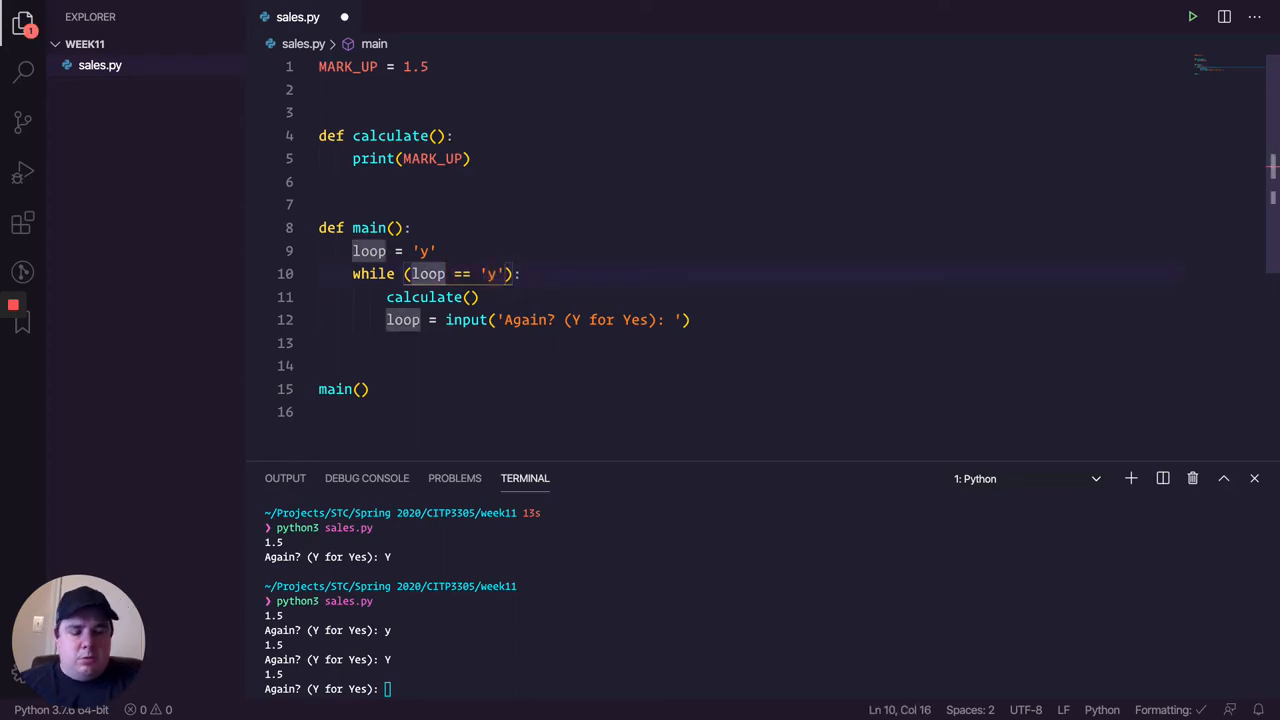
Step: Change the condition to loop.lower() == 'y' and test it with an n answer
type(".lower")
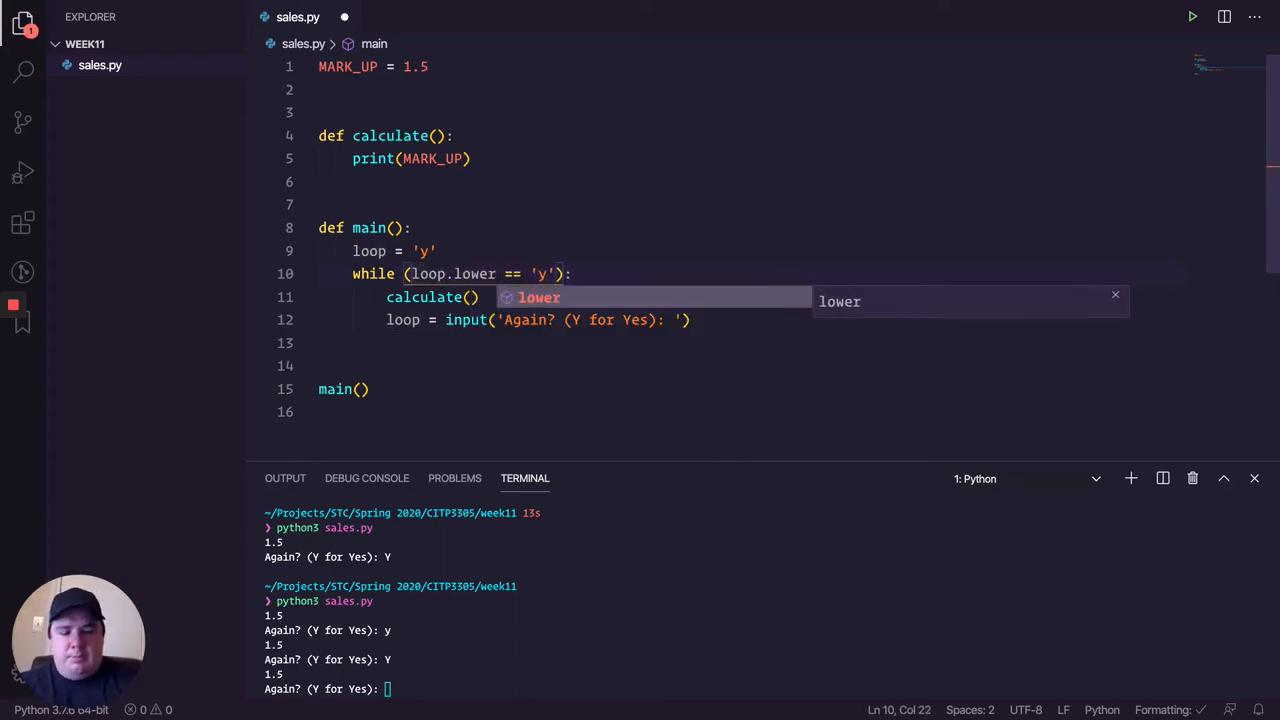
key("Tab")
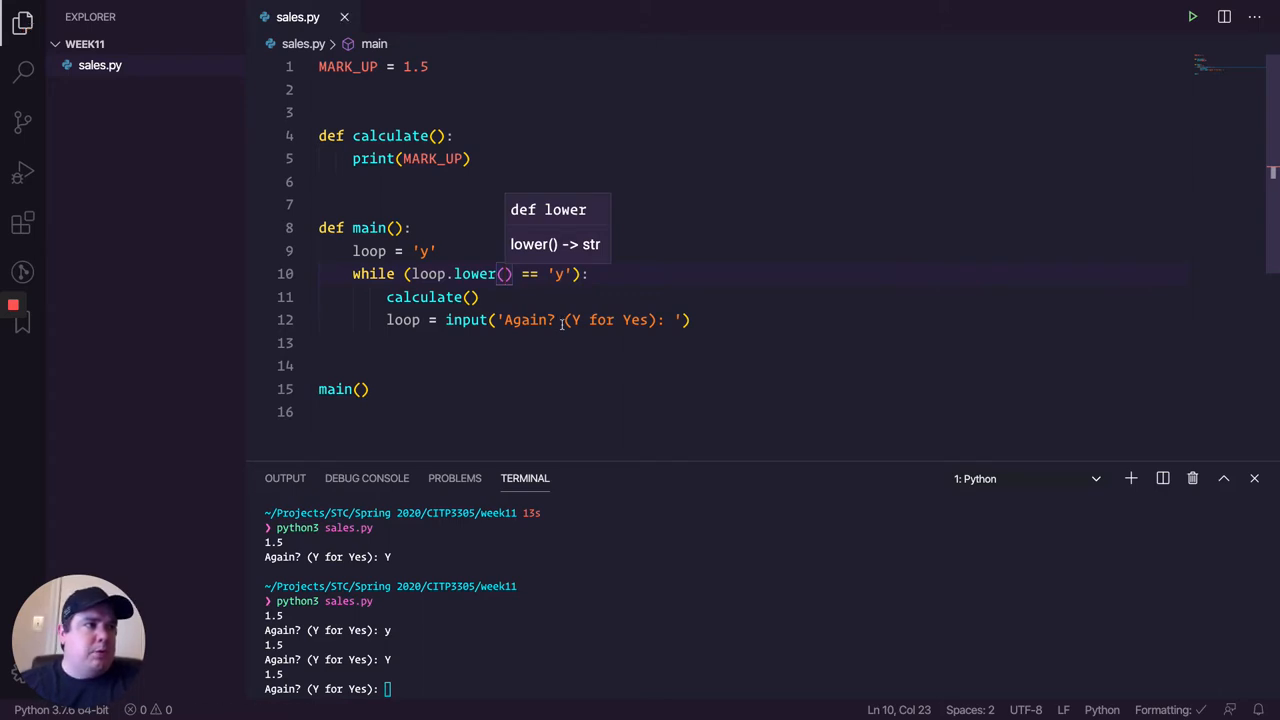
type("n")
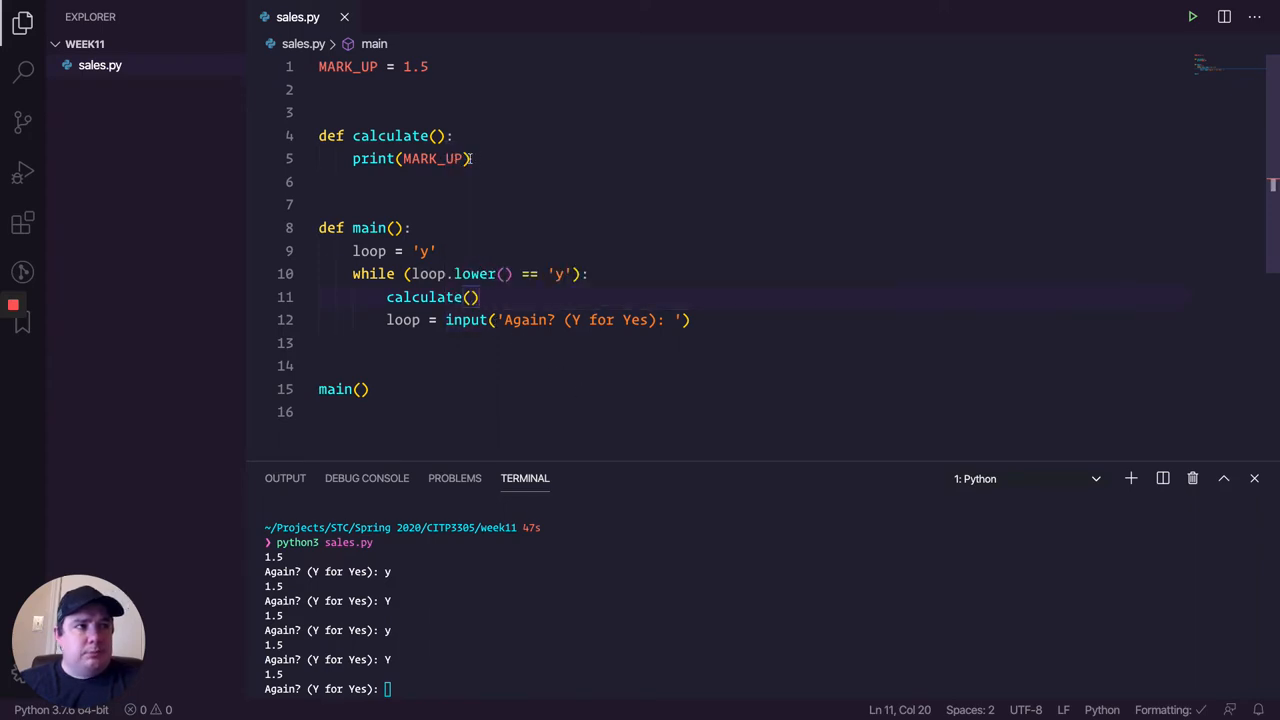
Step: Add a print('What is the wholesale value?') prompt line inside calculate()
double_click(432, 158)
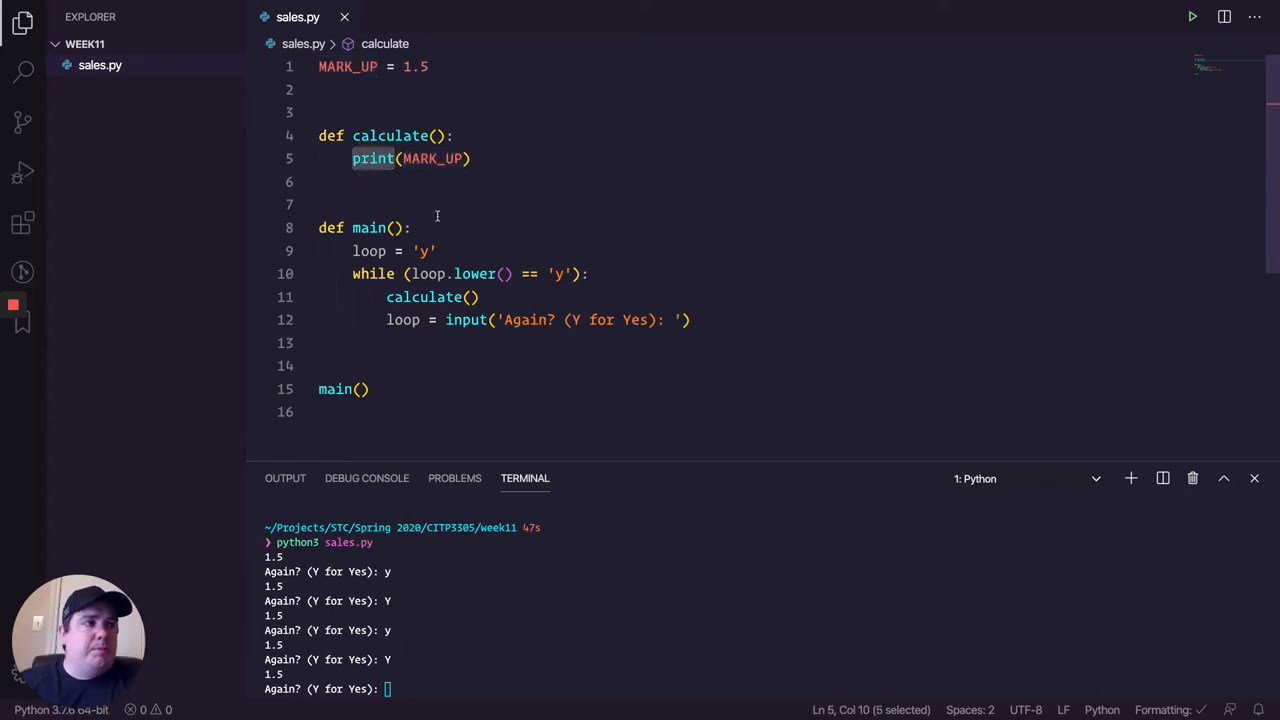
key("Enter")
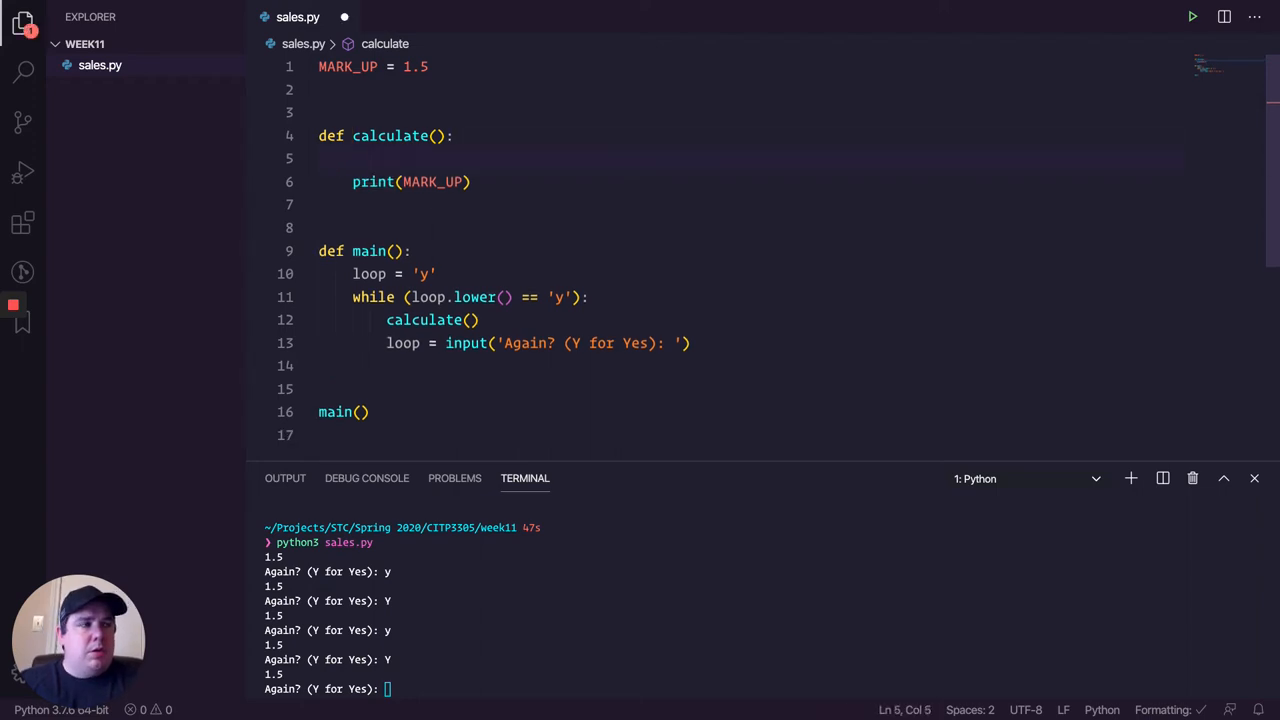
type("print(")
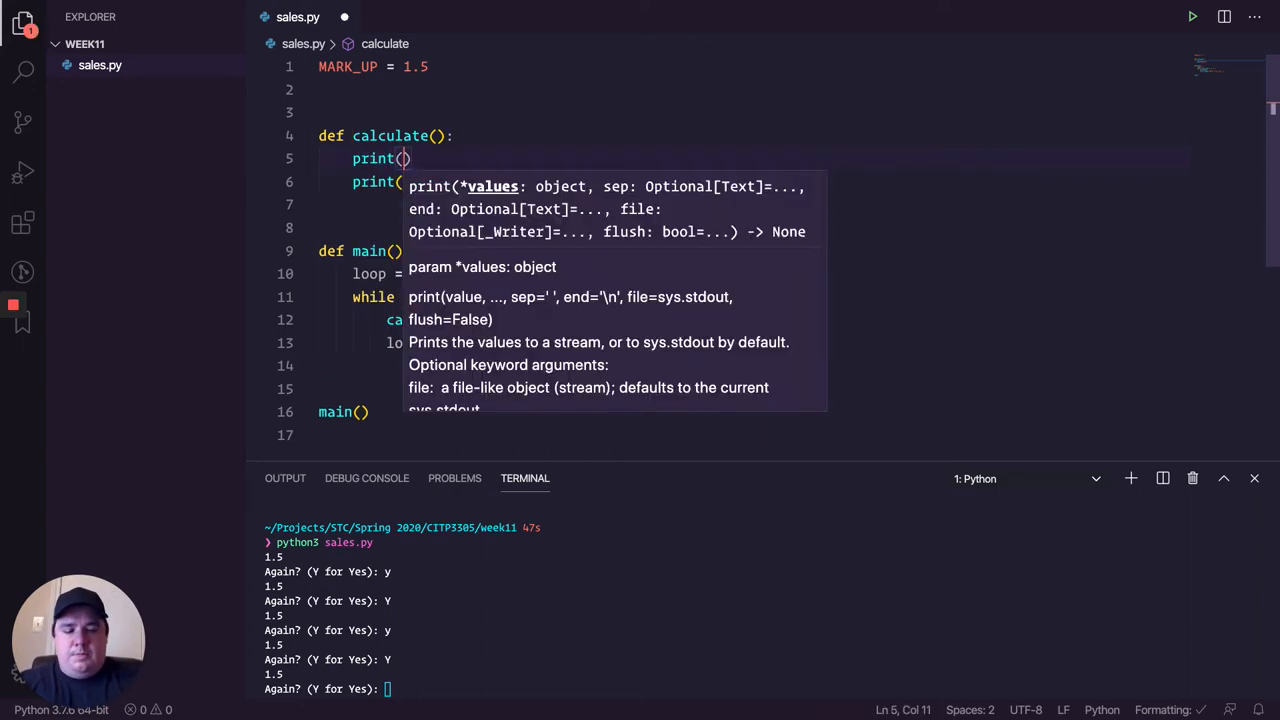
type("'What '")
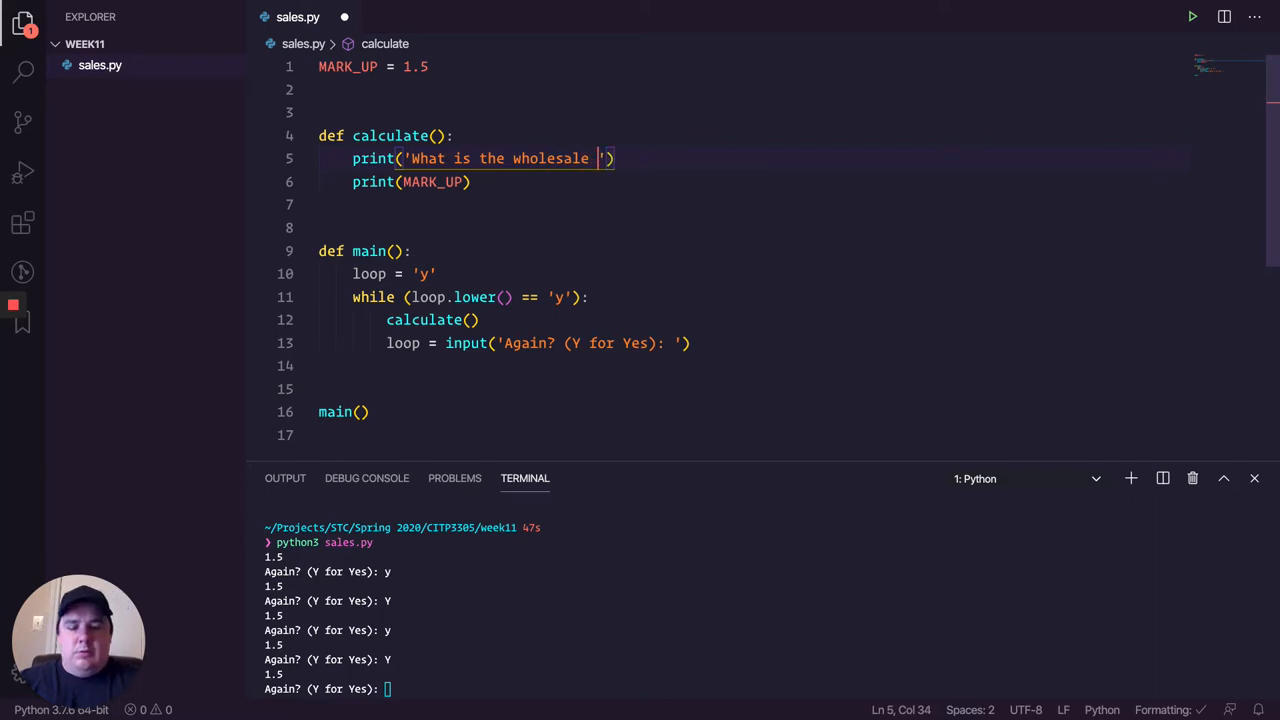
type("value")
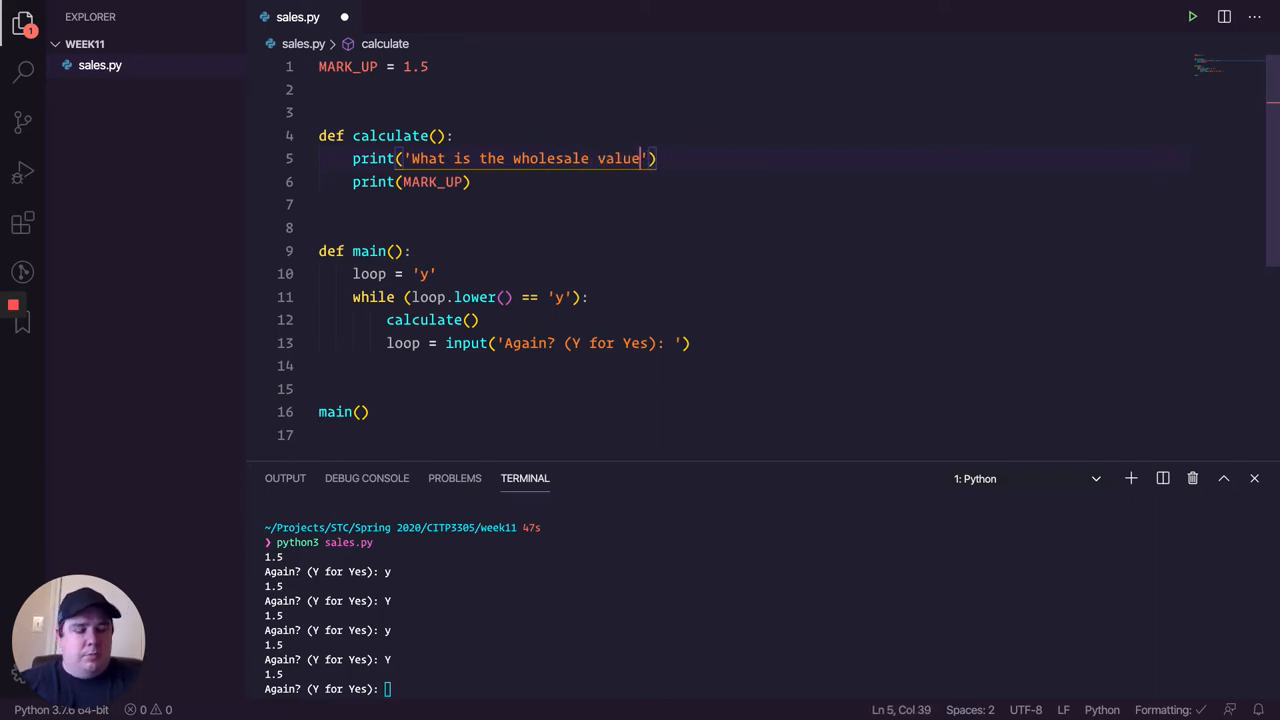
type("?")
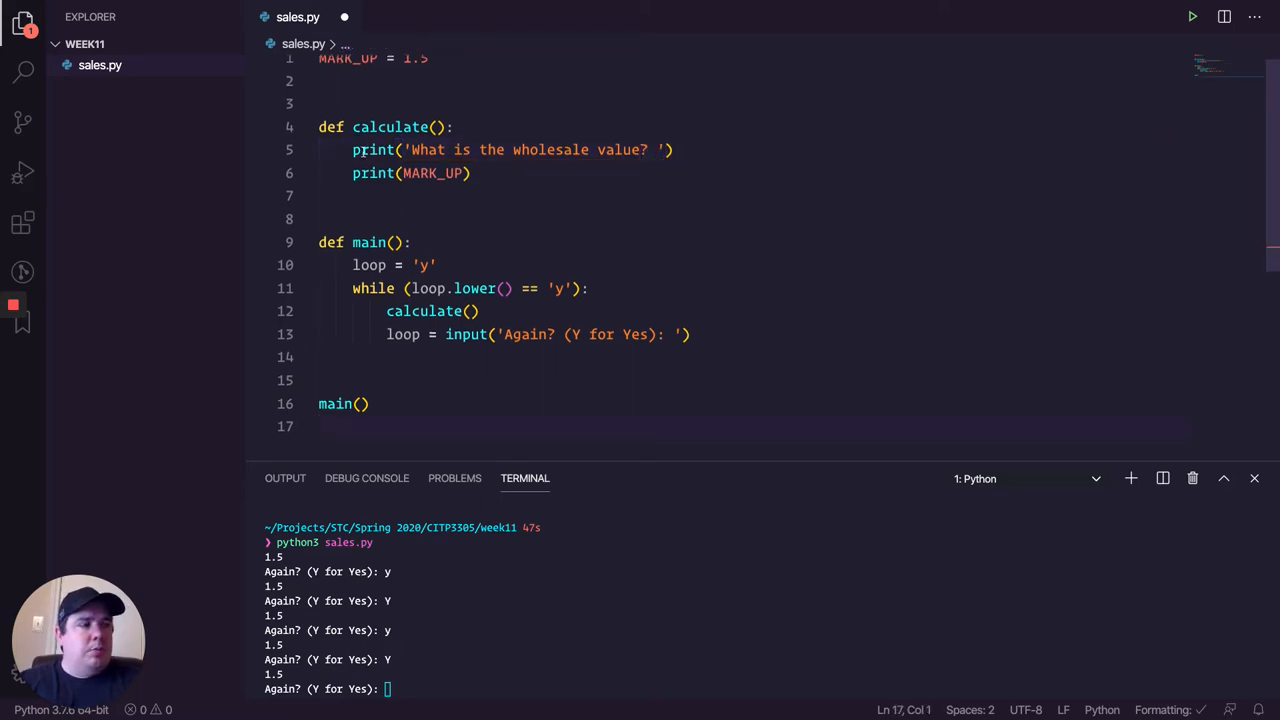
Step: Turn it into wholesale = float(input('What is the wholesale value? '))
double_click(373, 149)
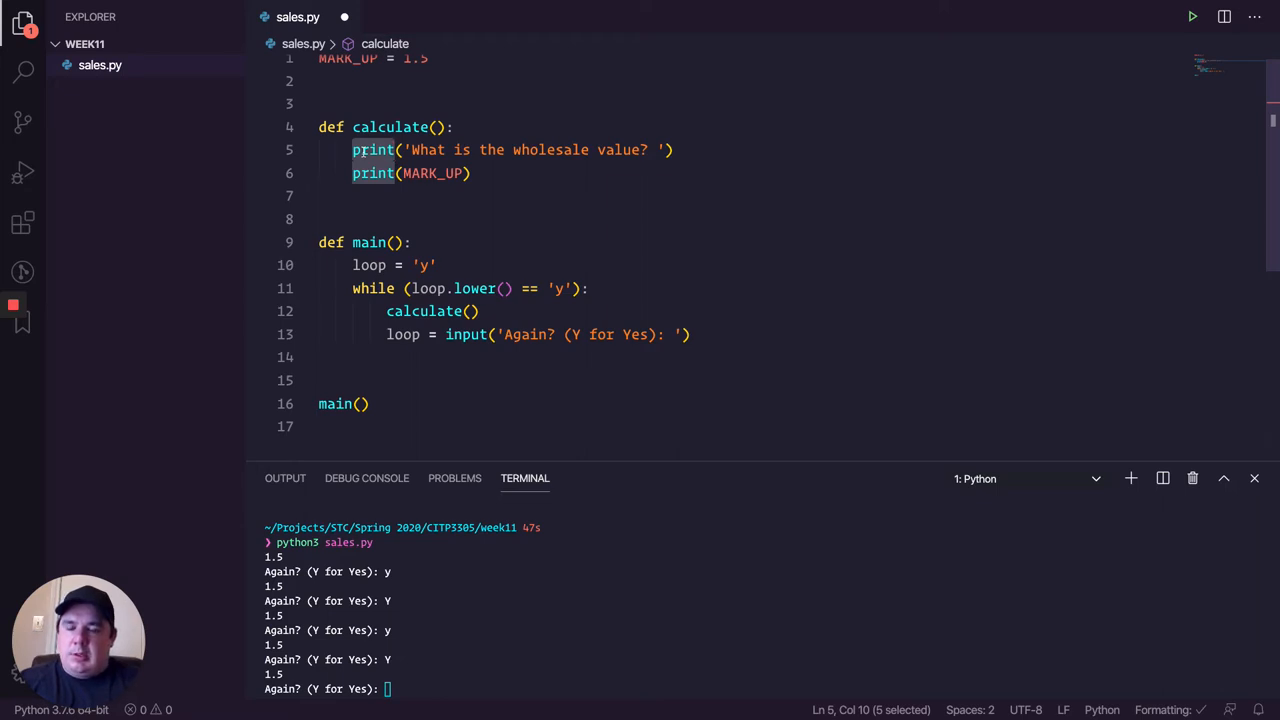
type("wholesale =")
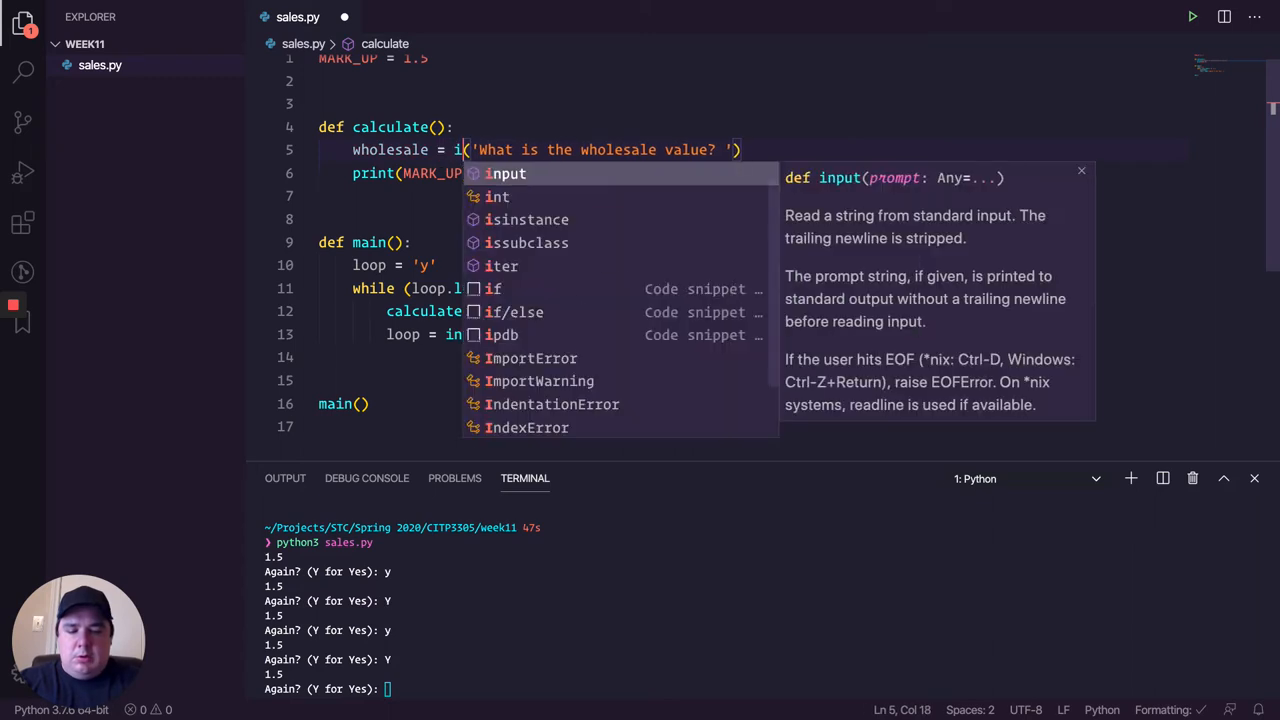
type("nput")
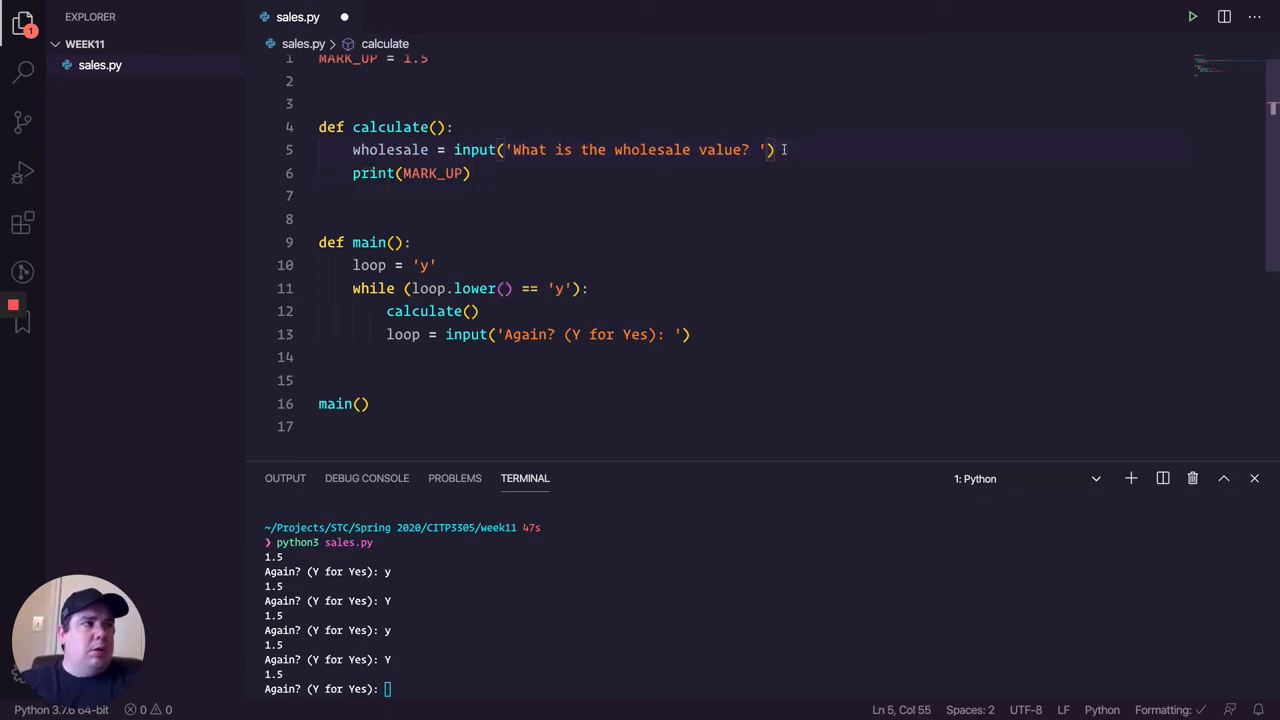
key("Enter")
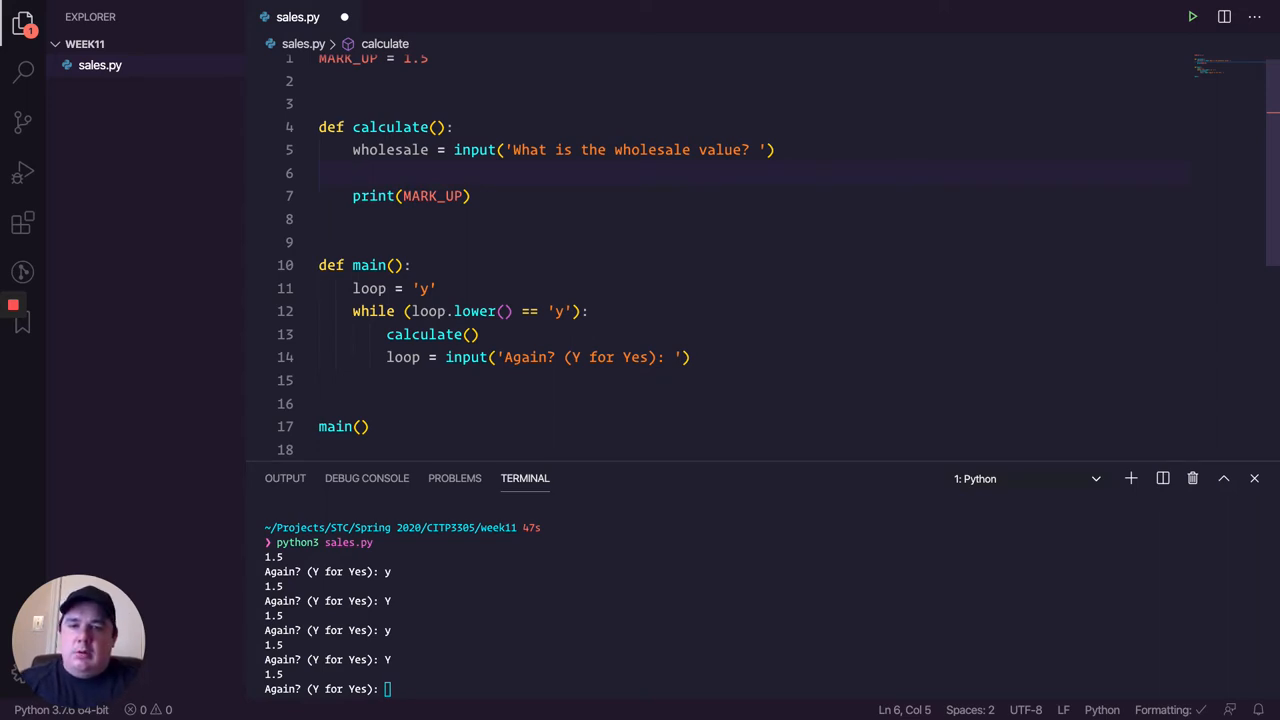
mouse_move(474, 149)
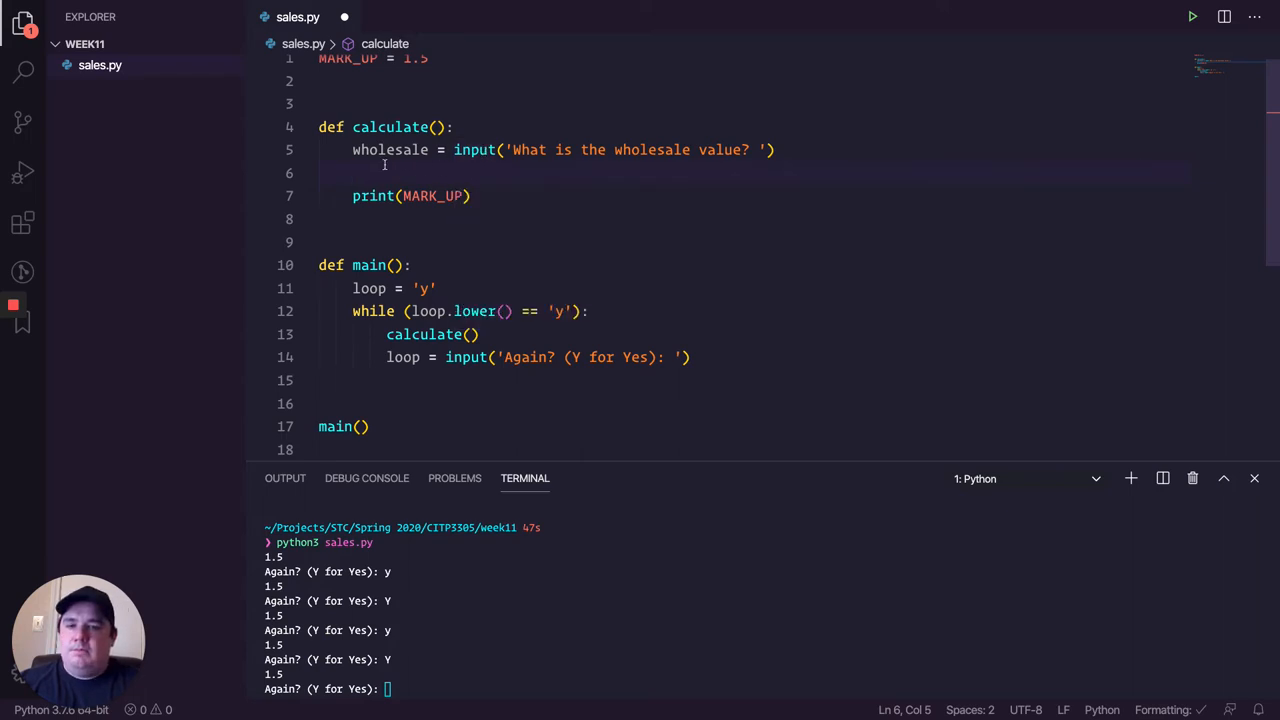
mouse_move(455, 149)
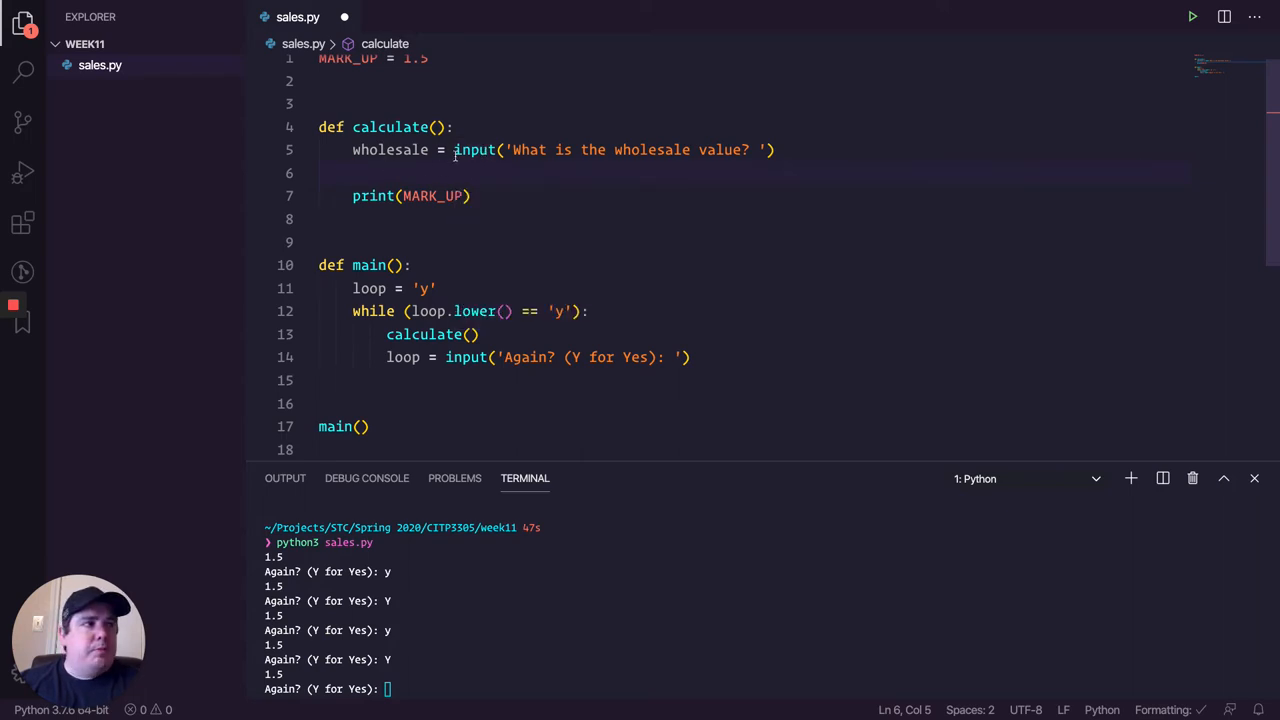
type("float(")
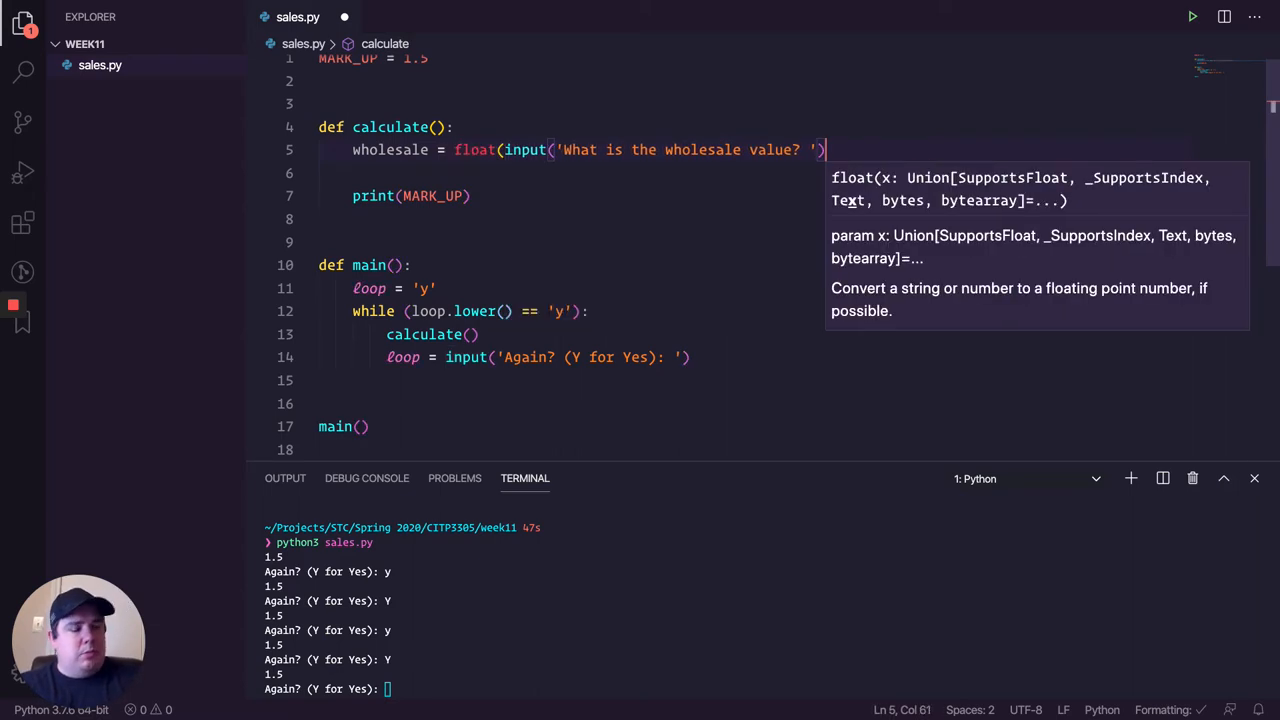
type(")")
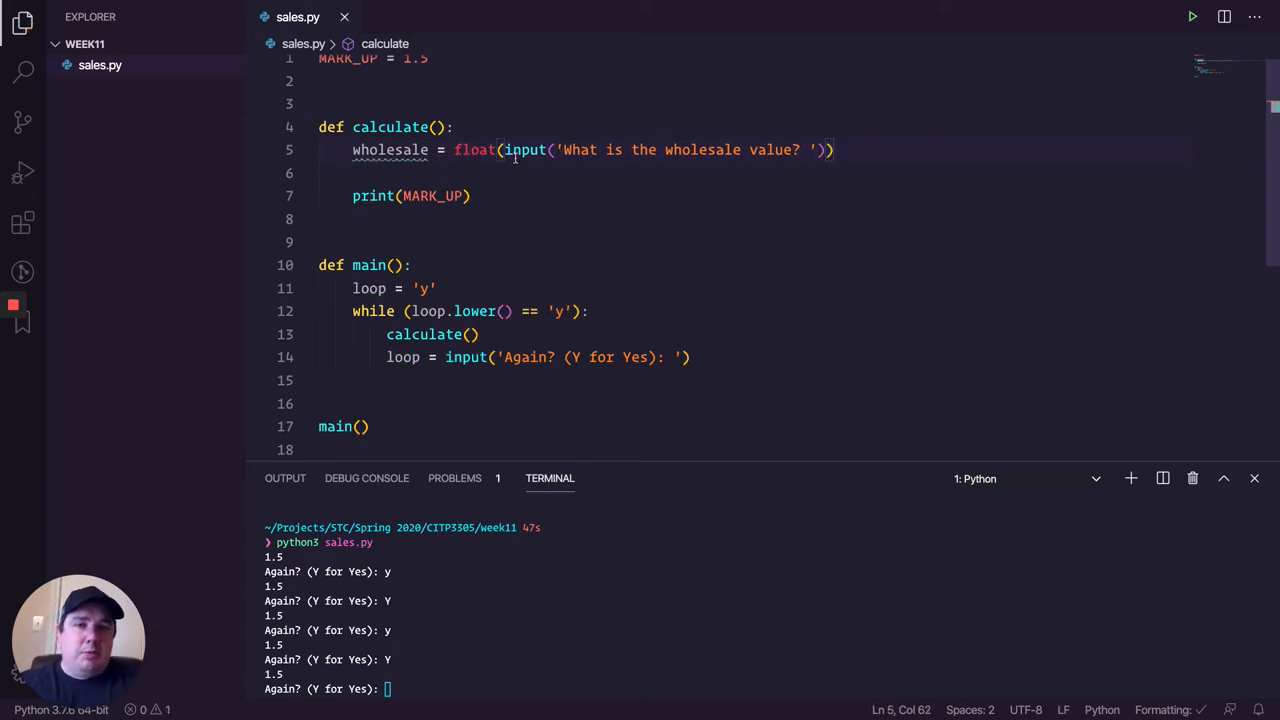
mouse_move(390, 149)
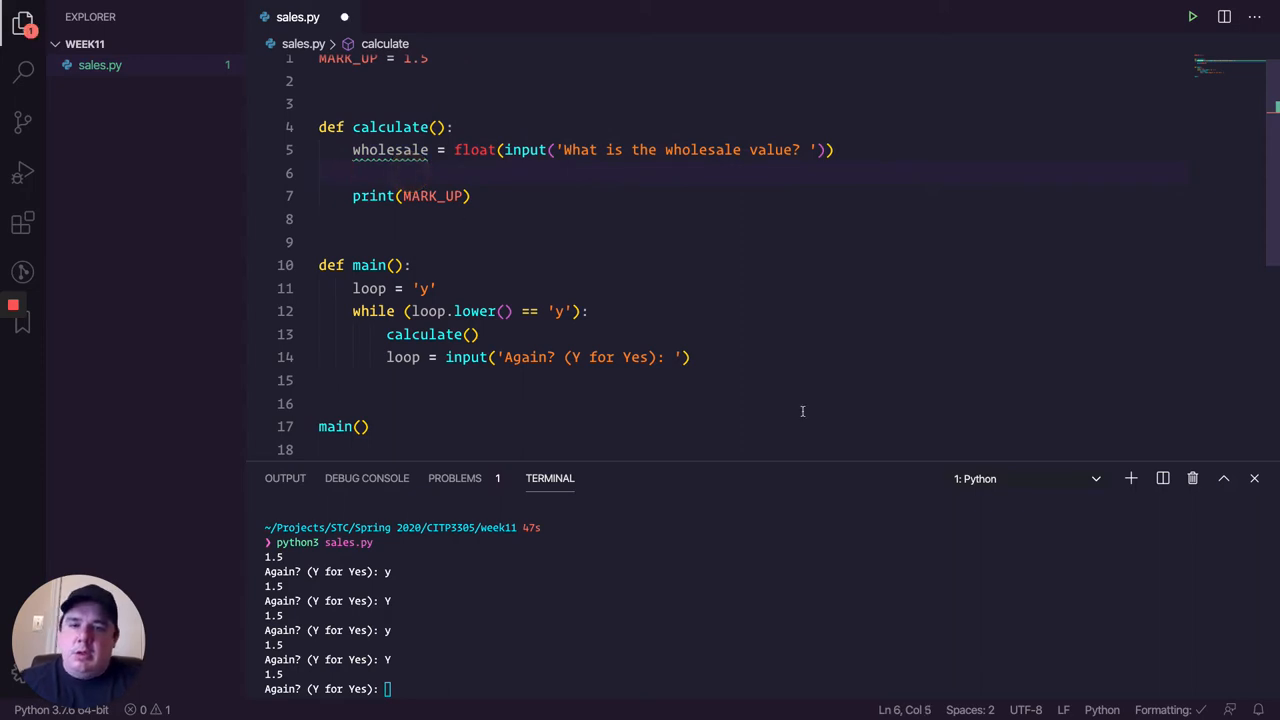
Step: Add a while (wholesale < 0): loop below the wholesale line
type("w")
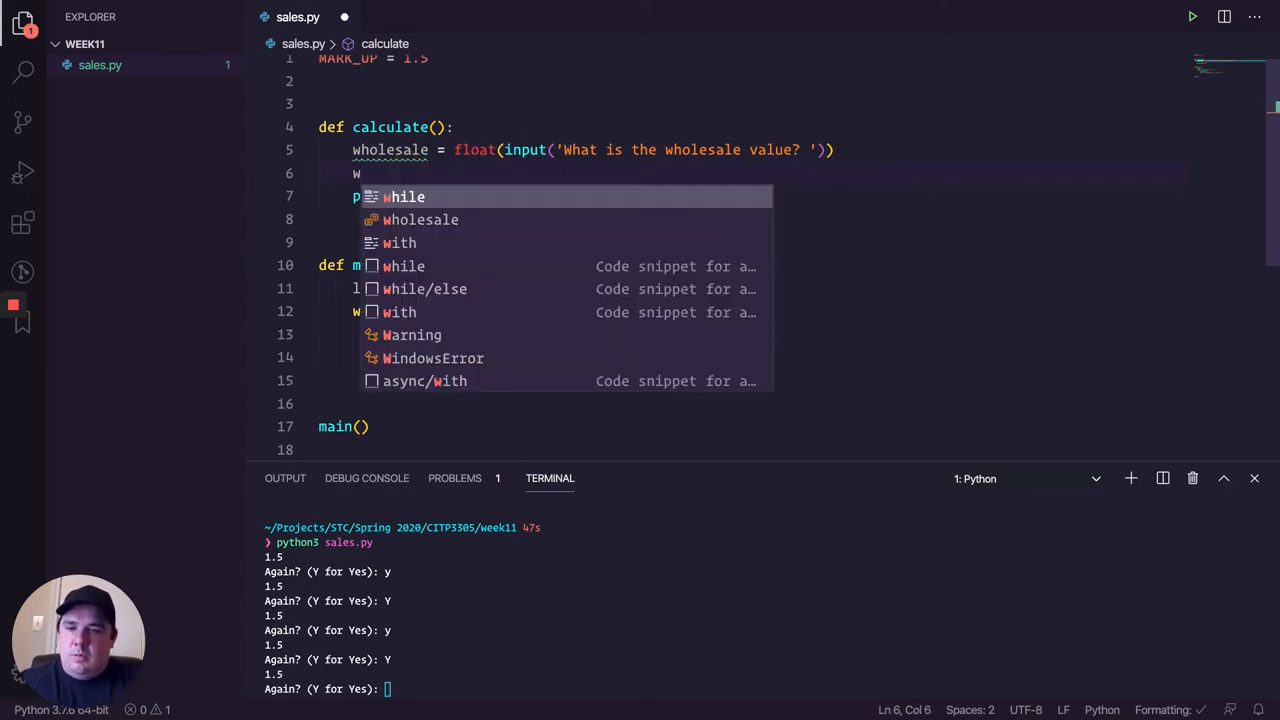
type("ile")
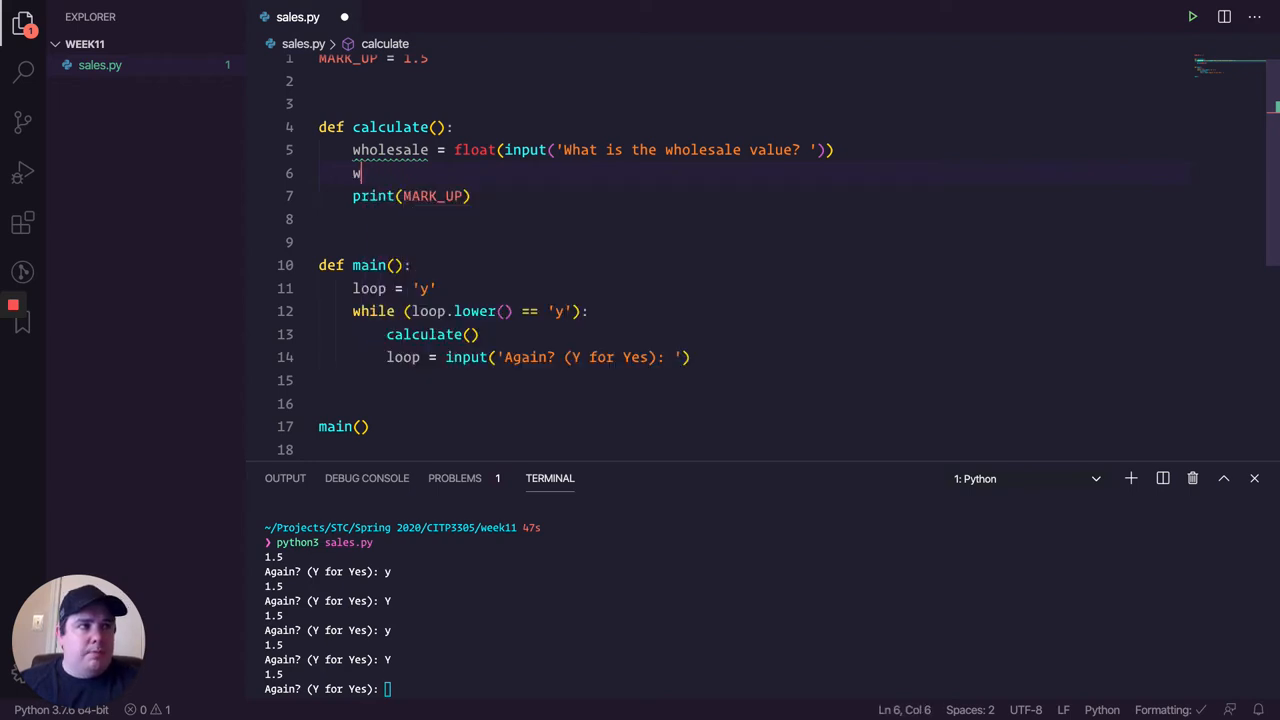
type("h")
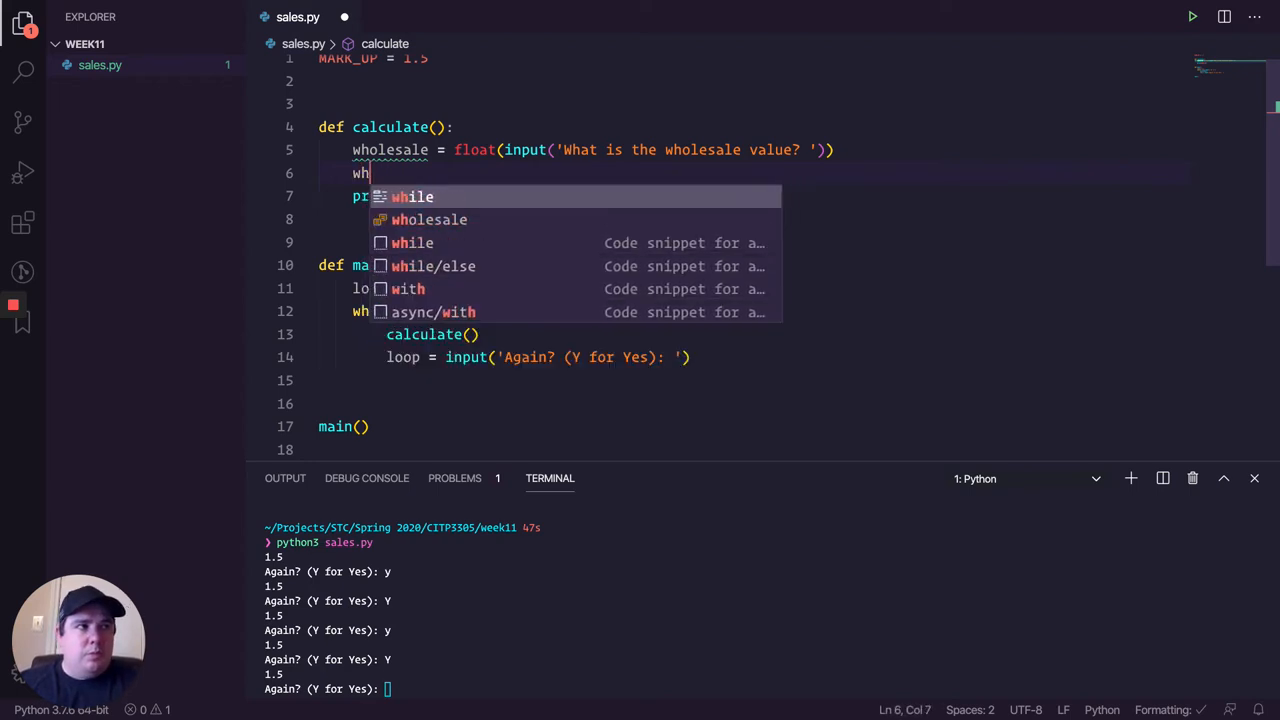
type("ile")
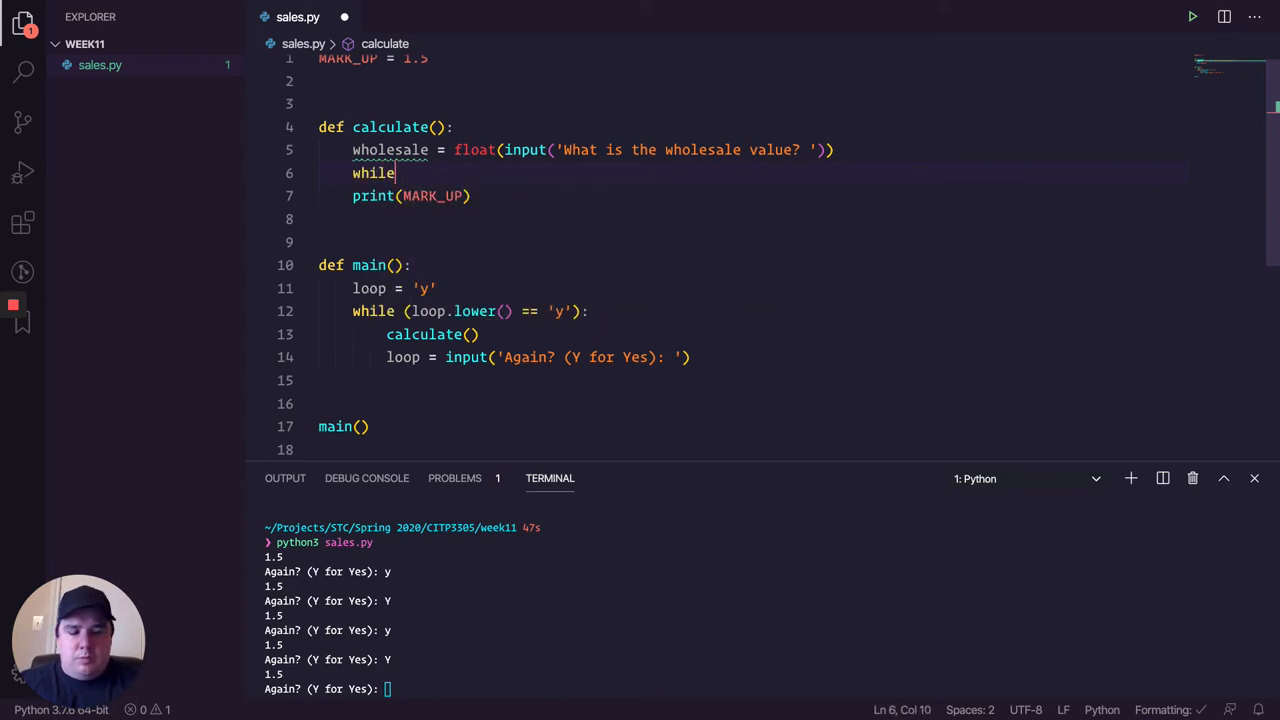
type("(wholesale <")
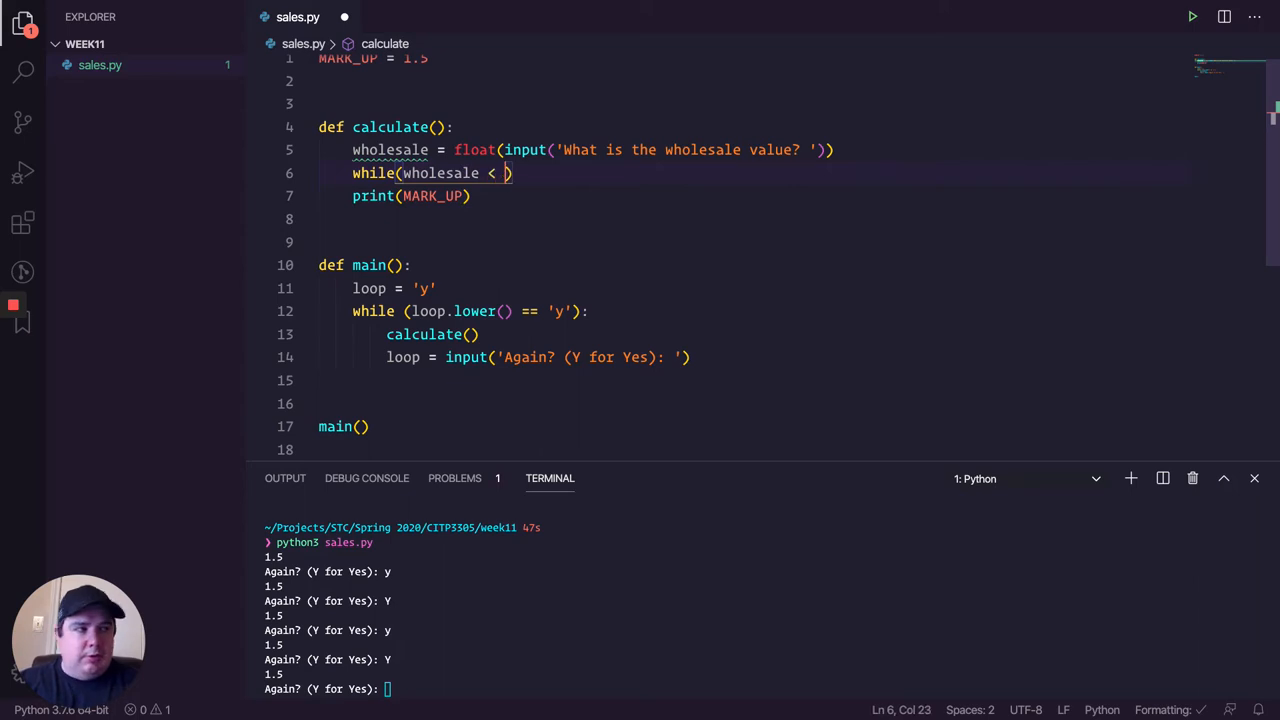
type("0")
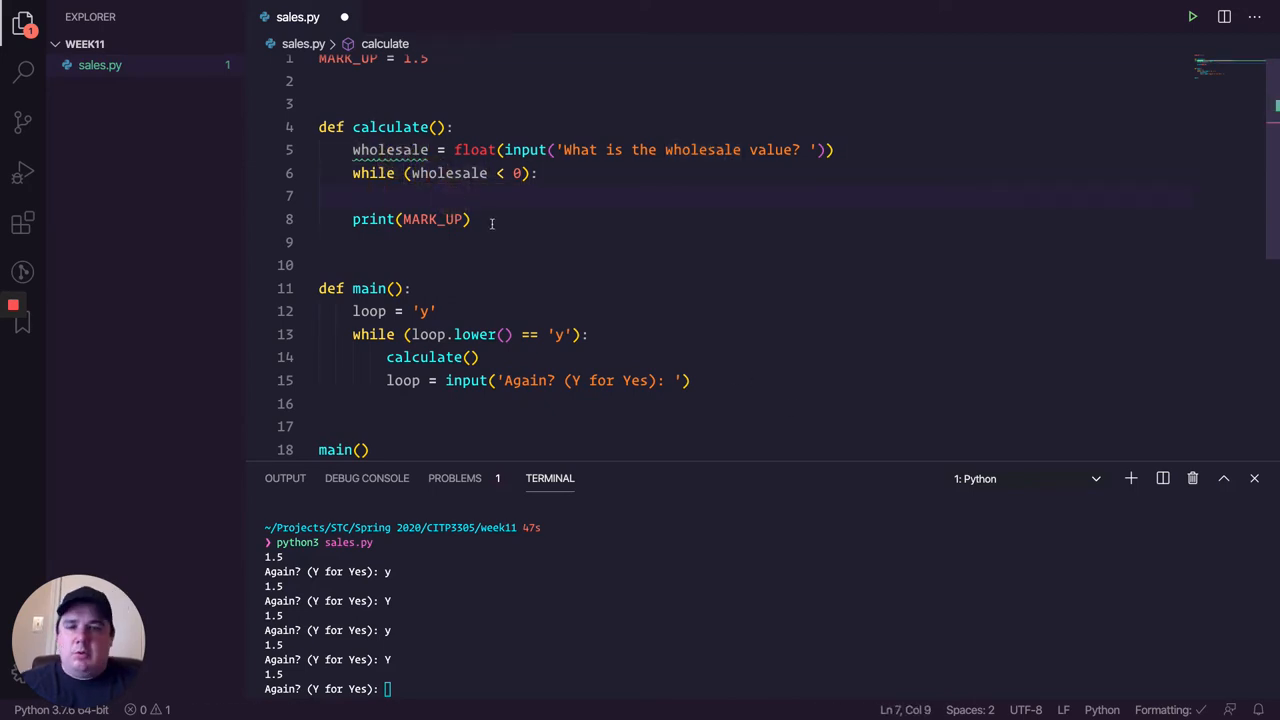
Step: Inside it print 'ERROR: That is not a valid price'
type("print")
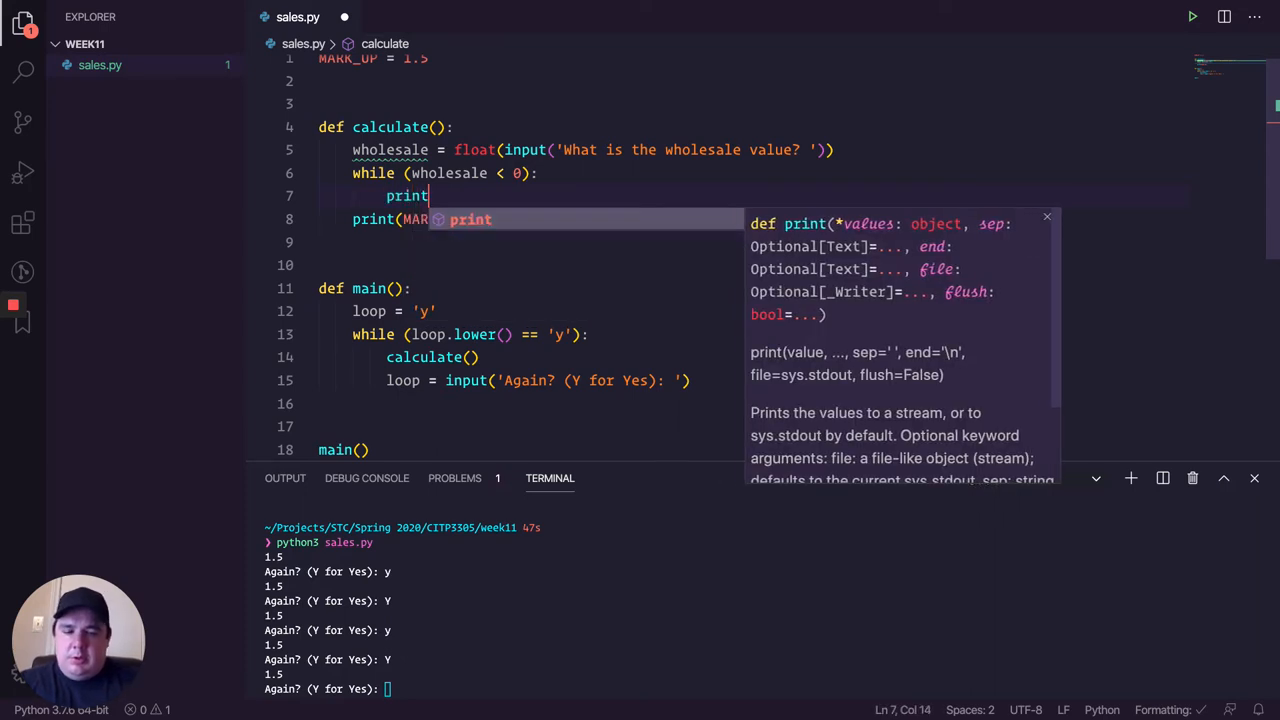
type("('E'")
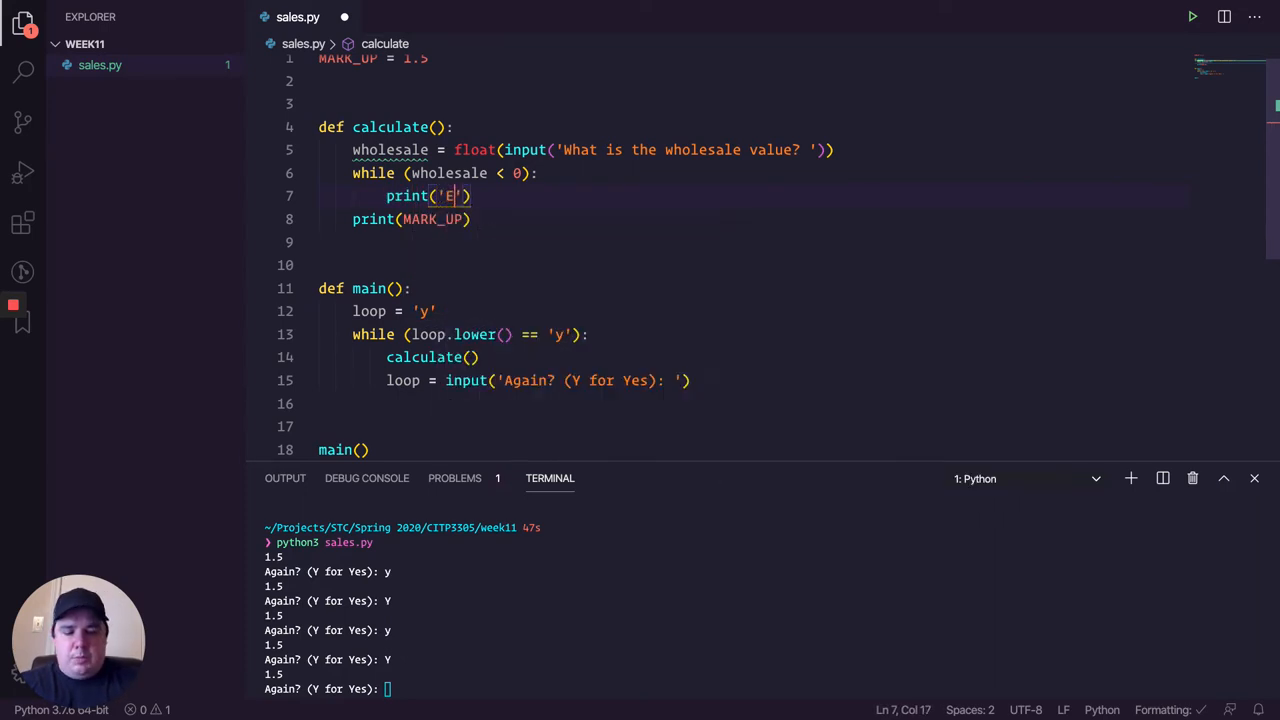
type("RROR: That is")
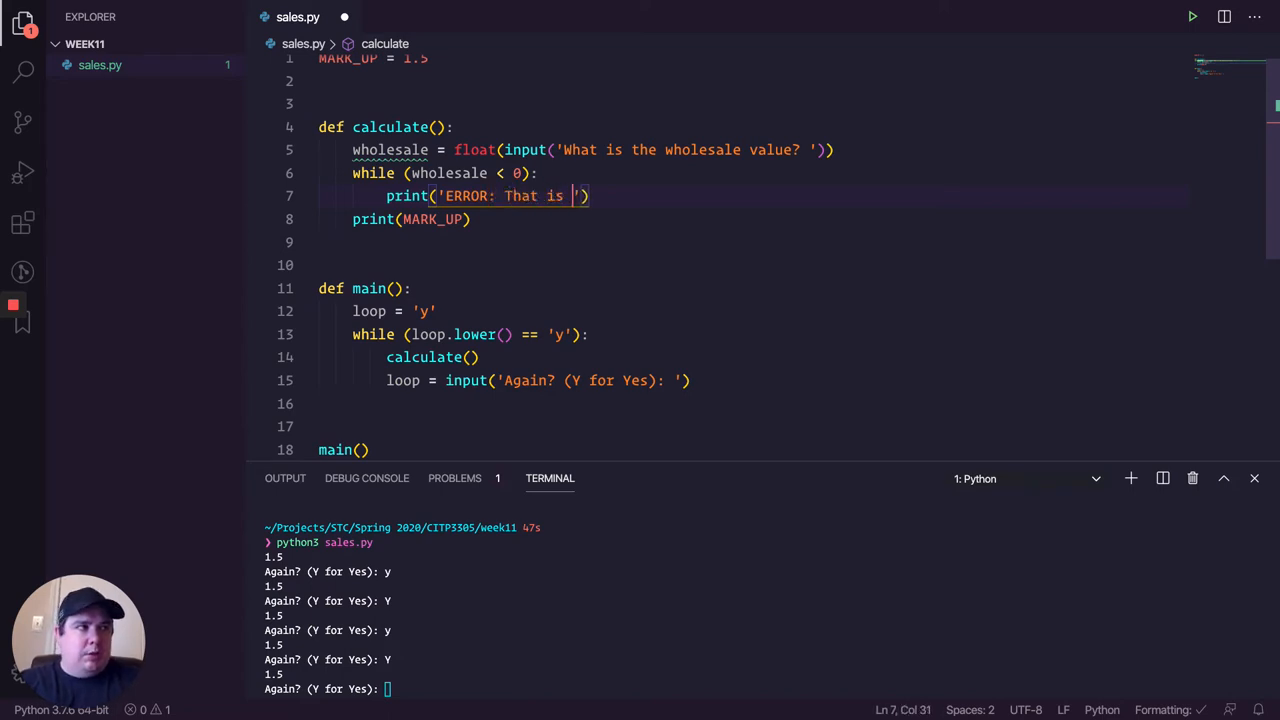
type("not a valid nu")
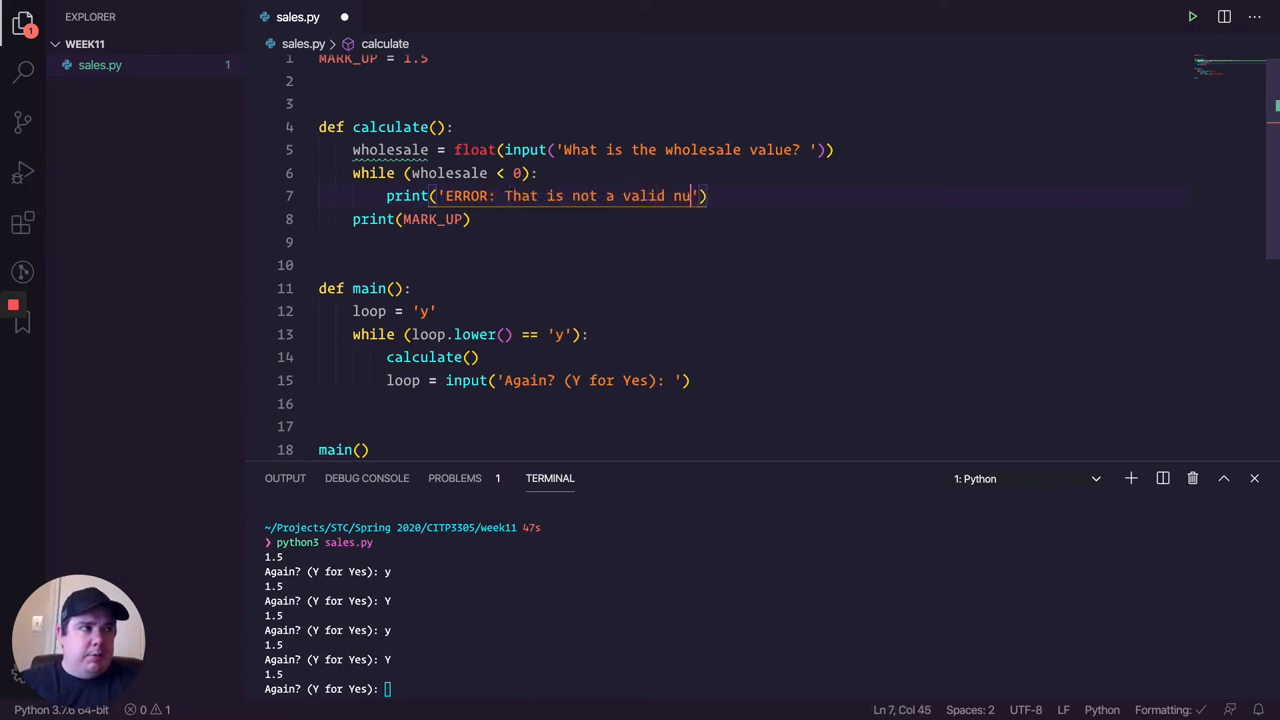
type("price")
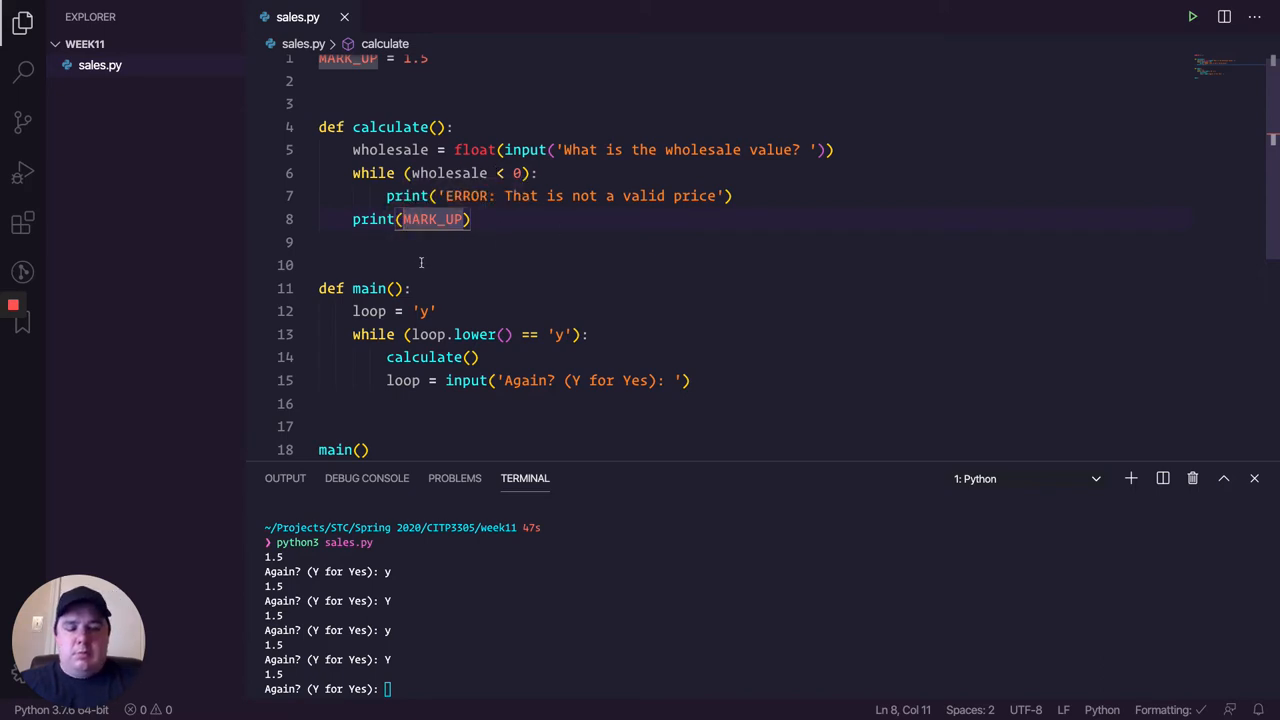
Step: Make calculate print the string 'The retail price should be $'
type("The w")
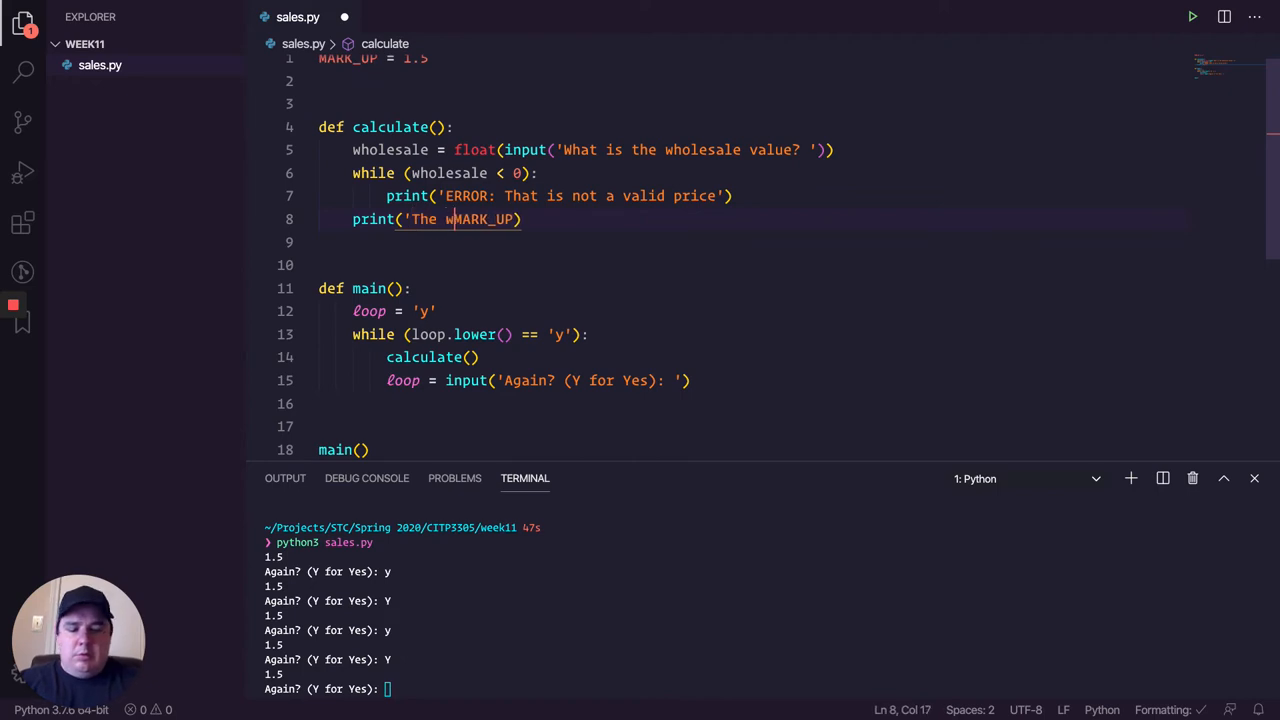
type("etail price should be")
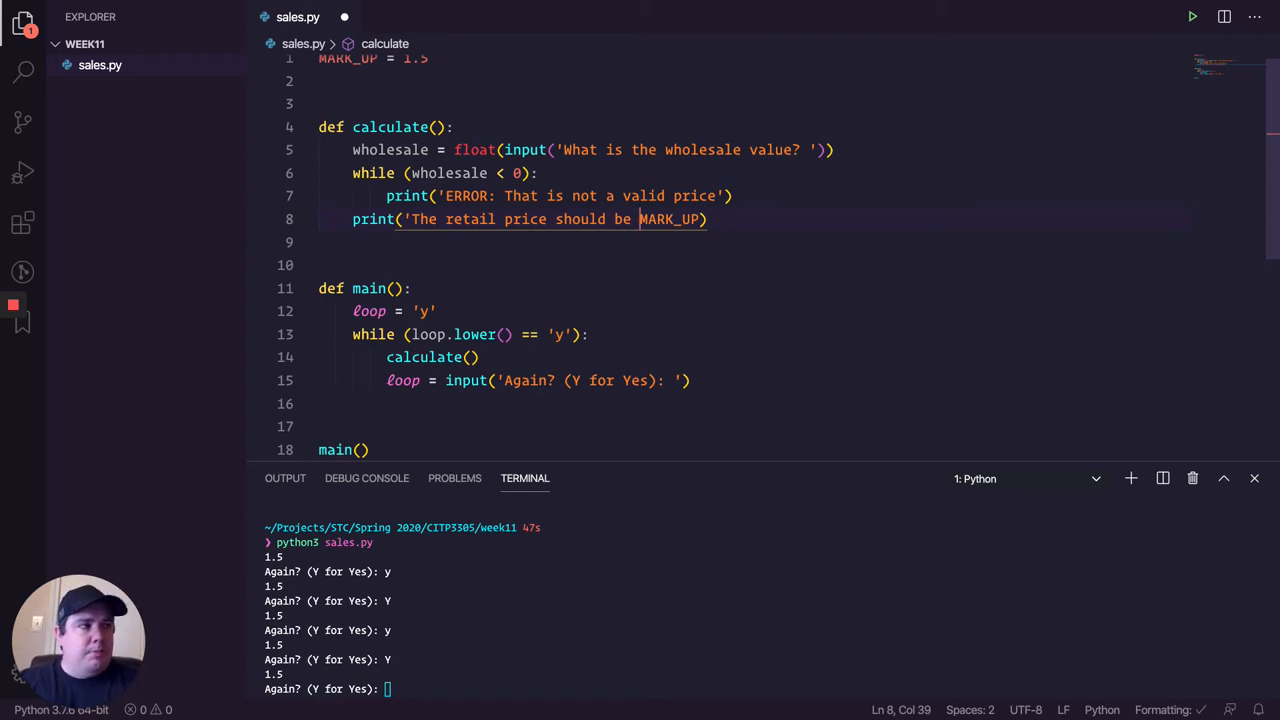
type("\"")
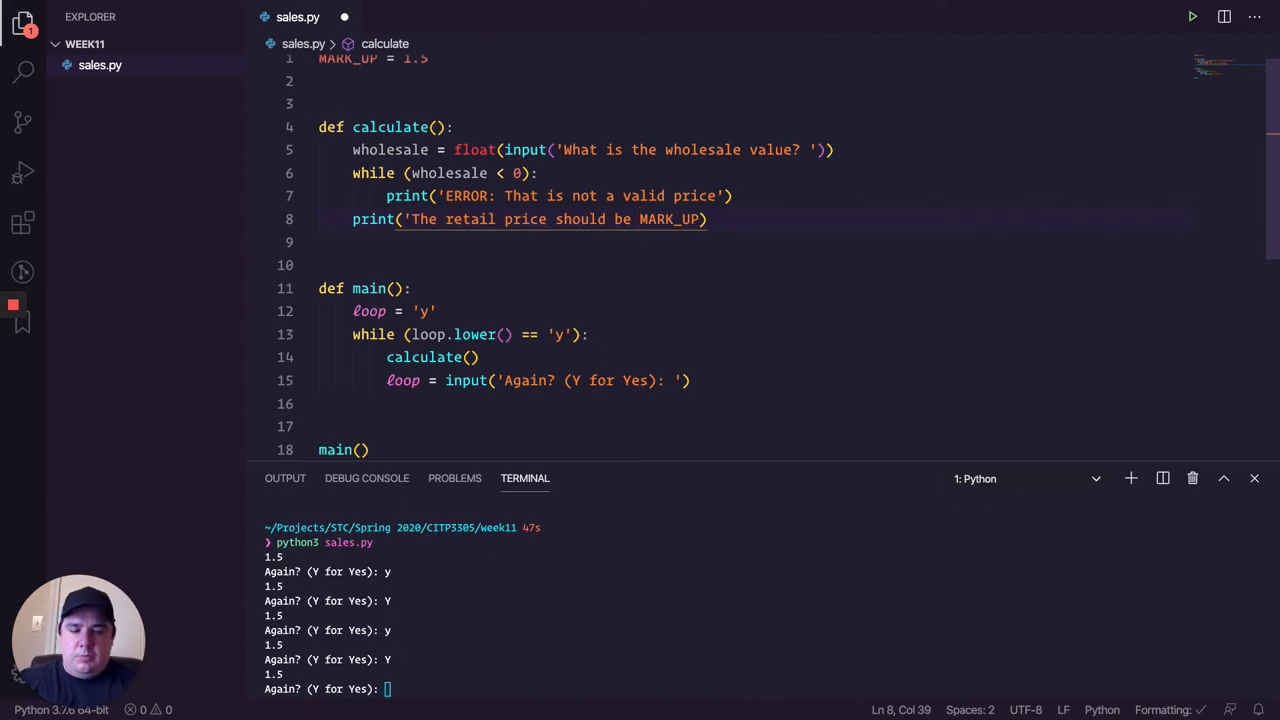
type("$")
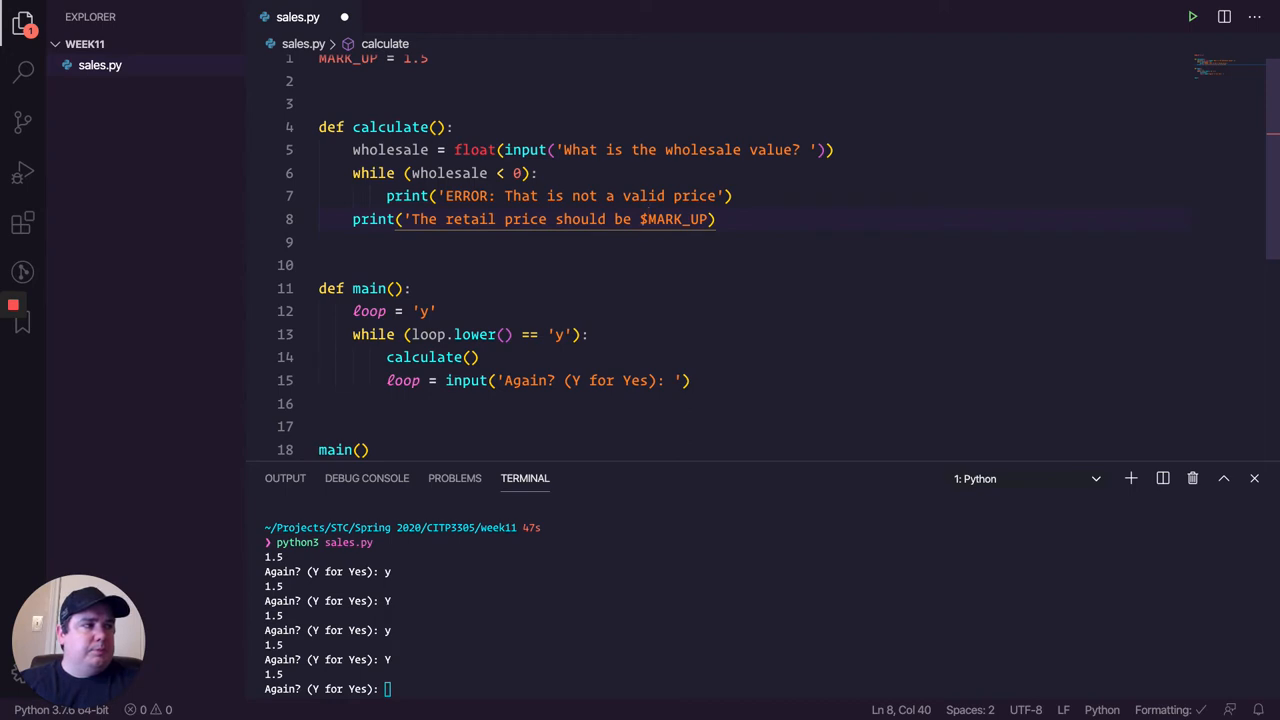
type("'")
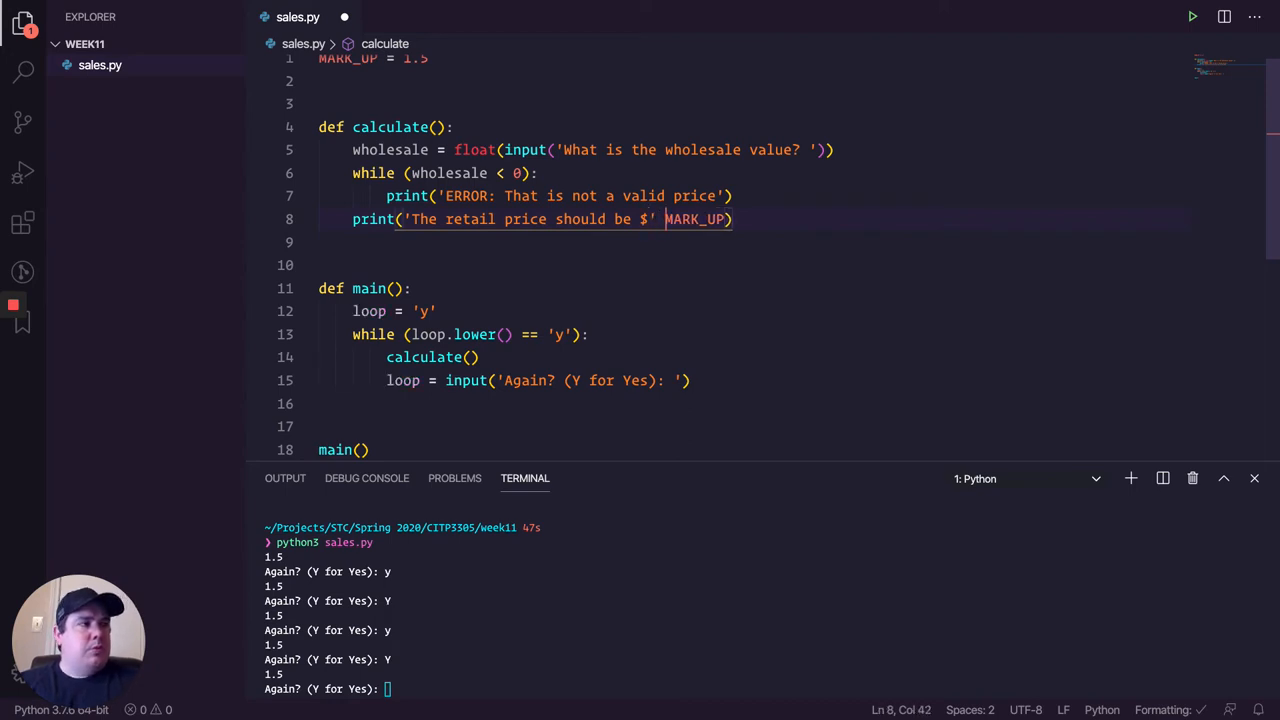
Step: Concatenate wholesale * MARK_UP onto that string and rerun, answering n
type("w")
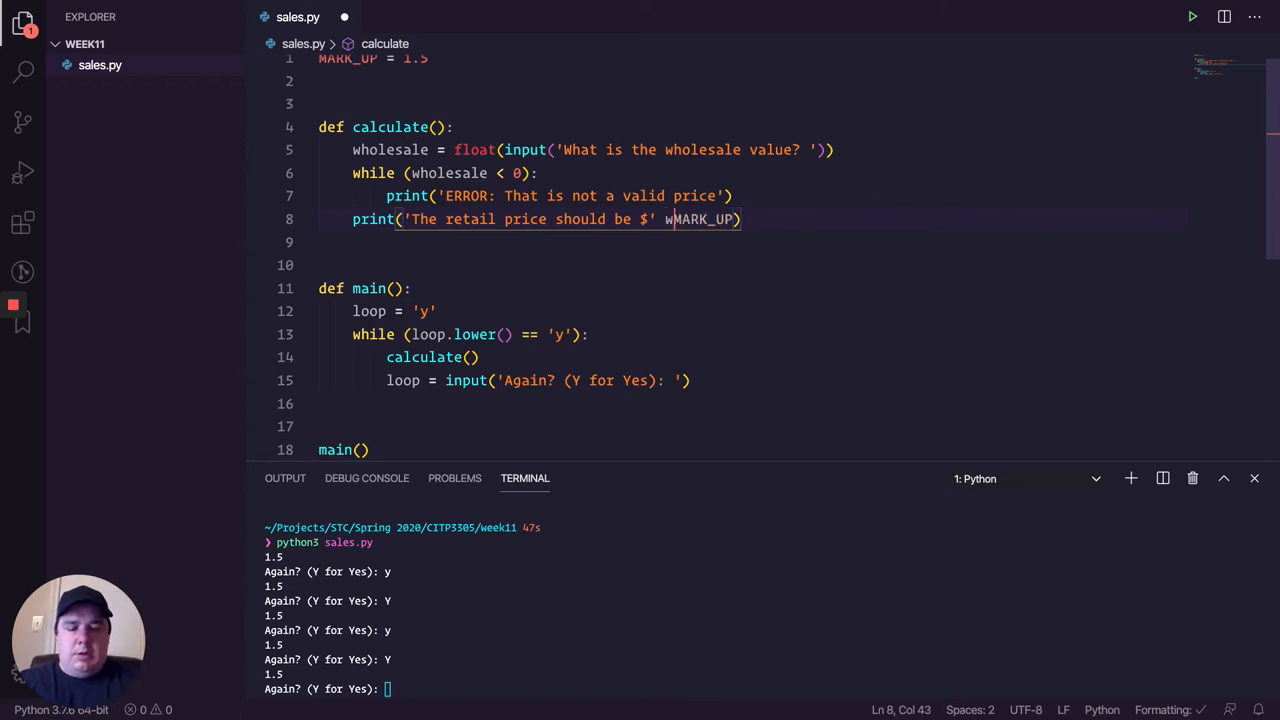
type("+")
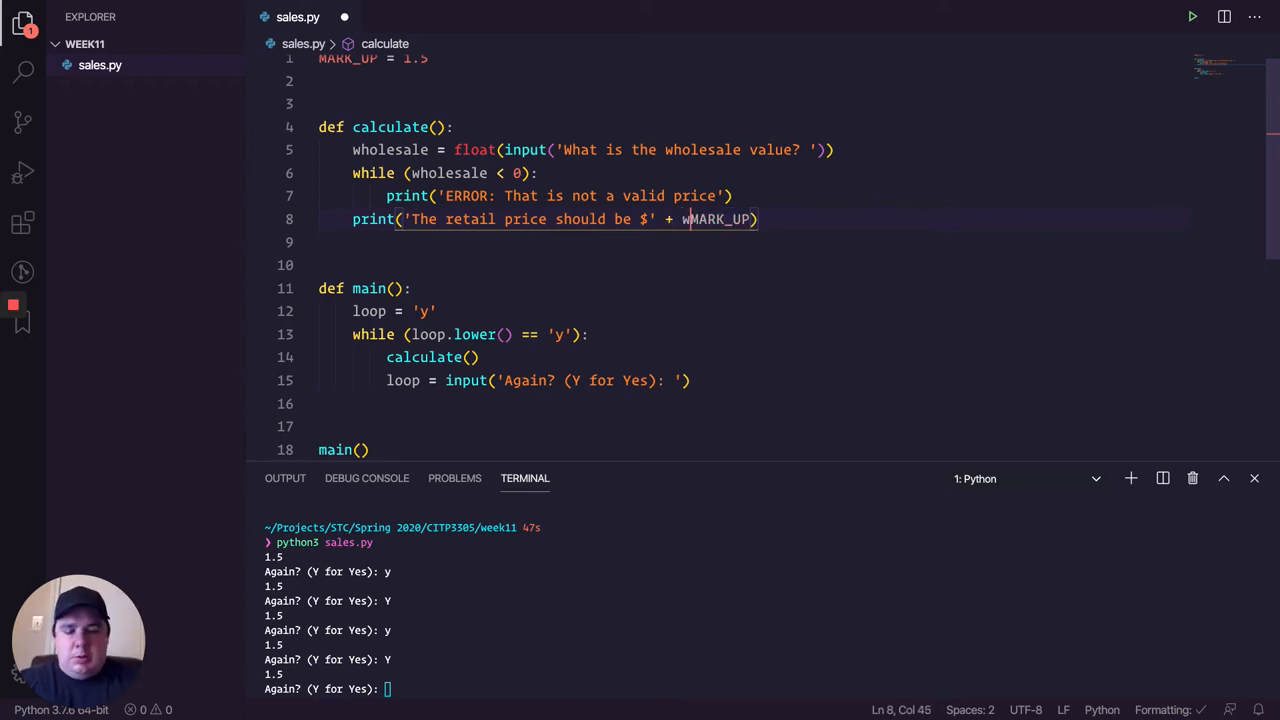
type("holesale")
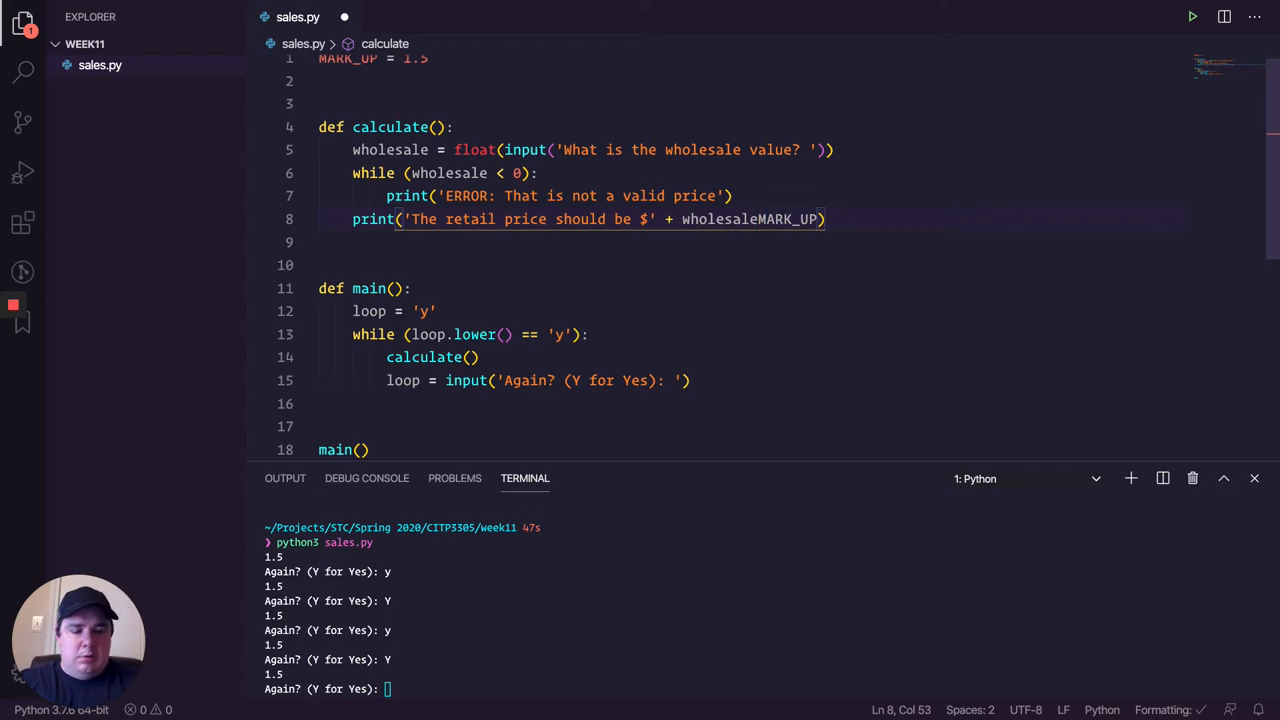
type("*")
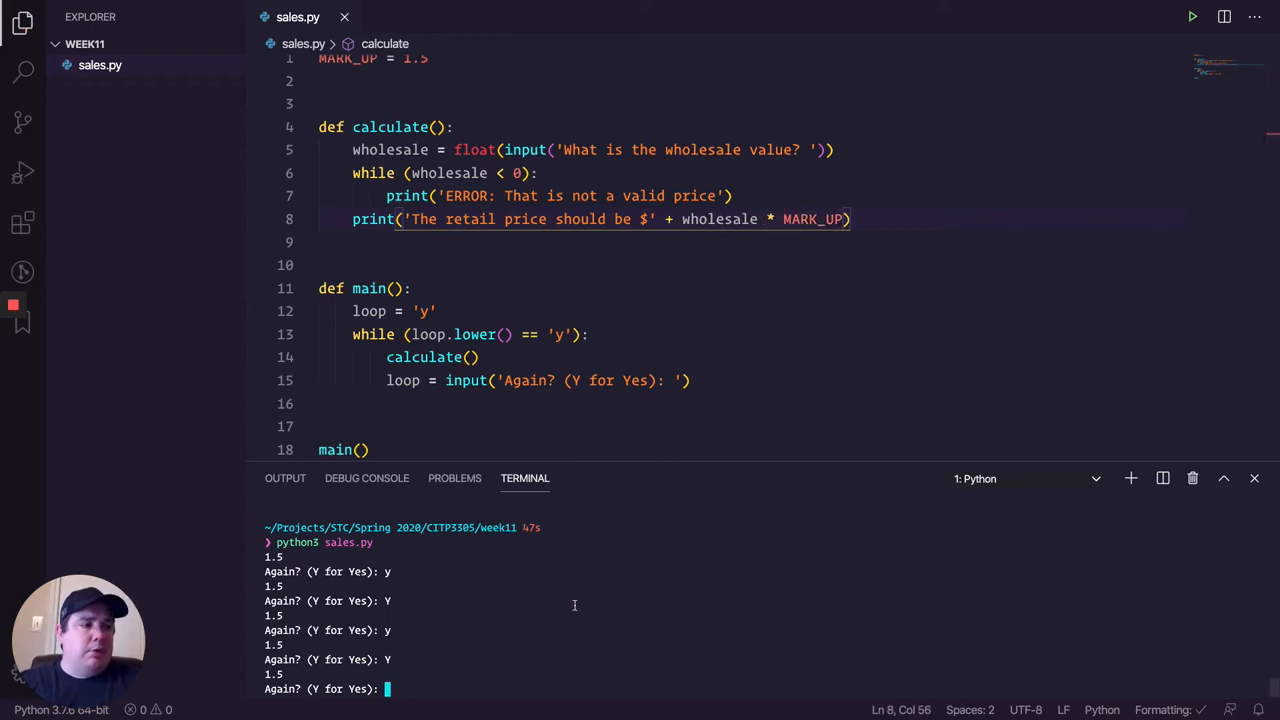
type("n")
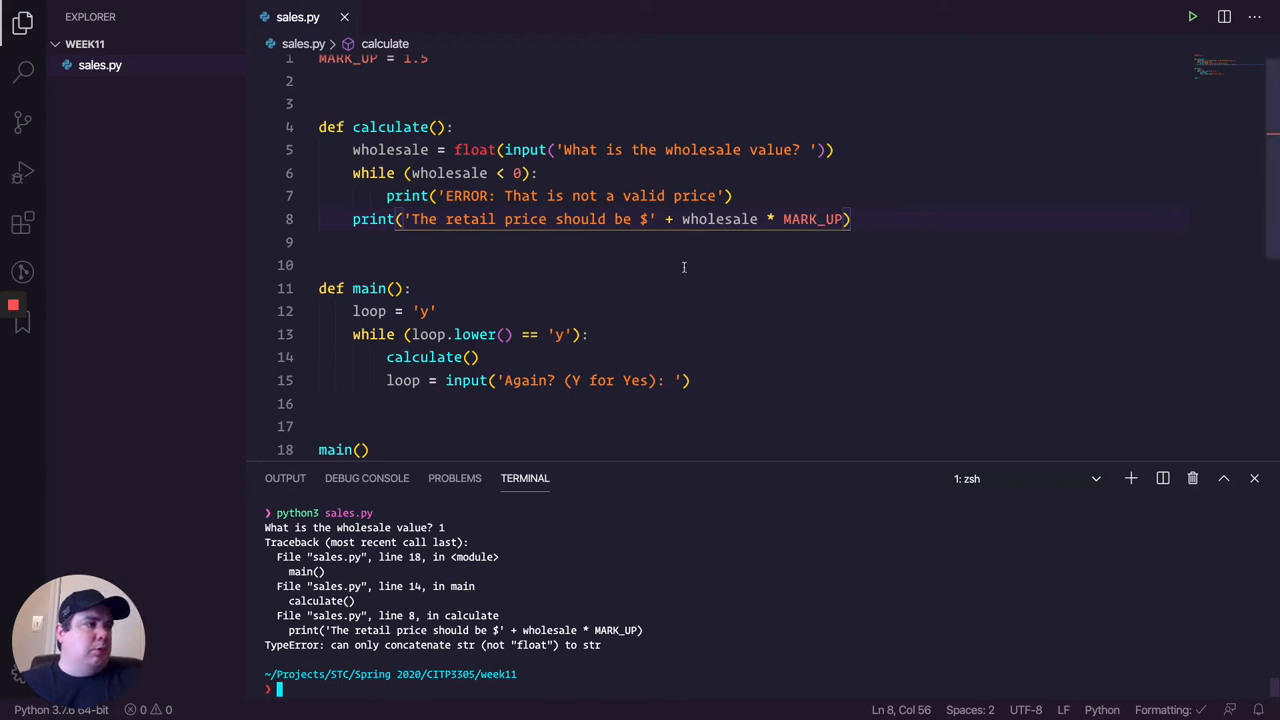
Step: Wrap wholesale * MARK_UP in parentheses on the price line
left_click_drag(683, 219, 845, 219)
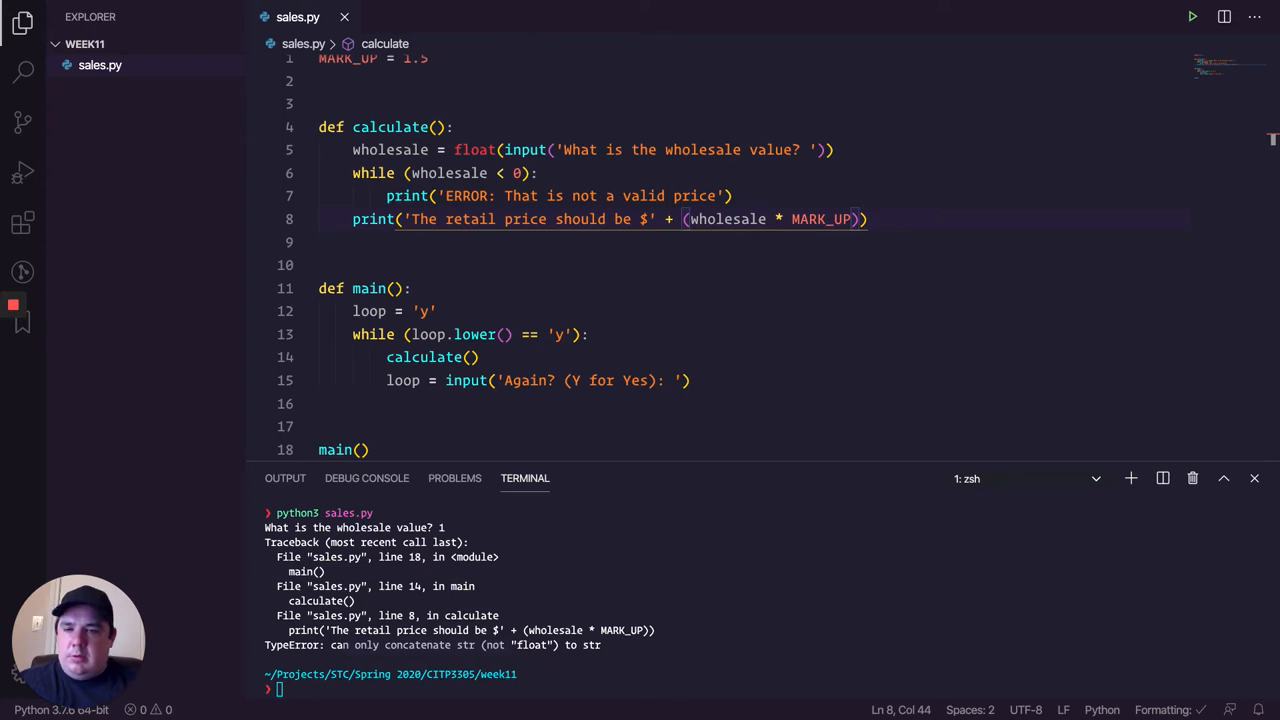
mouse_move(282, 160)
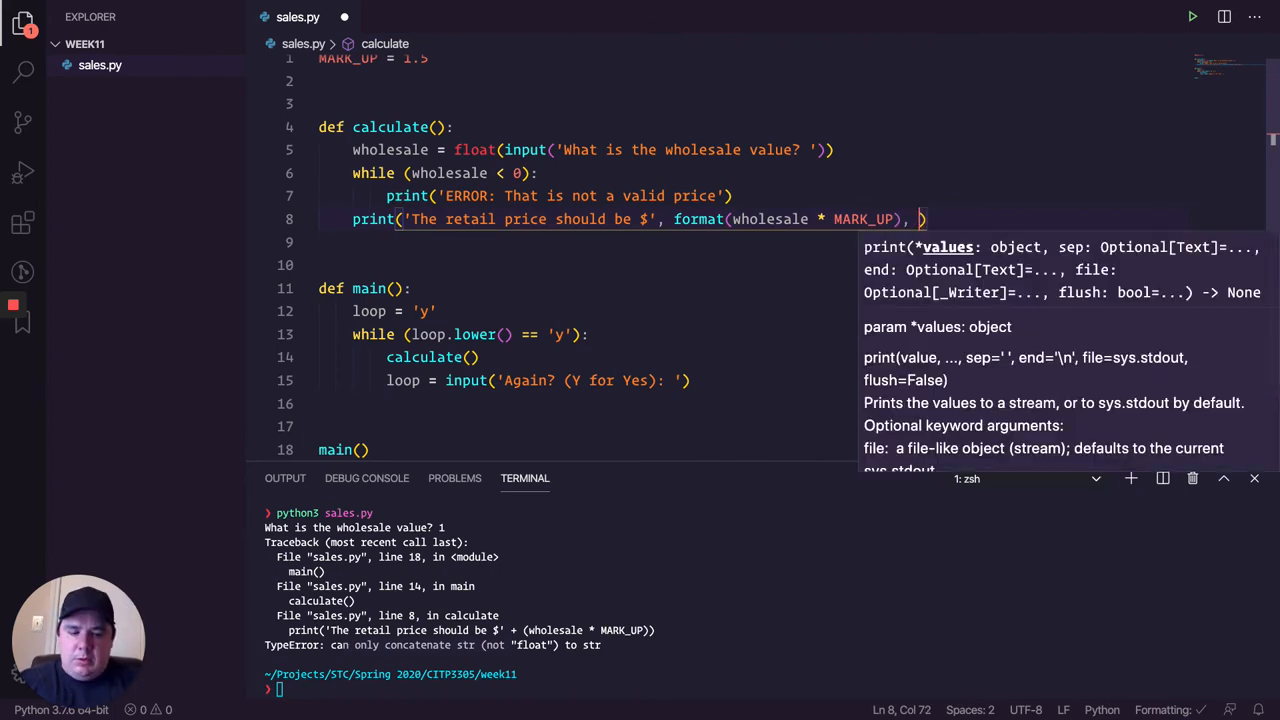
Step: Add '.2f' as a separate print argument beside format(wholesale * MARK_UP)
type("'.2")
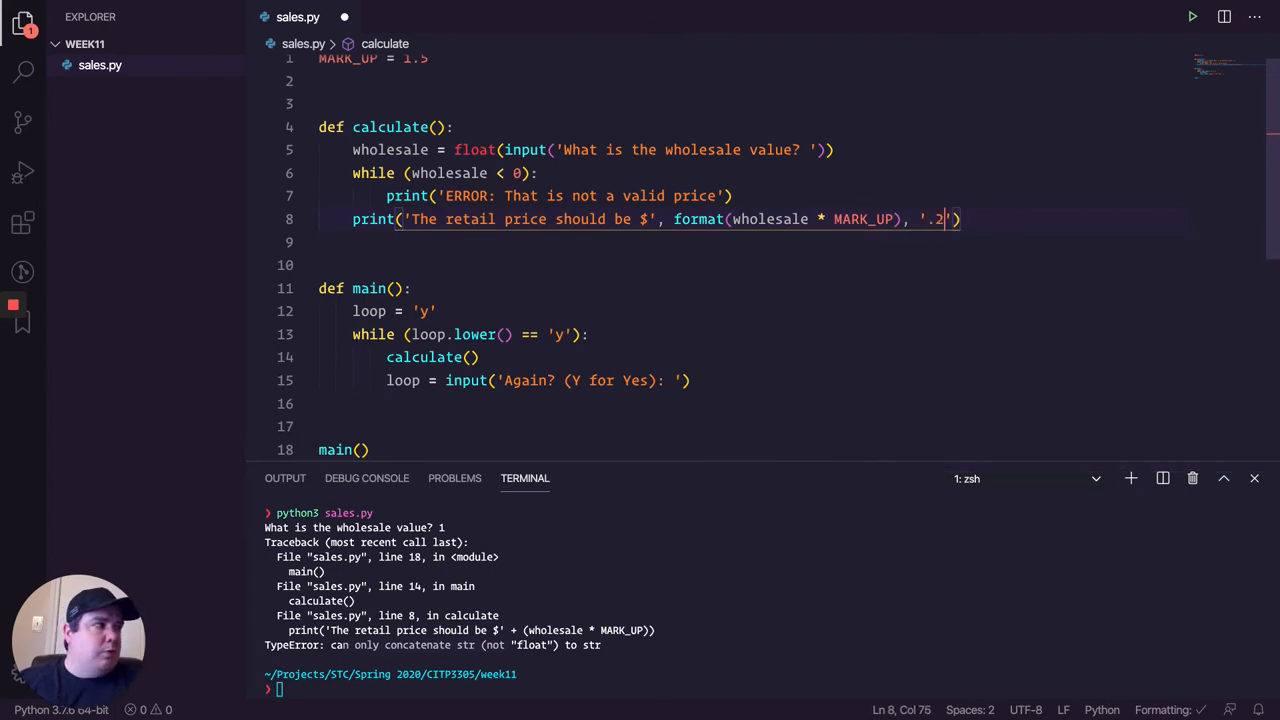
type("f")
left_click(767, 689)
type("python3 sales.py")
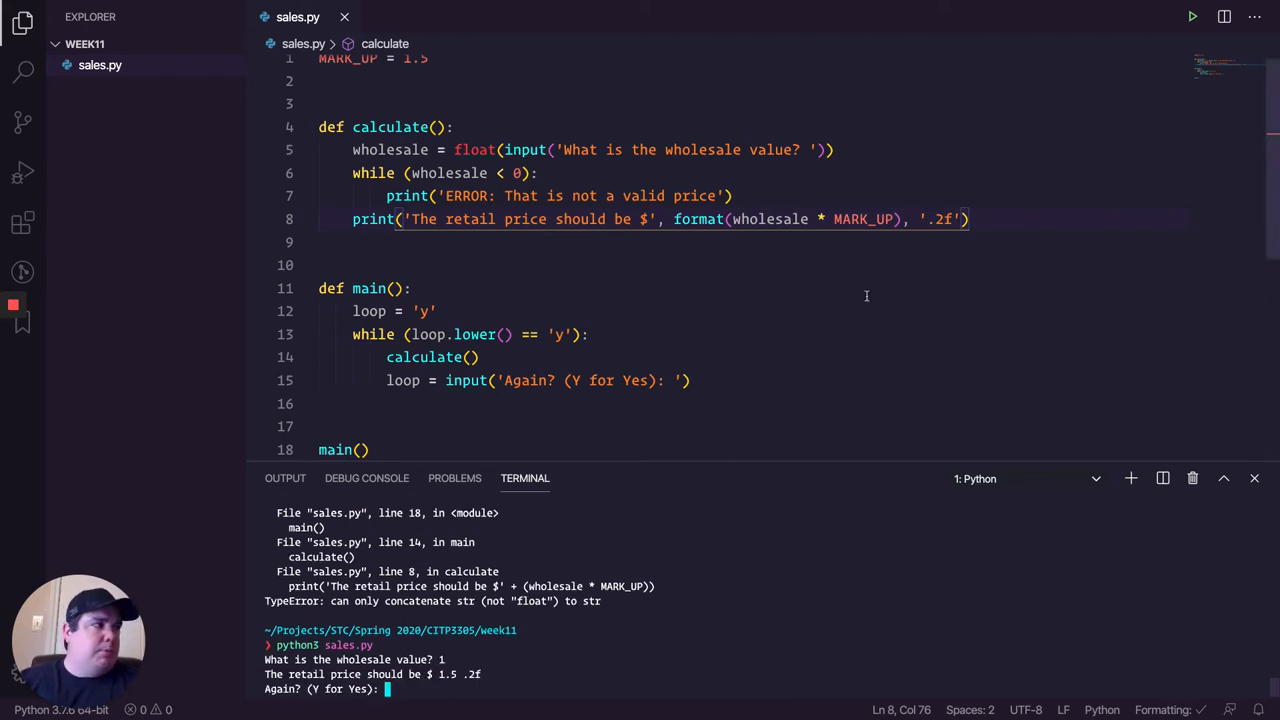
mouse_move(910, 233)
type("1")
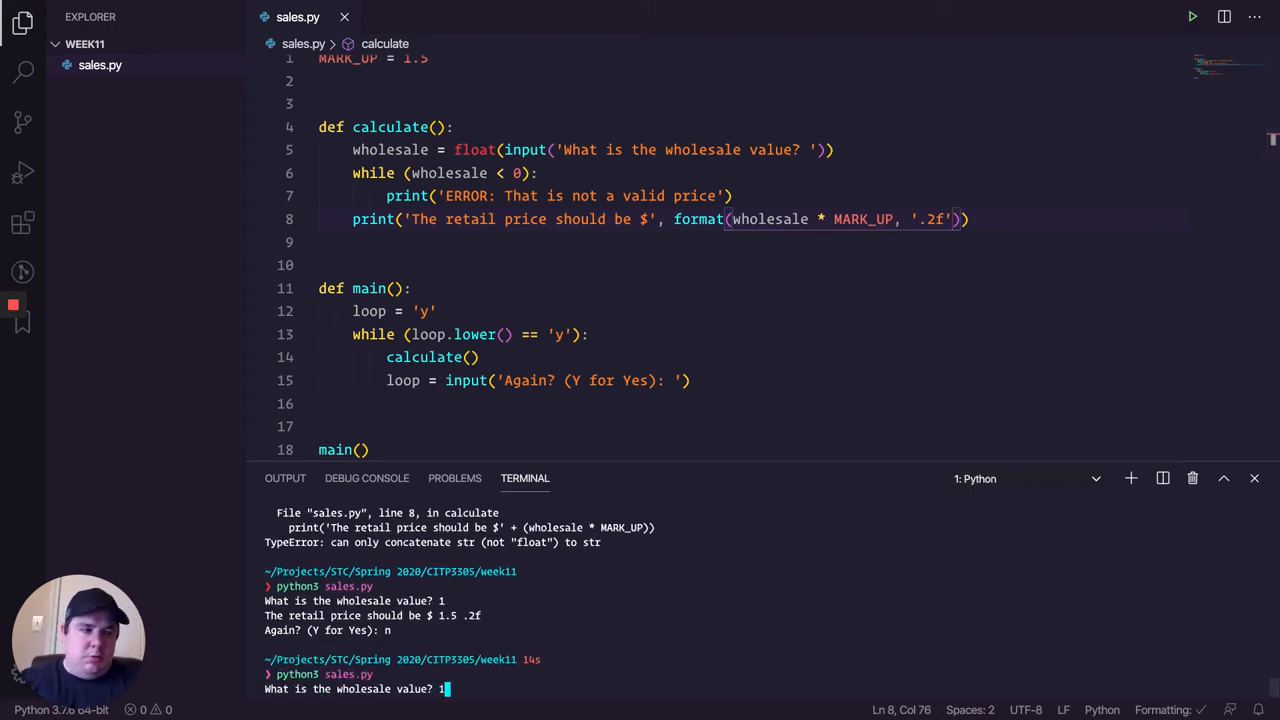
Step: Run sales.py entering 1, 2 and 50 for two-decimal prices, then -1 to trigger the error loop
key("enter")
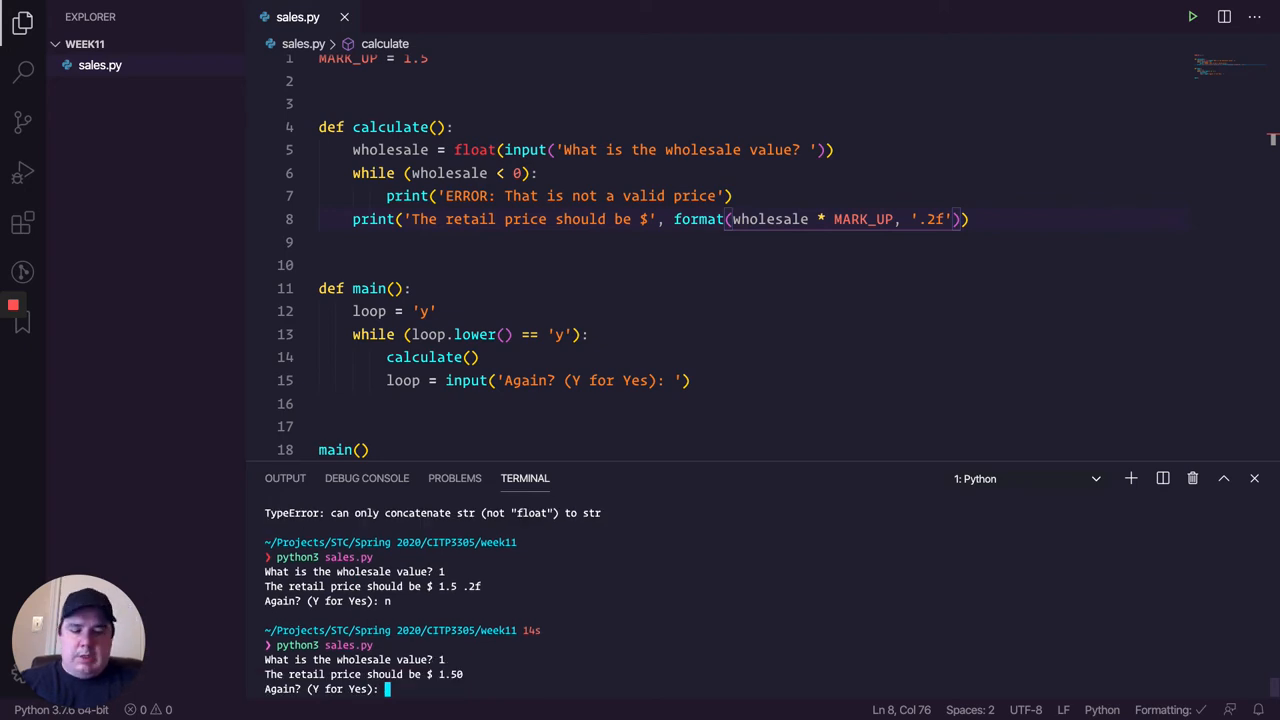
type("y")
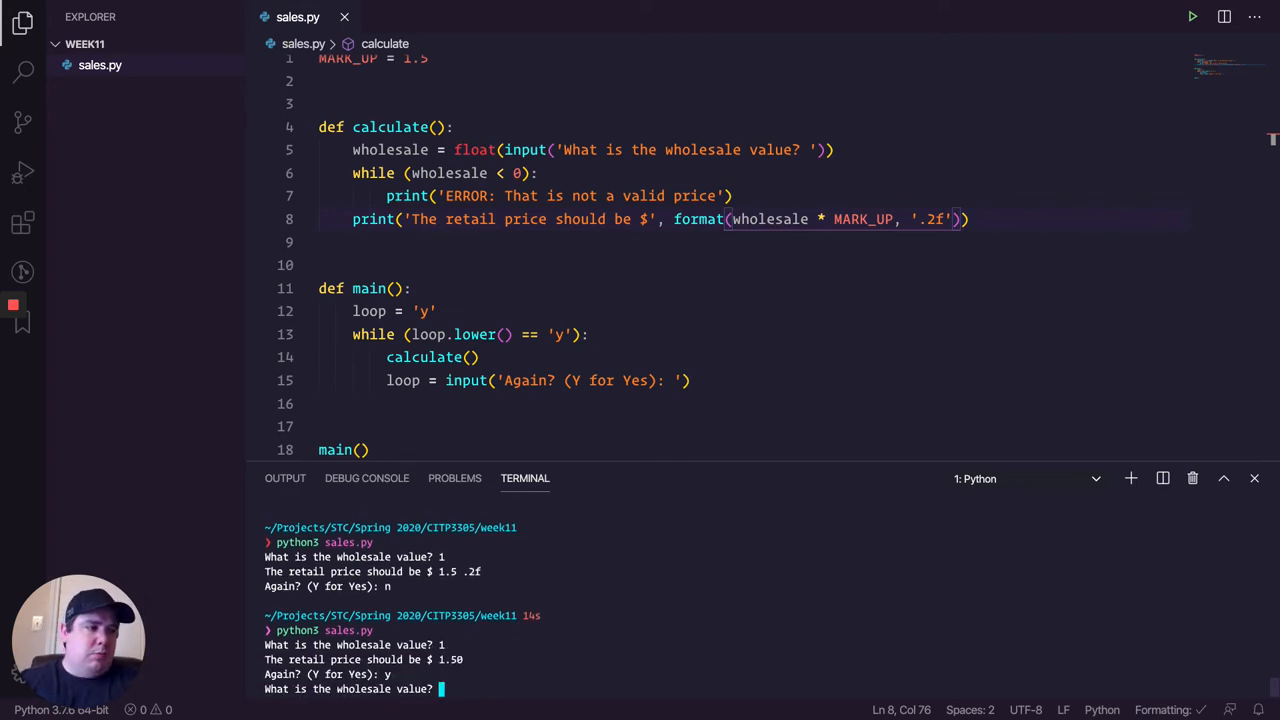
type("2")
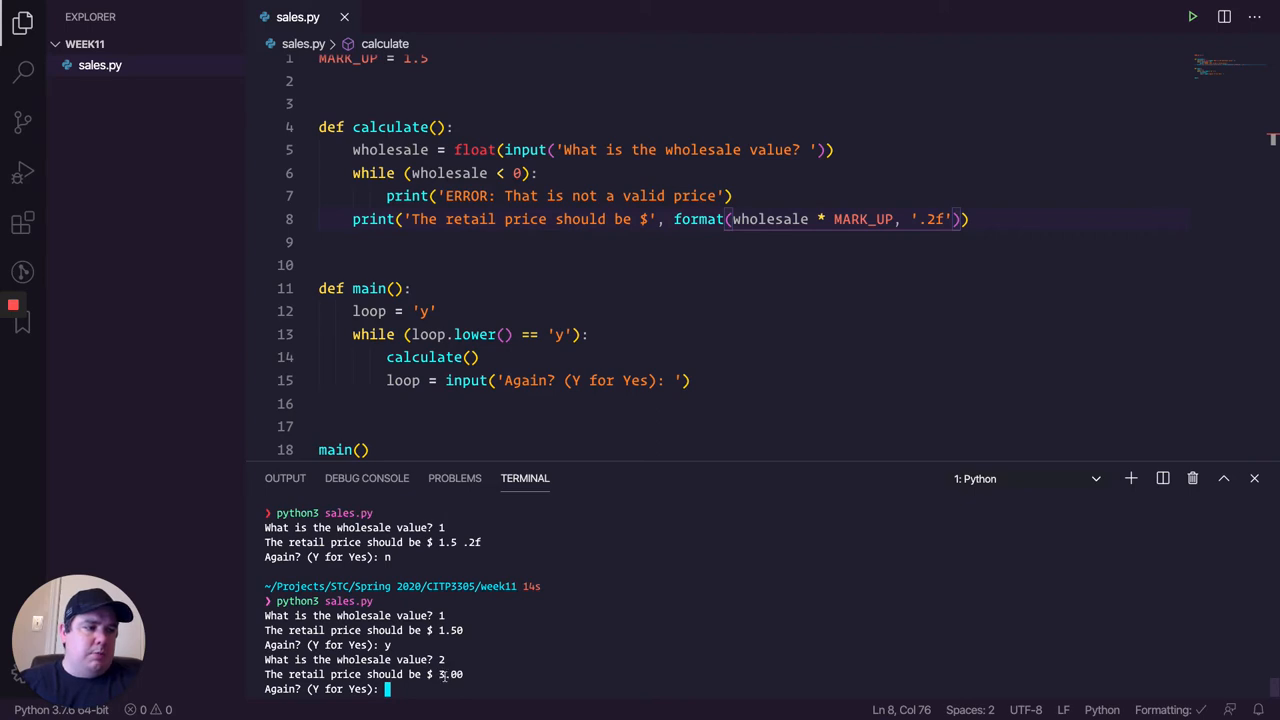
mouse_move(505, 646)
type("y")
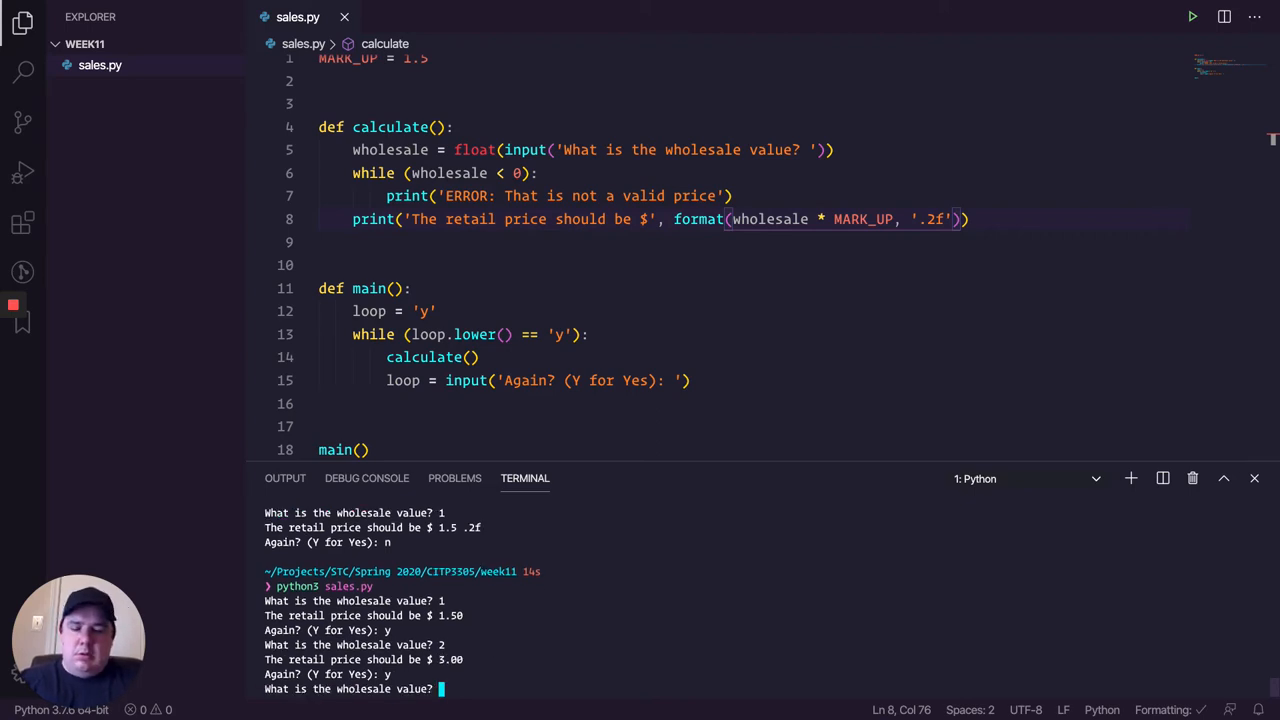
type("50")
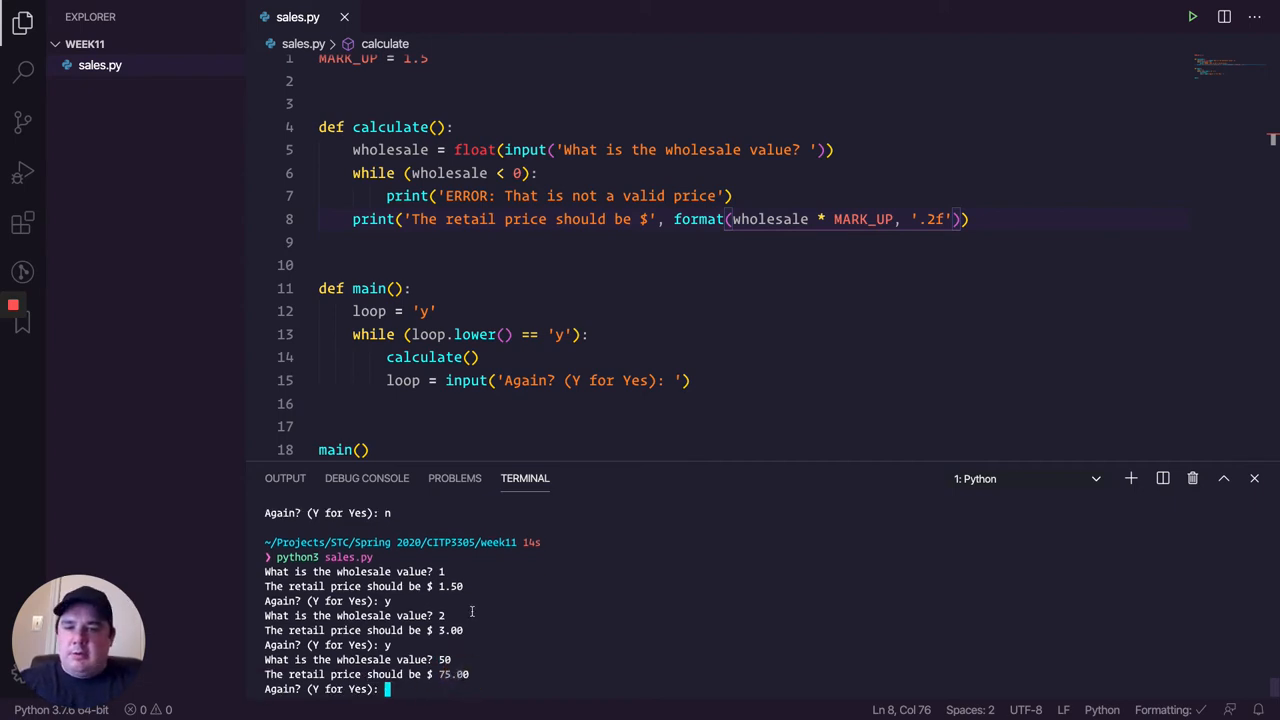
mouse_move(513, 615)
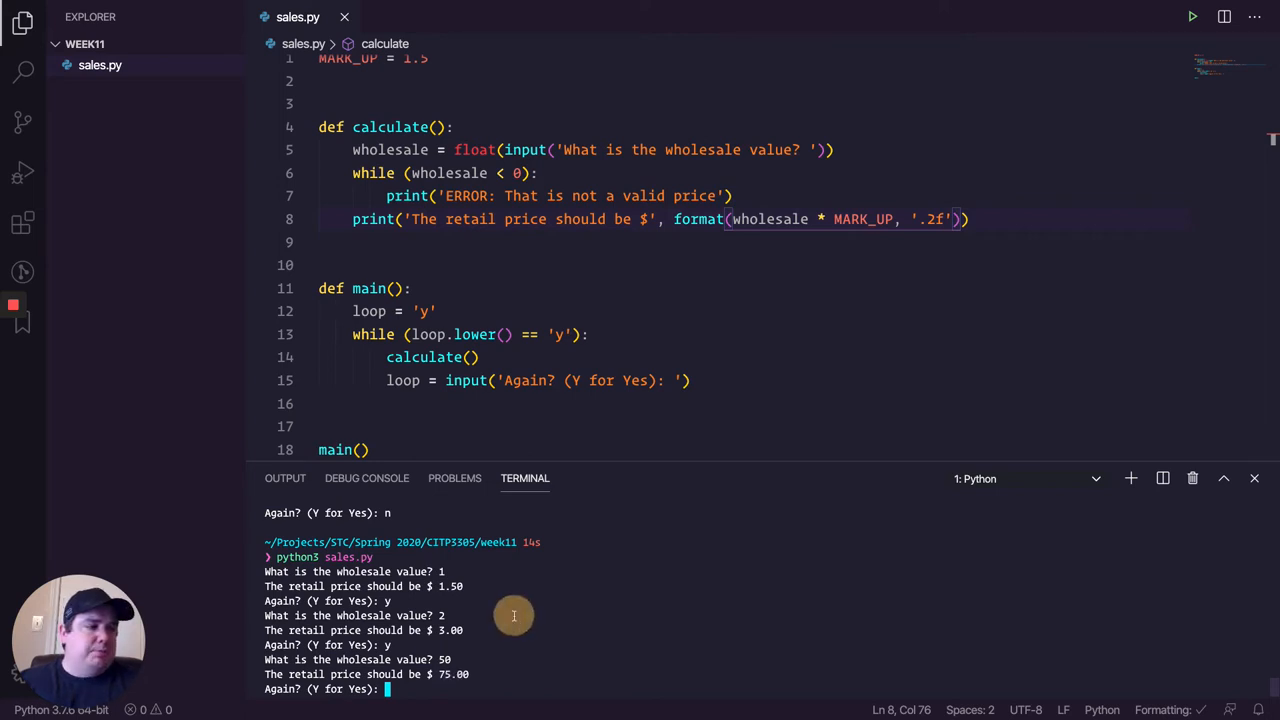
mouse_move(519, 640)
type("y")
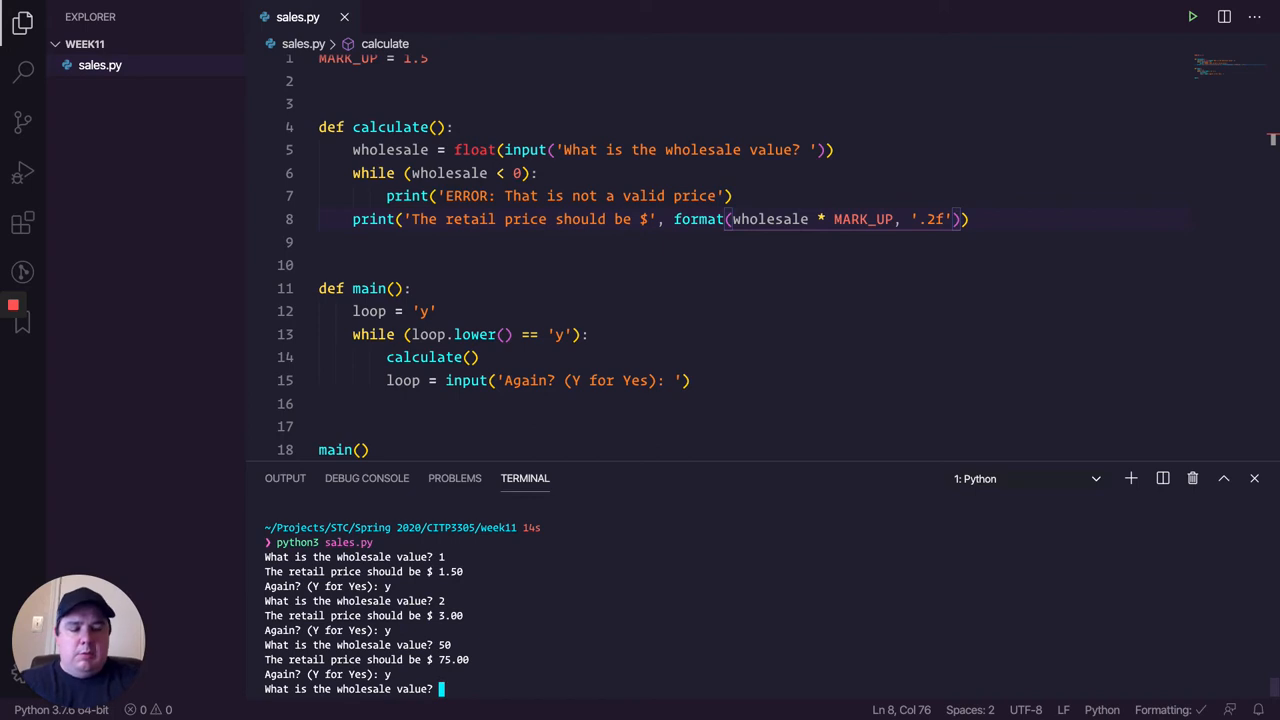
type("-1")
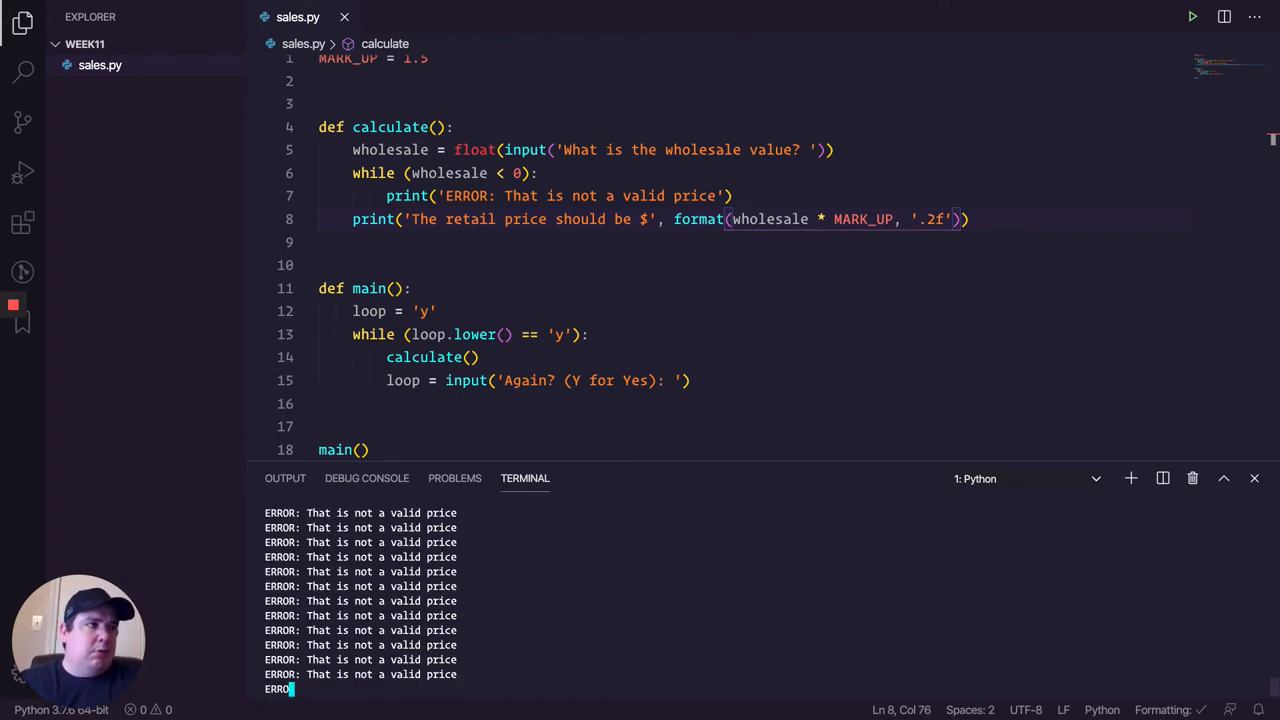
Step: Stop the endless loop and copy the wholesale input line into the while loop
key("ctrl+c")
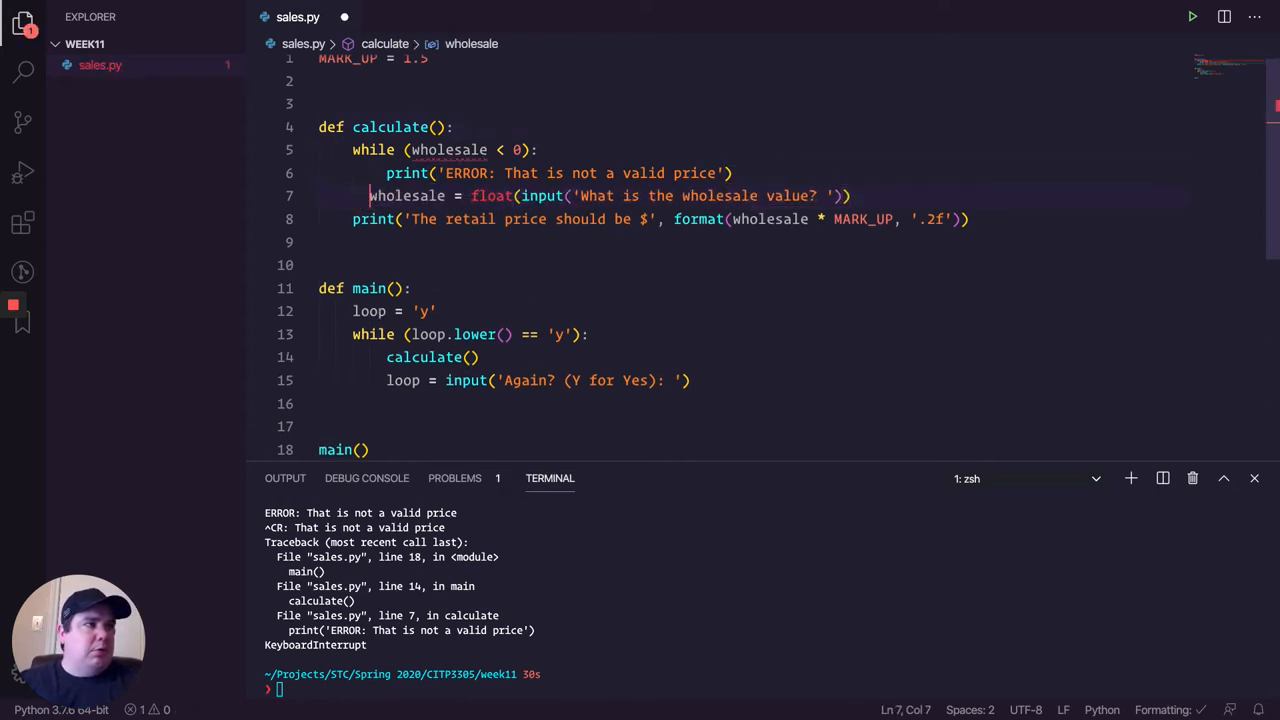
left_click_drag(370, 195, 870, 195)
type("python3 sales.py")
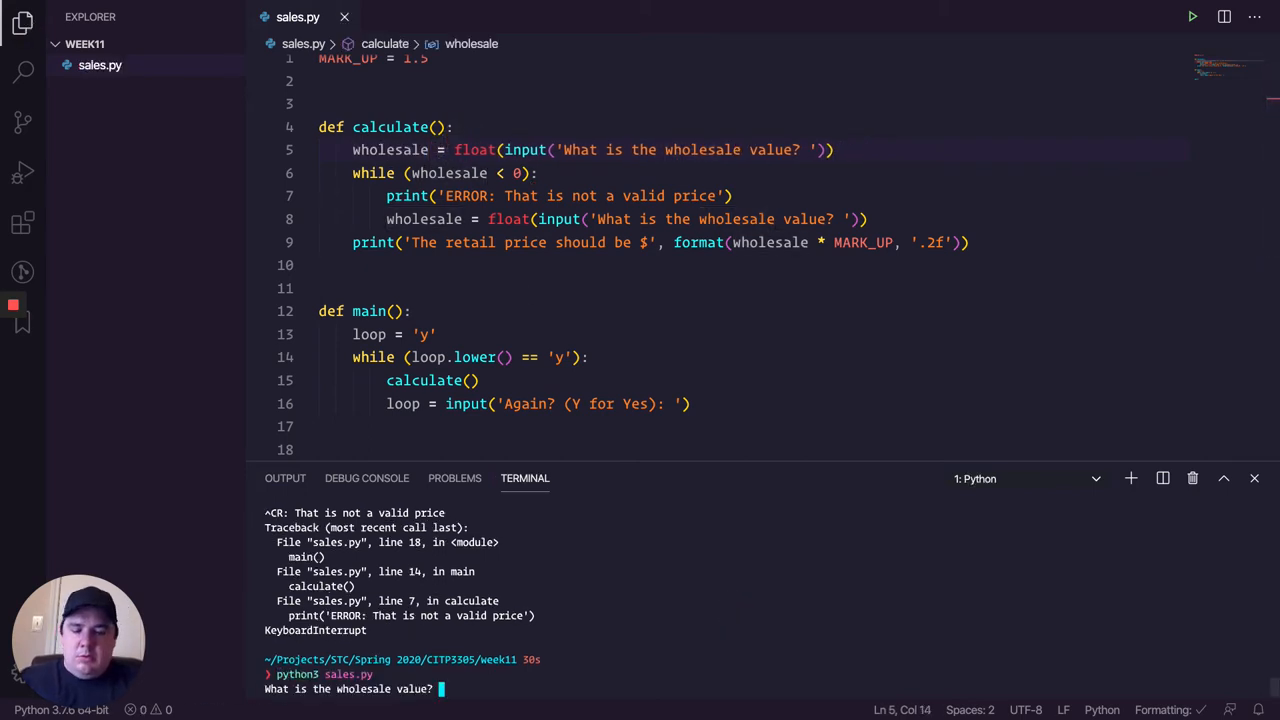
Step: Rerun python3 sales.py so -1 and -2 are rejected and 12 prints $18.00
type("-1")
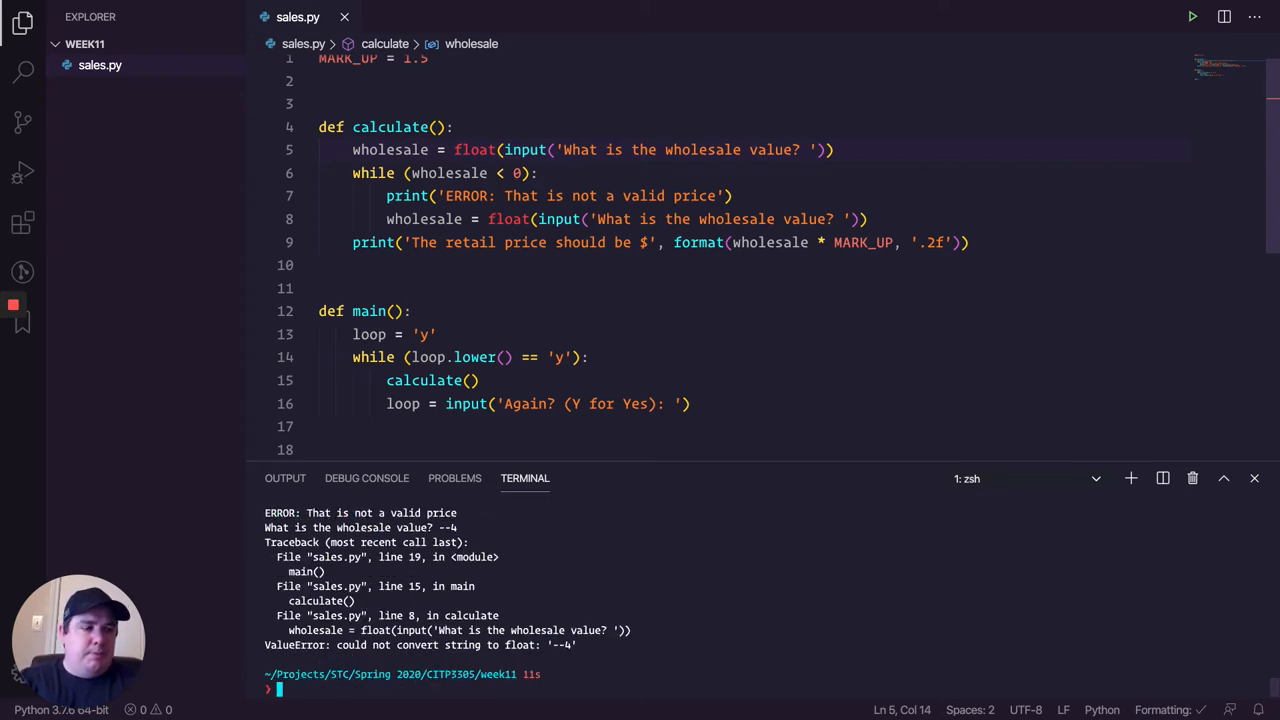
type("python3 sales.py")
type("-2")
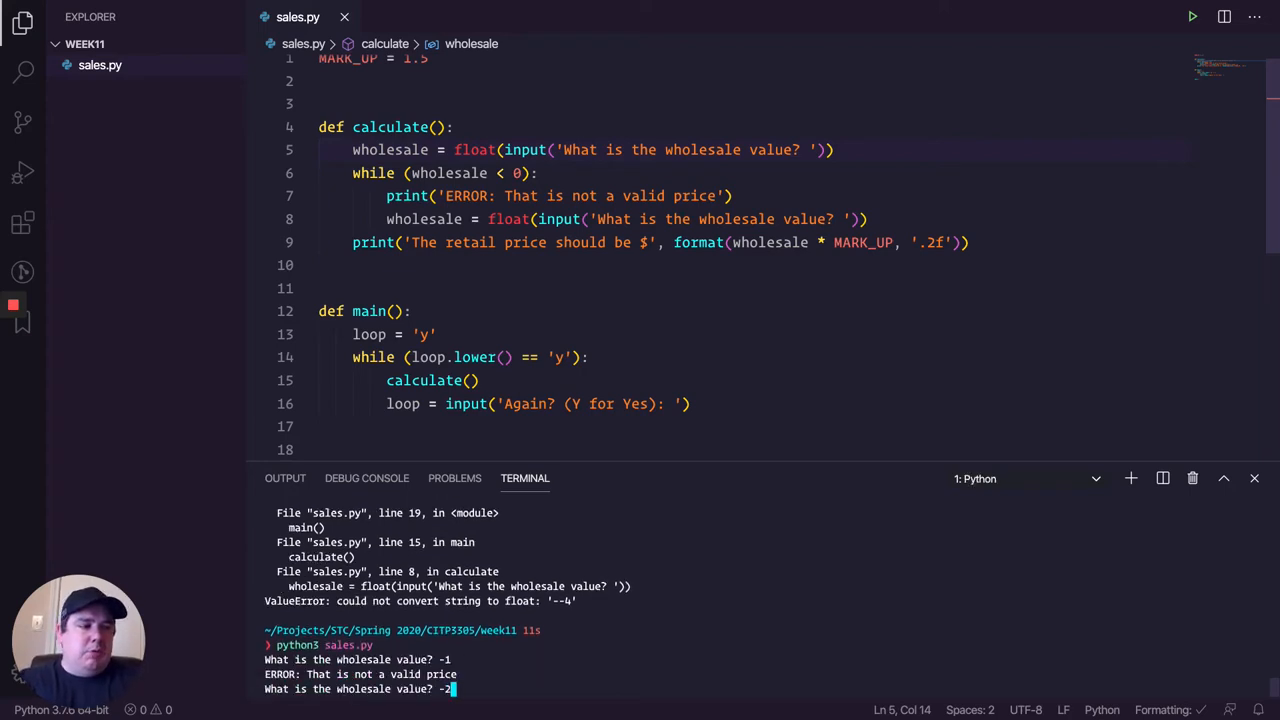
type("12")
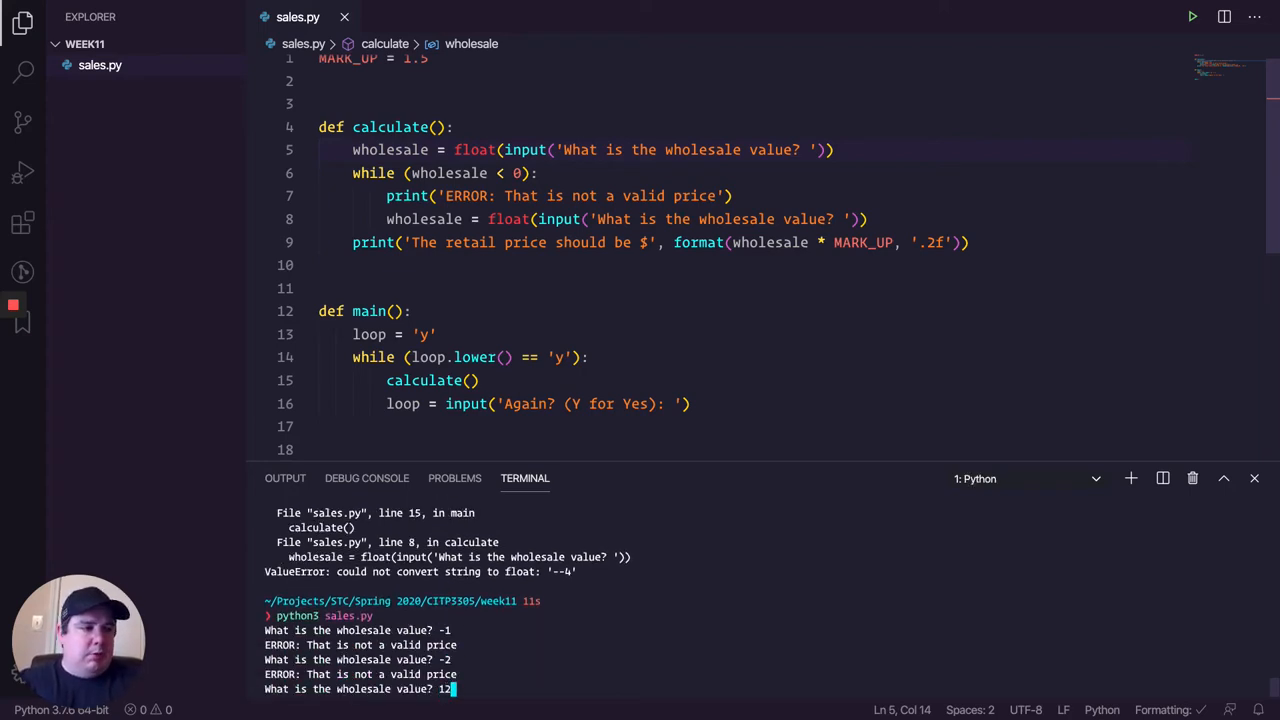
key("Enter")
type("n")
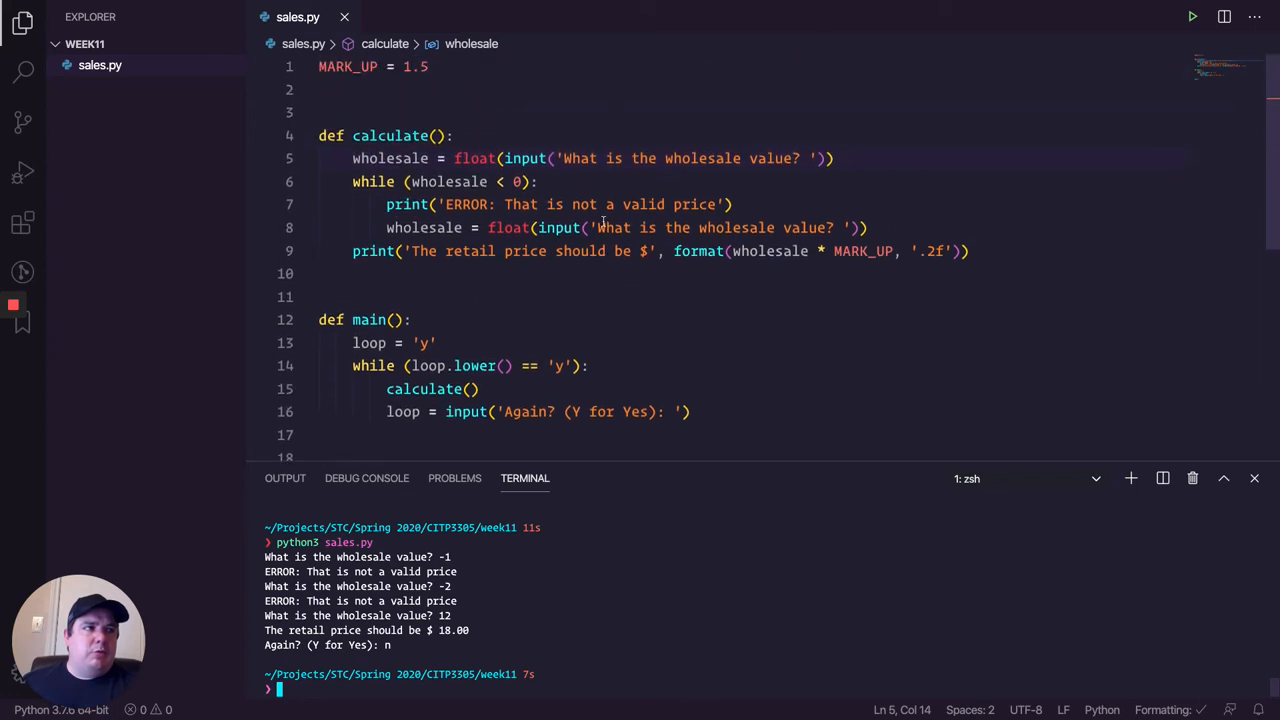
mouse_move(653, 459)
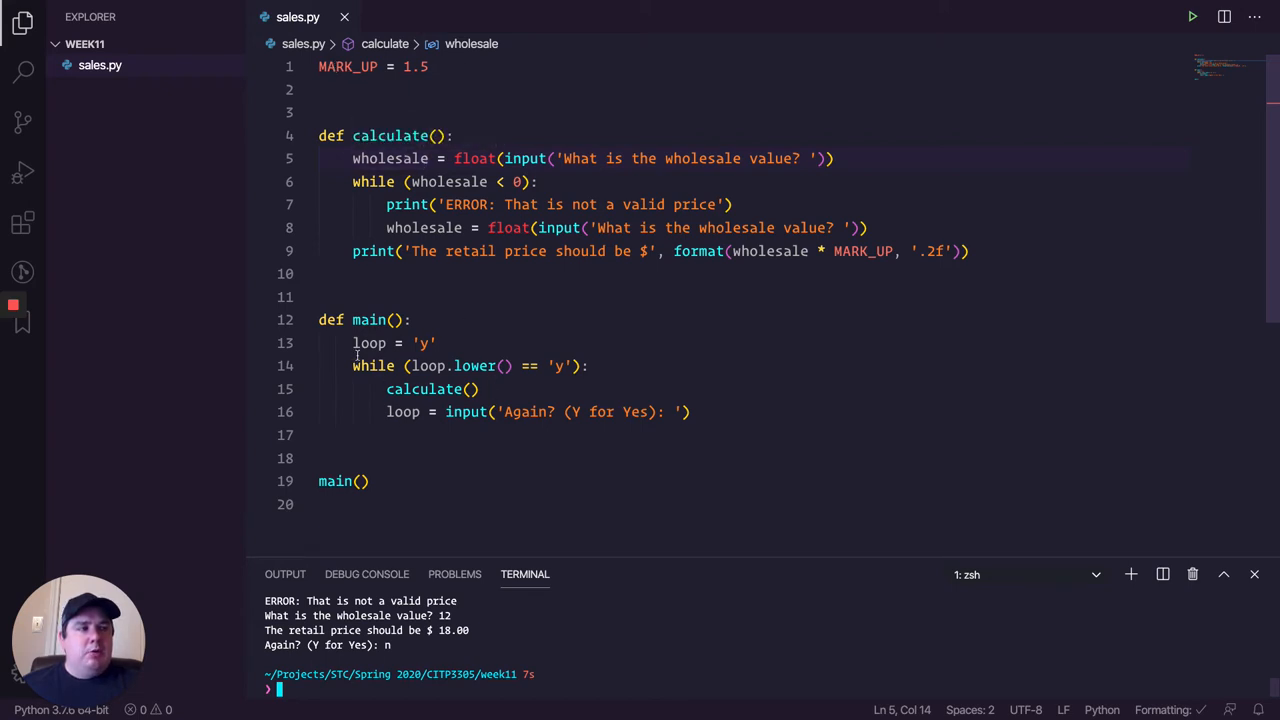
Step: Shrink the terminal panel so the whole sales program shows in the editor
left_click_drag(353, 343, 437, 343)
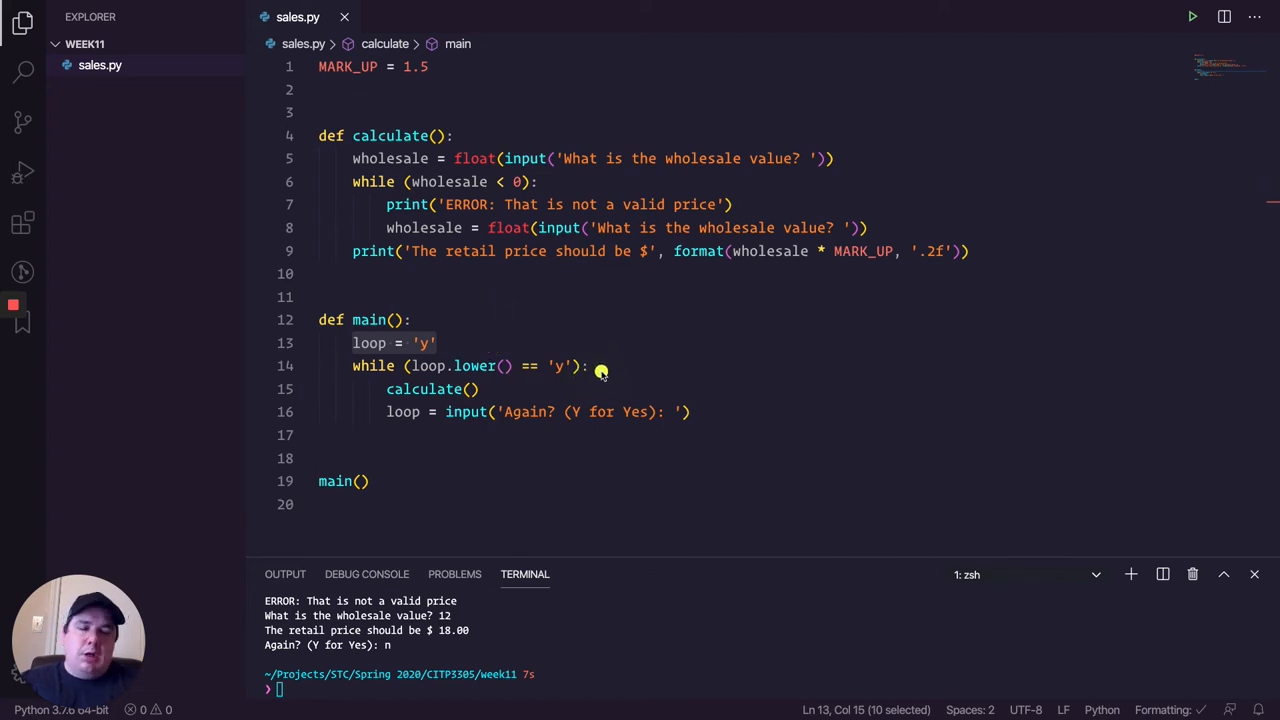
mouse_move(555, 383)
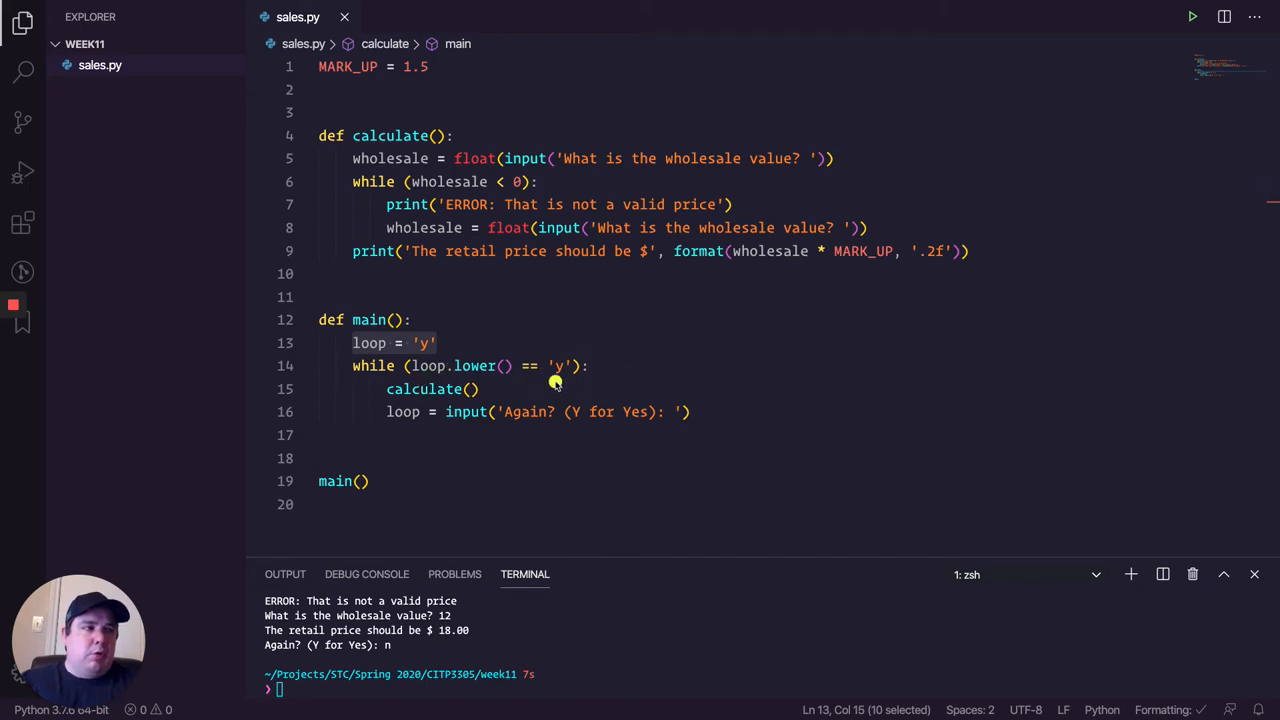
mouse_move(489, 389)
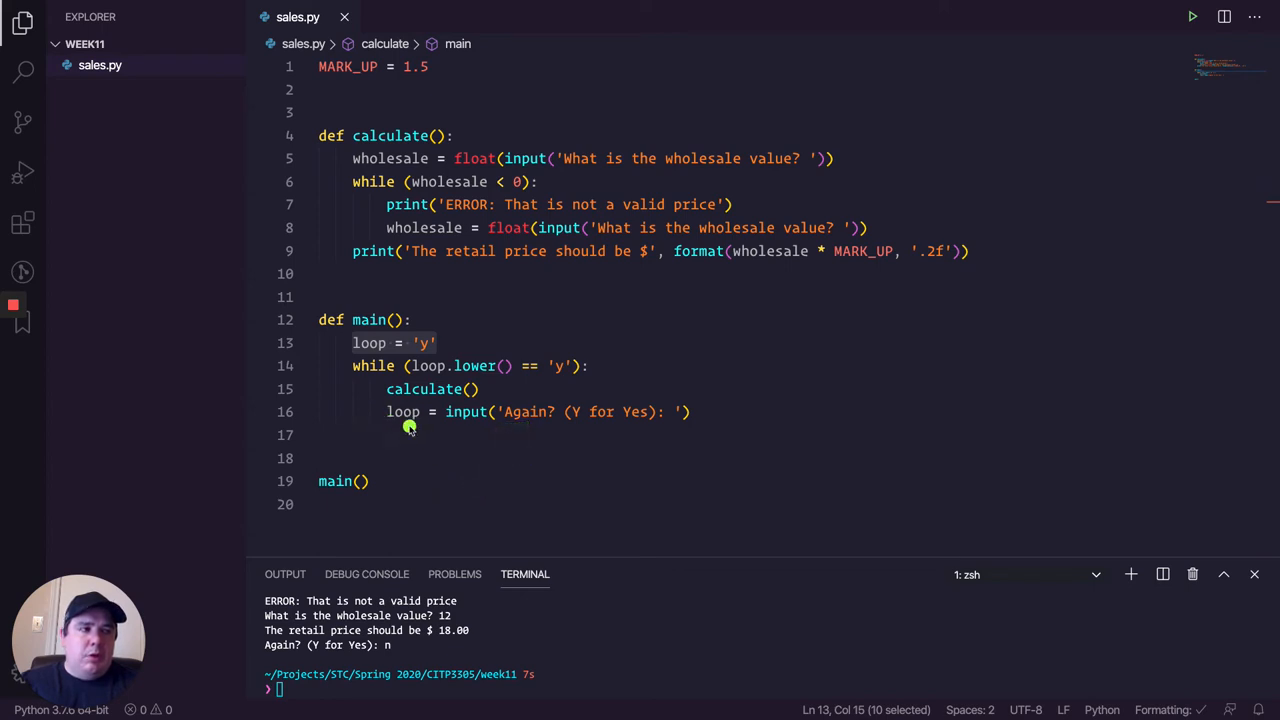
mouse_move(318, 355)
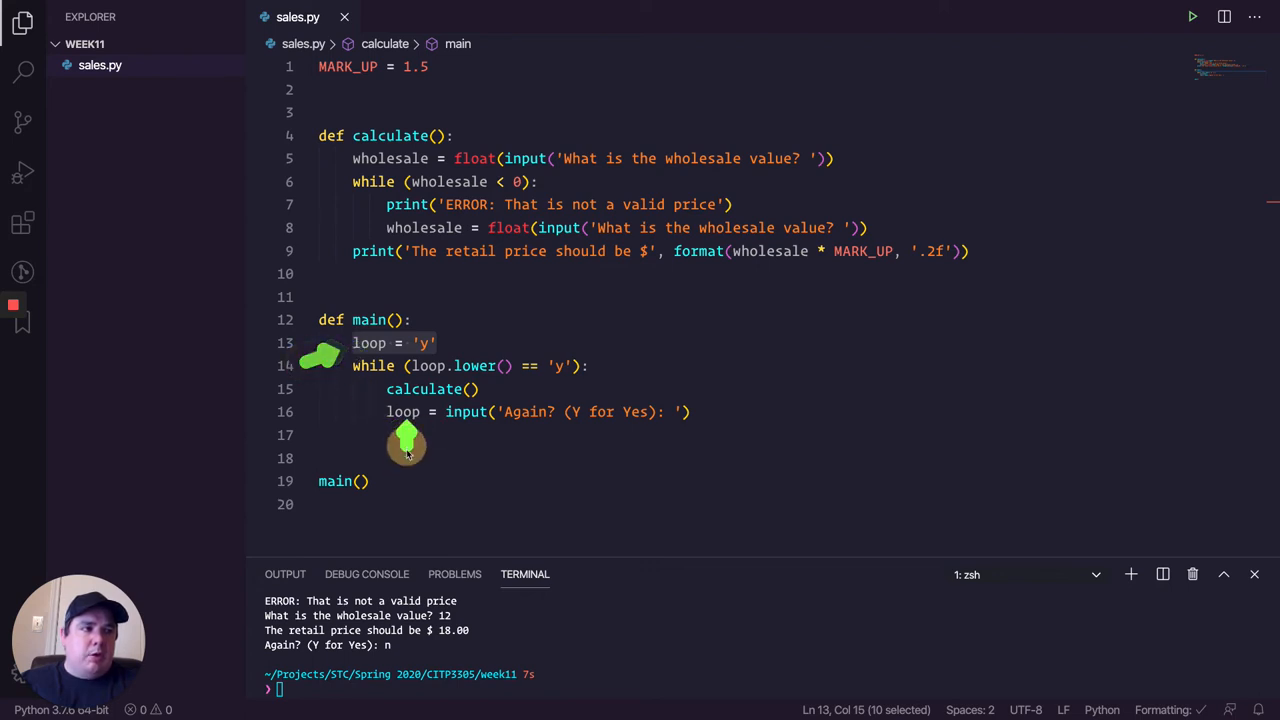
mouse_move(490, 328)
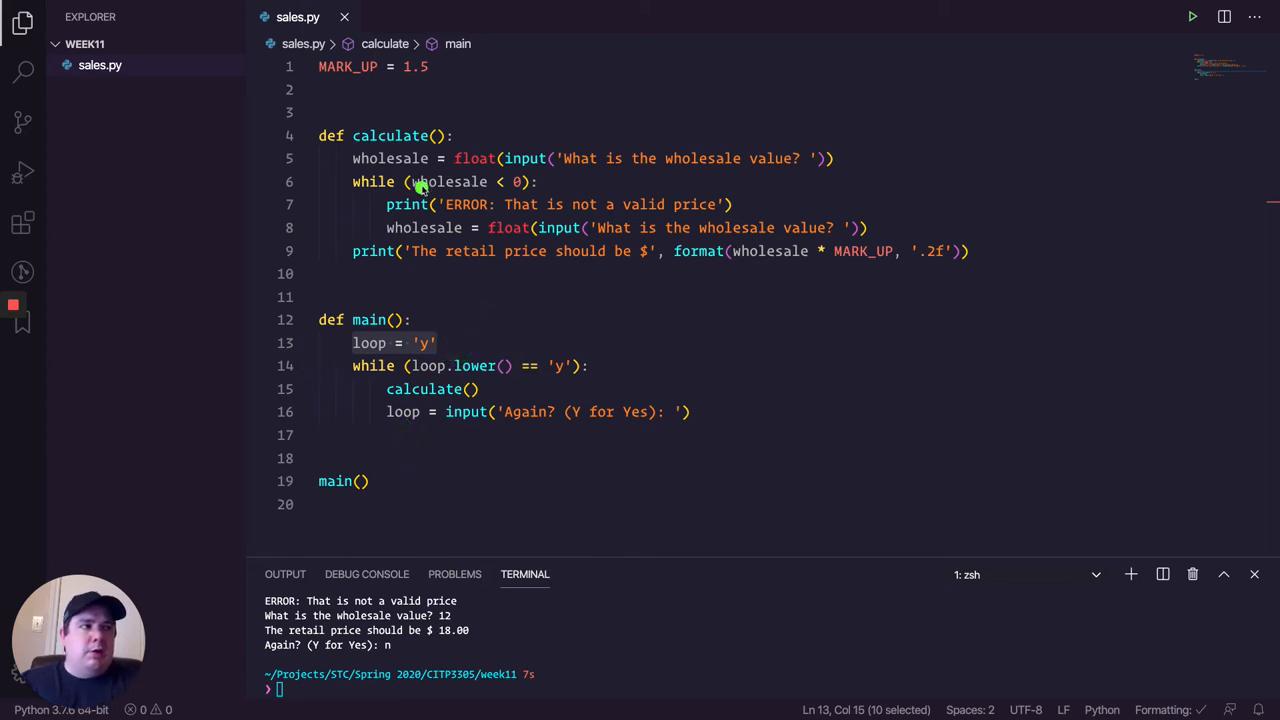
mouse_move(397, 146)
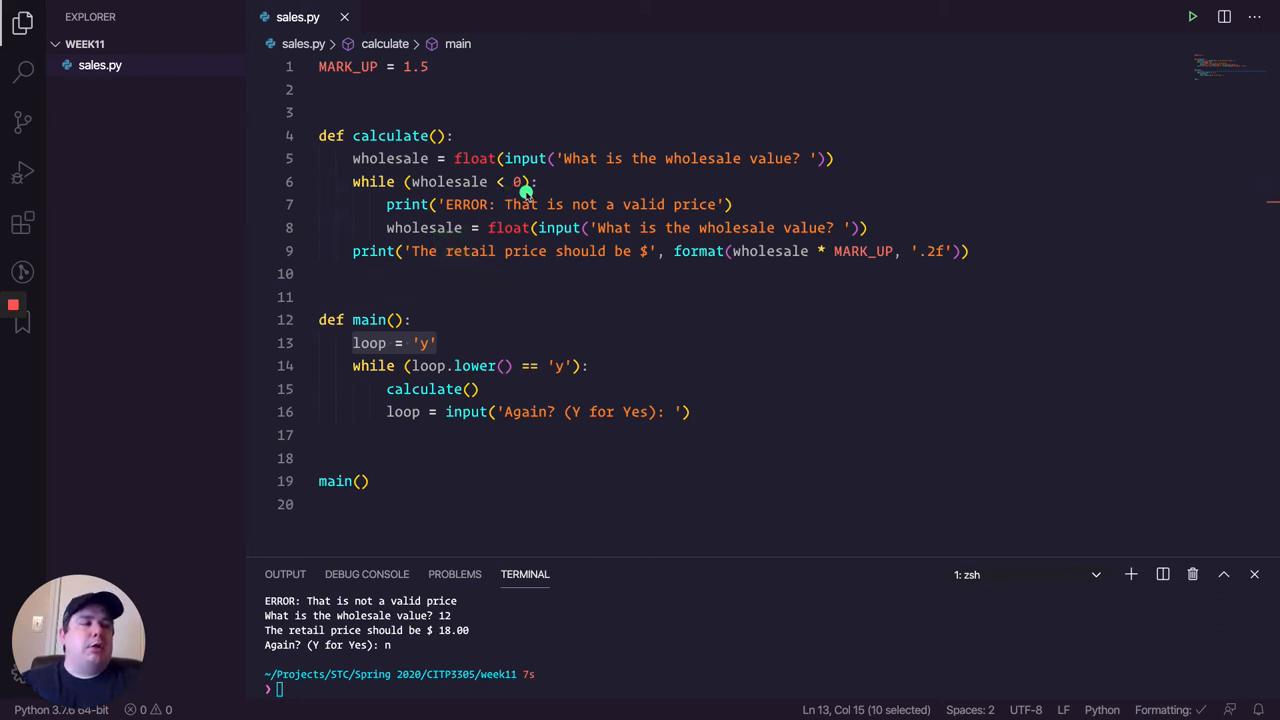
mouse_move(435, 356)
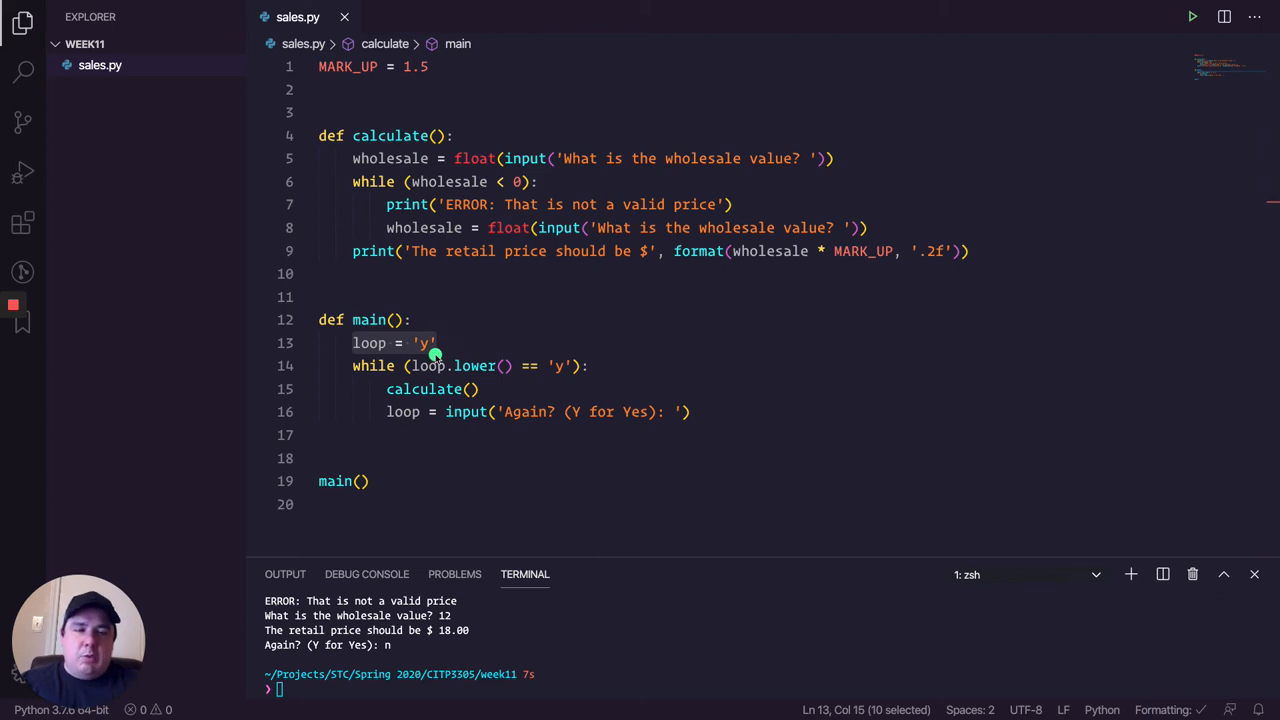
mouse_move(472, 324)
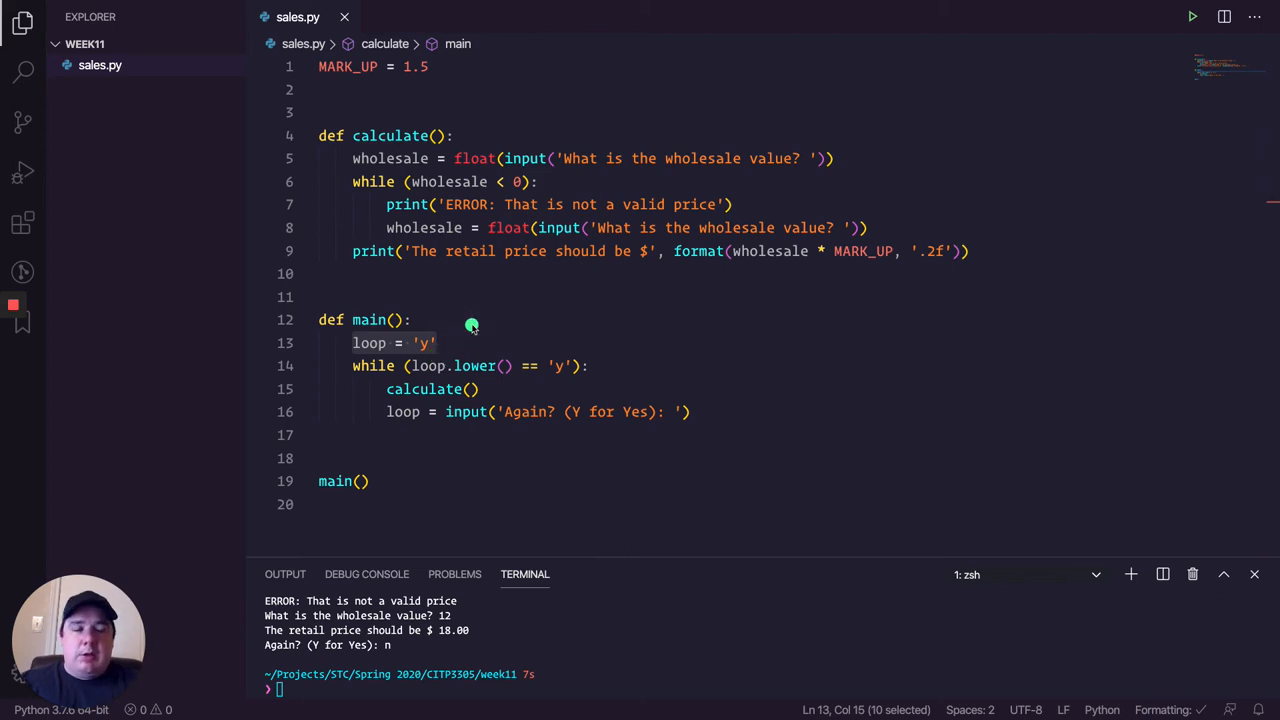
mouse_move(698, 251)
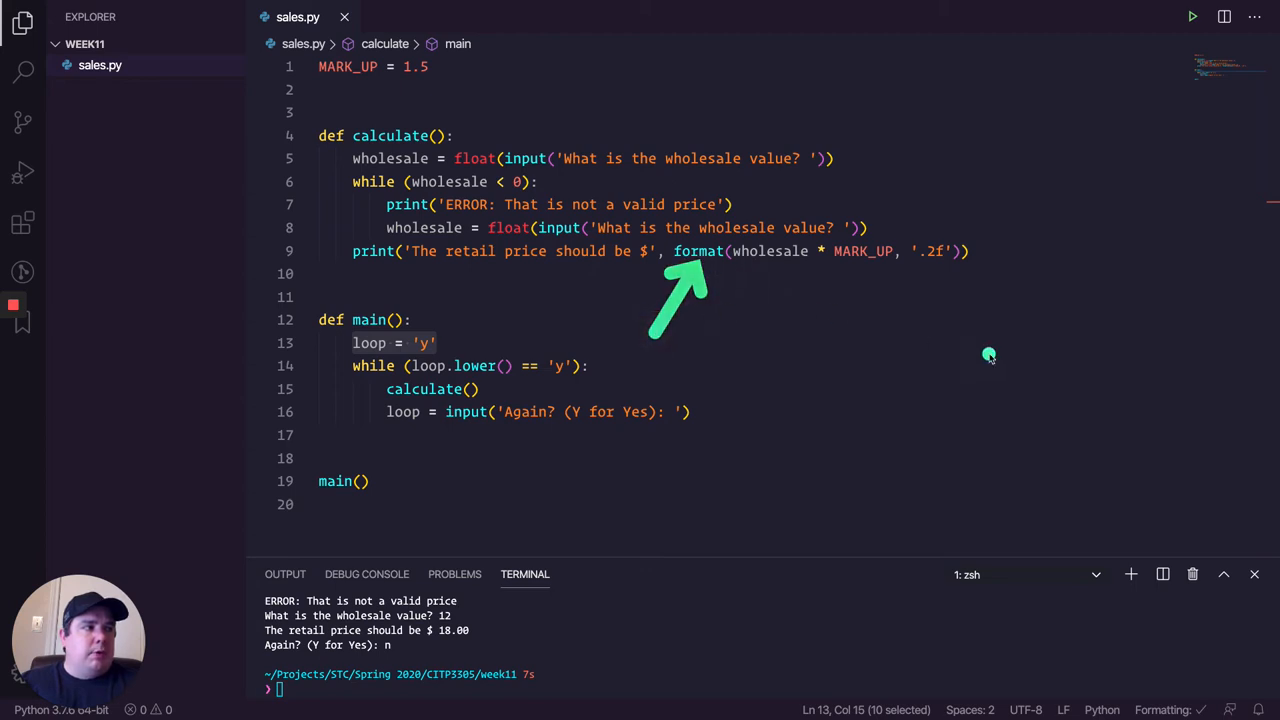
mouse_move(435, 235)
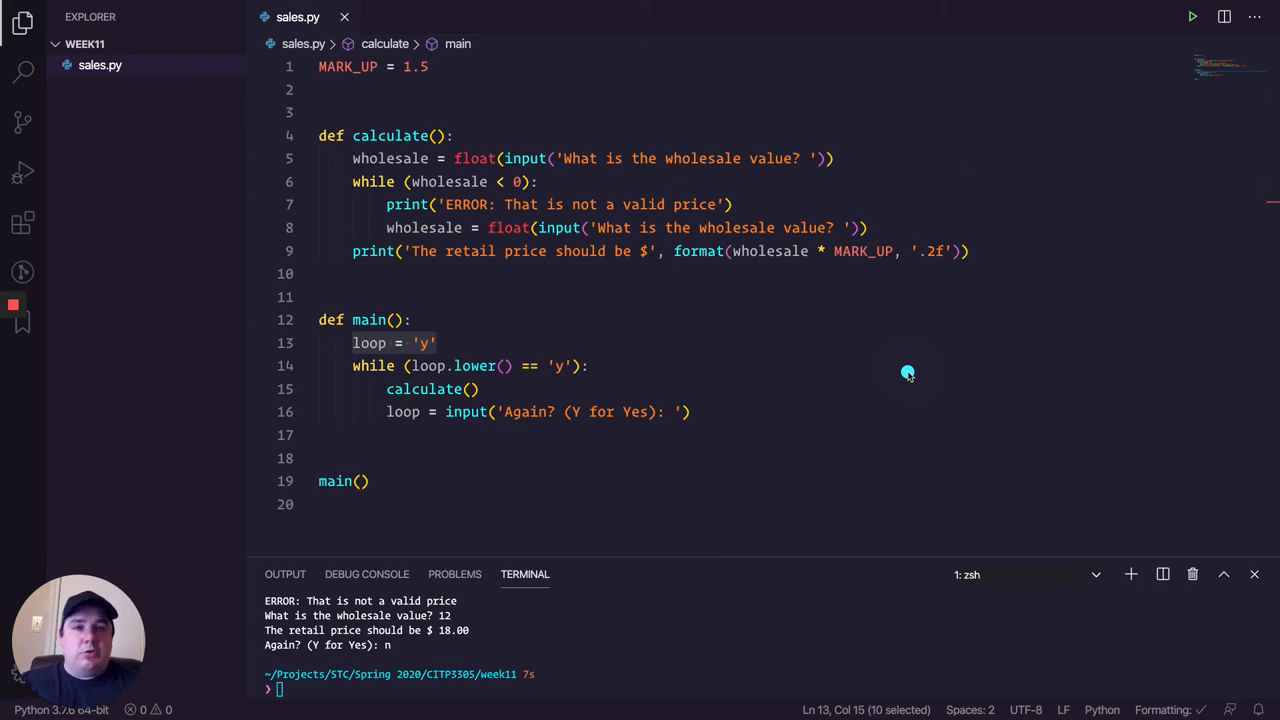
mouse_move(847, 408)
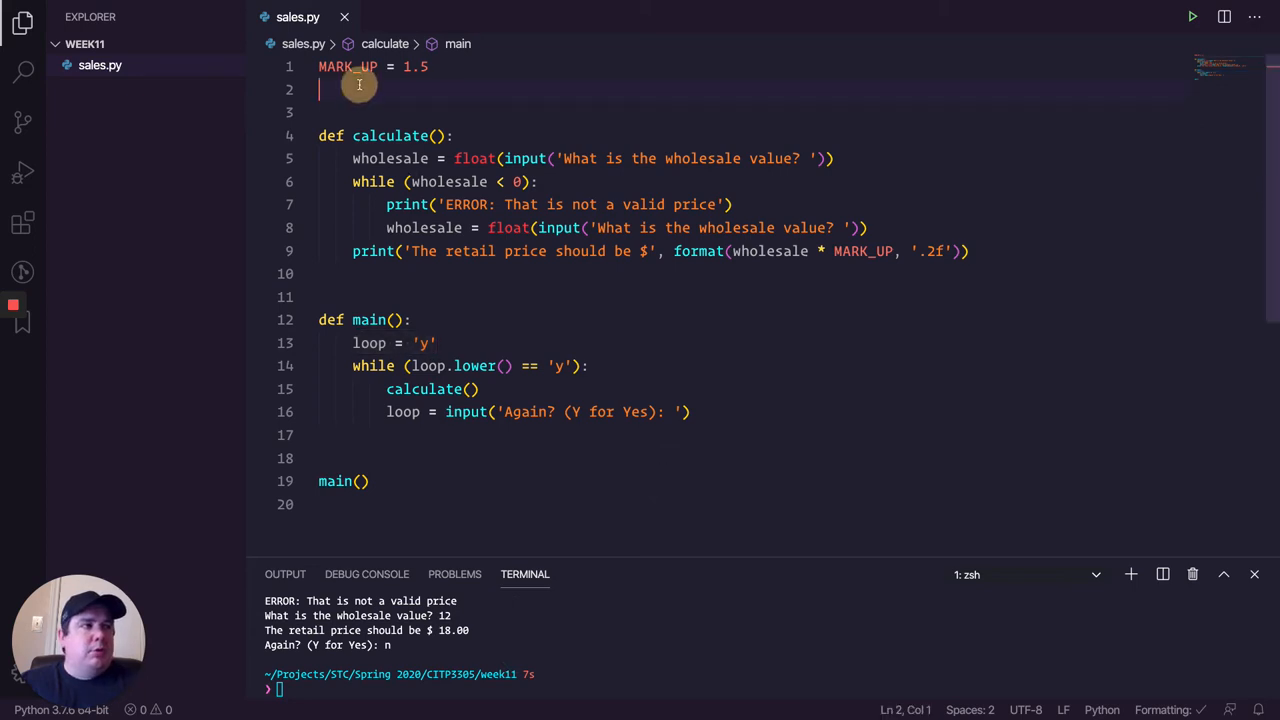
Step: Define the constant TAX = 1.0825 on line 2 of sales.py
type("TAX =")
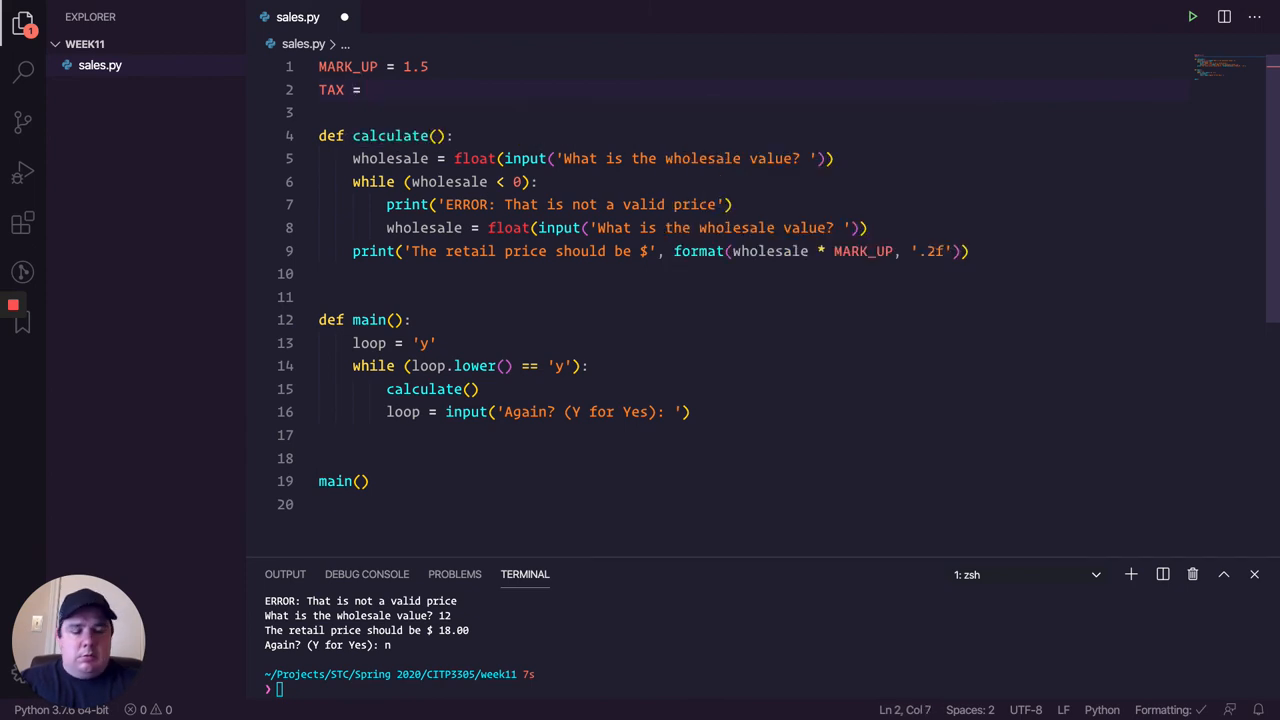
type("1.")
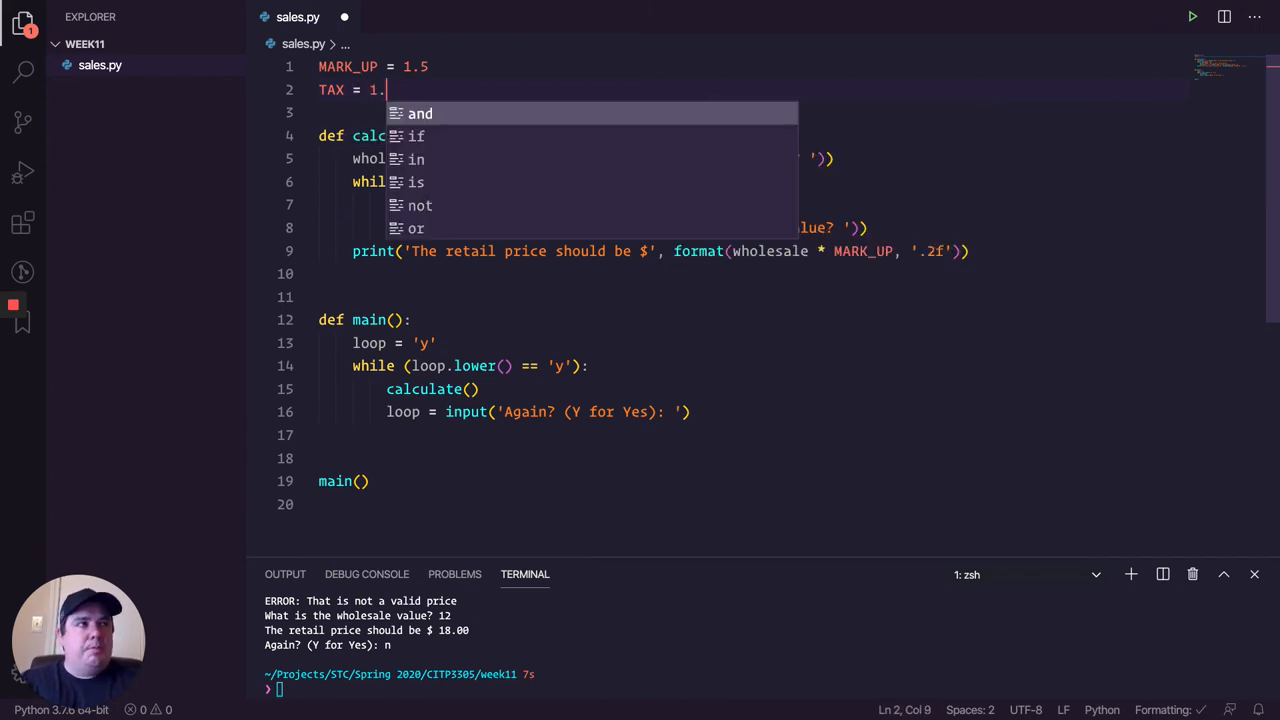
type("0")
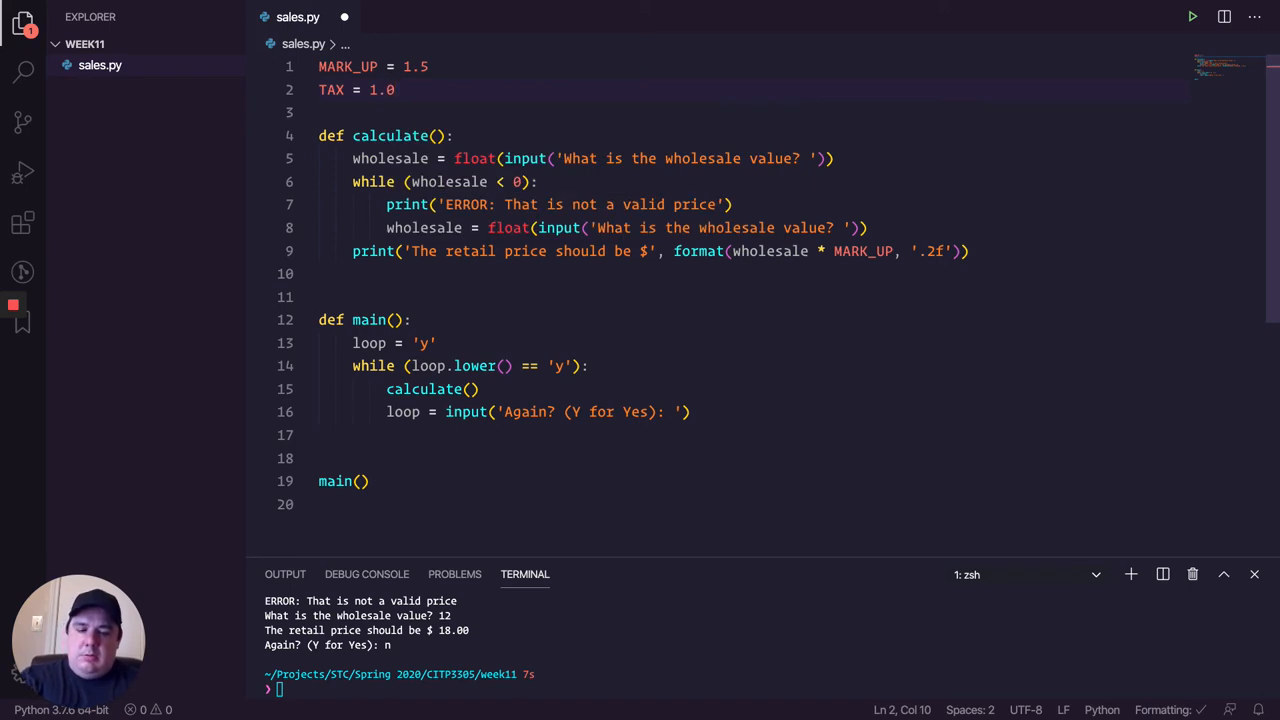
type("82")
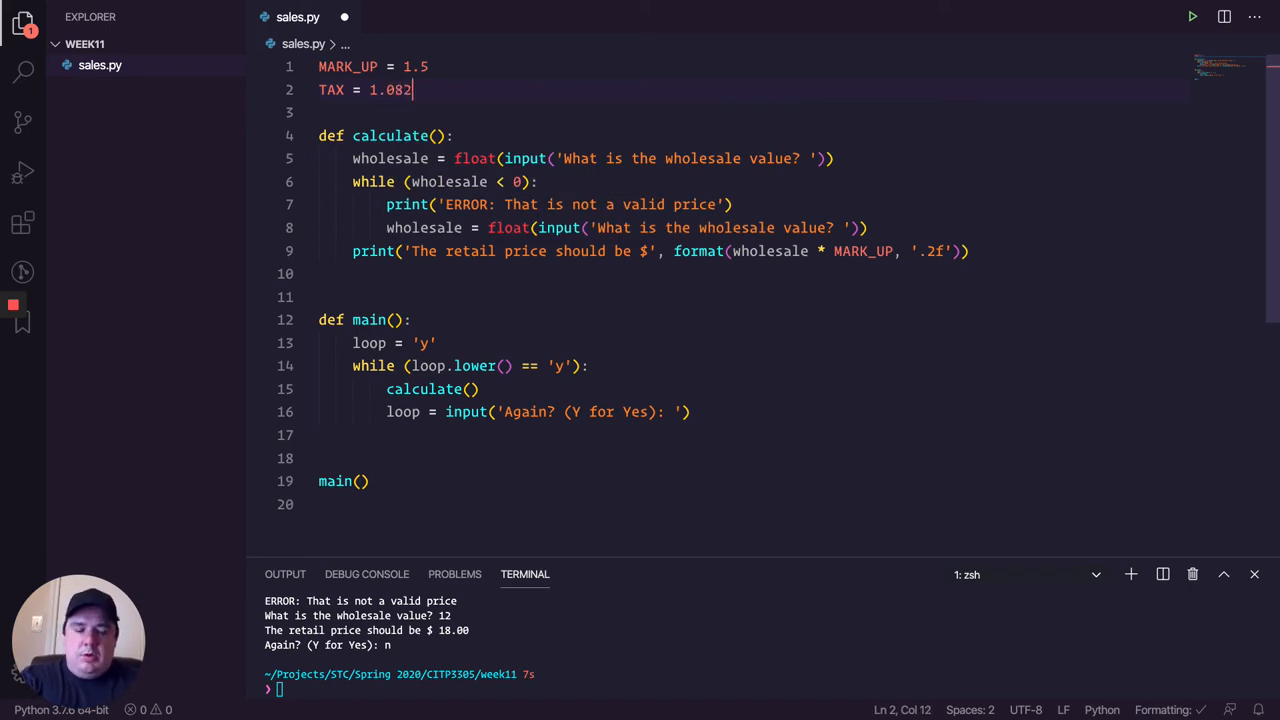
type("5")
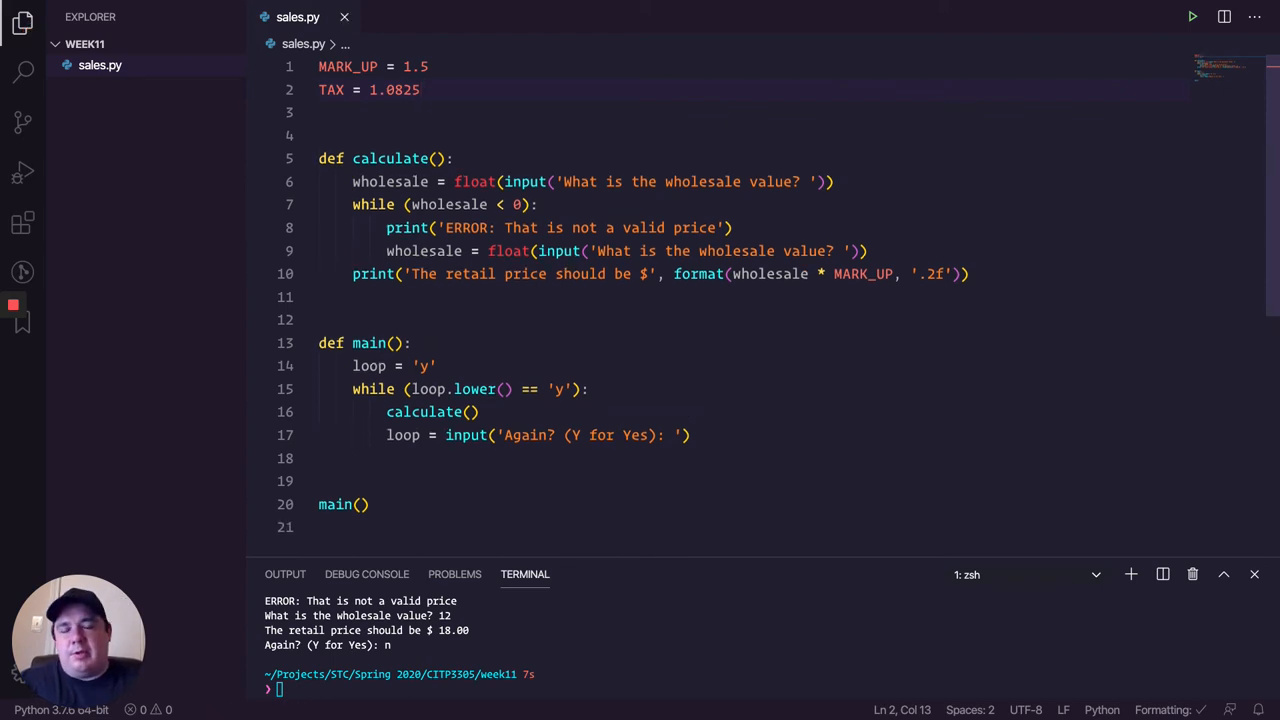
mouse_move(617, 352)
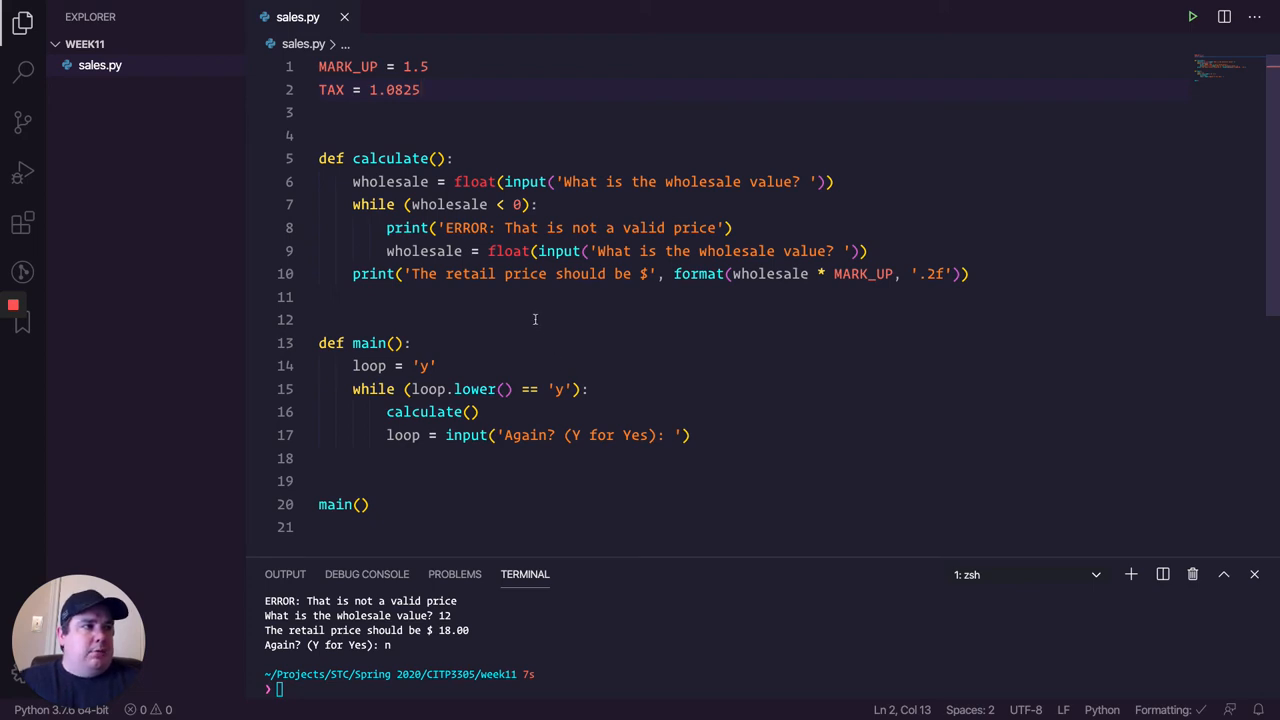
mouse_move(887, 281)
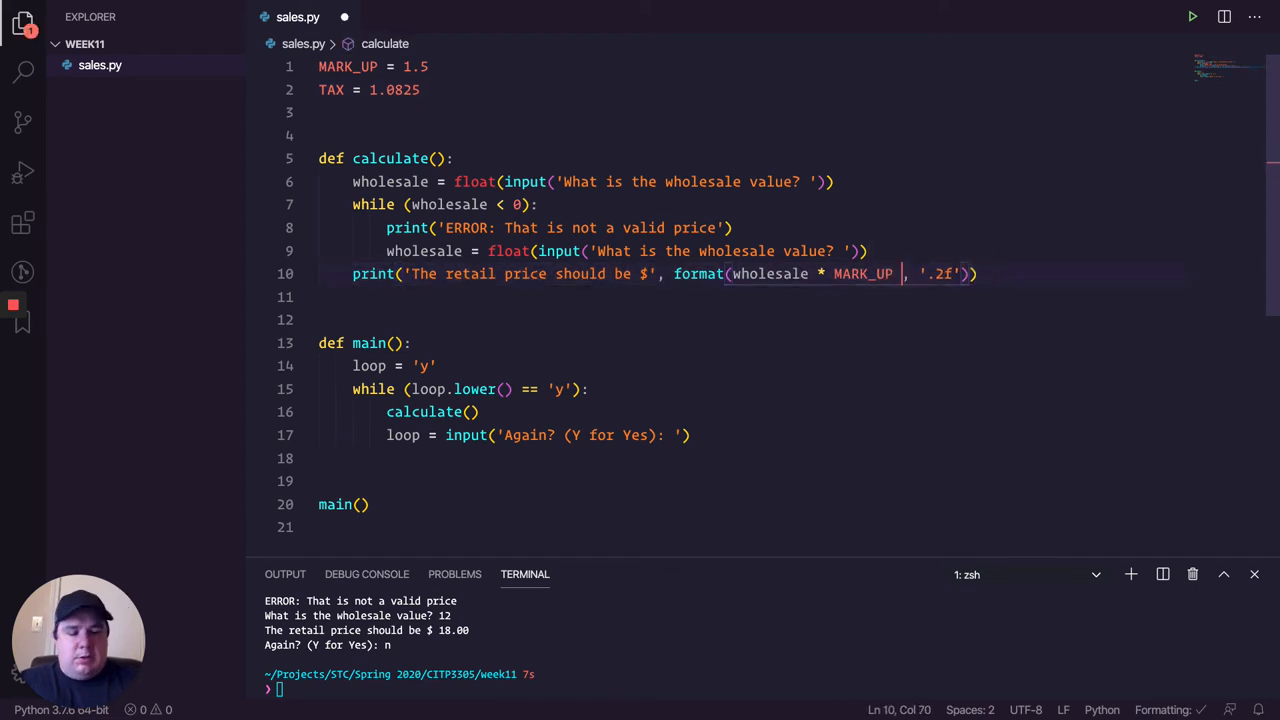
Step: Multiply the retail price by TAX inside the format() call
type("T")
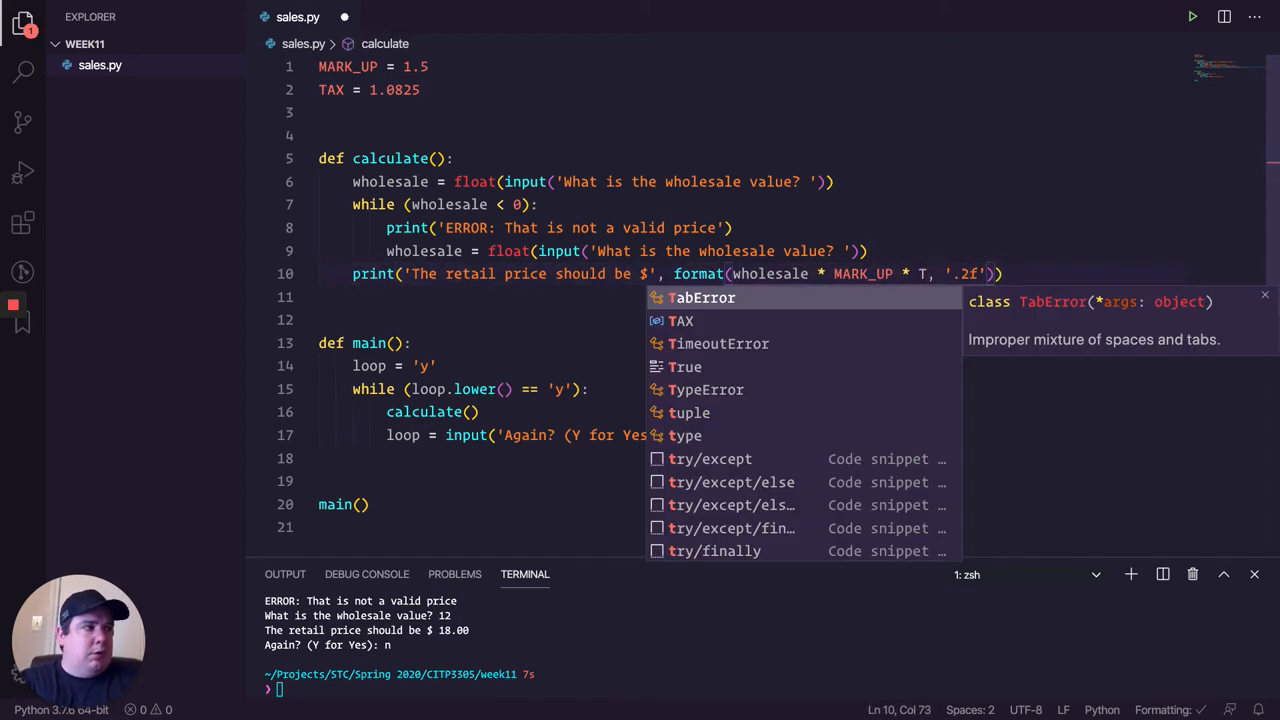
type("ARK_UP * TAX, '.2f'))")
left_click(432, 689)
type("python3 sales.py")
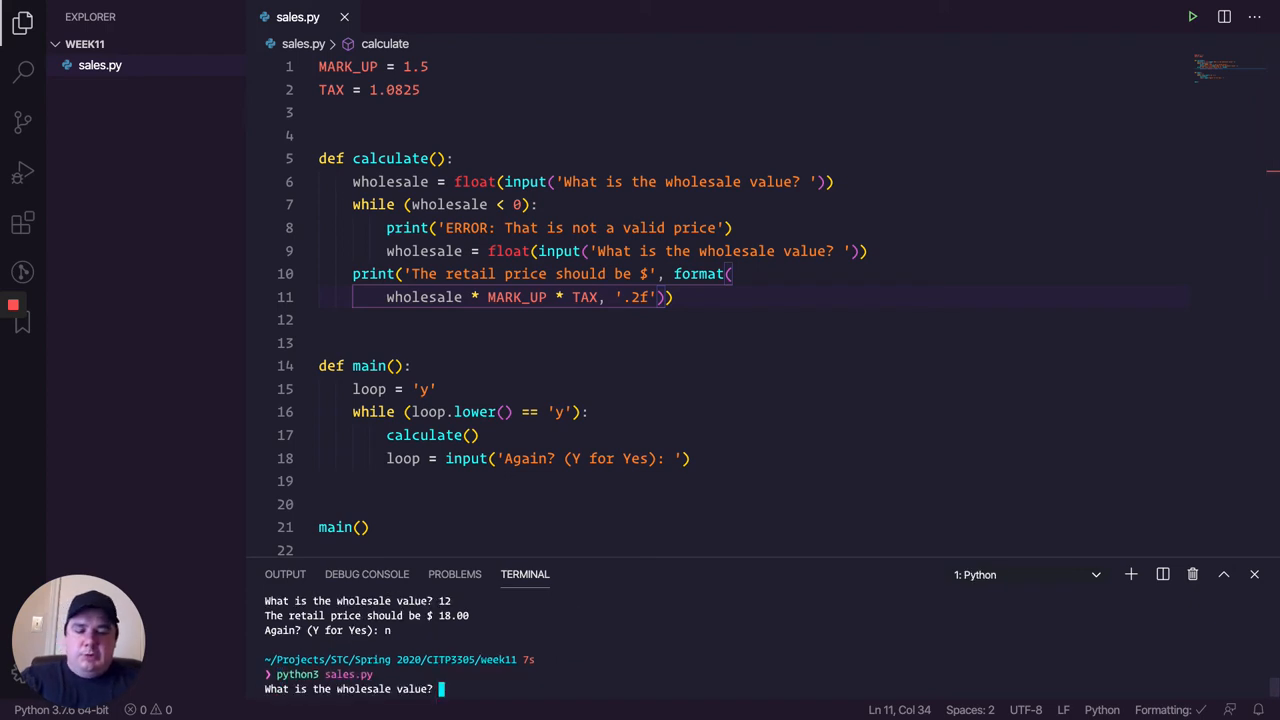
Step: Relabel the message as the retail price with taxes and rerun with 2 giving $3.25
type("1")
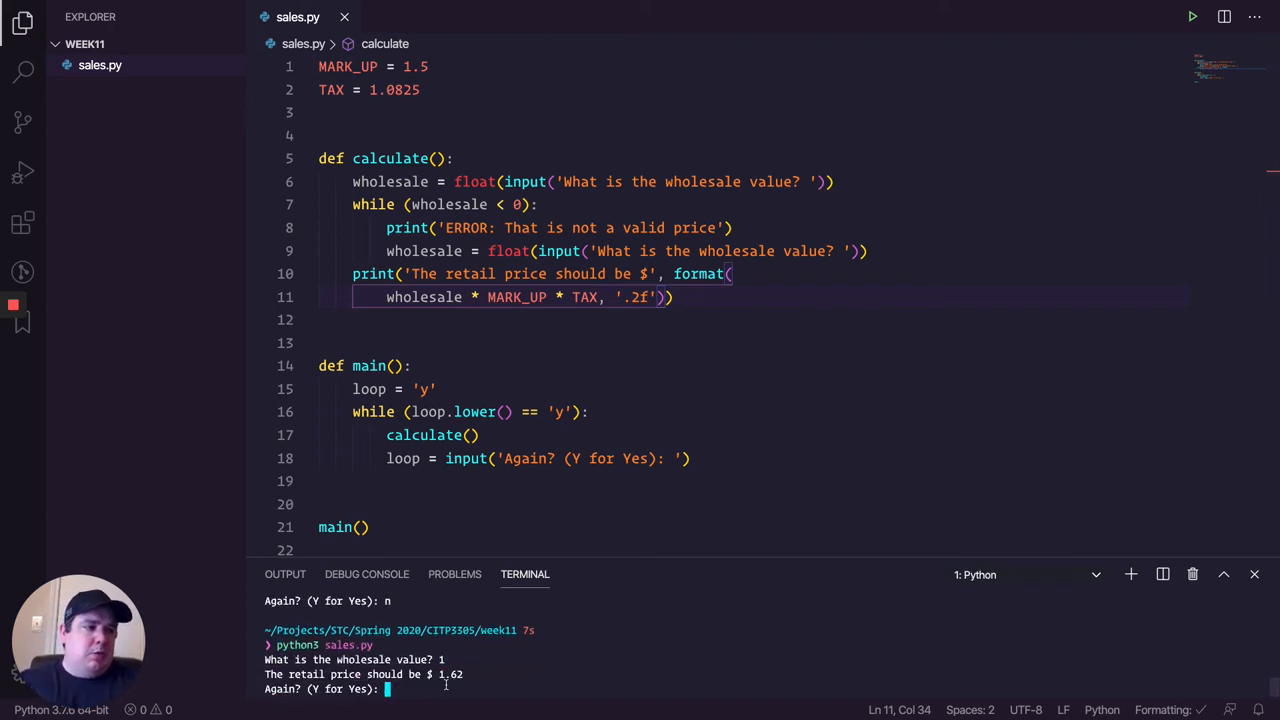
mouse_move(535, 642)
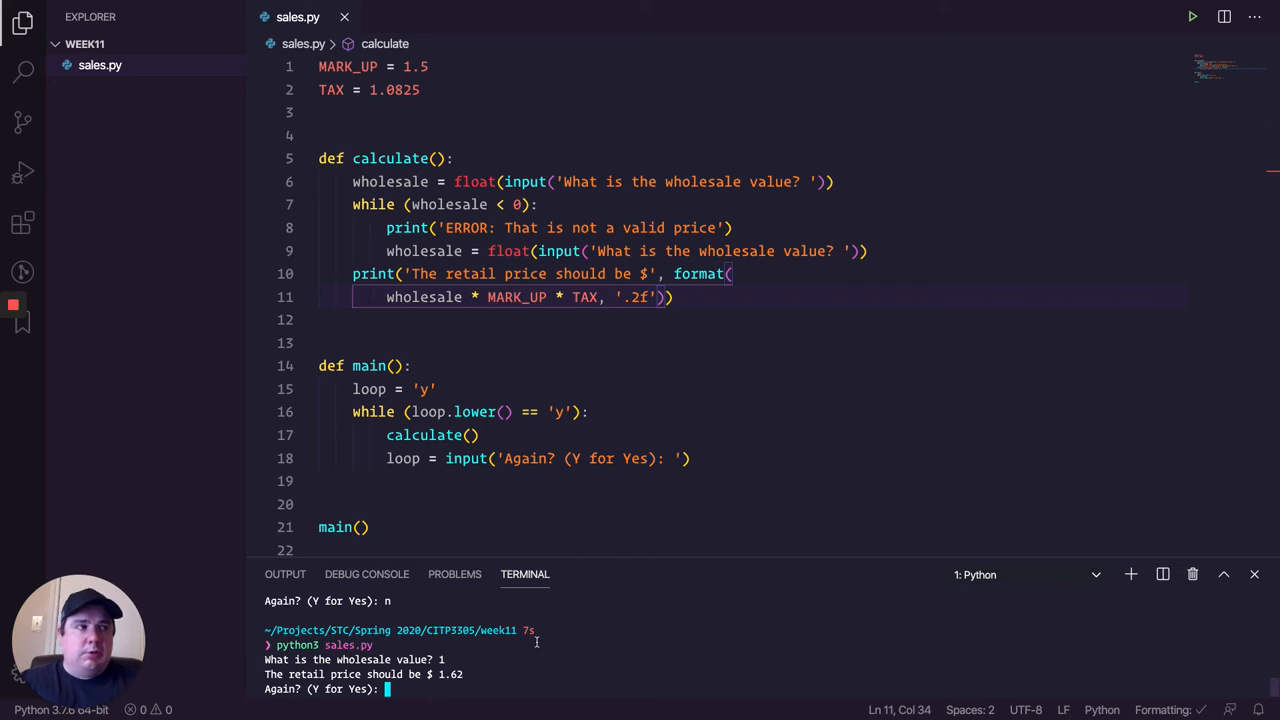
double_click(580, 273)
type("whit taxes ")
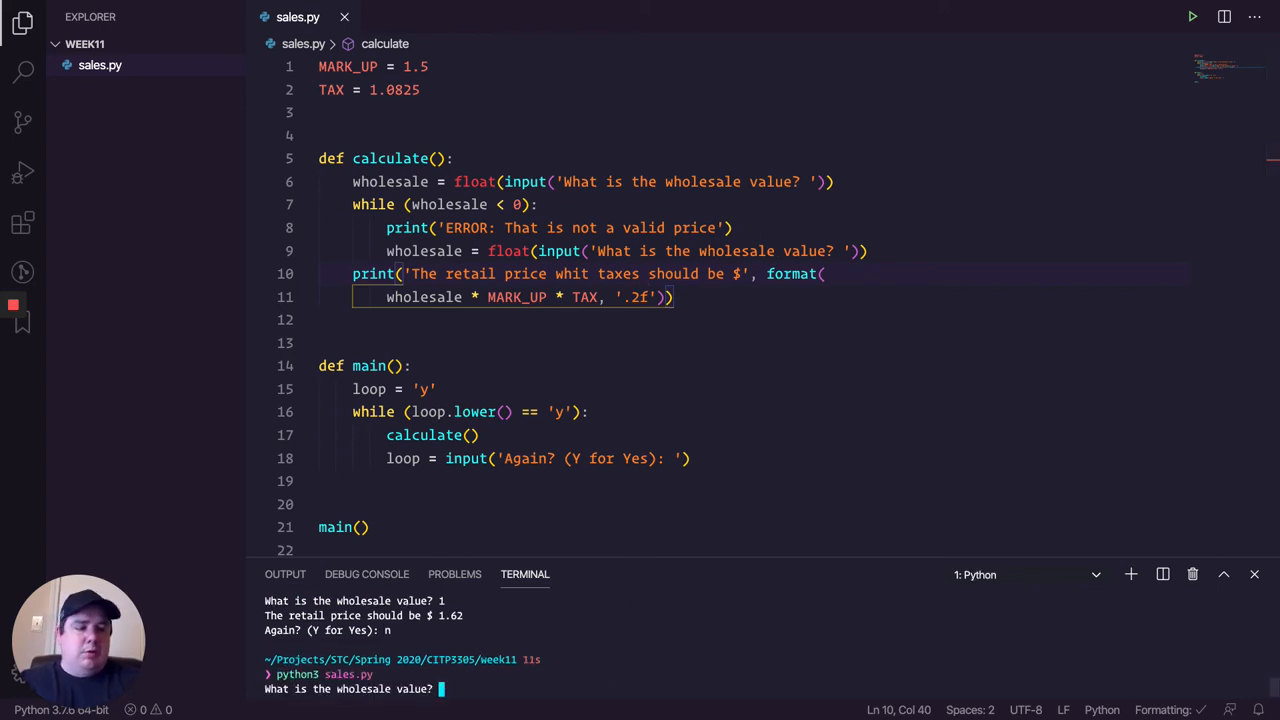
type("2")
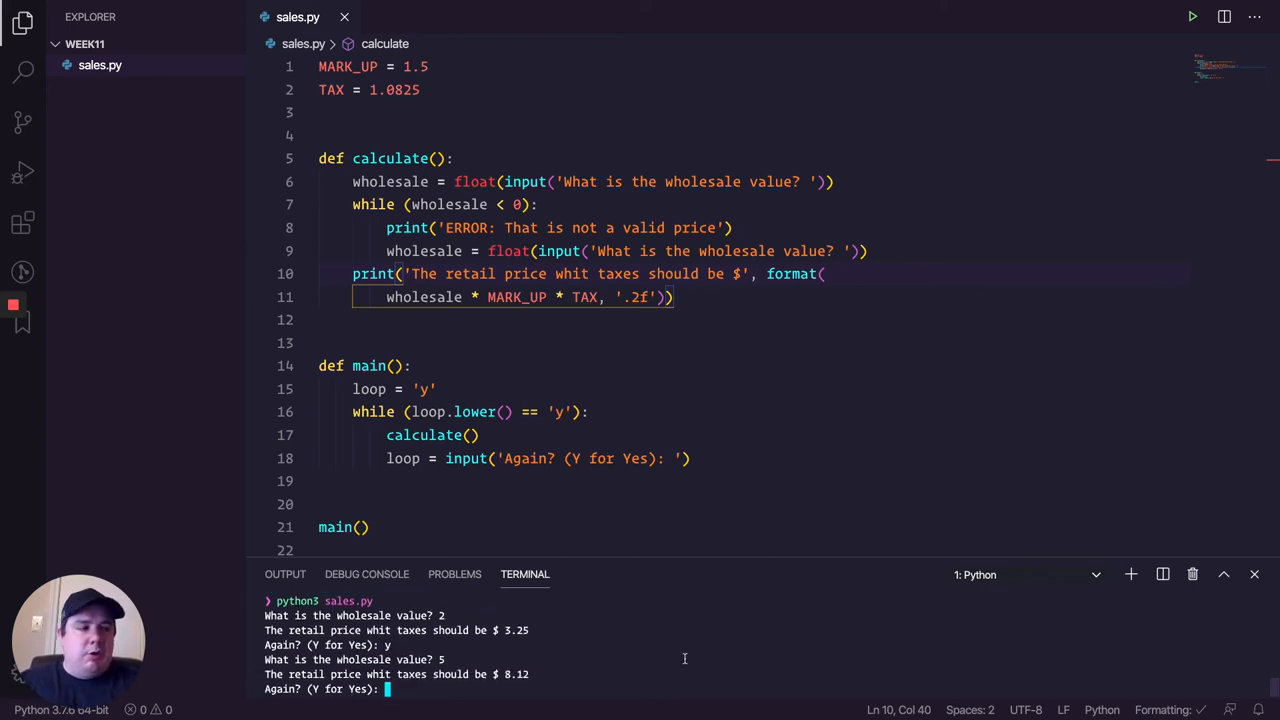
mouse_move(546, 669)
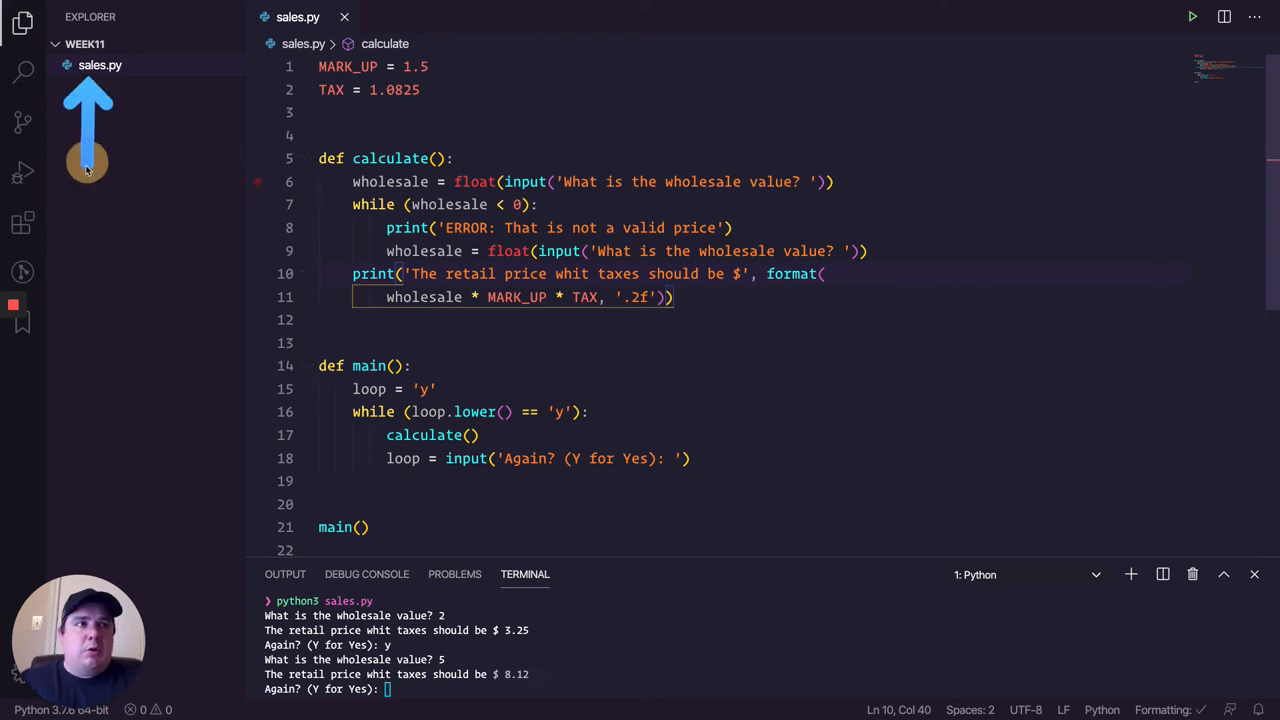
mouse_move(195, 157)
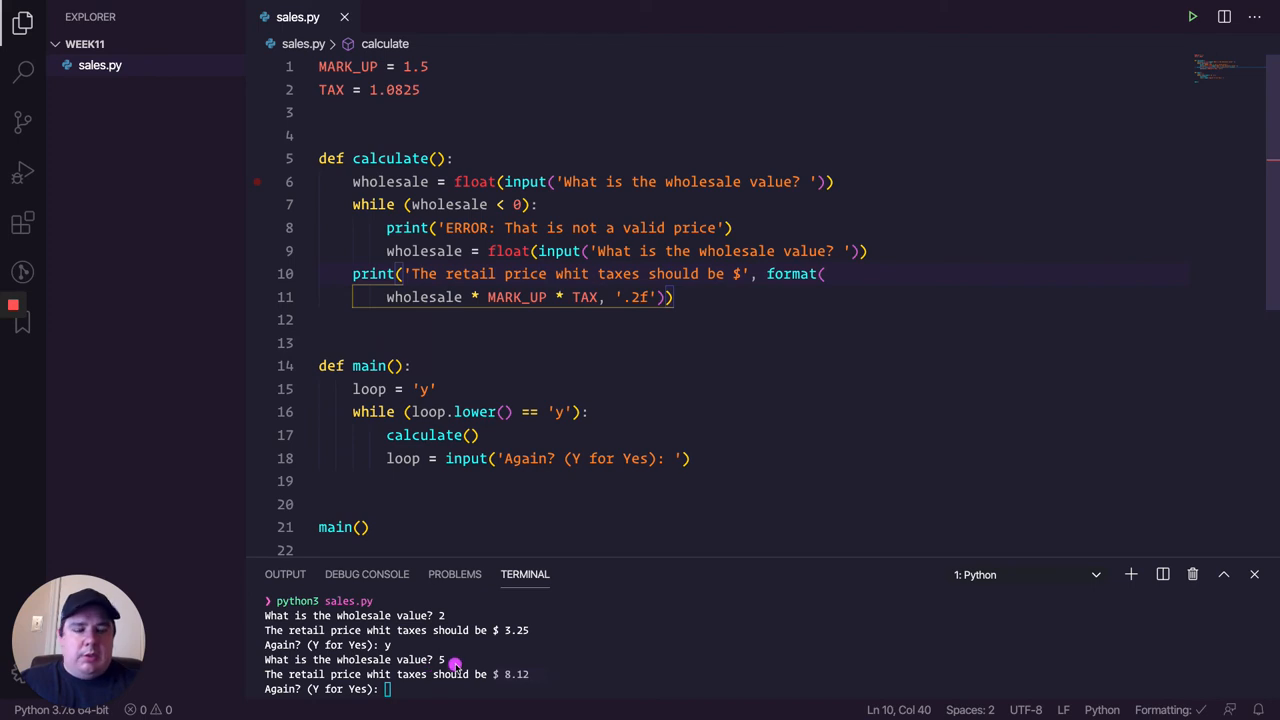
Step: Answer n at the Again? prompt to return the terminal to the shell
type("n")
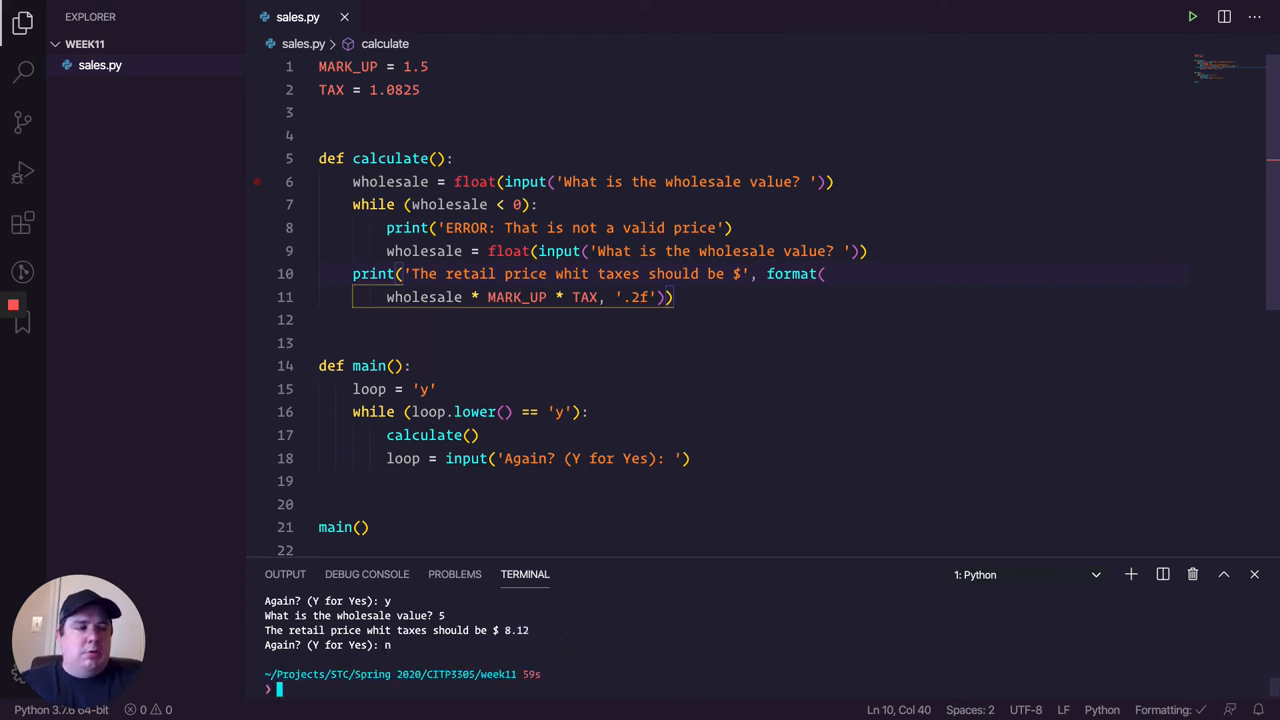
type("code sales.py")
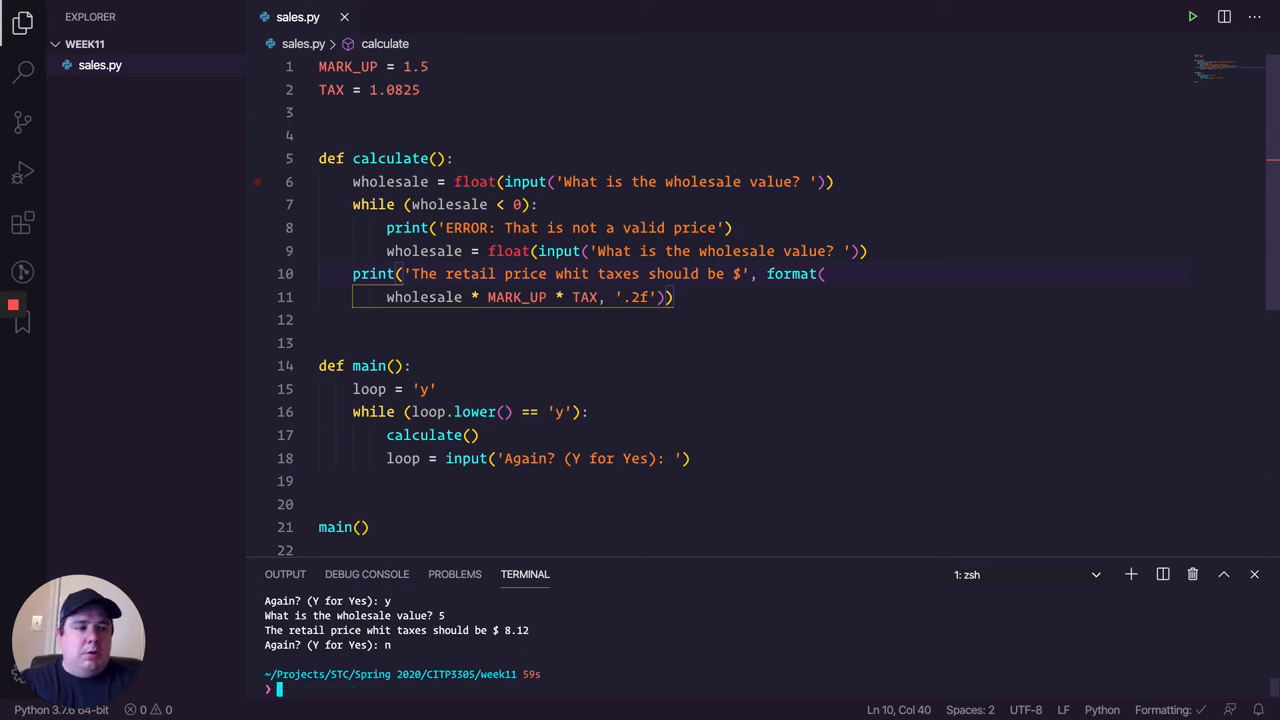
Step: Create empty const.py and calculate.py in week11 with touch
type("touch index.js")
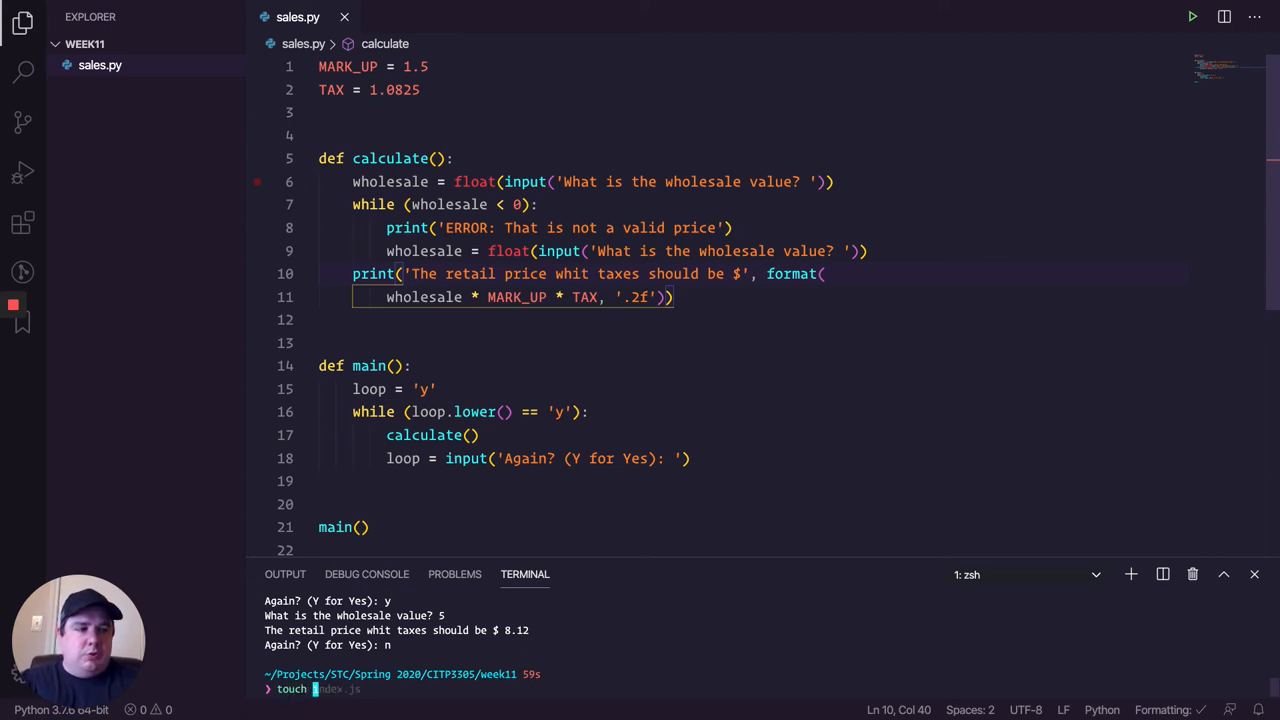
type("const.py")
type("touch")
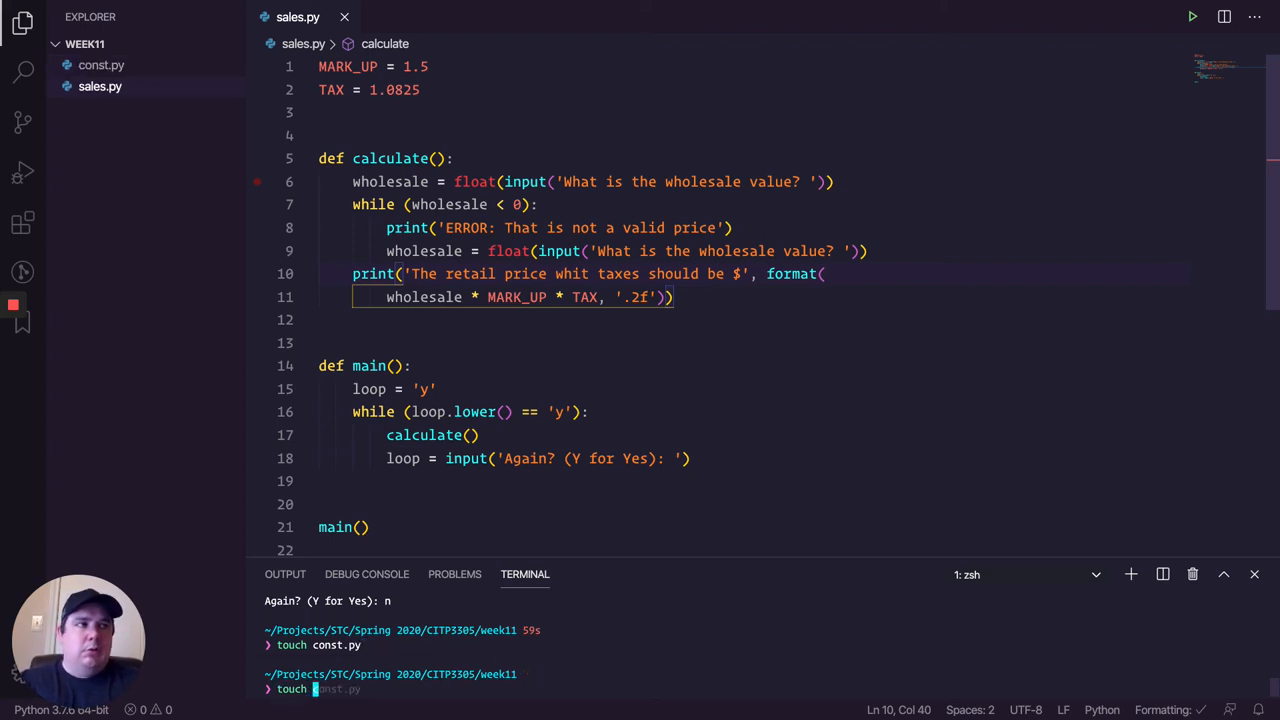
type("calculate")
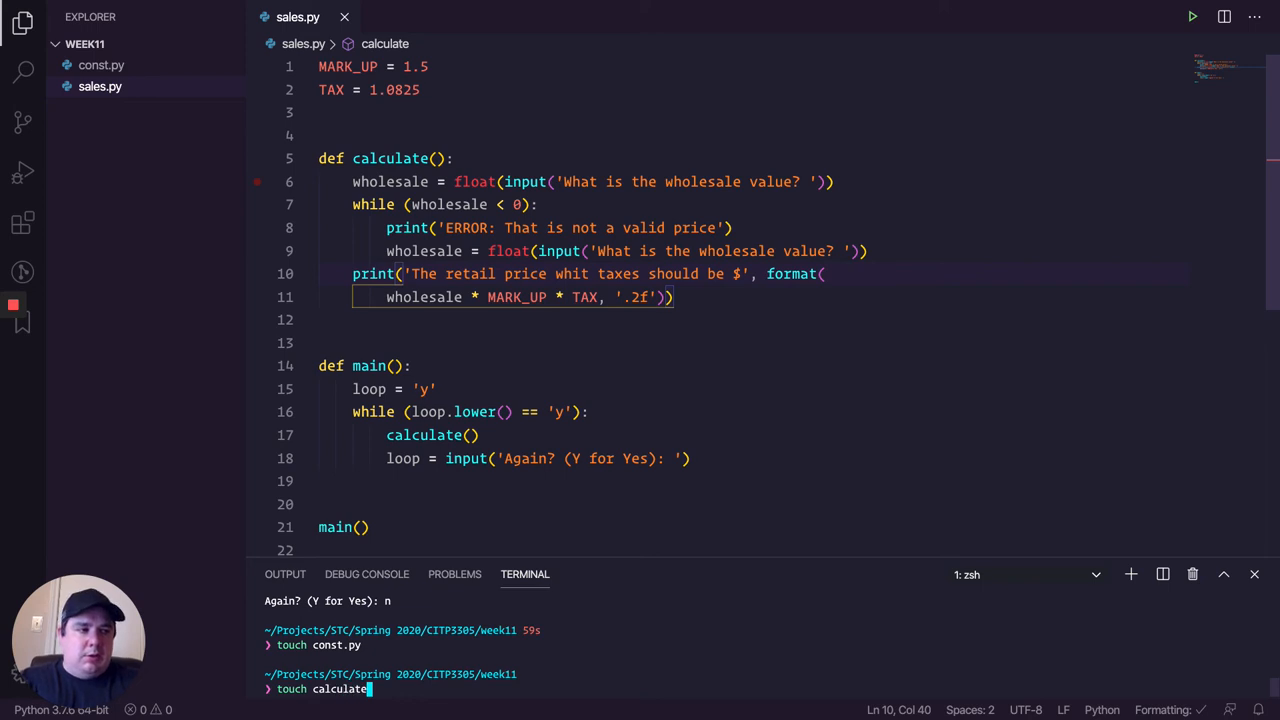
key("enter")
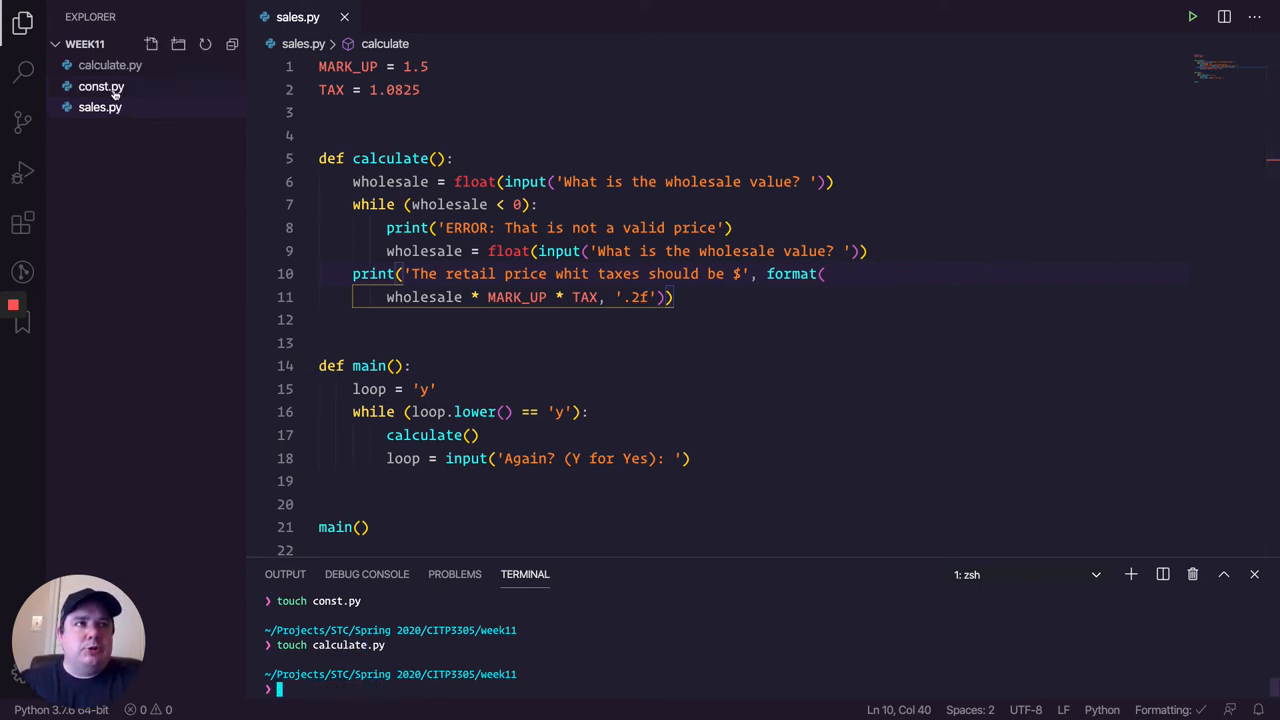
Step: Open the new const.py and calculate.py files from the Explorer
left_click(100, 86)
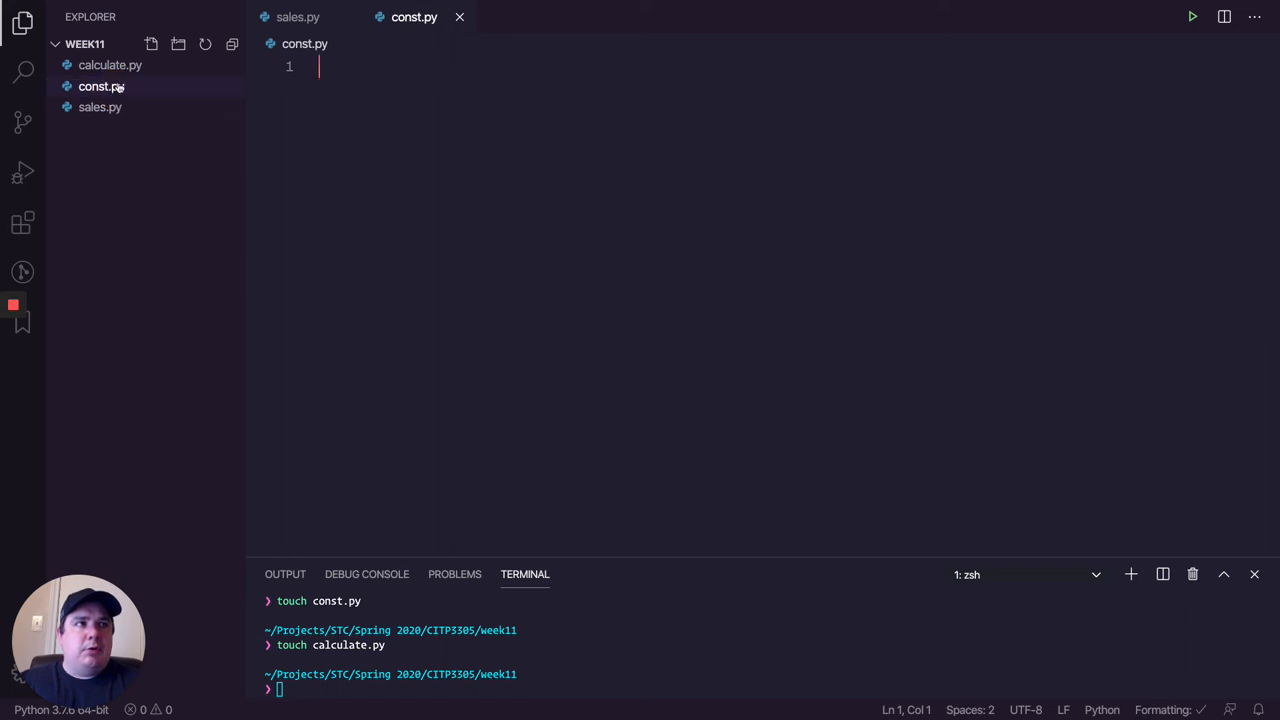
left_click(110, 64)
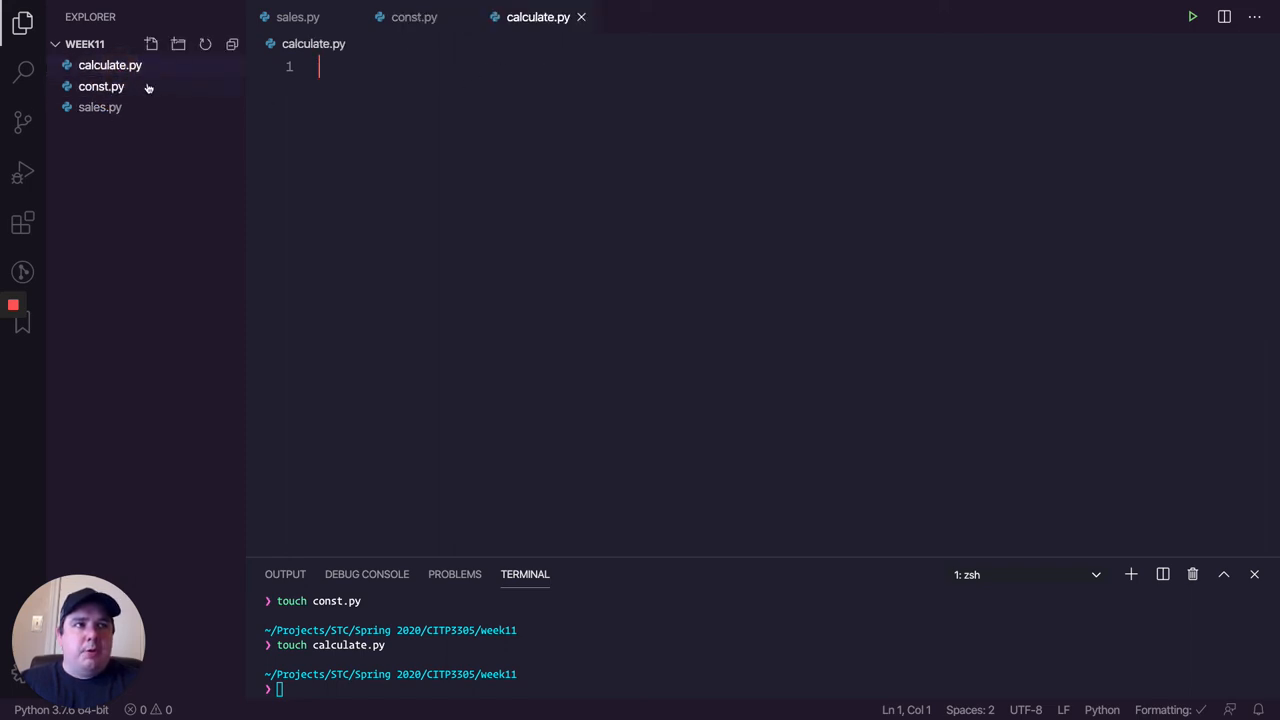
Step: Move the MARK_UP and TAX constants from sales.py into const.py
left_click(110, 65)
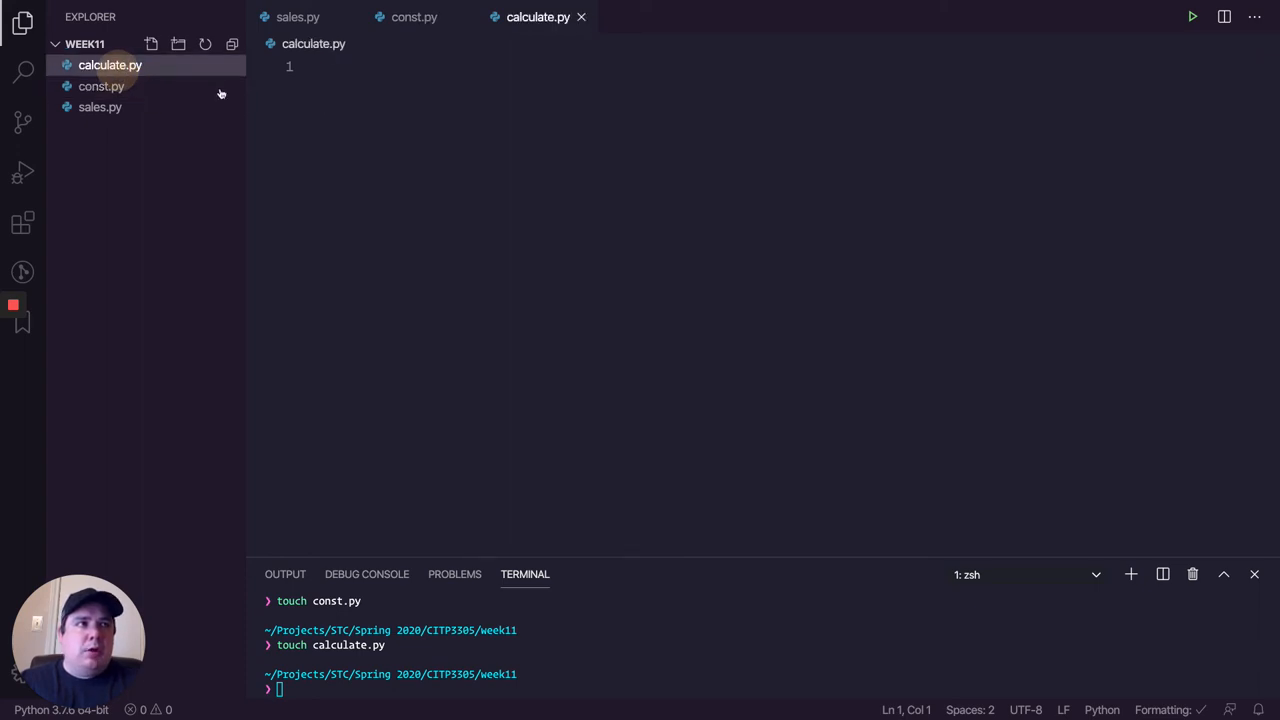
mouse_move(100, 107)
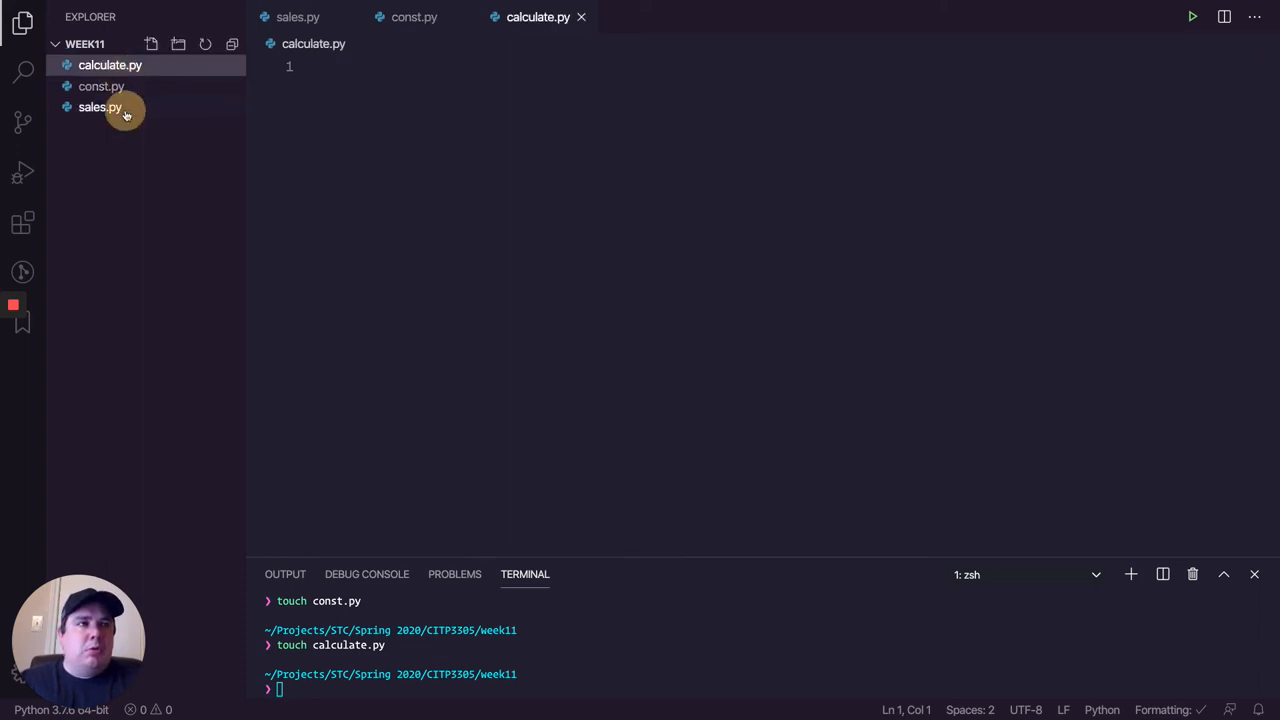
left_click(100, 107)
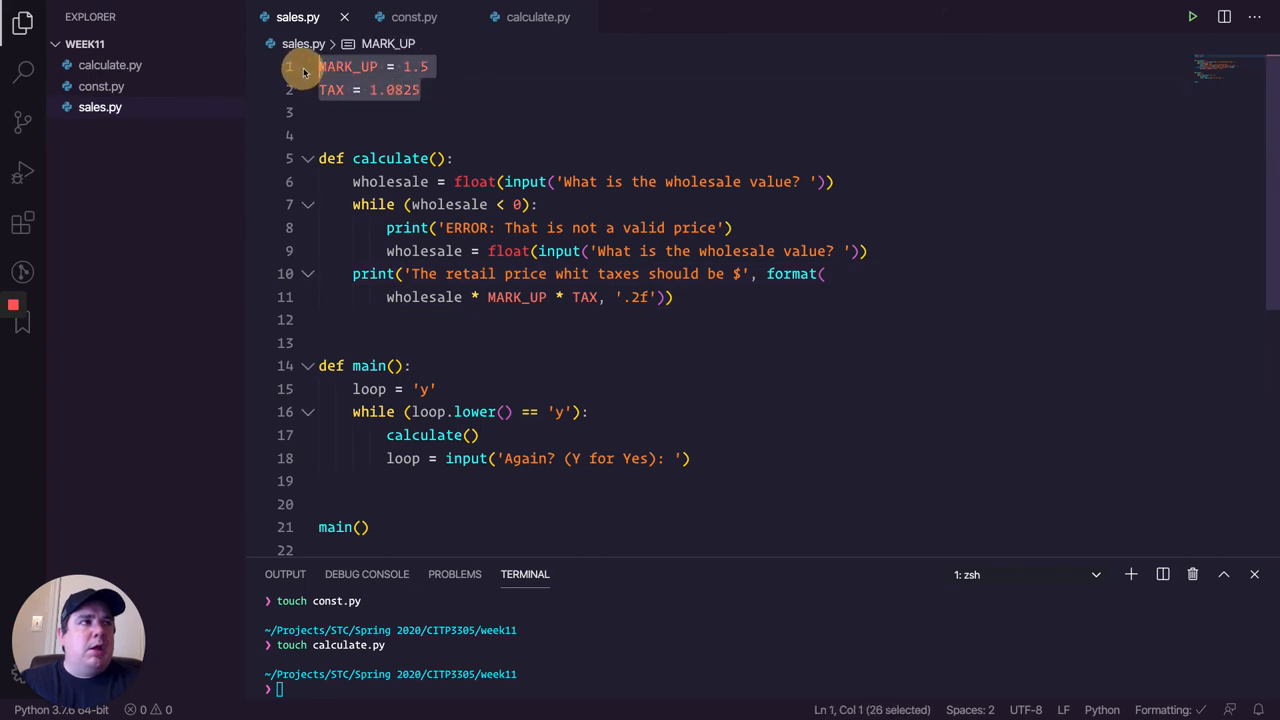
left_click(413, 17)
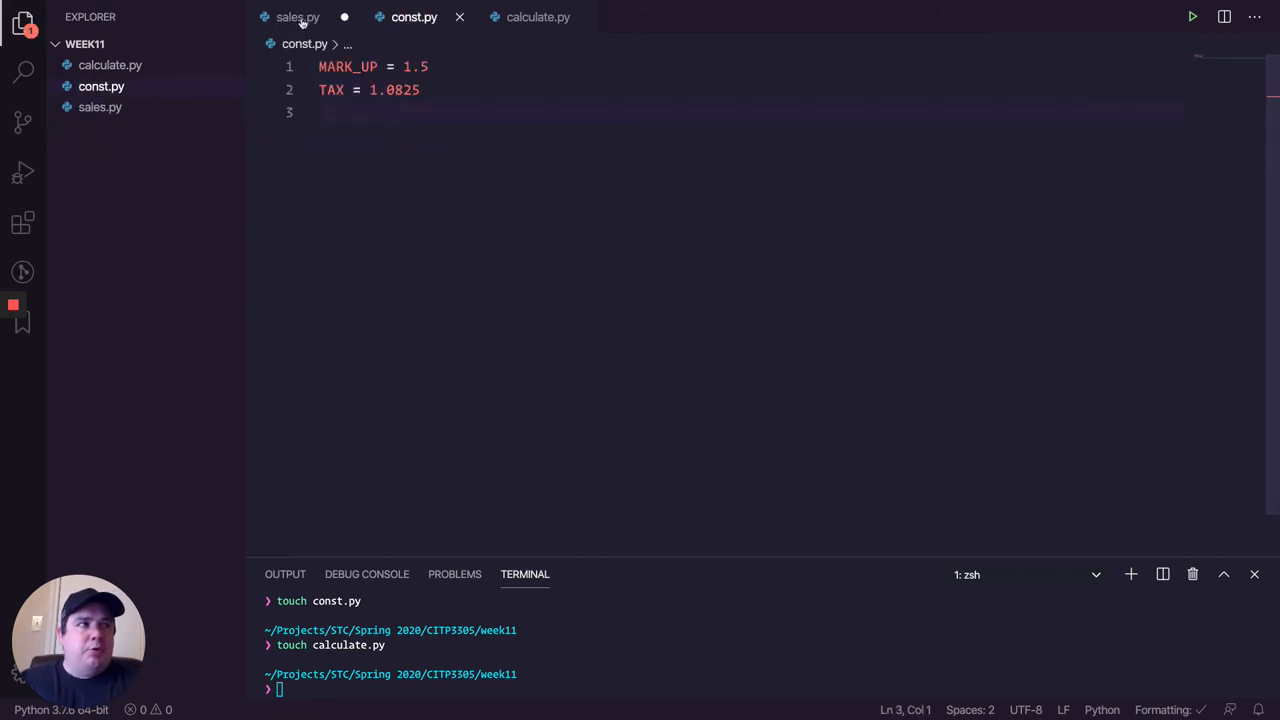
left_click(297, 17)
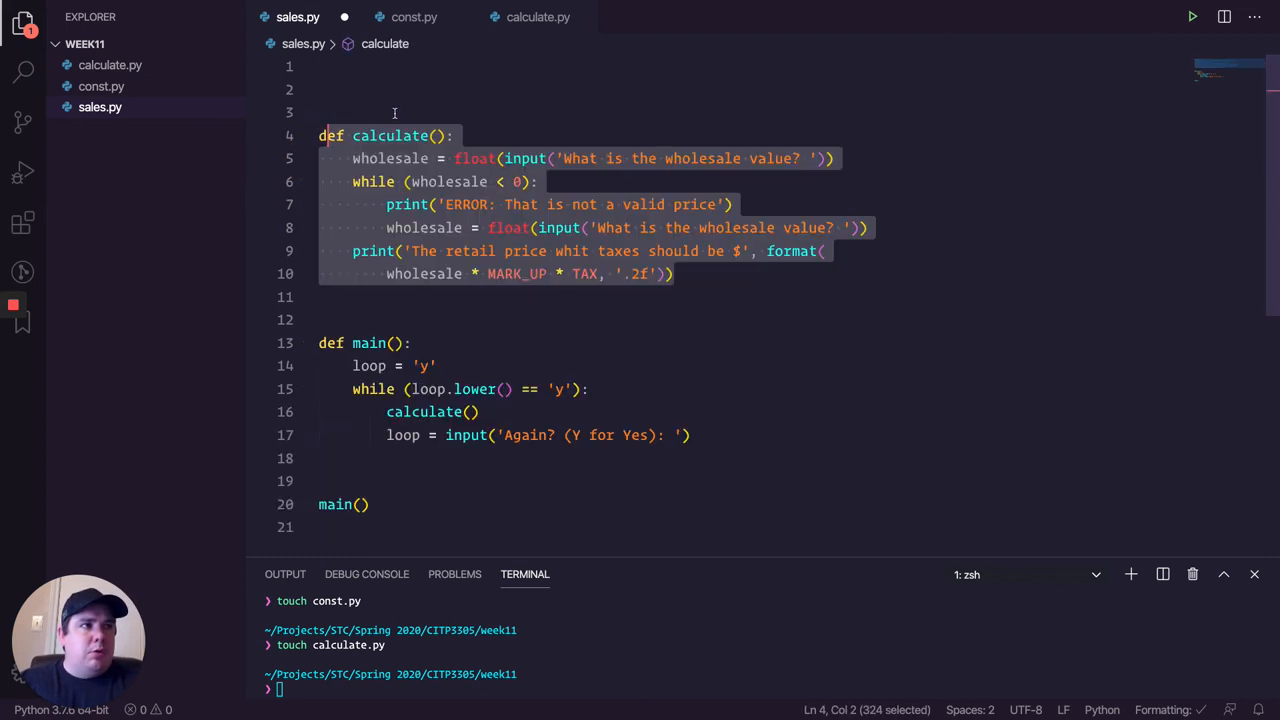
Step: Move the calculate() function from sales.py into calculate.py, leaving main()
key("Delete")
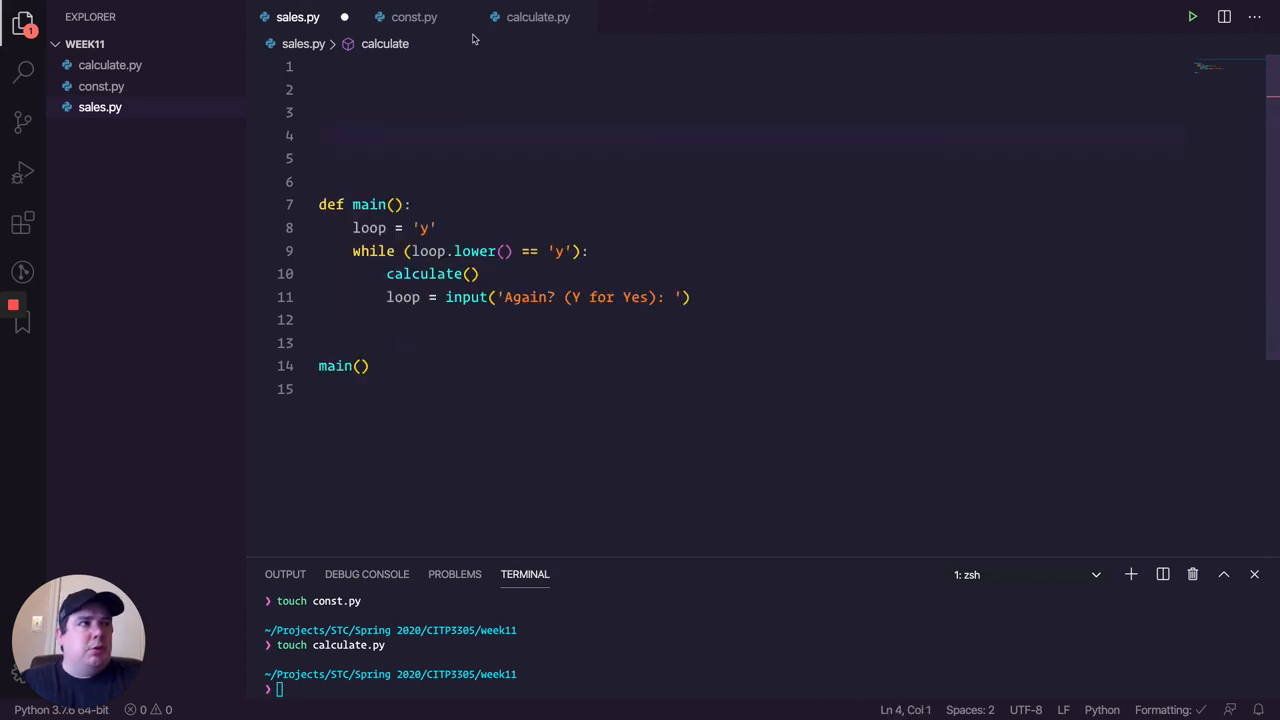
left_click(538, 17)
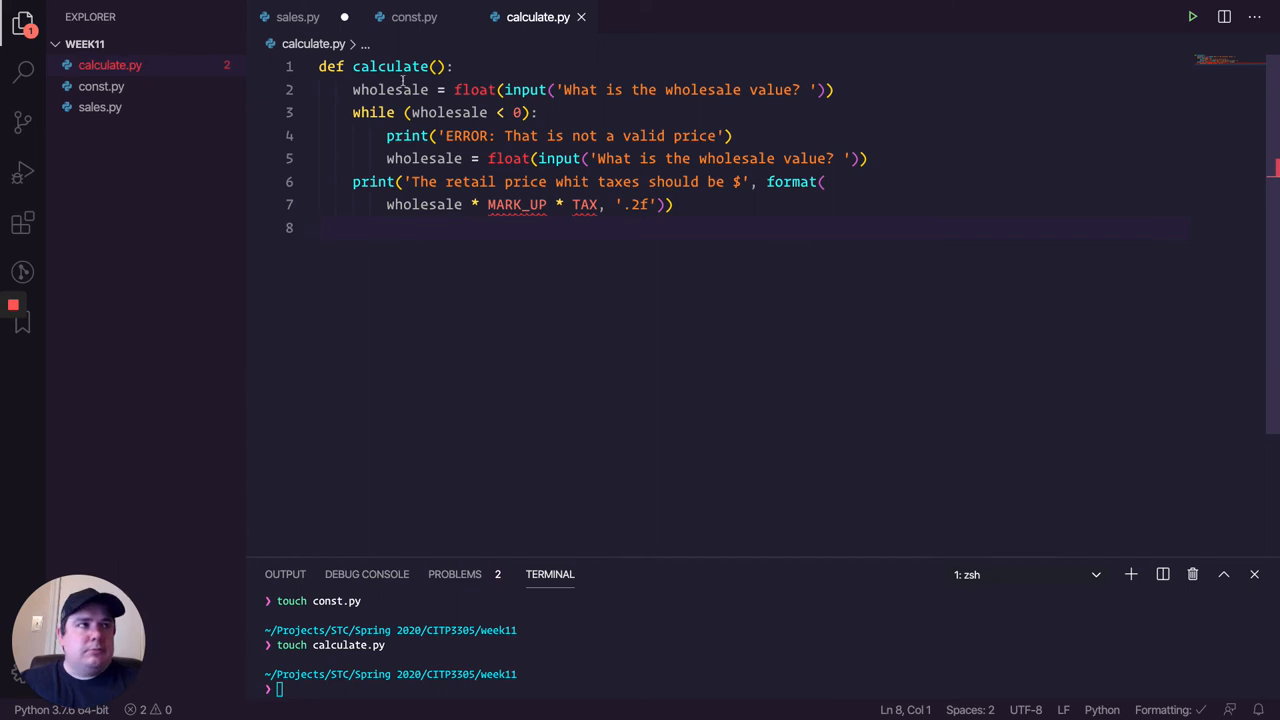
left_click(297, 17)
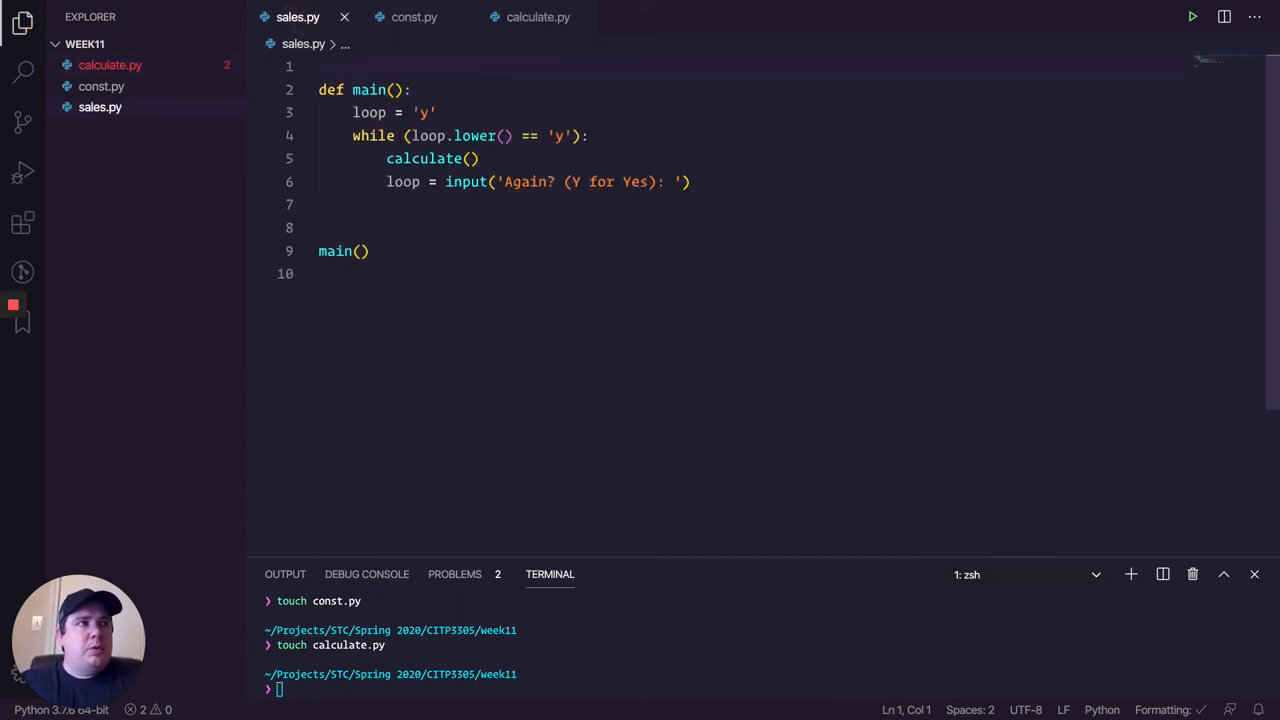
left_click(538, 17)
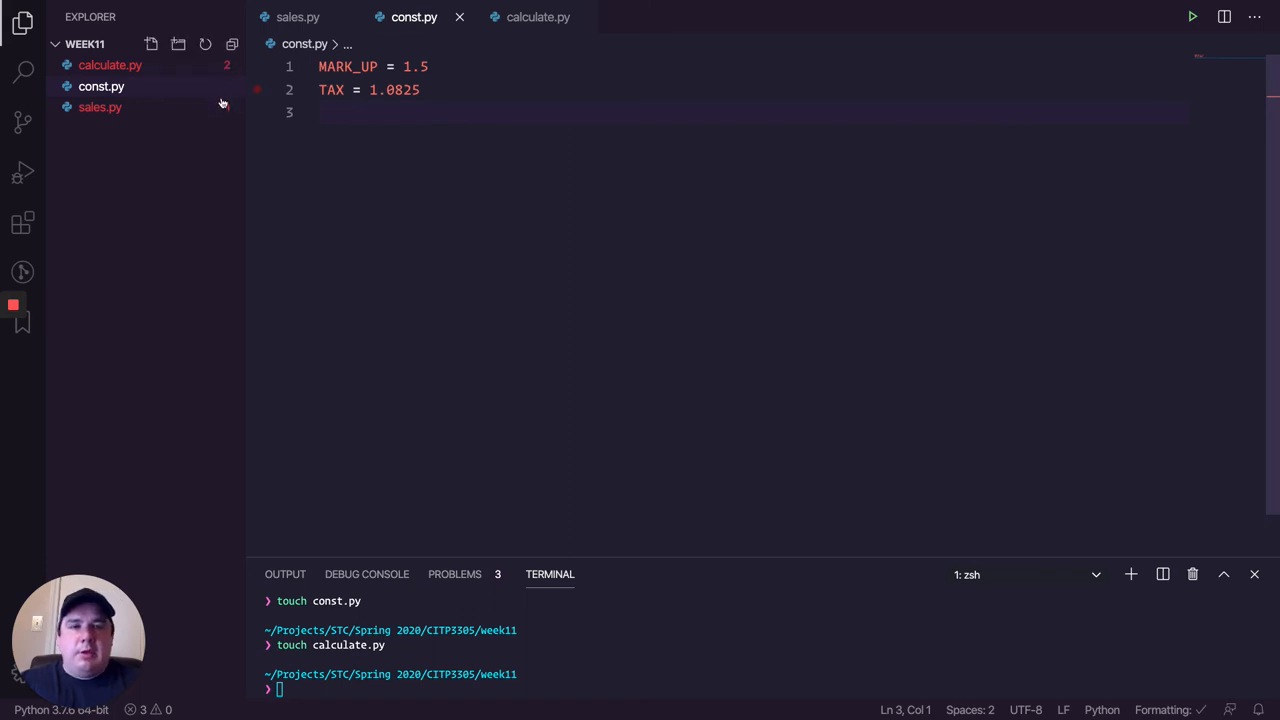
left_click(110, 65)
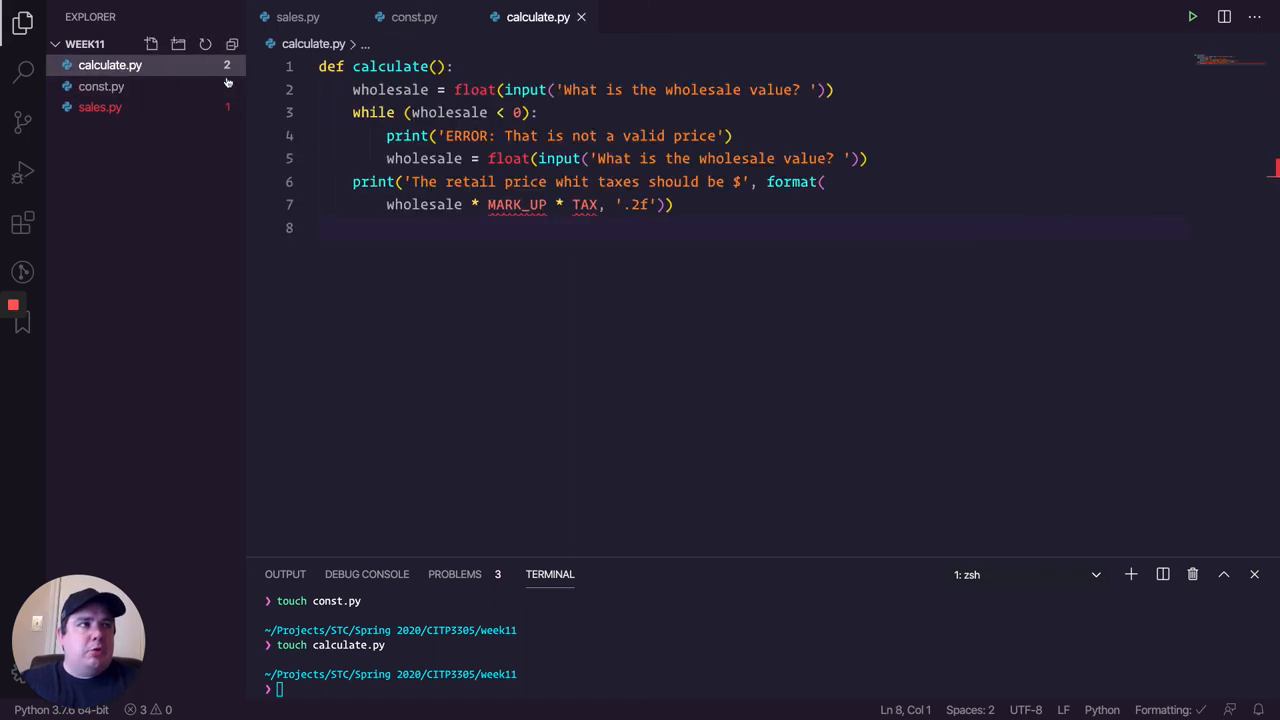
left_click(297, 17)
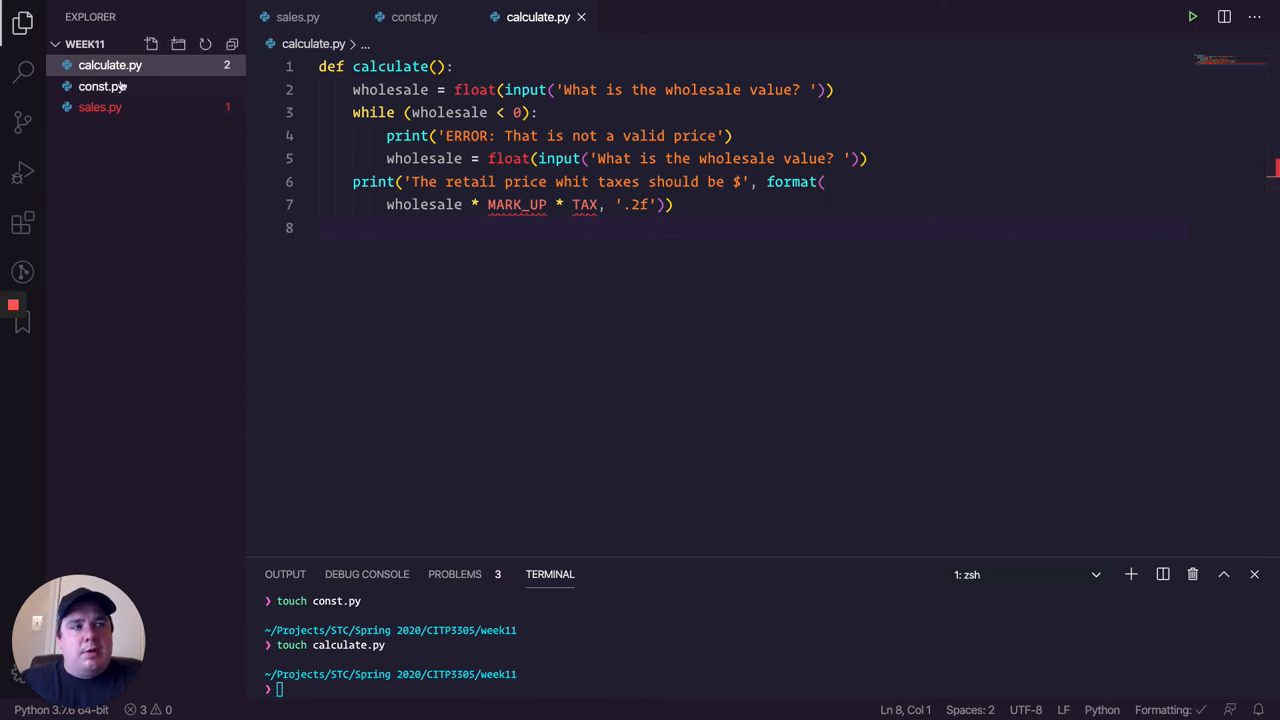
mouse_move(143, 107)
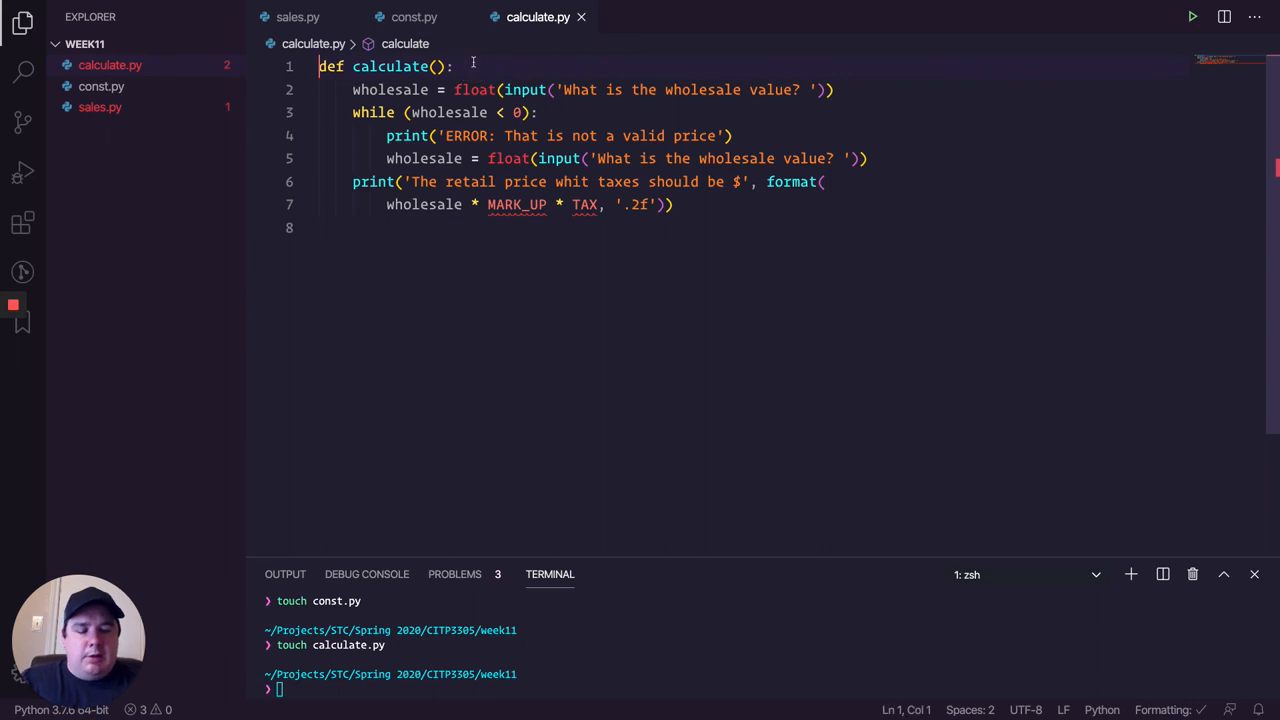
Step: Add import const to calculate.py and qualify MARK_UP as const.MARK_UP
type("import const")
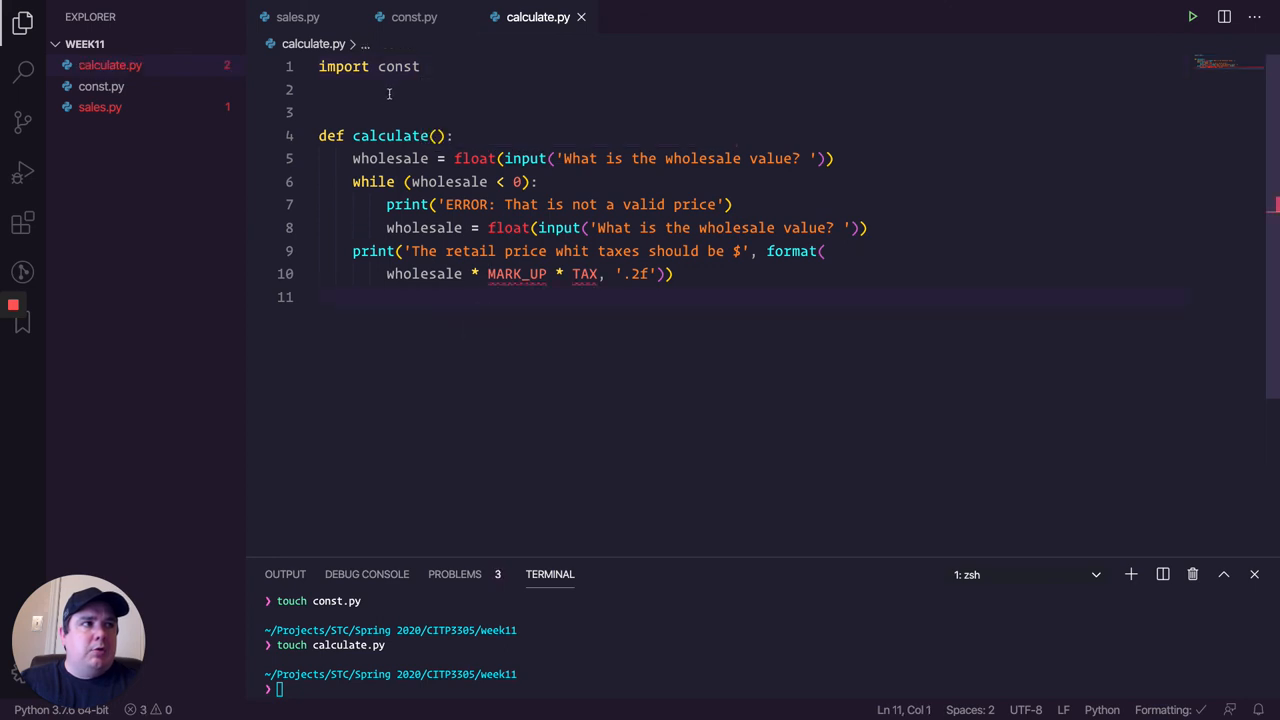
double_click(516, 273)
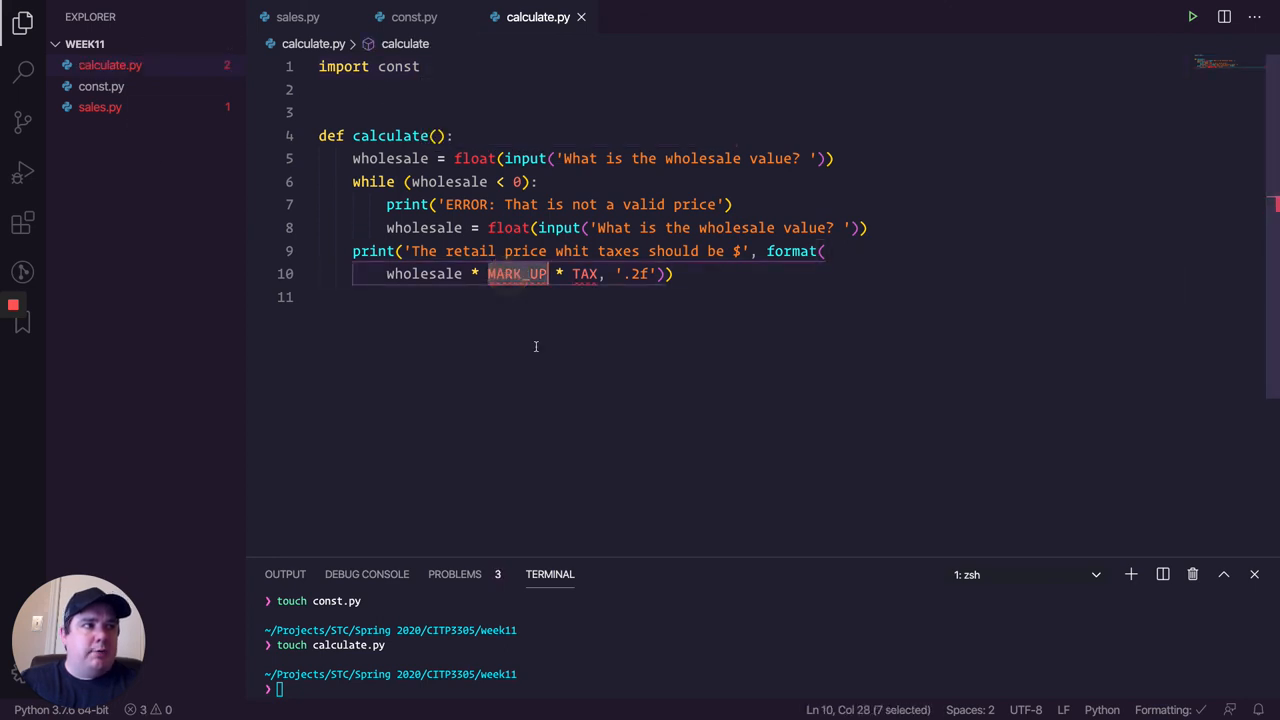
type("const.")
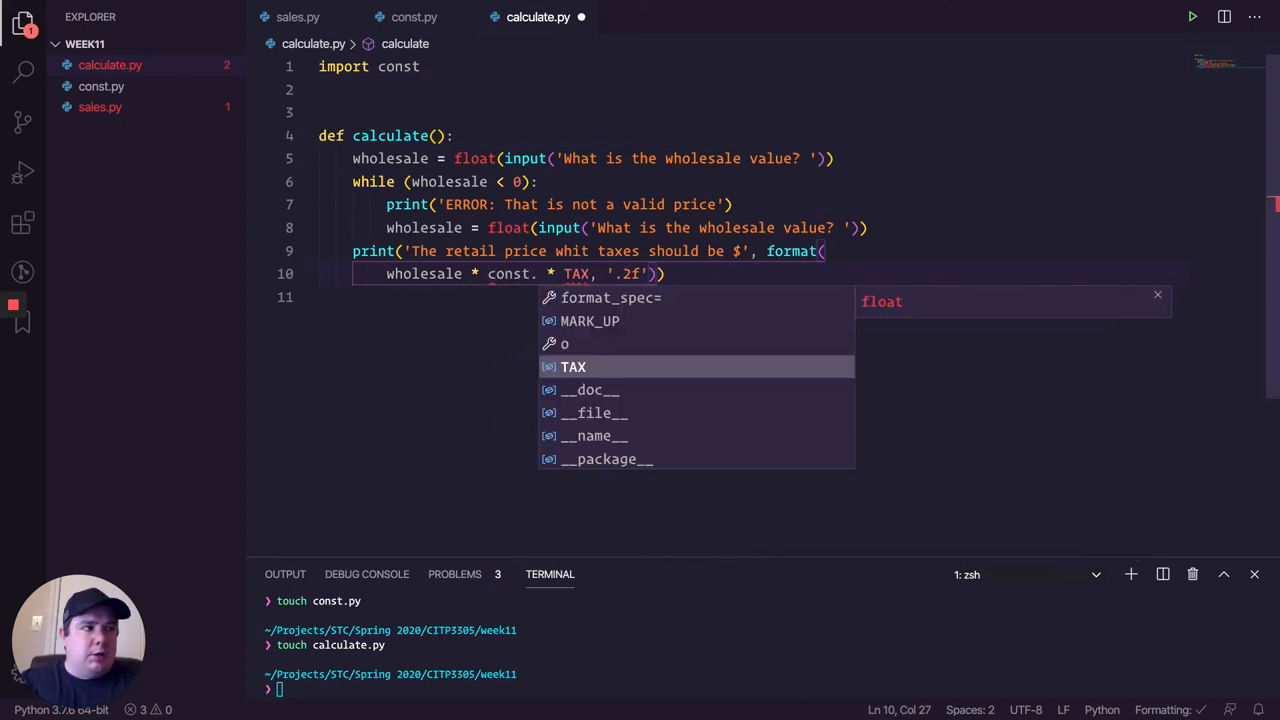
left_click(590, 321)
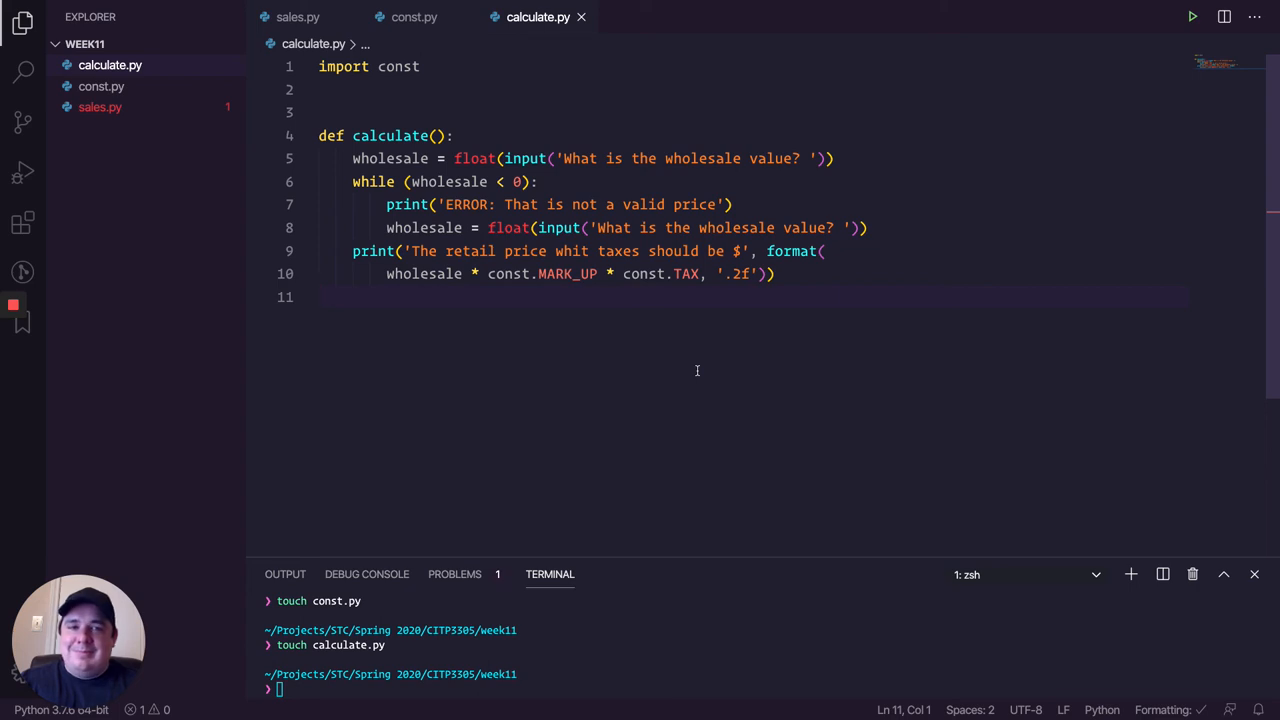
mouse_move(297, 17)
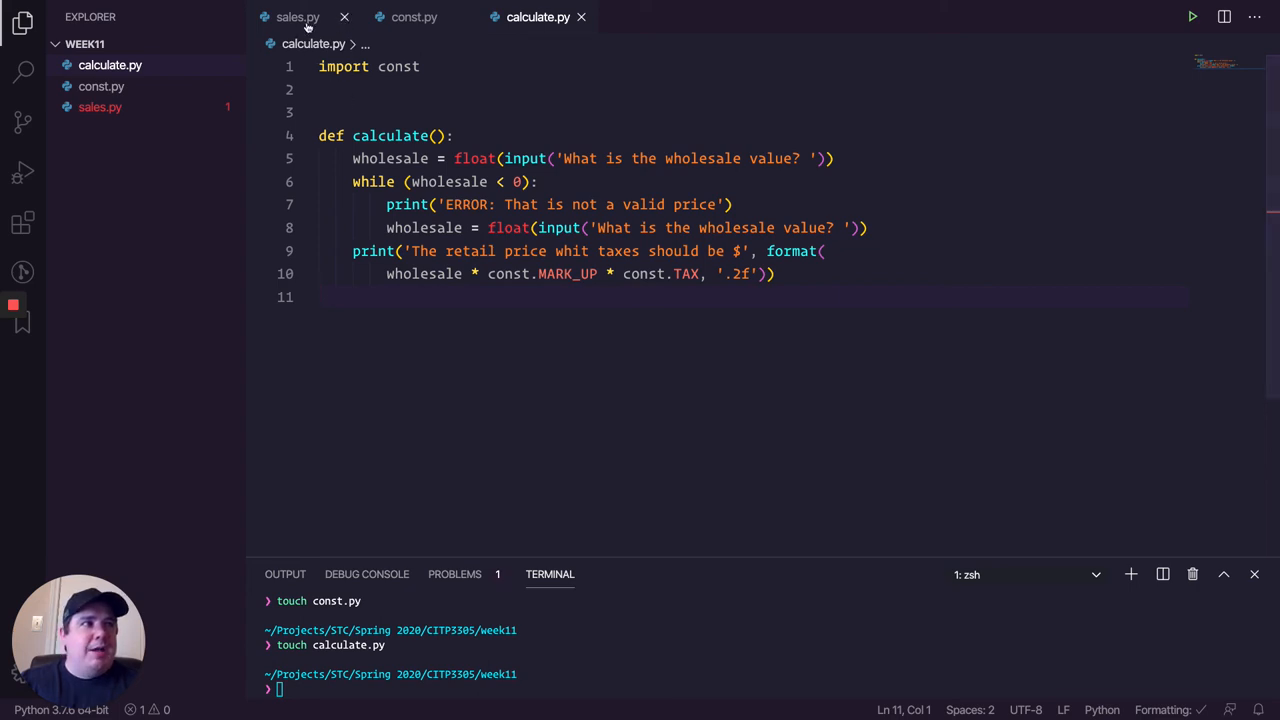
Step: Add 'import calculate' to sales.py and change the loop call to calculate.calculate()
left_click(297, 17)
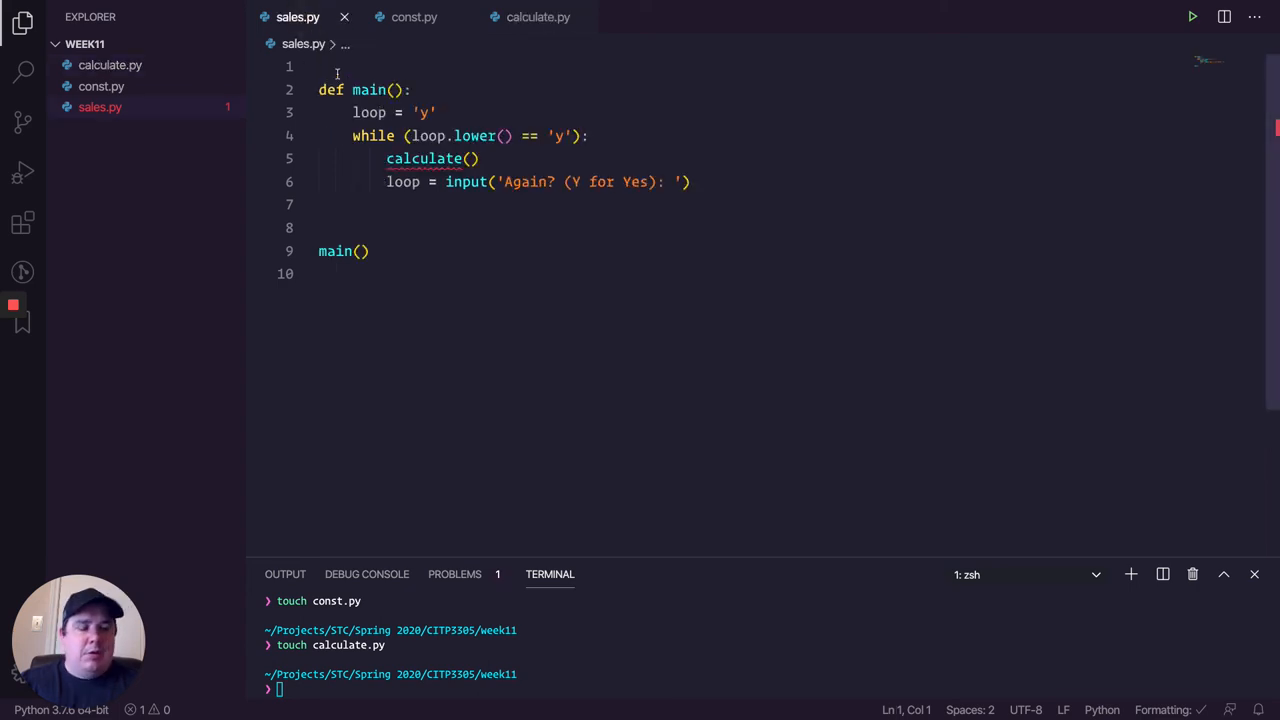
type("import")
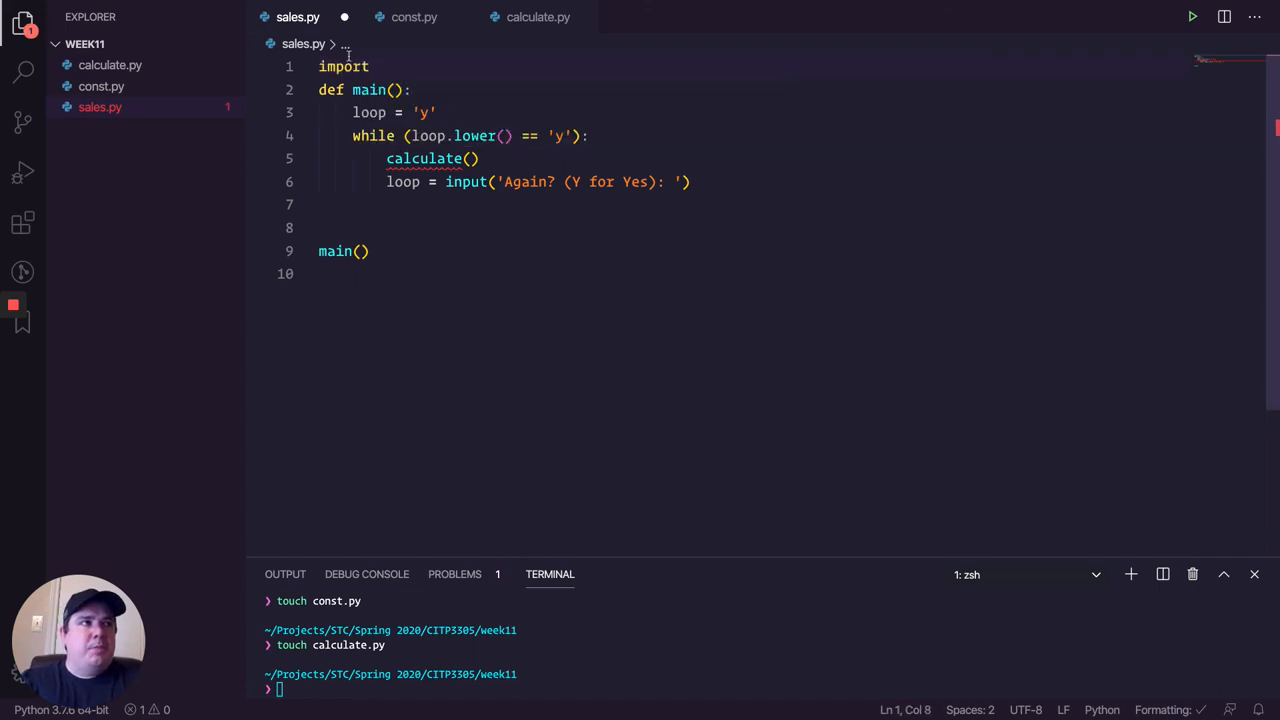
left_click(538, 17)
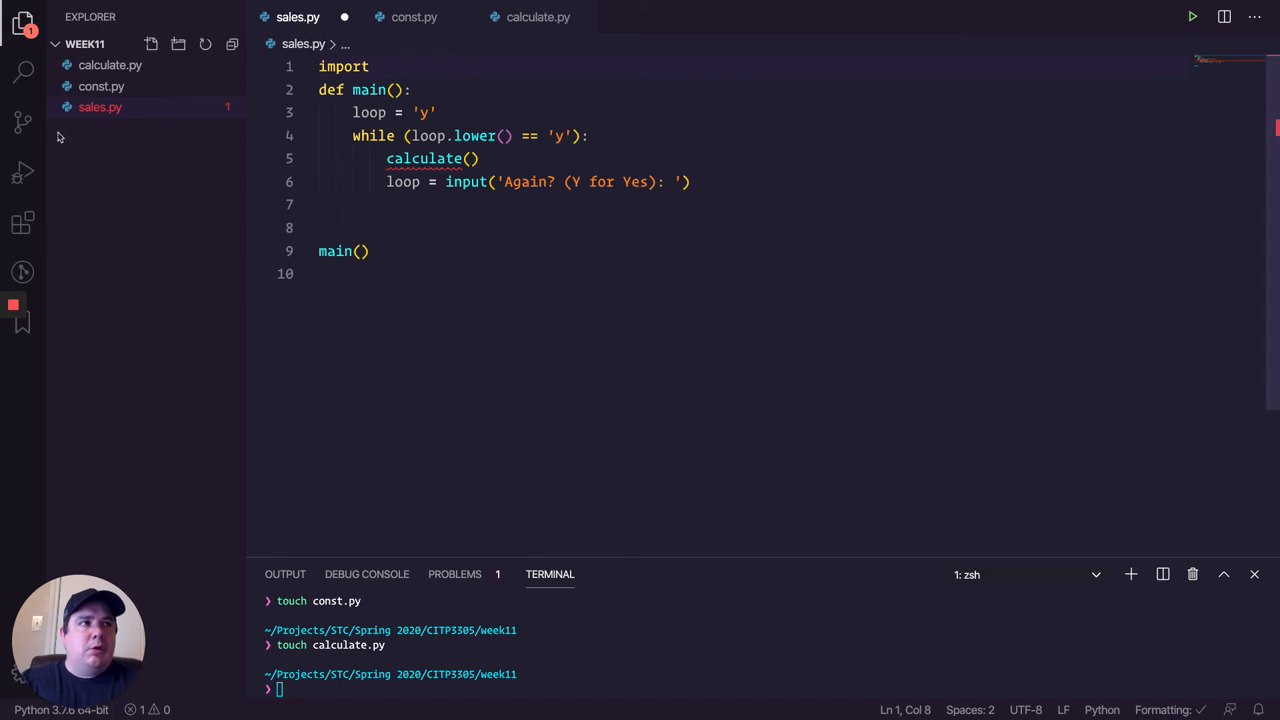
type("calculate")
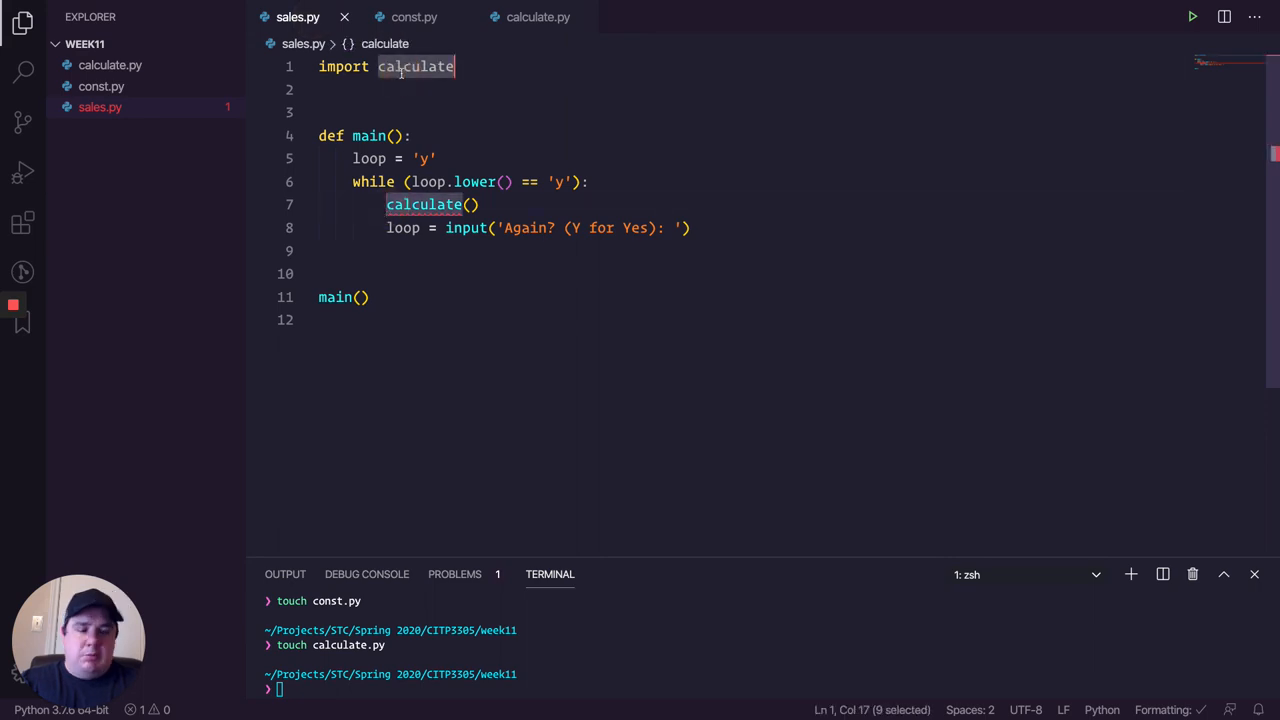
type("calculate.")
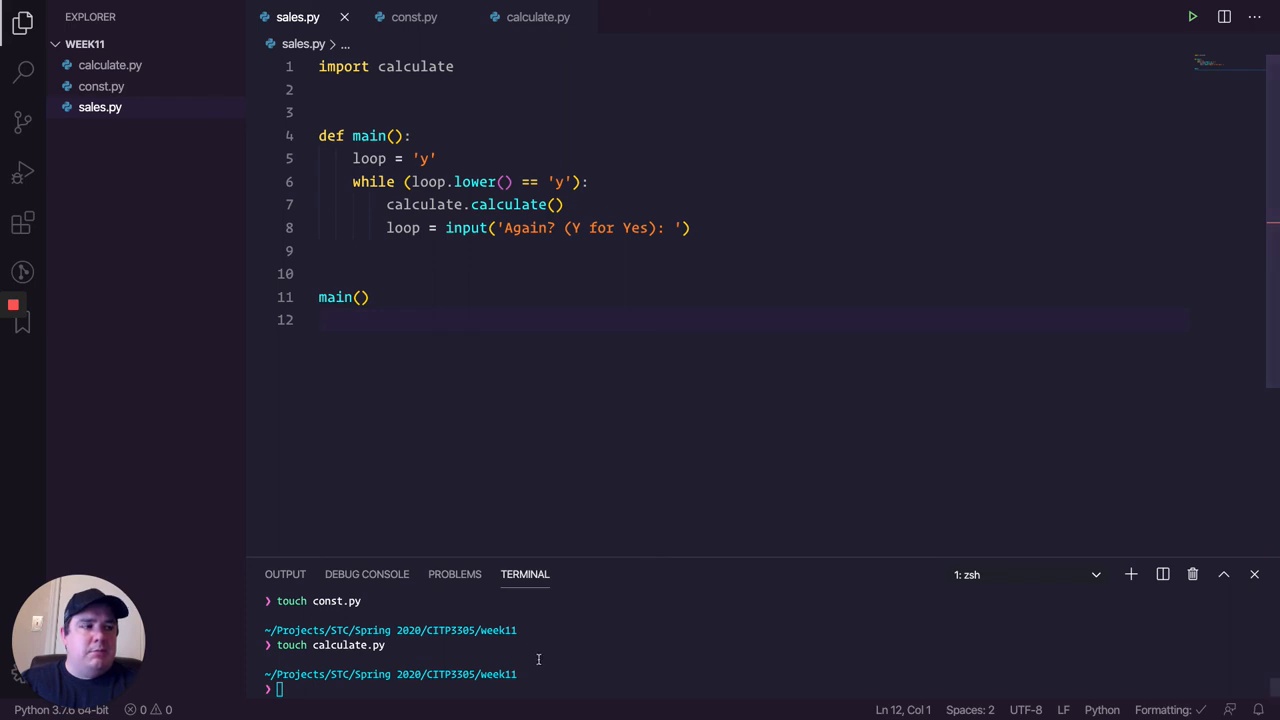
type("python3 sales.py")
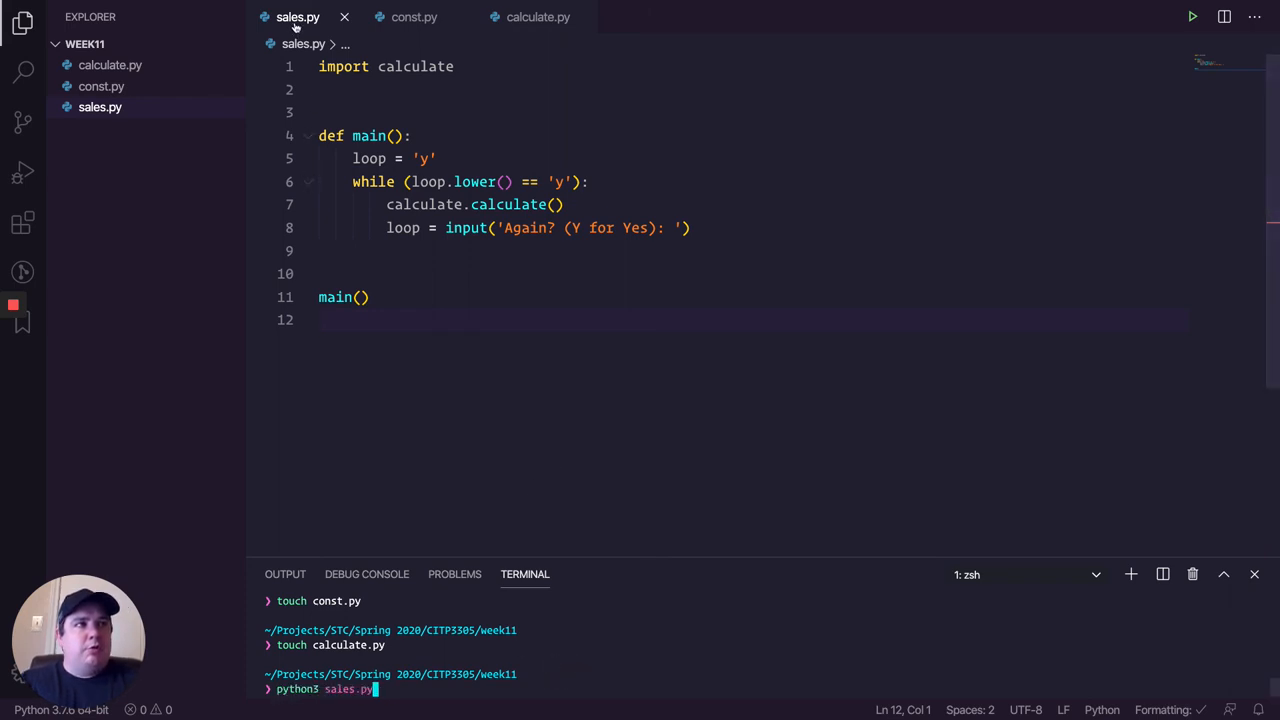
Step: Run python3 sales.py with wholesale values 1, 5, 2 and 6.55, answering y to repeat and n to quit
key("enter")
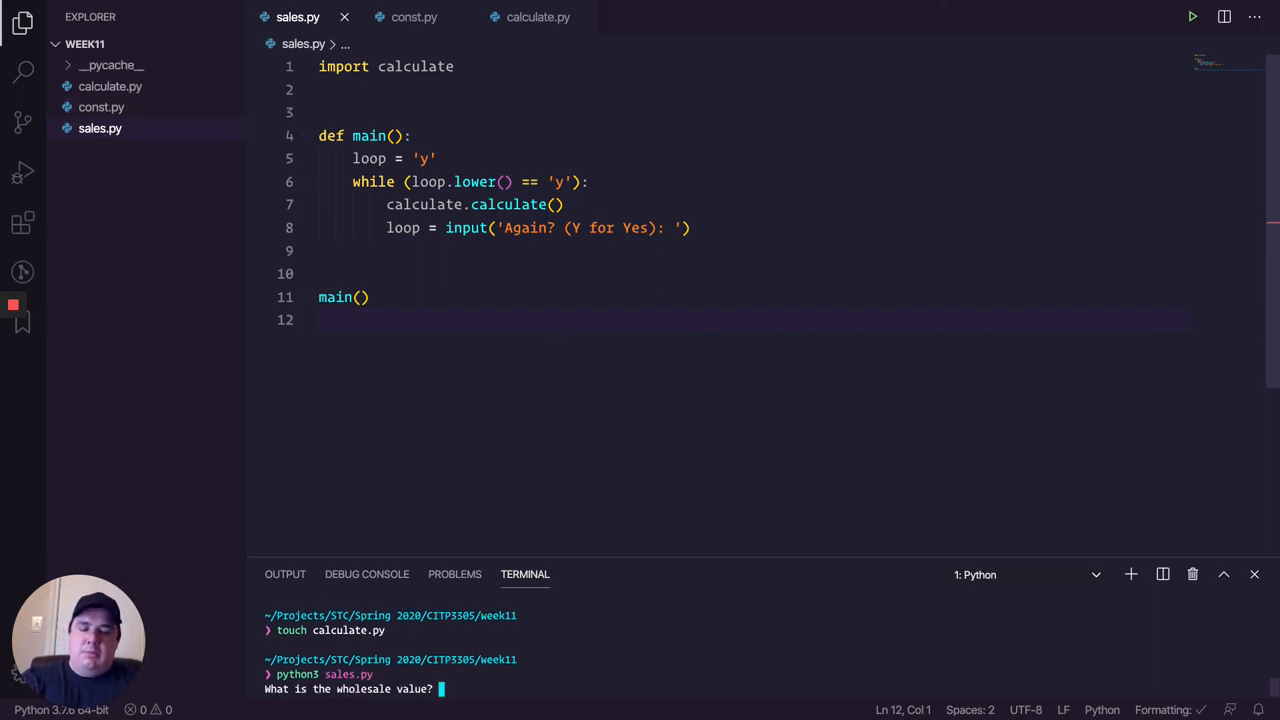
type("1")
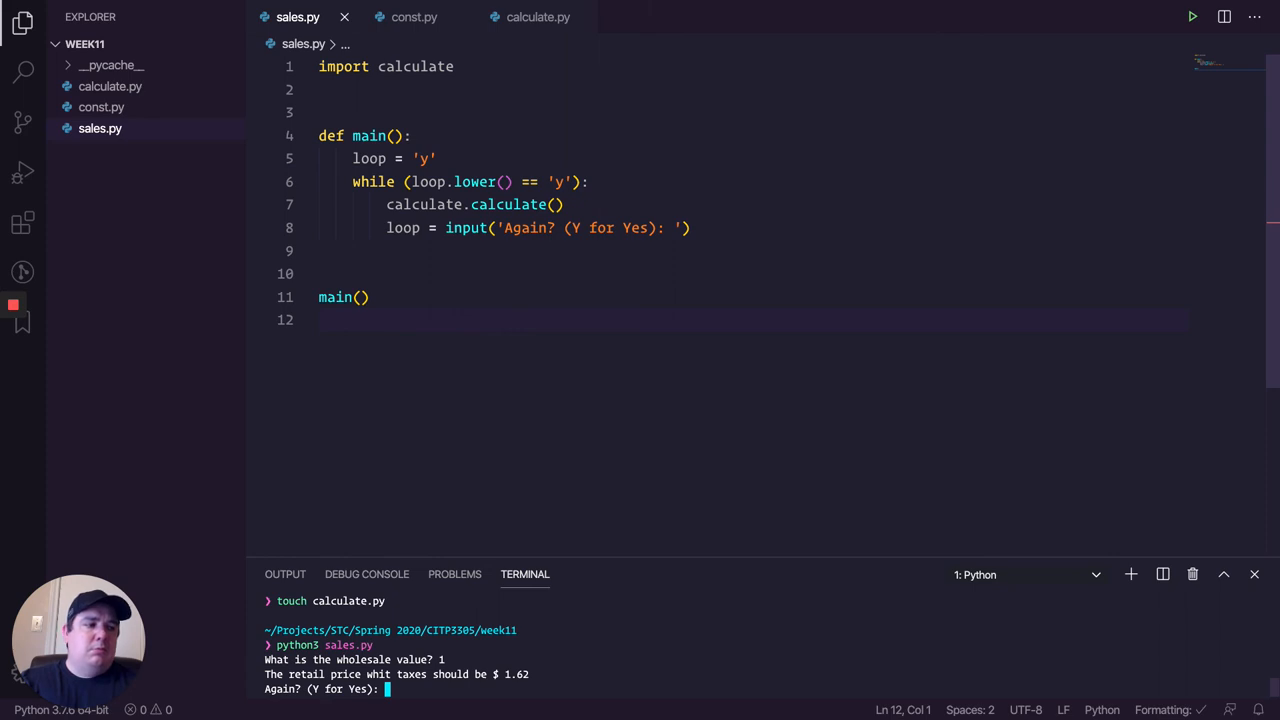
type("5")
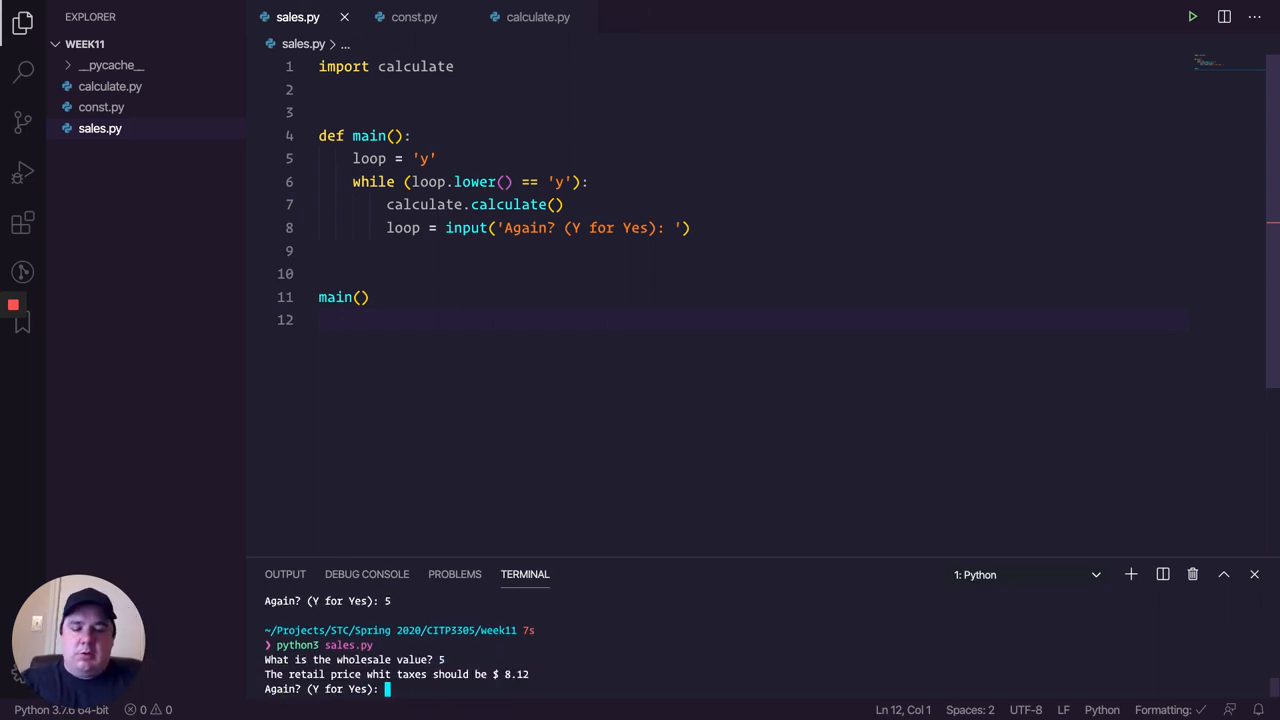
type("y")
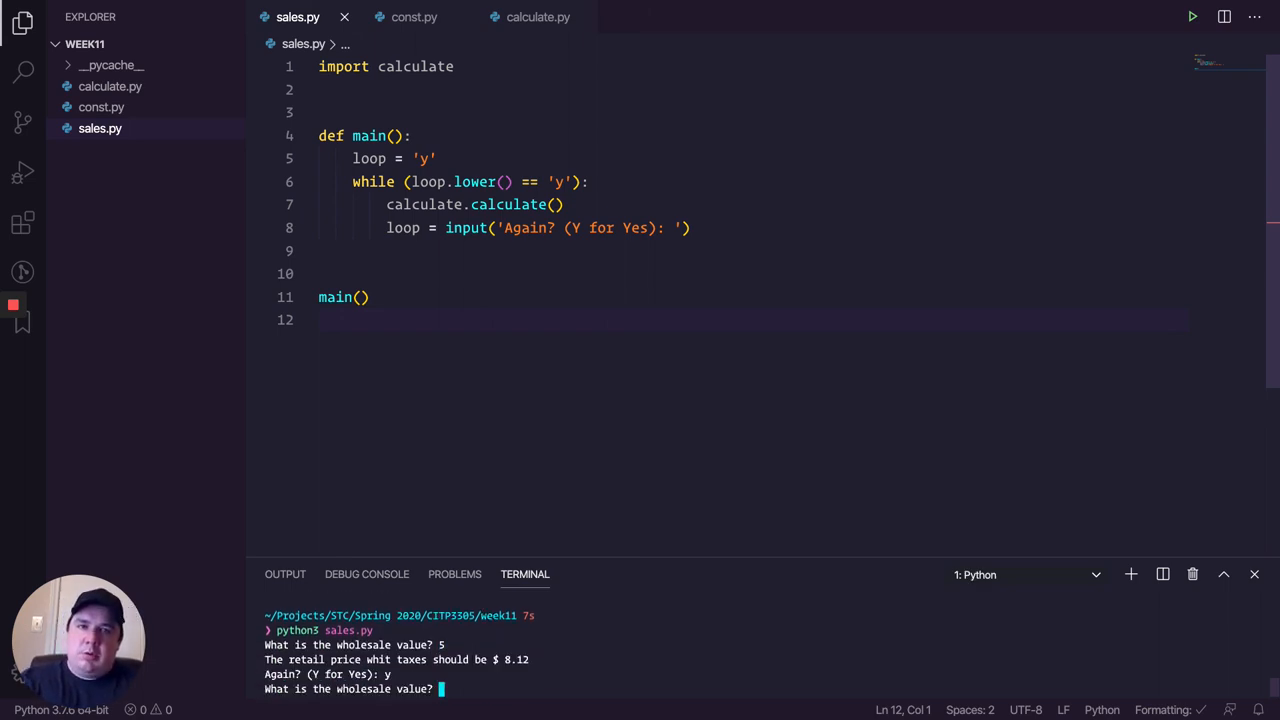
type("2")
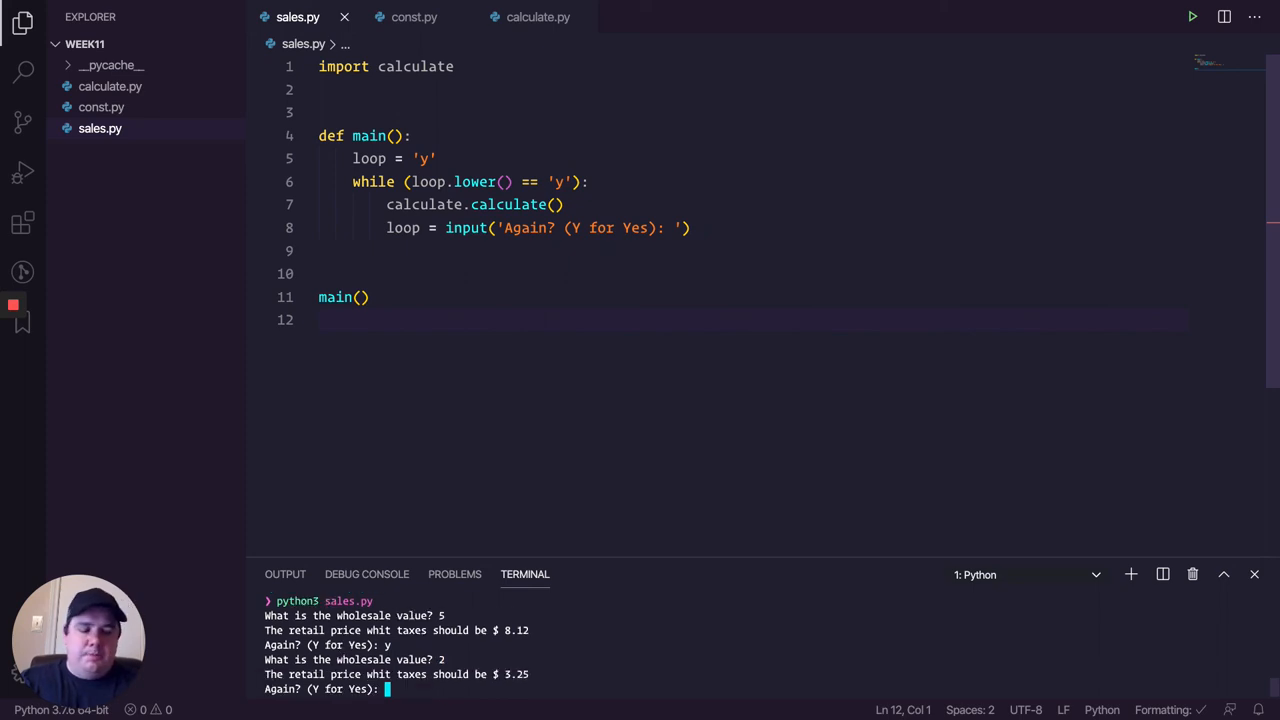
type("y")
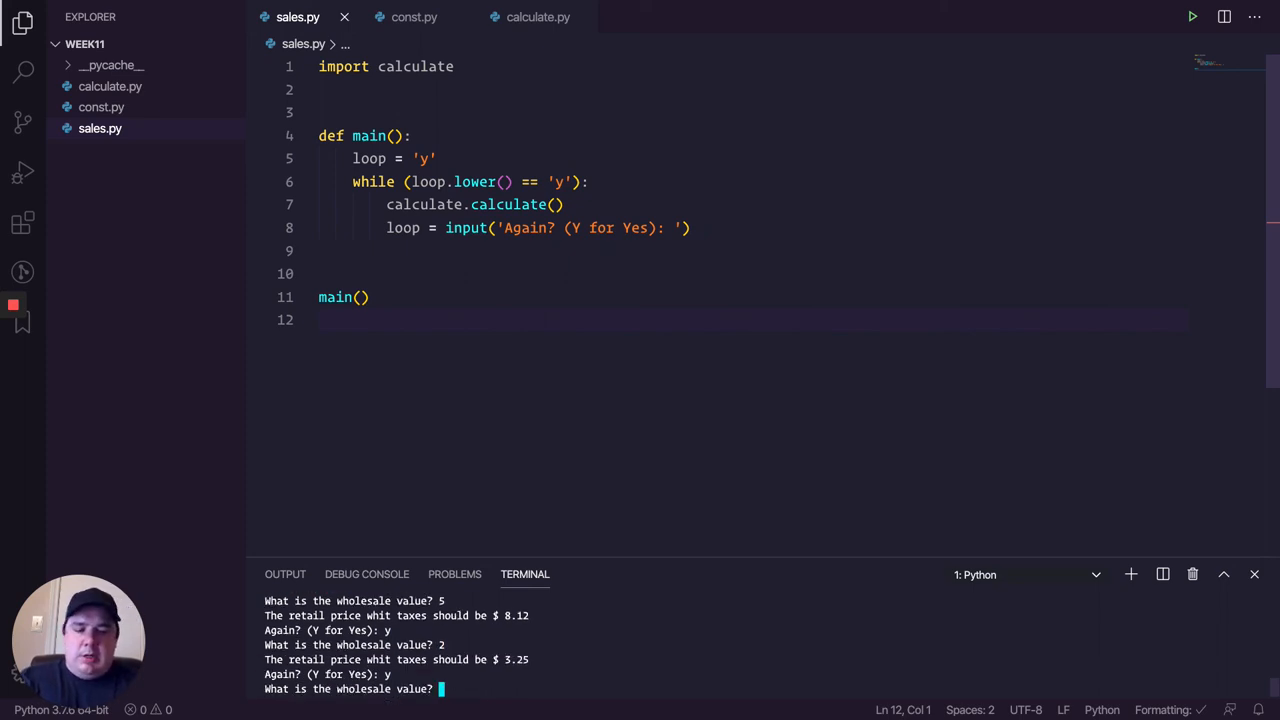
type("6.55")
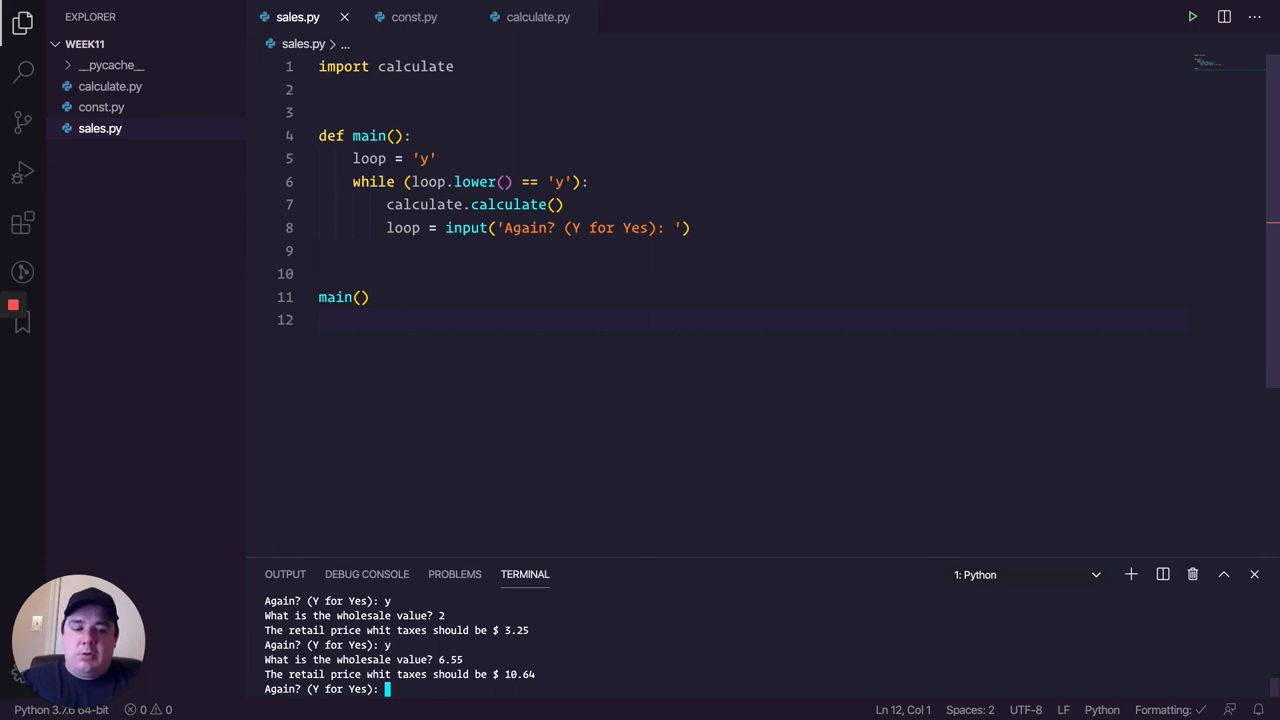
type("n")
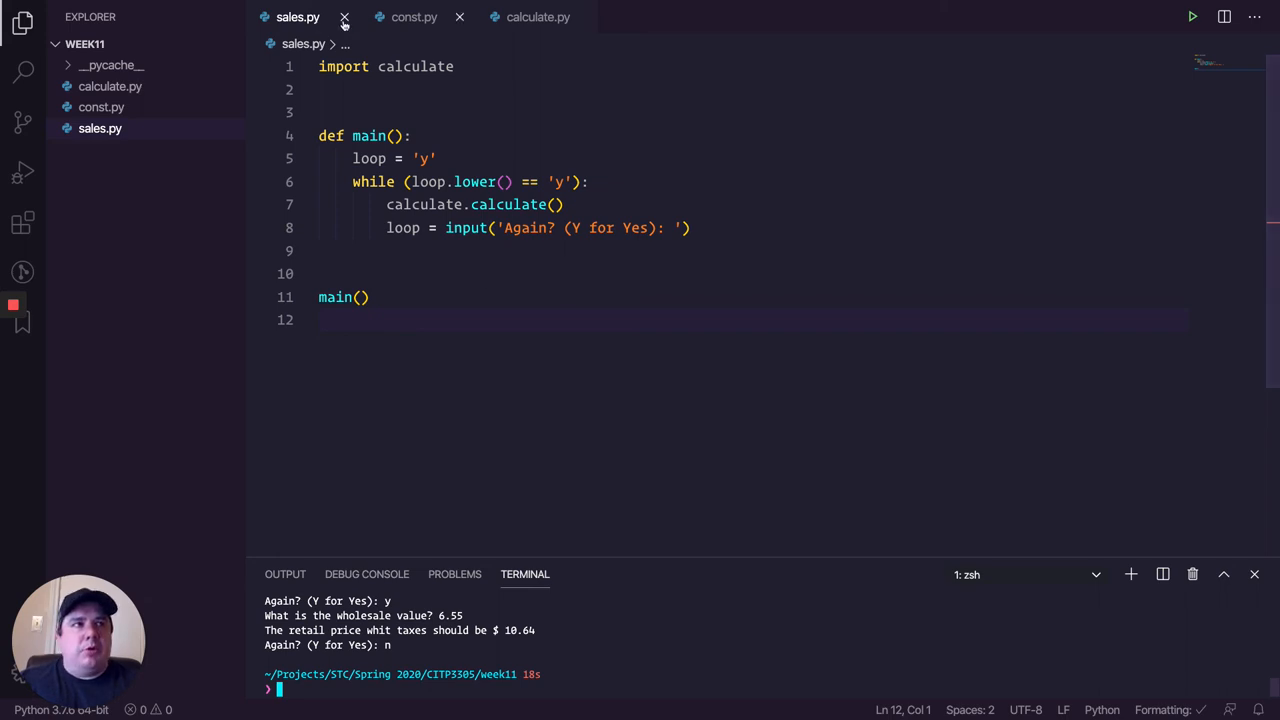
Step: Edit the MARK_UP value in const.py and rerun python3 sales.py to see the new retail price
left_click(413, 17)
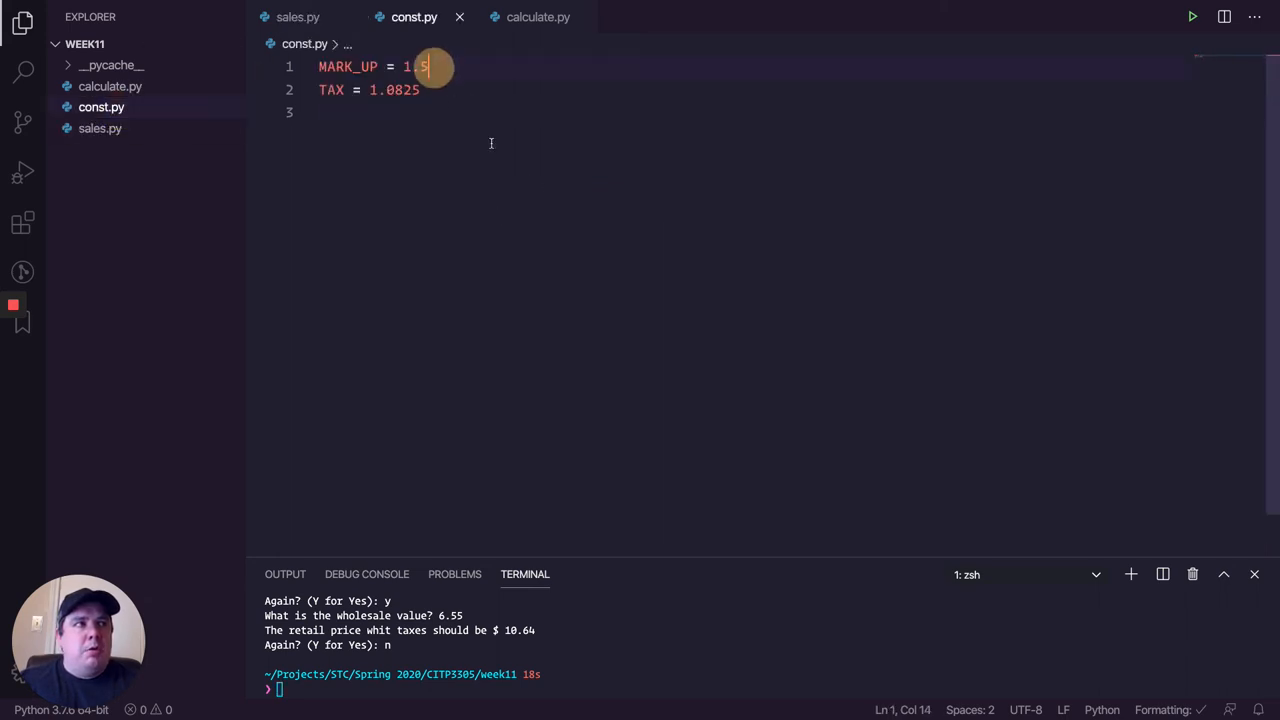
key("Backspace")
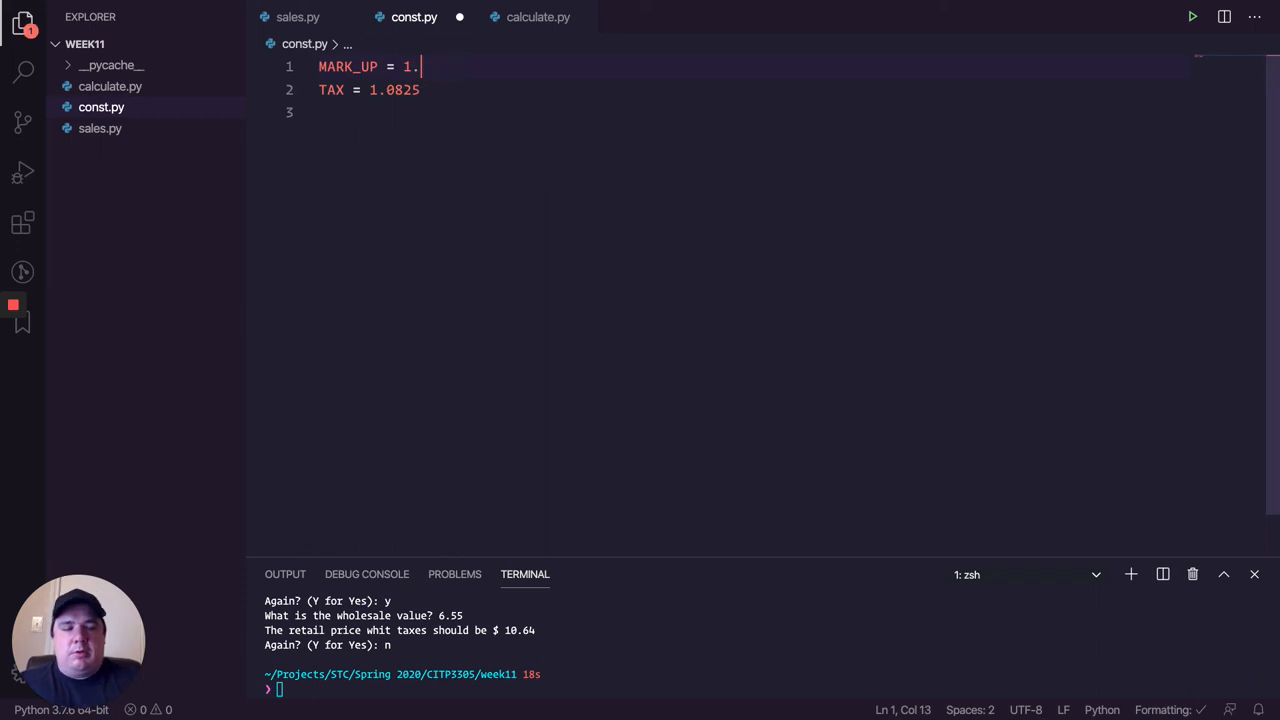
type("6")
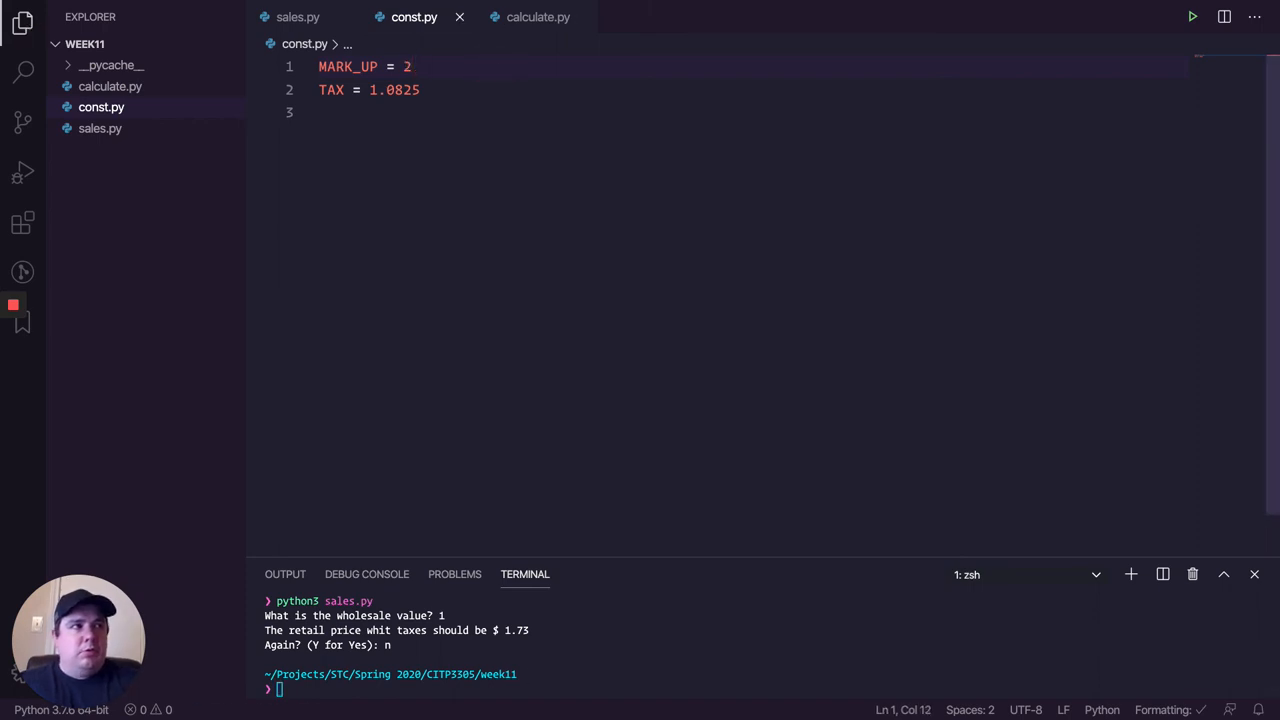
type("python3 sales.py")
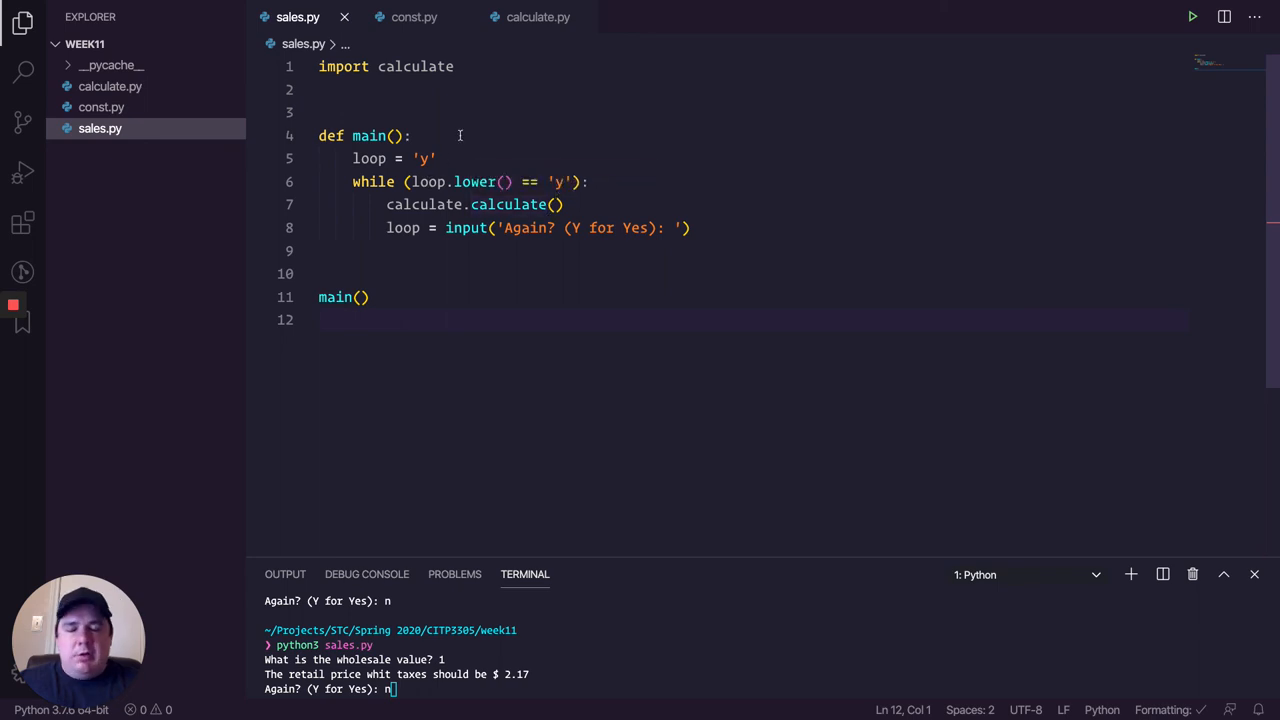
mouse_move(408, 75)
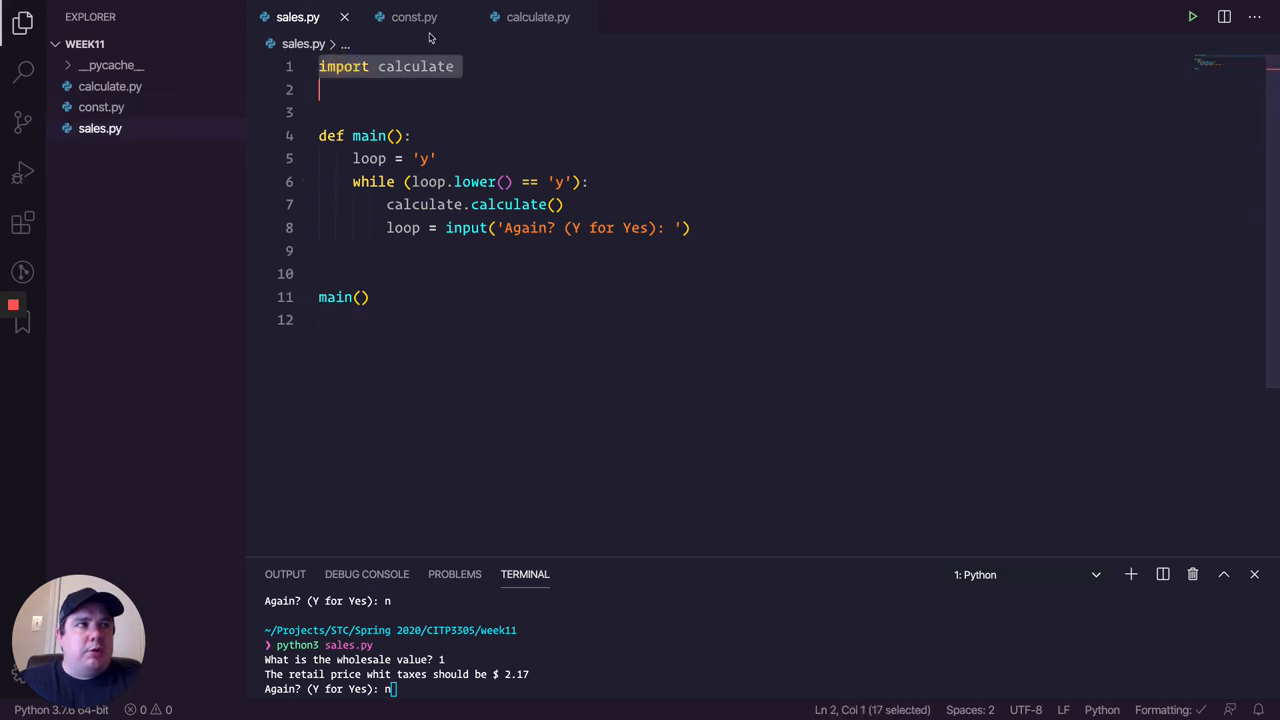
left_click(538, 17)
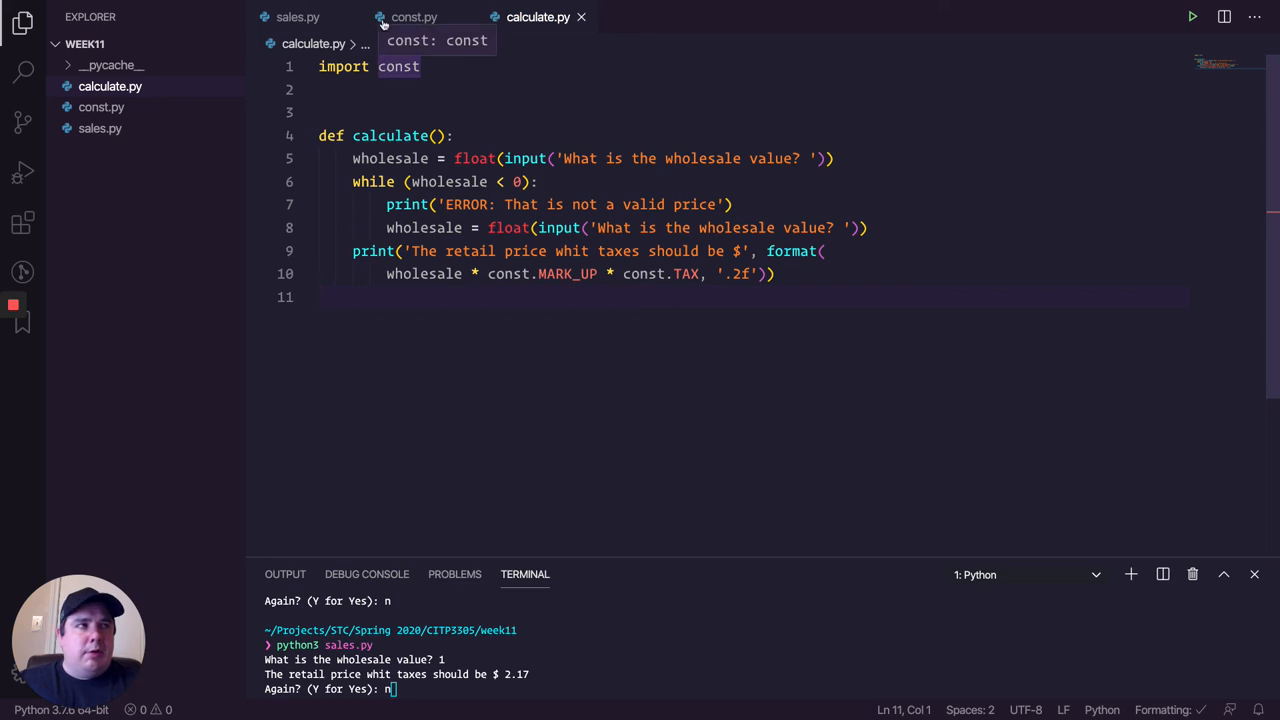
left_click(297, 17)
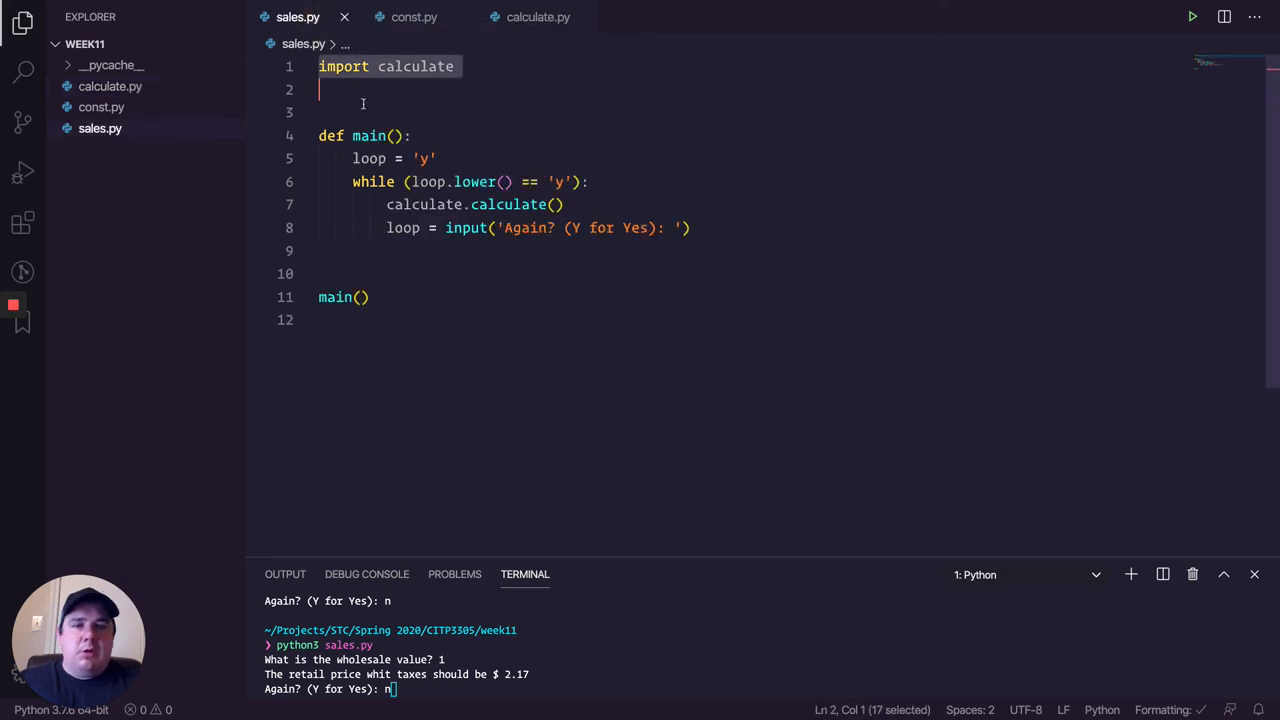